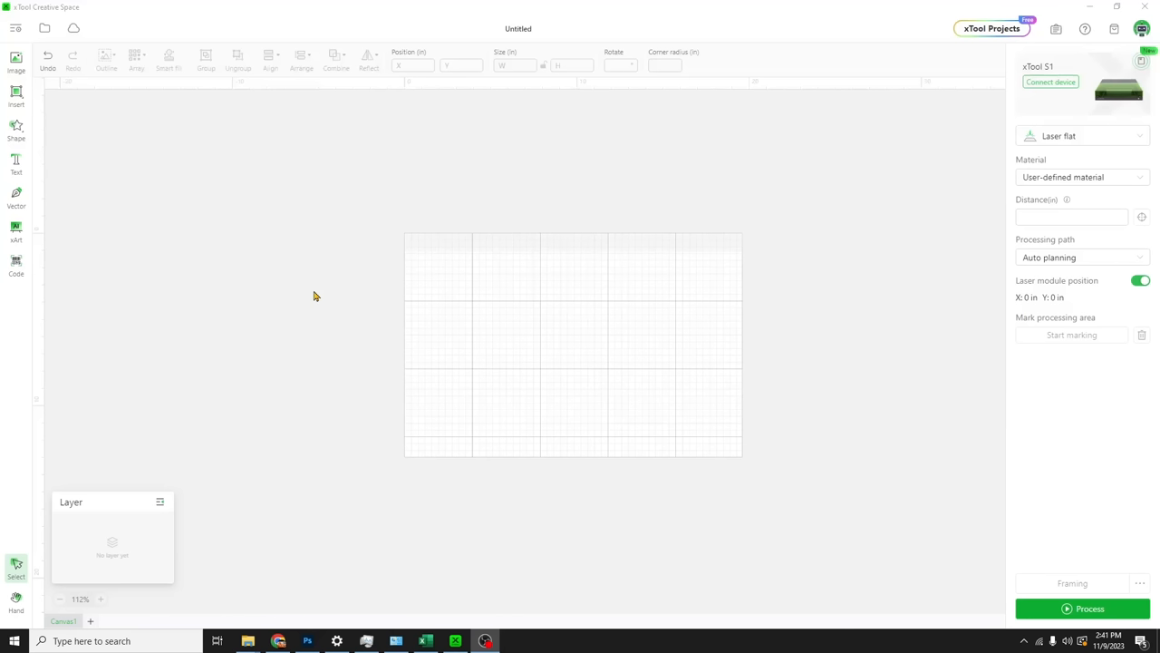
mouse_move(418, 268)
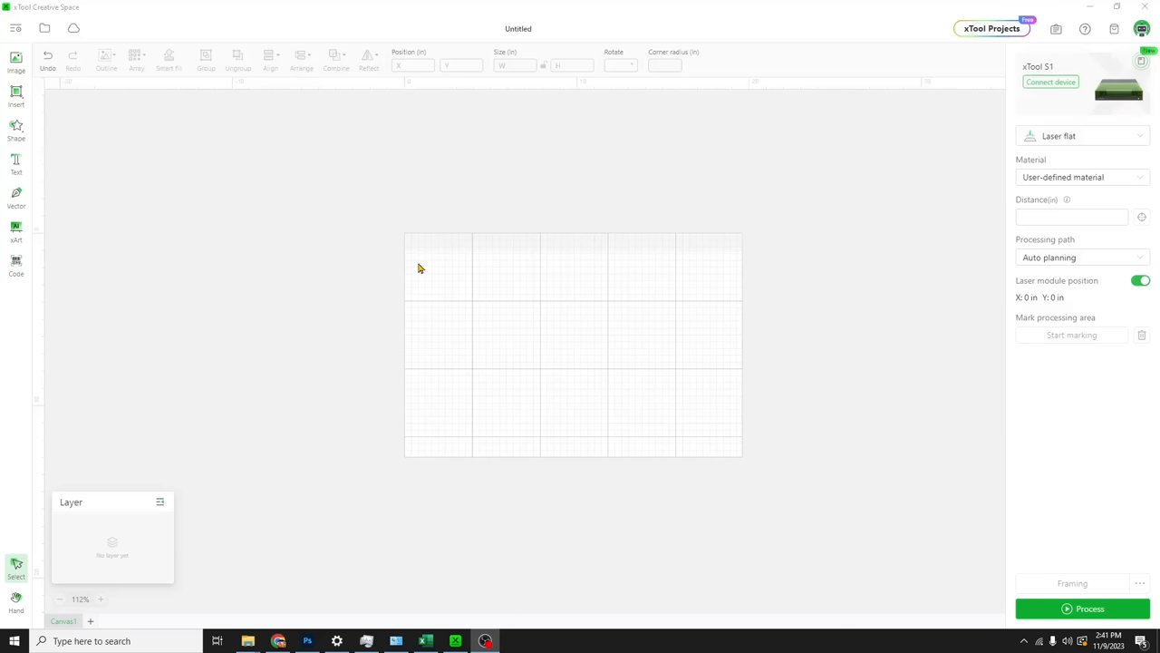
mouse_move(317, 286)
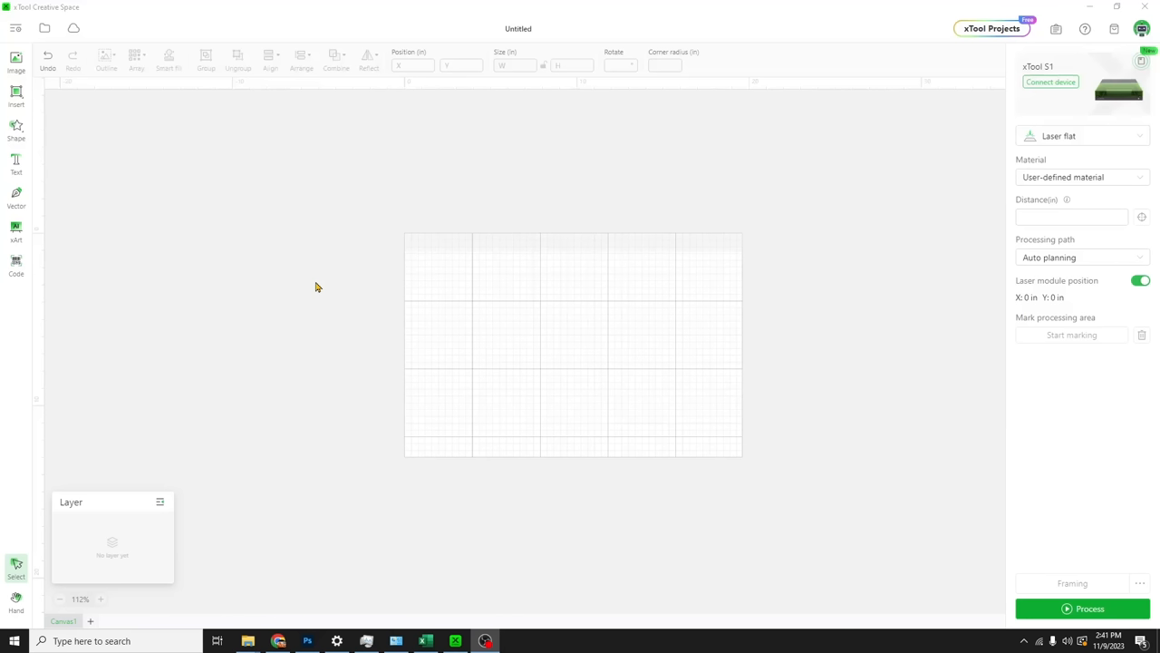
mouse_move(173, 236)
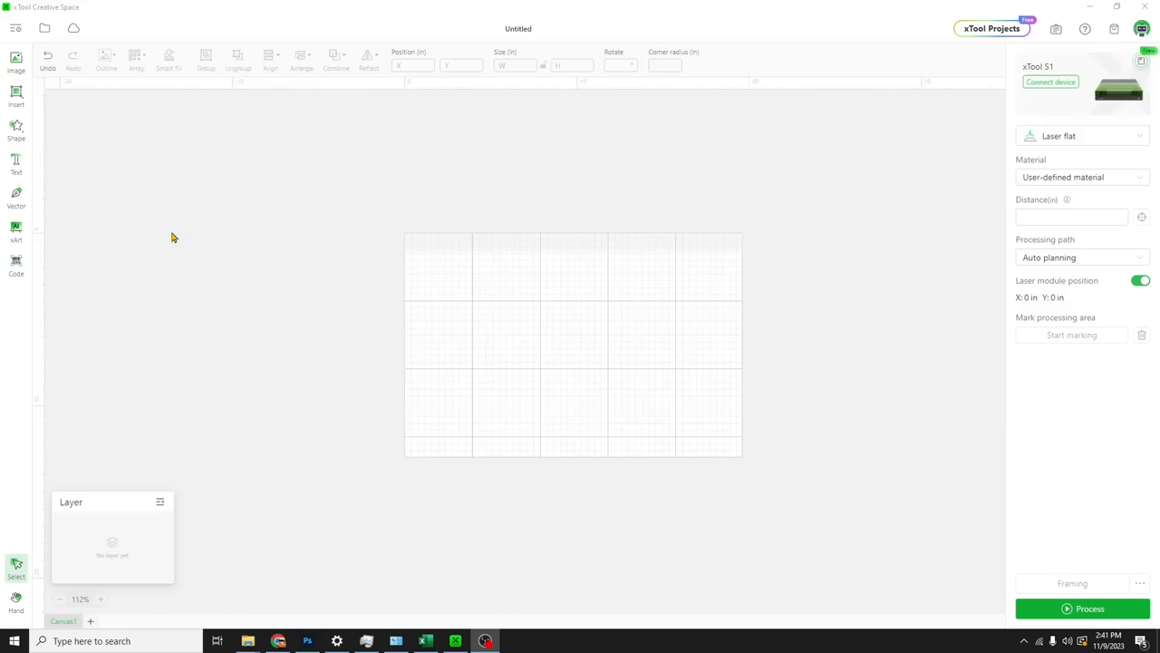
mouse_move(206, 275)
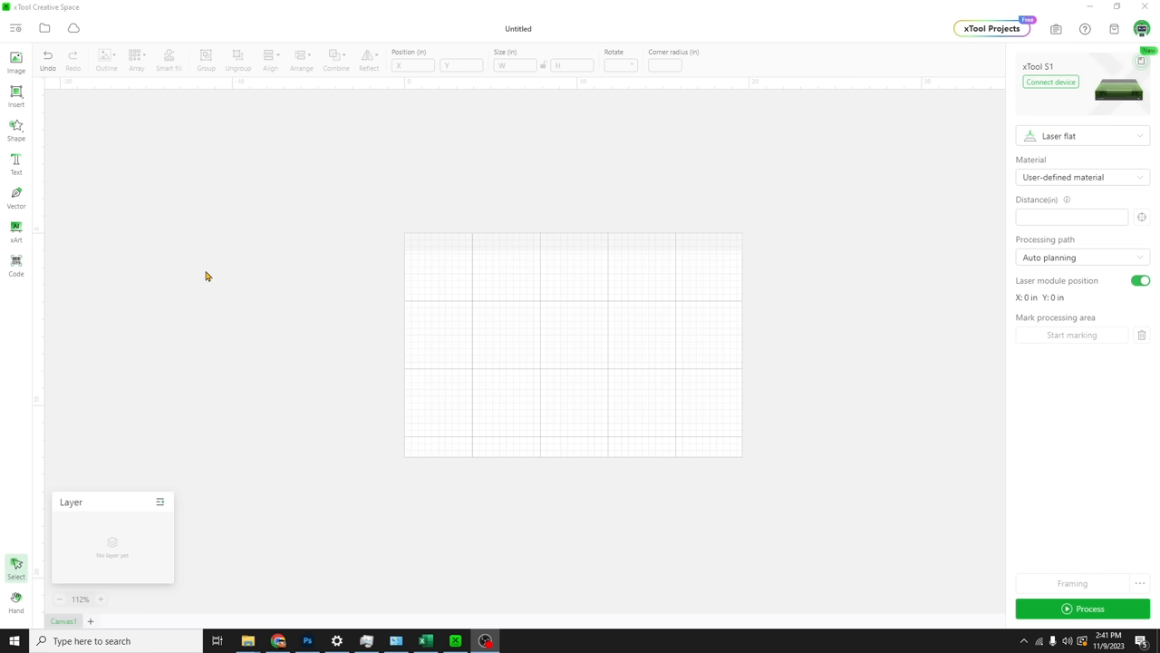
mouse_move(725, 208)
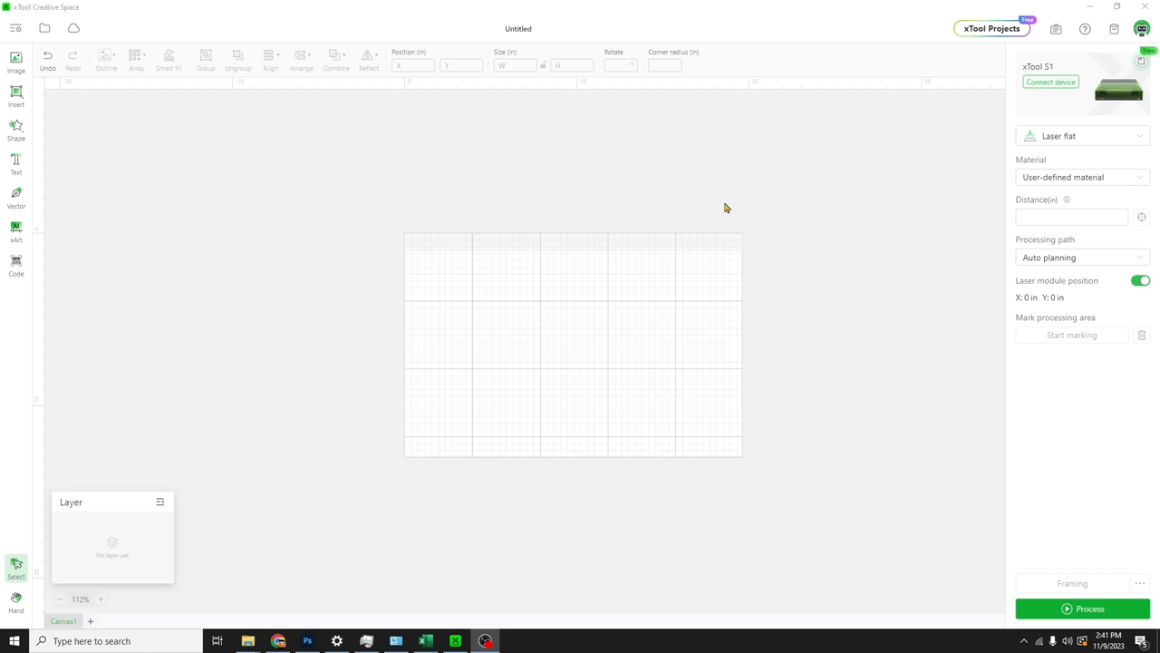
mouse_move(776, 247)
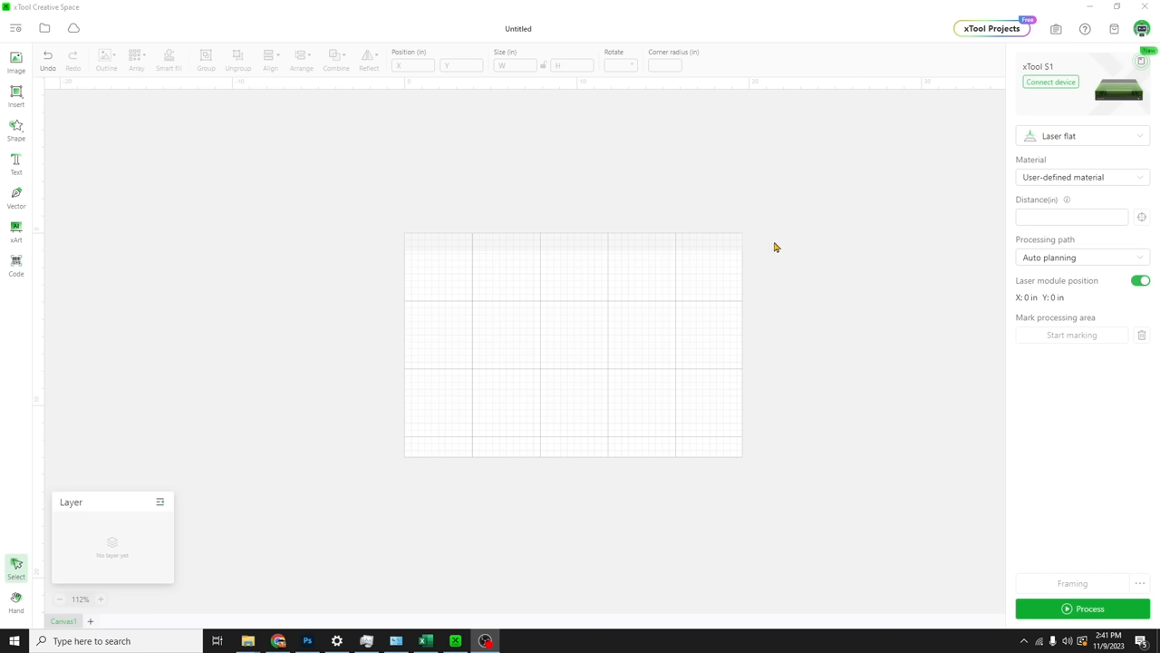
mouse_move(859, 165)
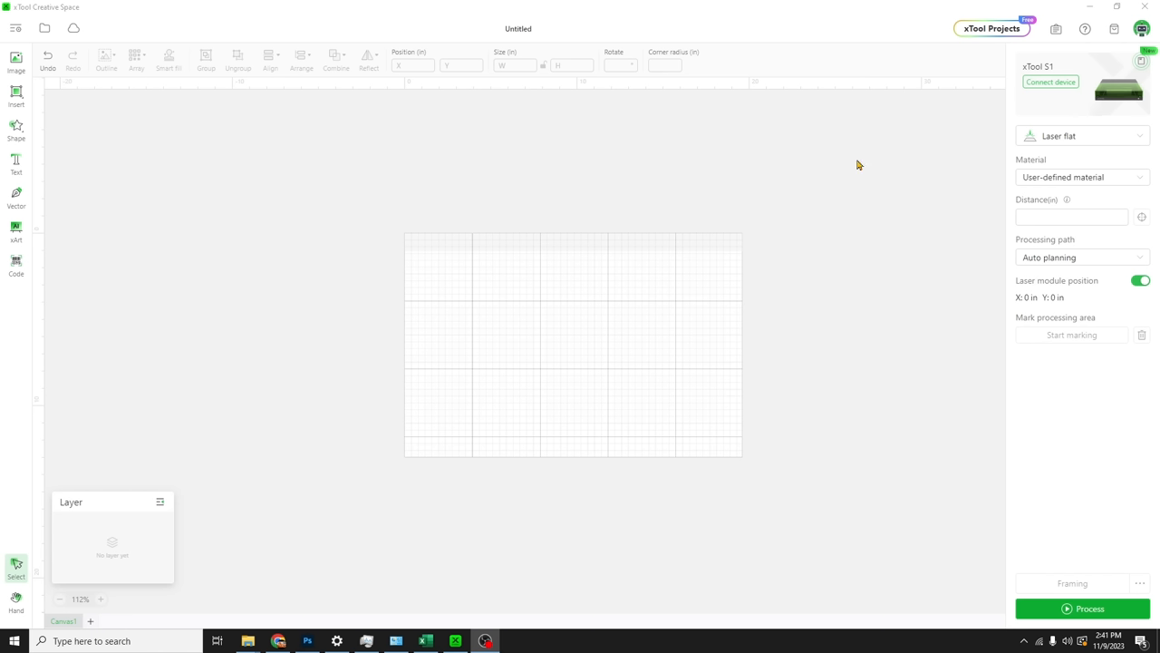
mouse_move(1070, 102)
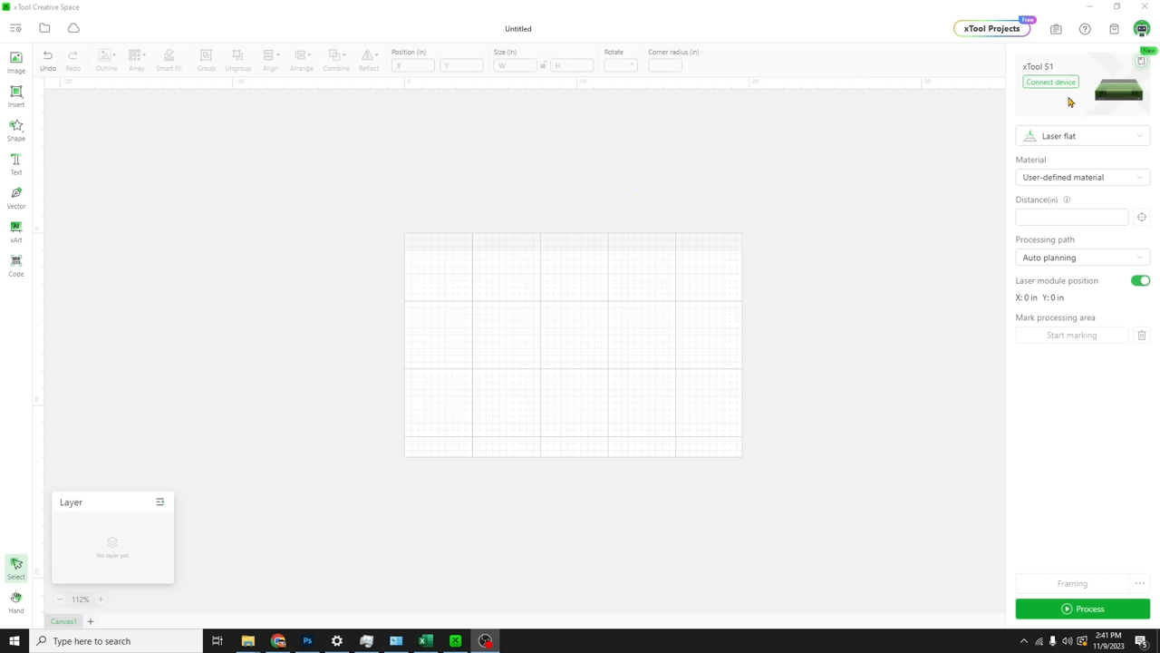
mouse_move(372, 225)
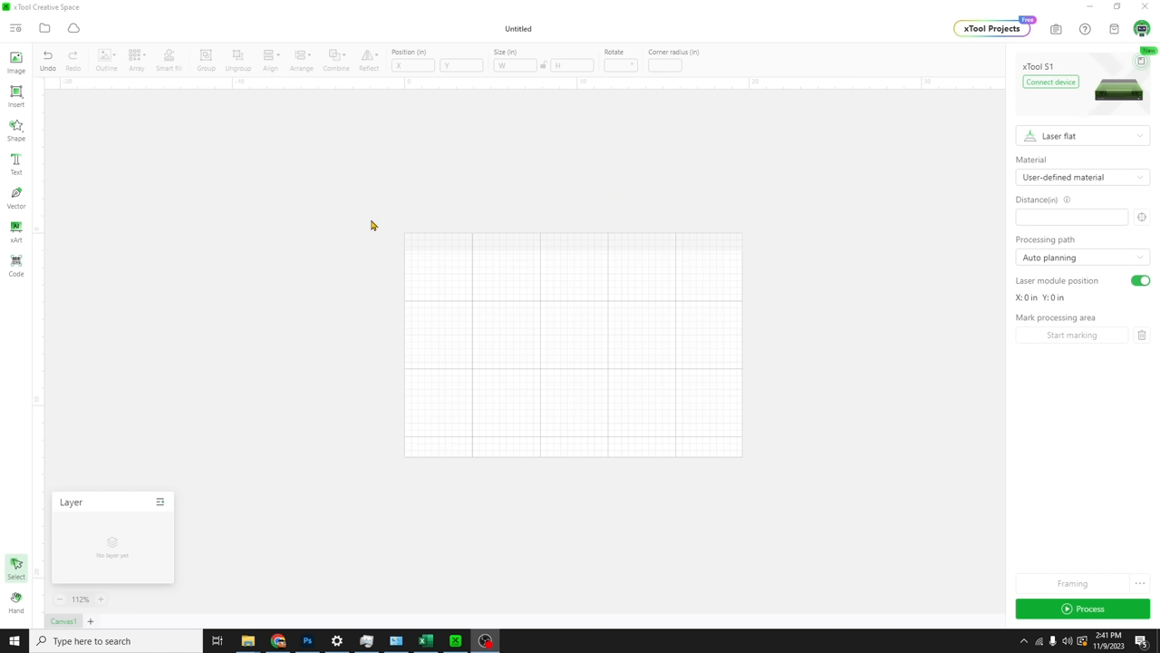
mouse_move(153, 191)
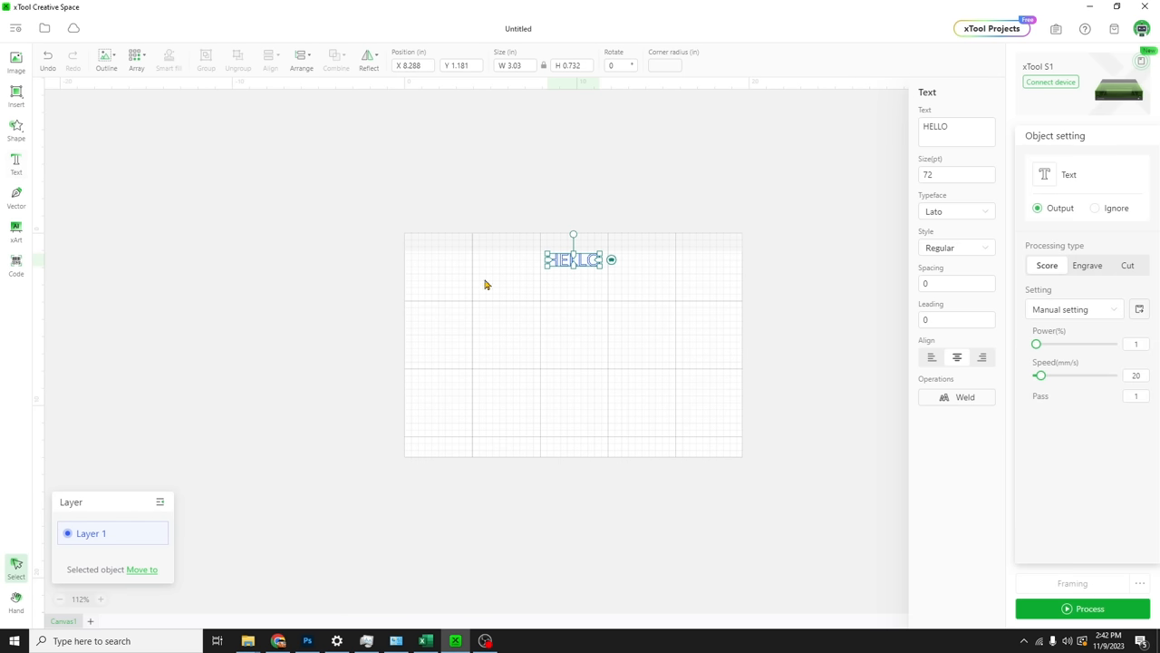
mouse_move(346, 289)
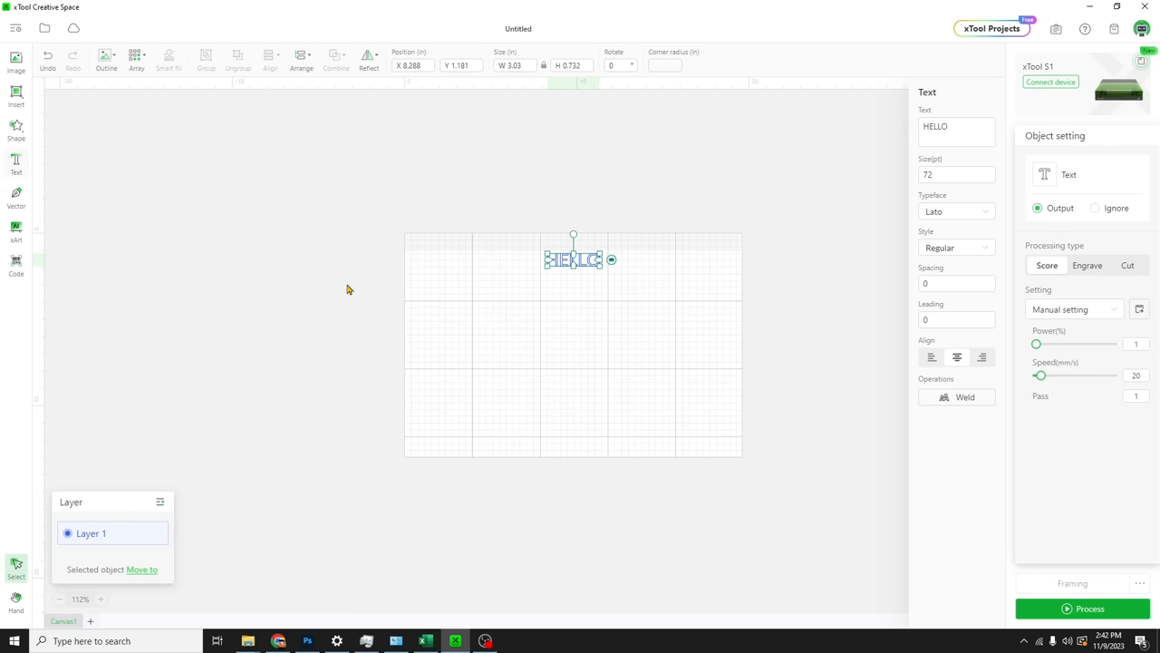
mouse_move(671, 263)
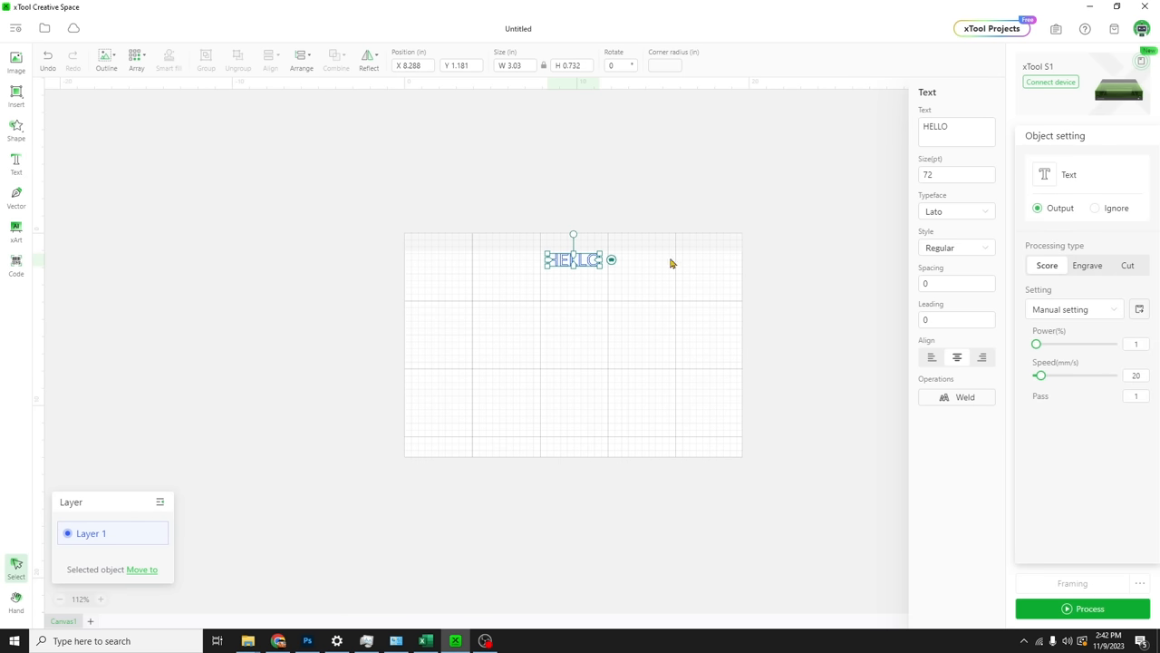
Change the text to a single letter M in Times New Roman
click(943, 126)
text(M)
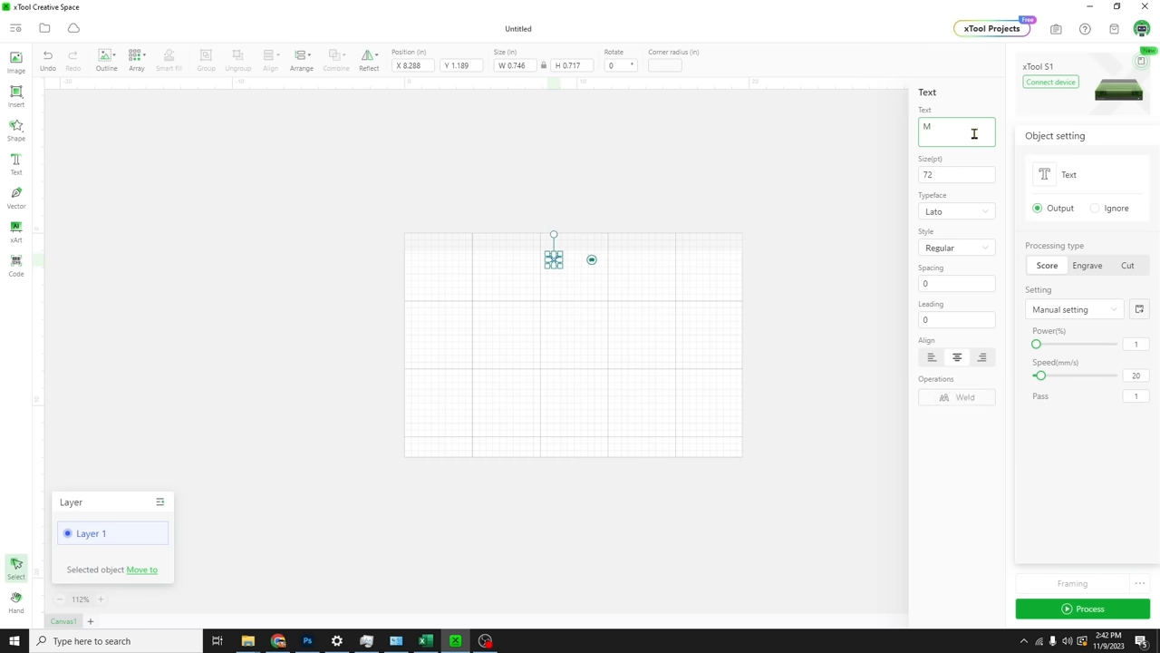
click(954, 212)
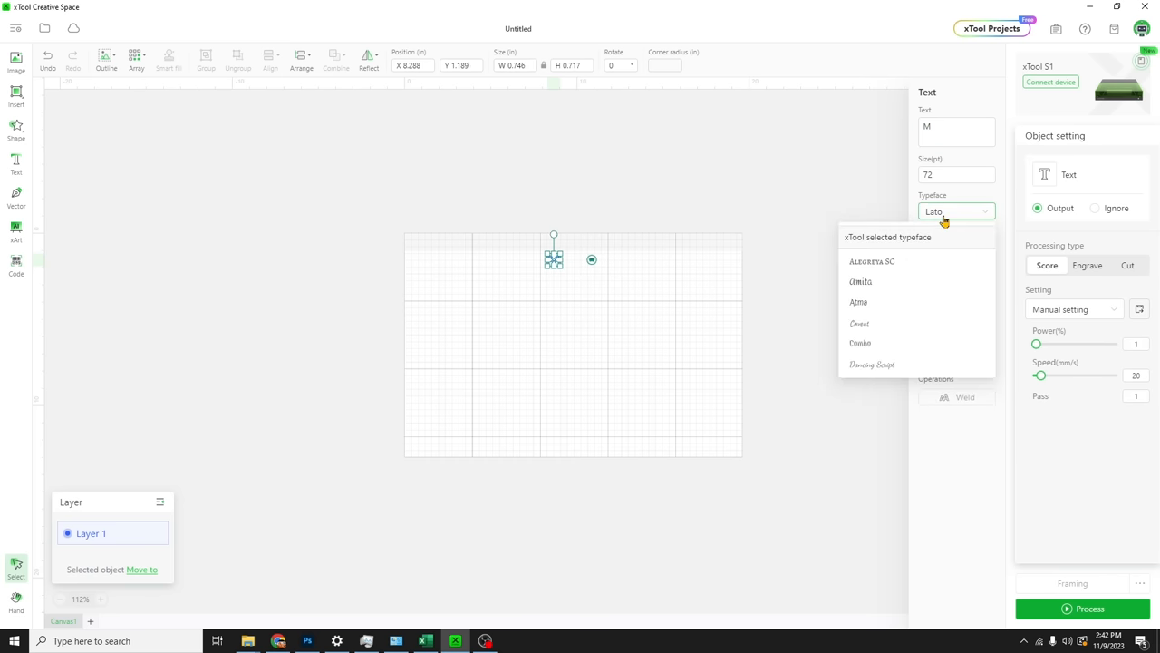
text(time)
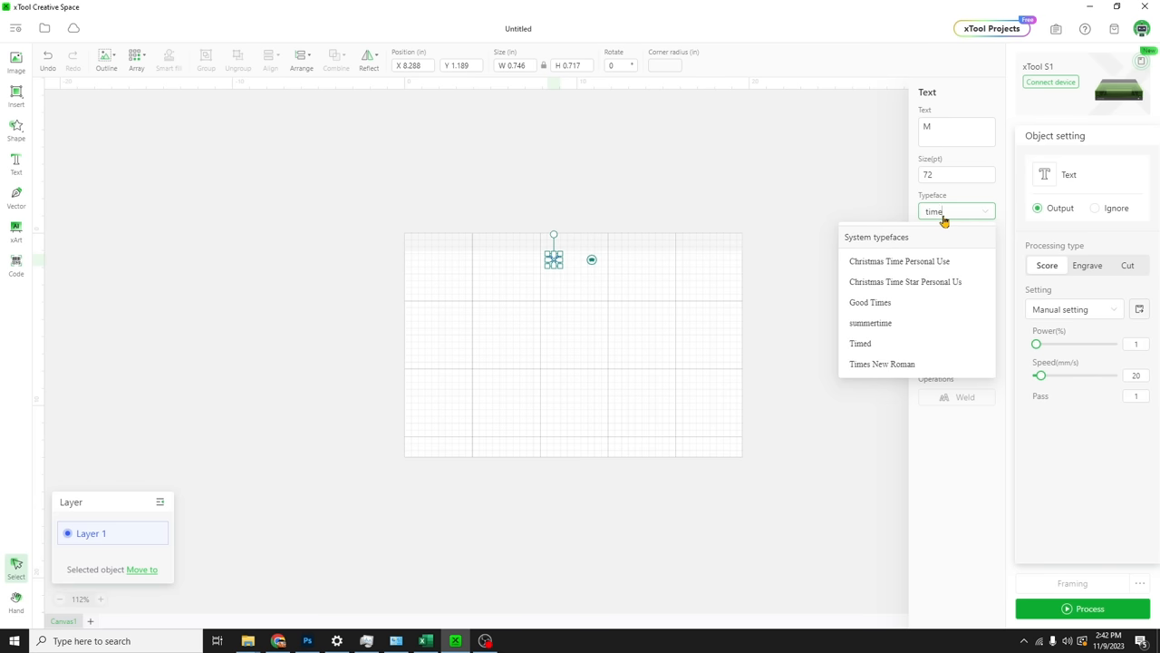
mouse_move(893, 363)
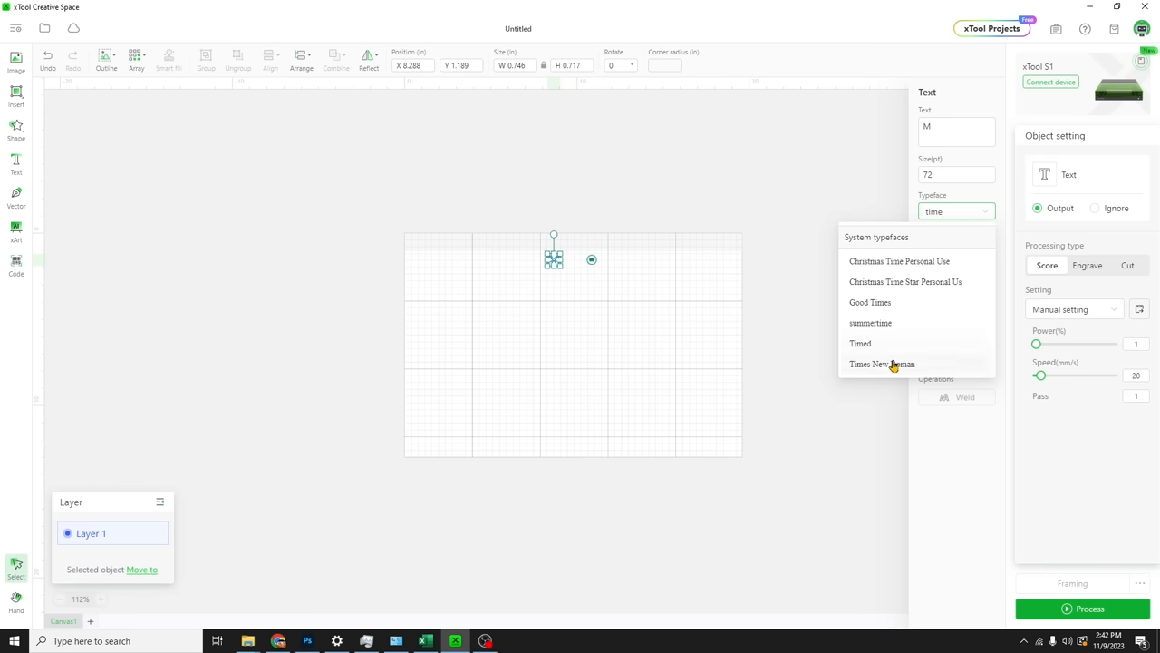
click(881, 363)
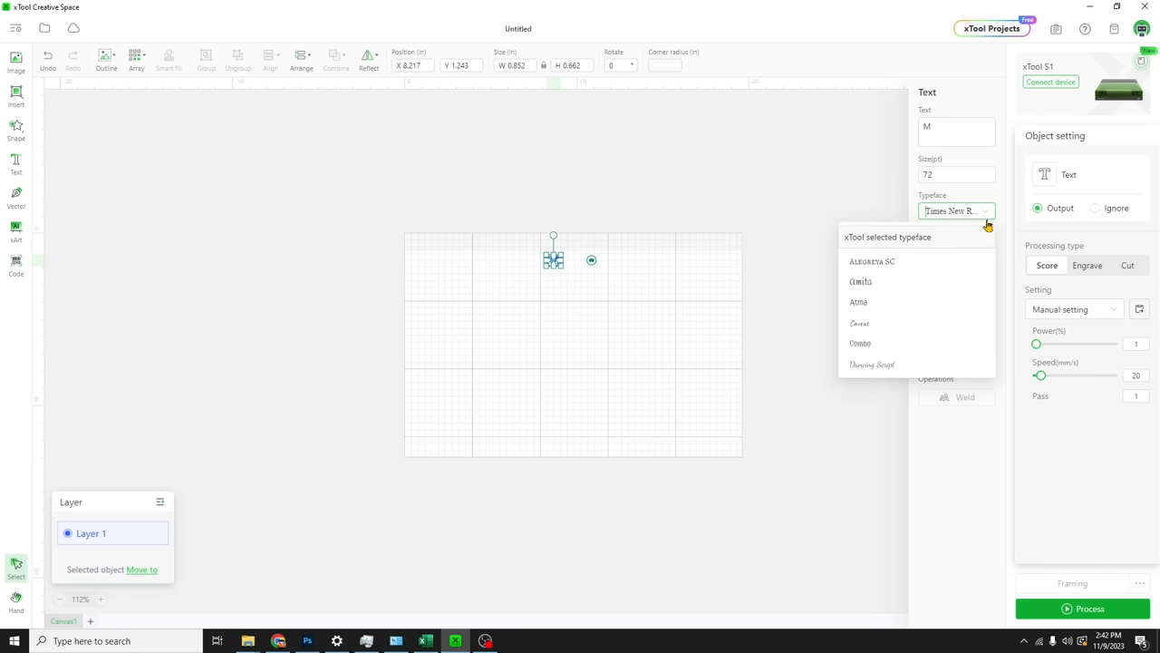
Set the M's height to 8.5 inches
scroll(down, 3)
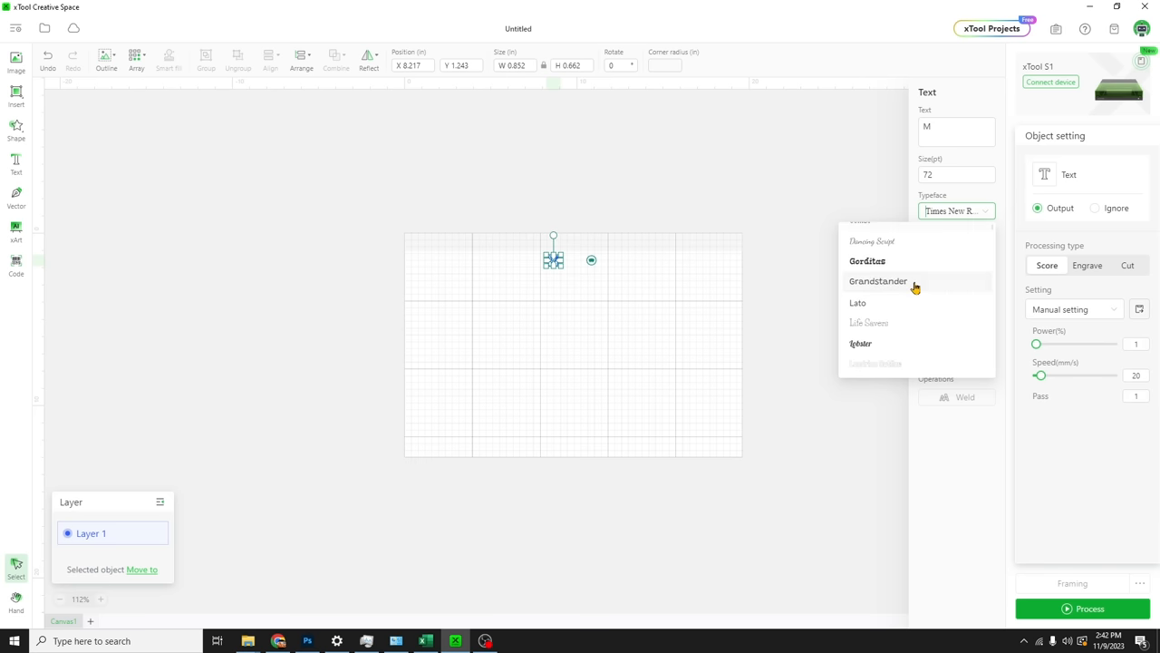
scroll(down, 3)
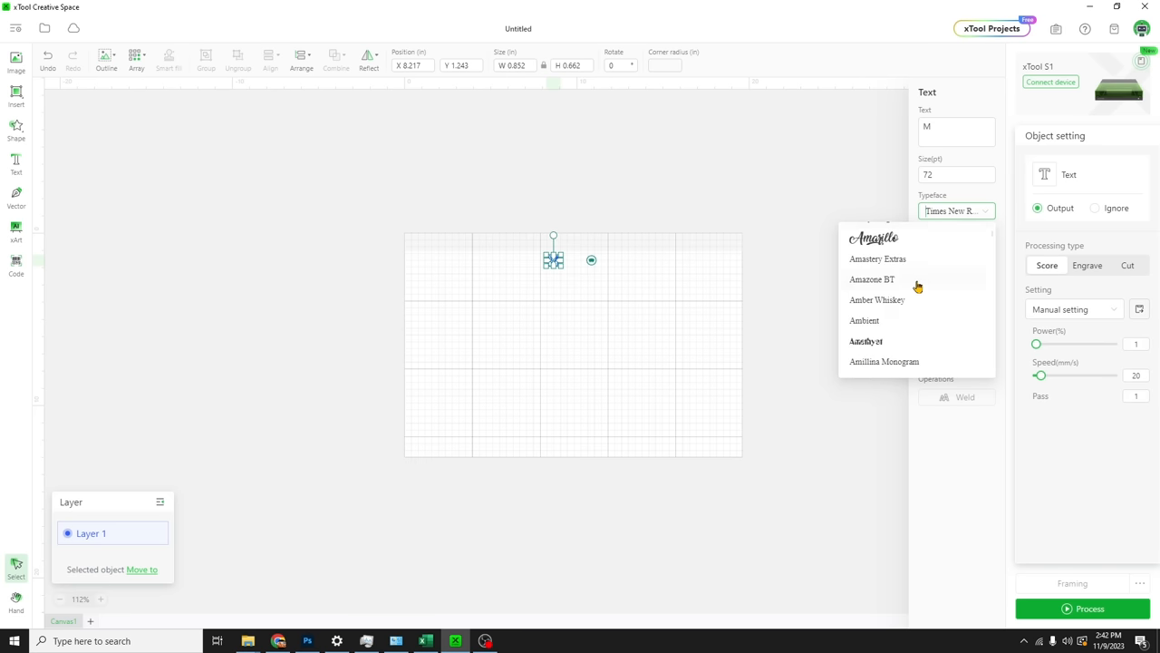
scroll(down, 3)
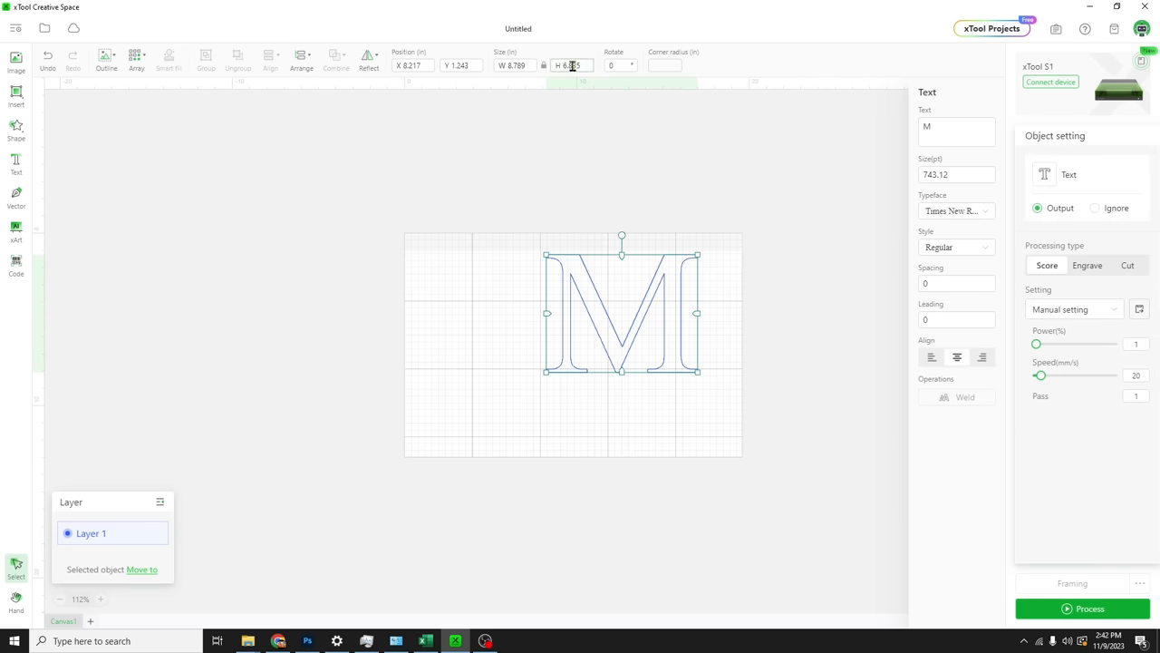
text(8)
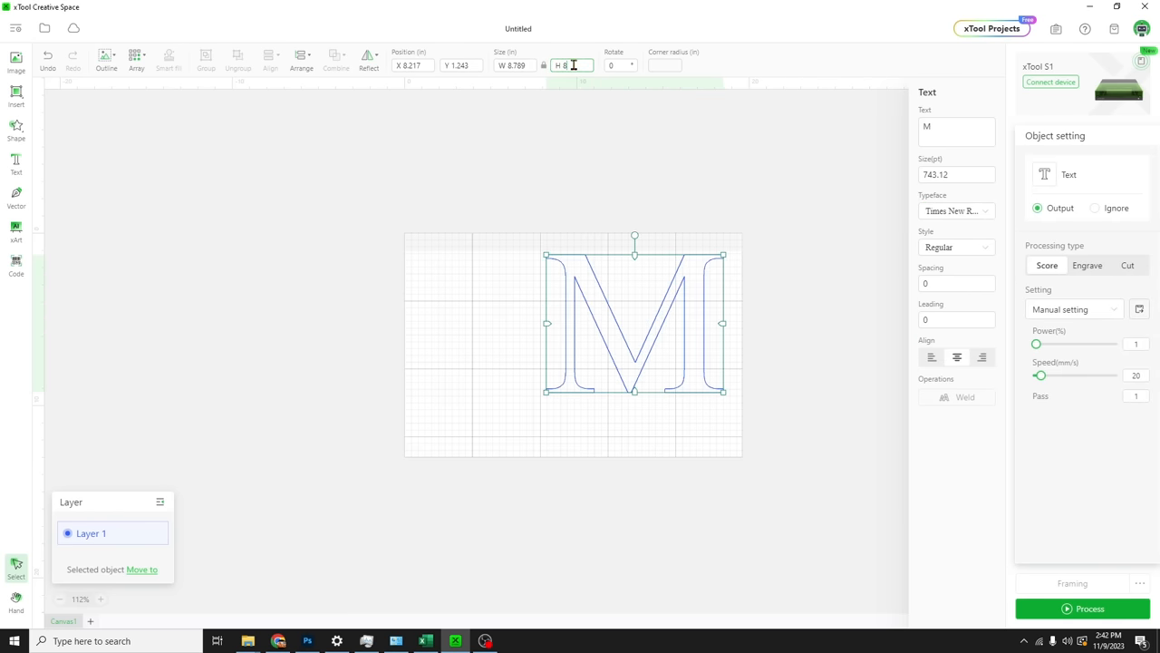
text(8.5)
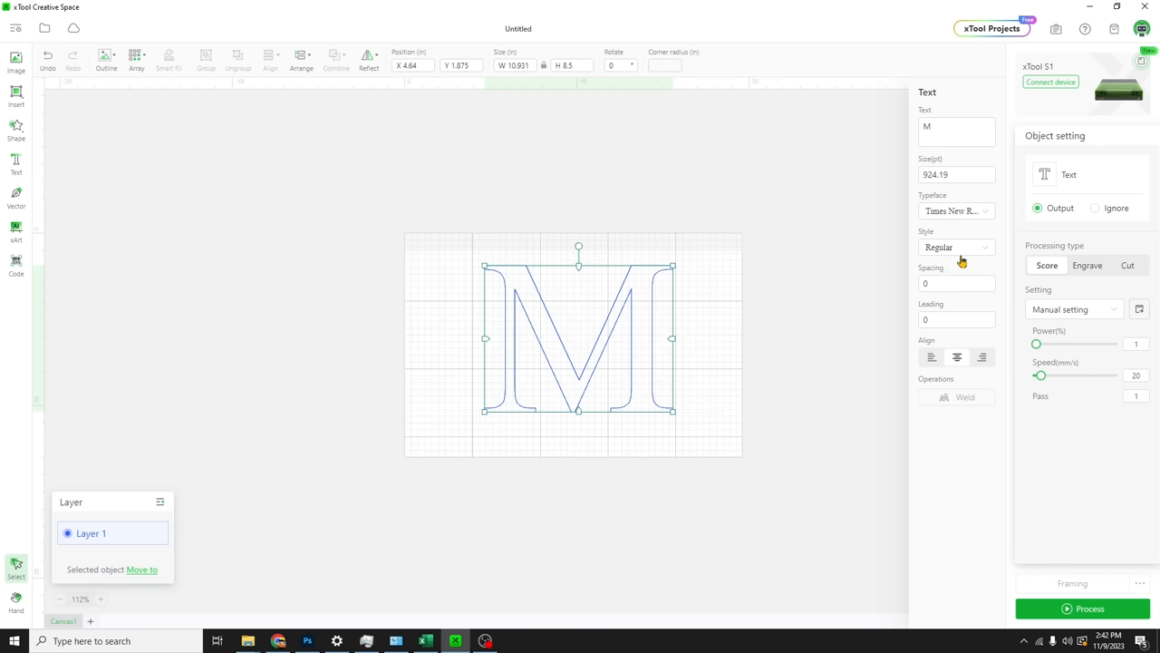
click(954, 247)
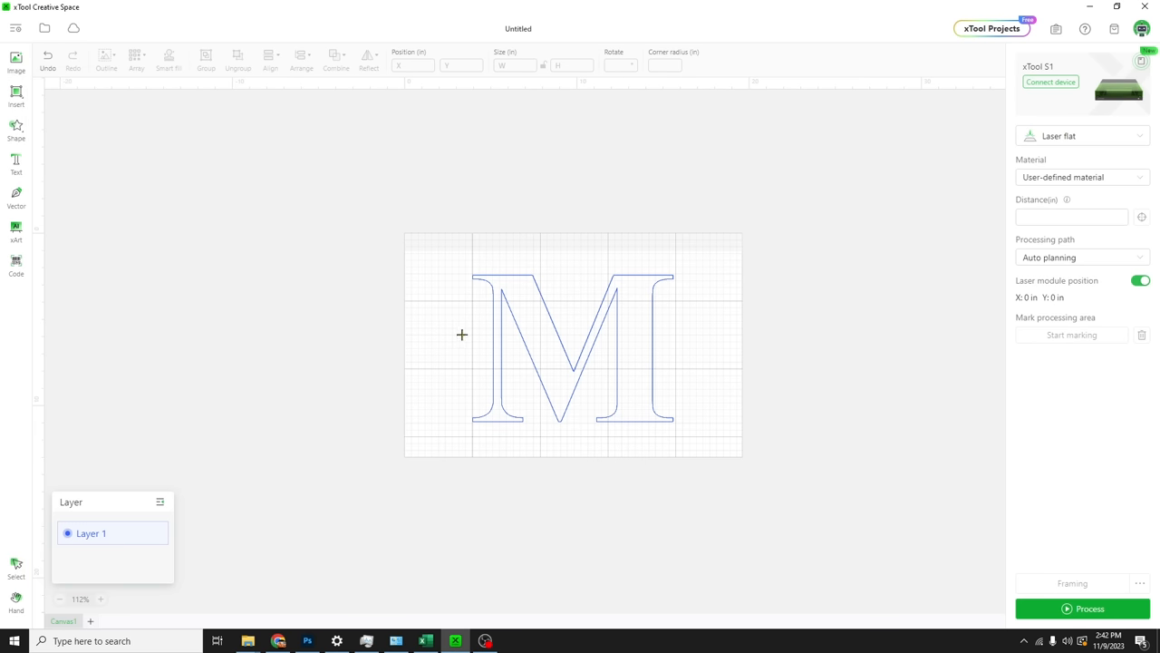
Subtract a thin horizontal bar from the M's middle, splitting it into top and bottom halves
drag(462, 335, 683, 361)
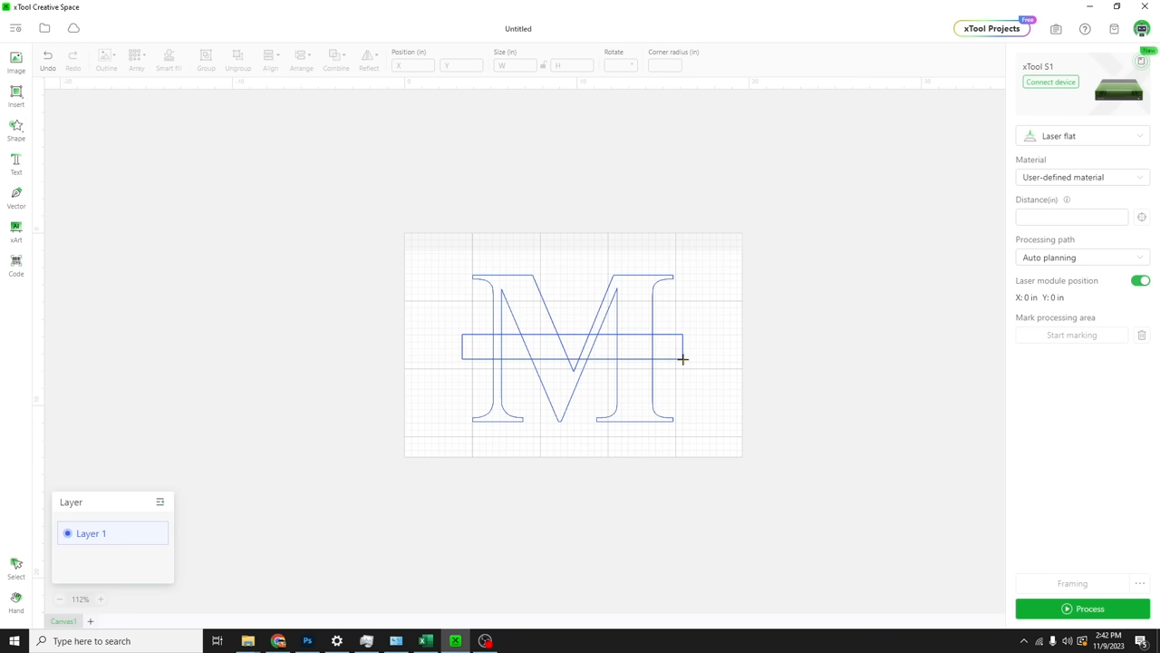
click(572, 347)
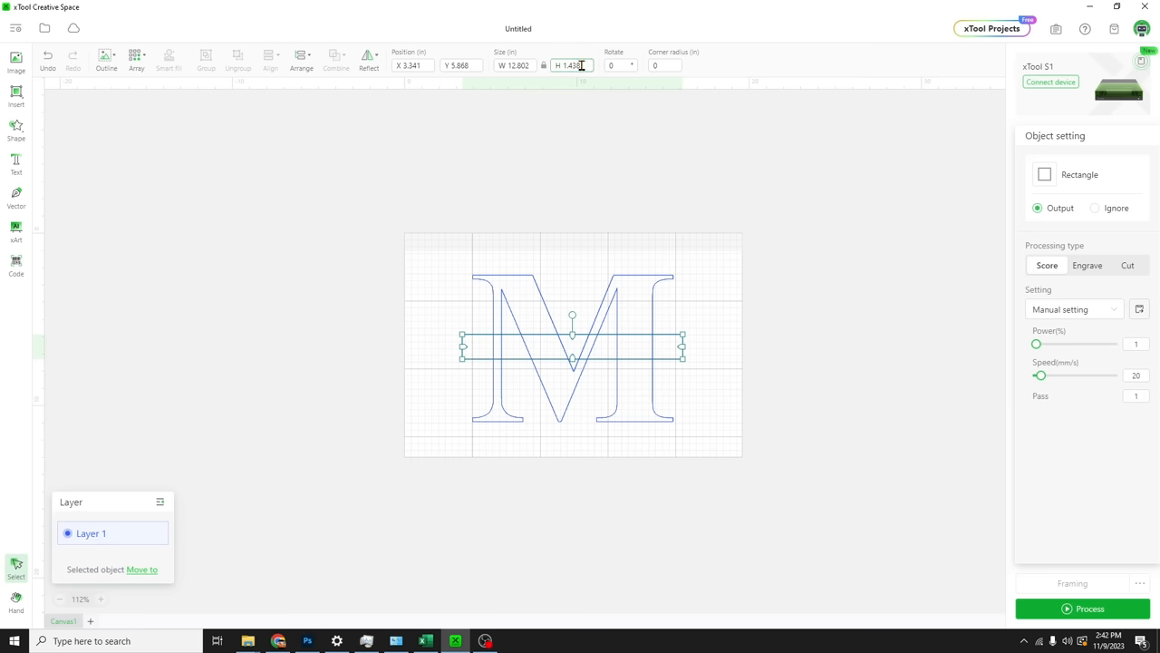
drag(571, 347, 614, 350)
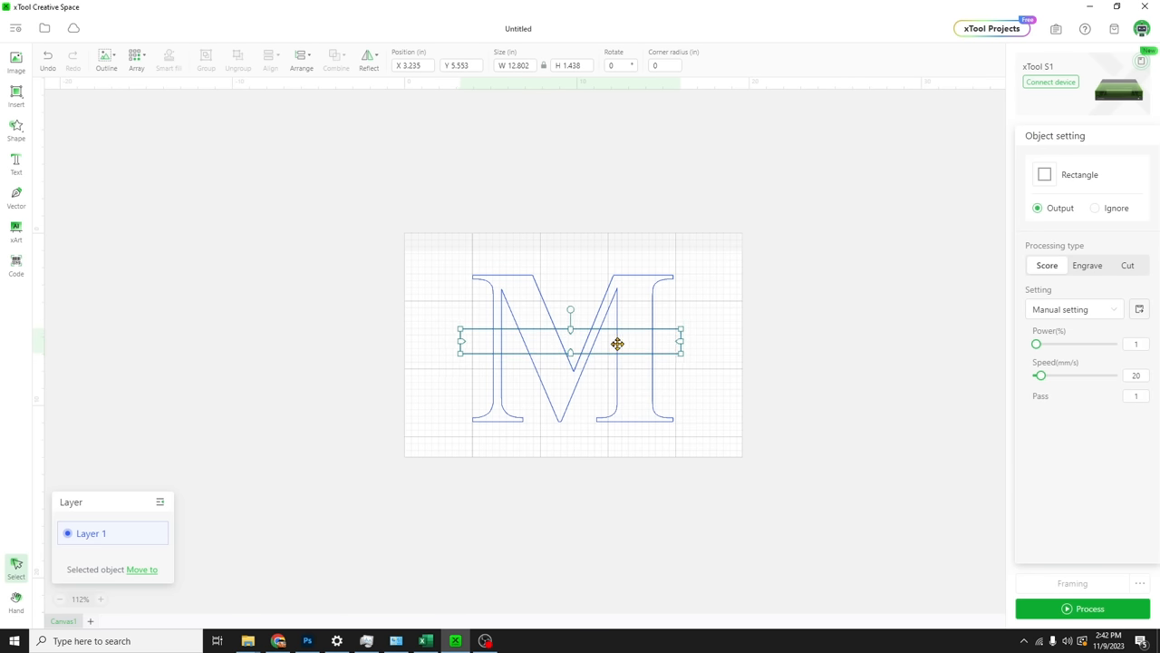
click(694, 392)
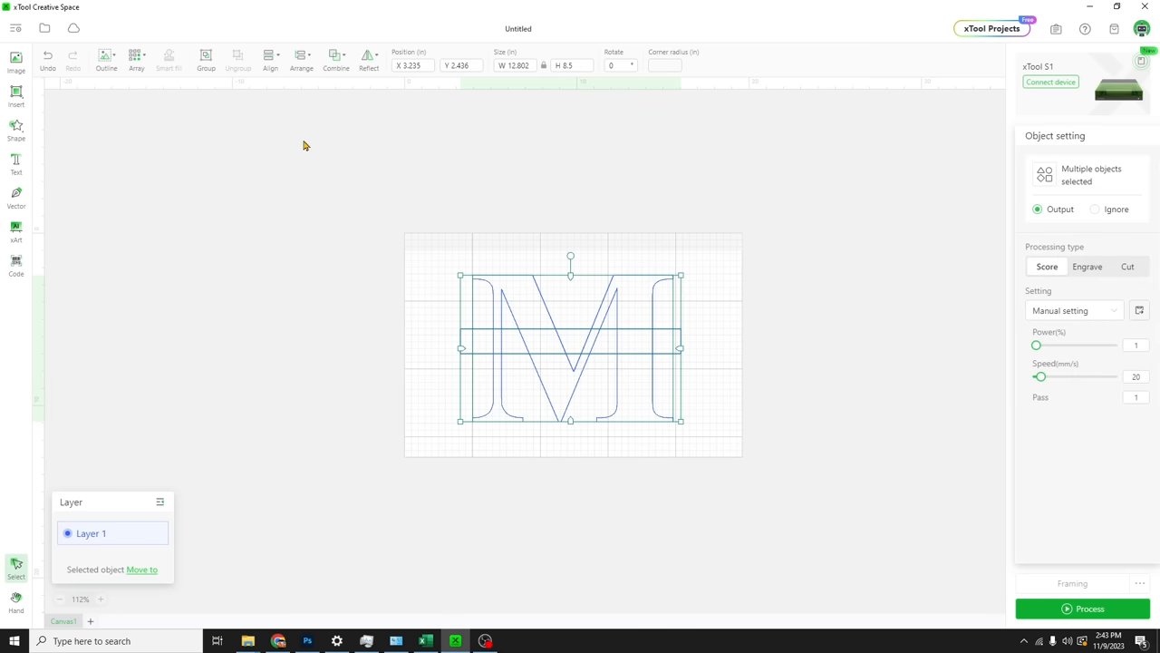
click(336, 58)
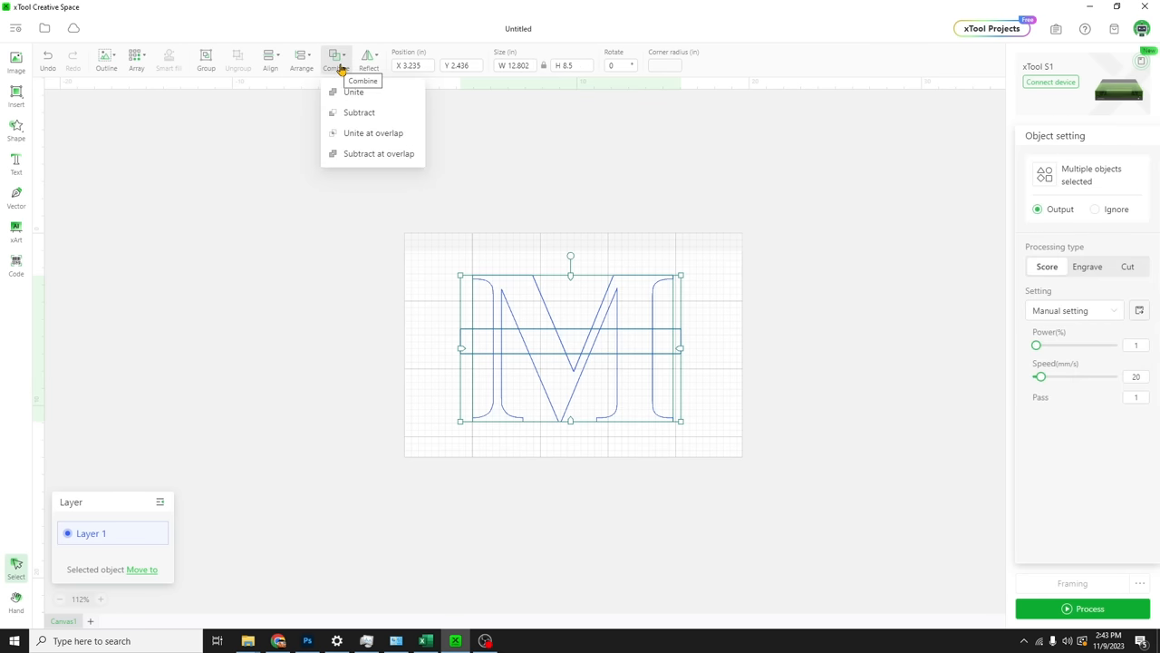
mouse_move(359, 111)
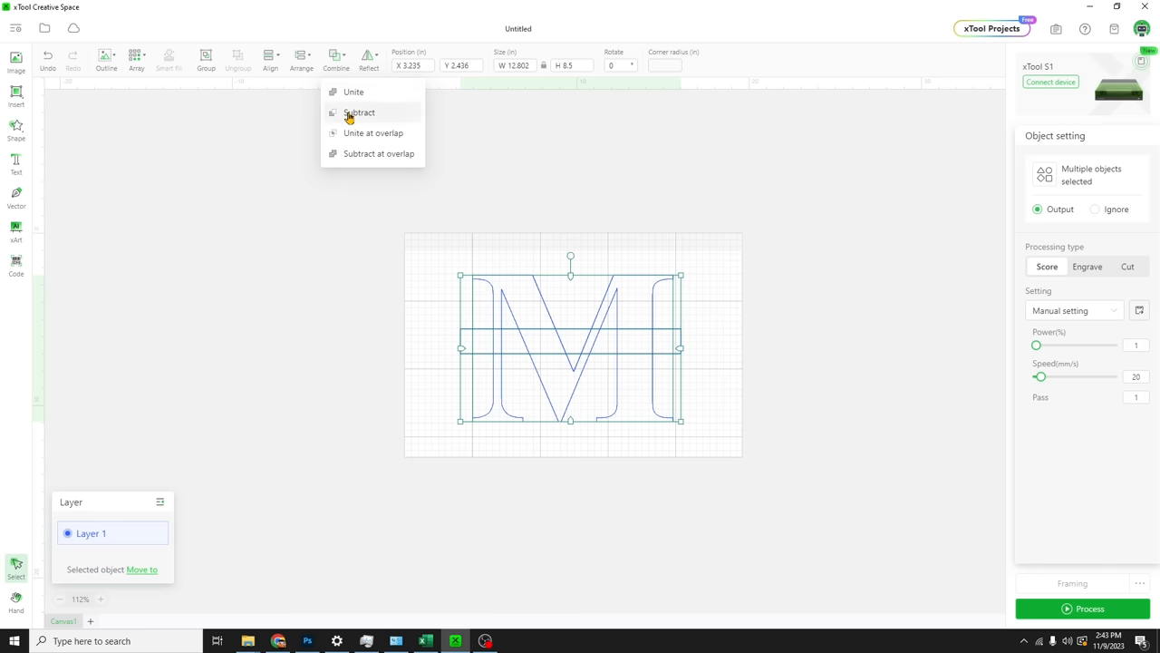
click(358, 111)
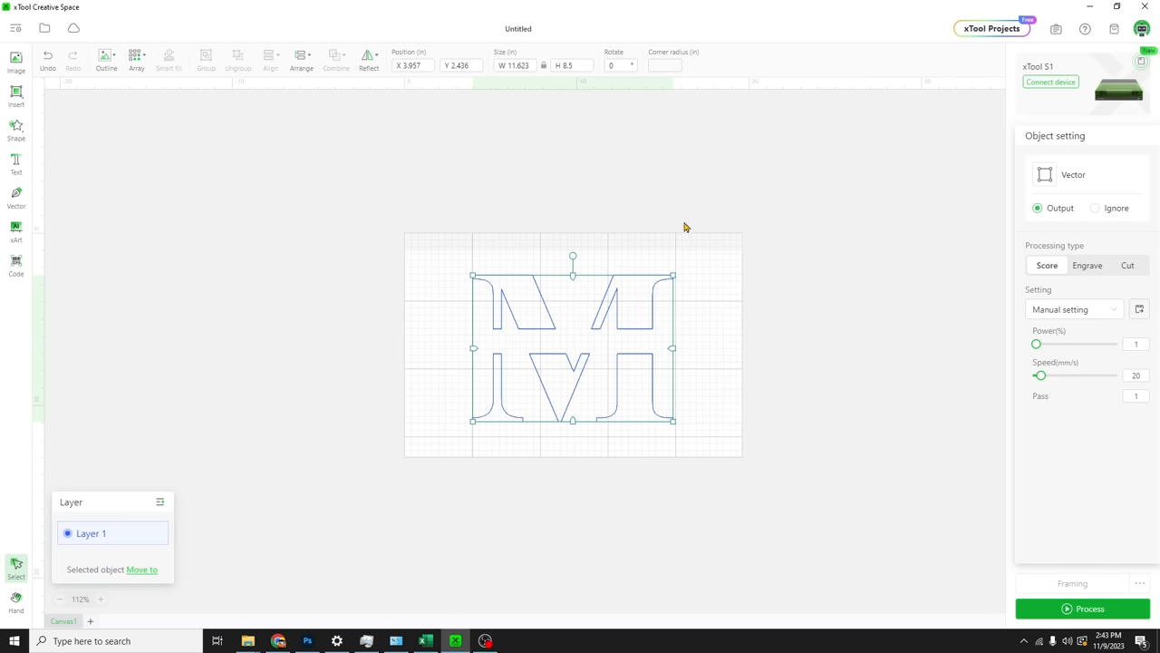
click(714, 333)
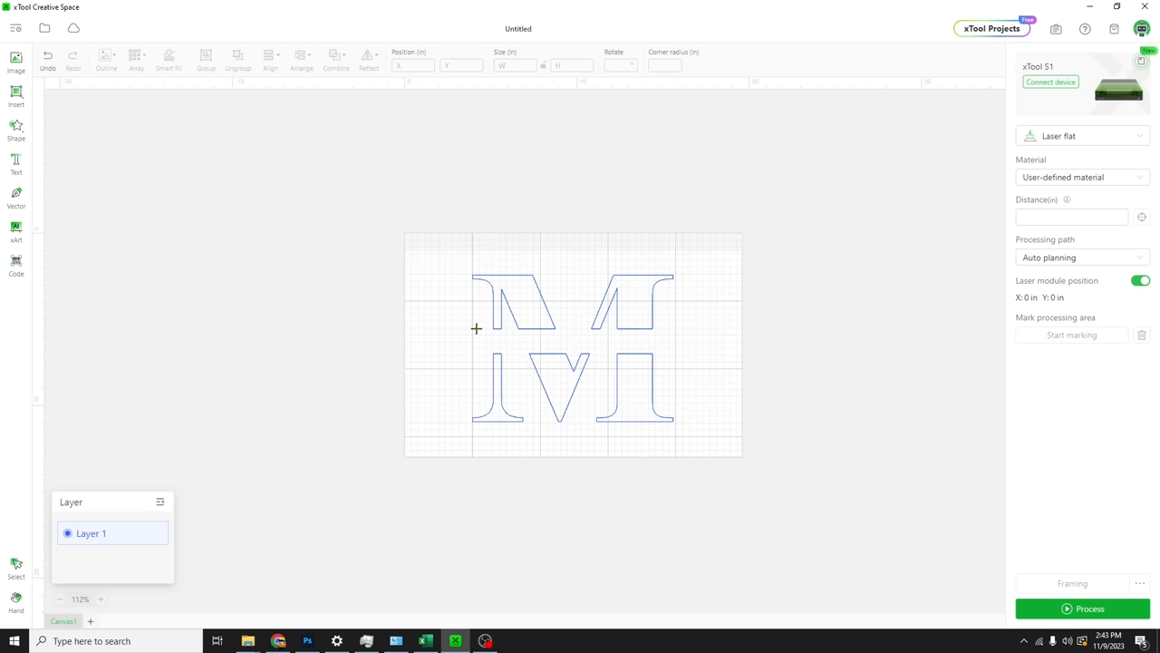
Draw a thin 12-inch-wide bar and place copies along the top and bottom halves' cut edges
drag(476, 330, 667, 337)
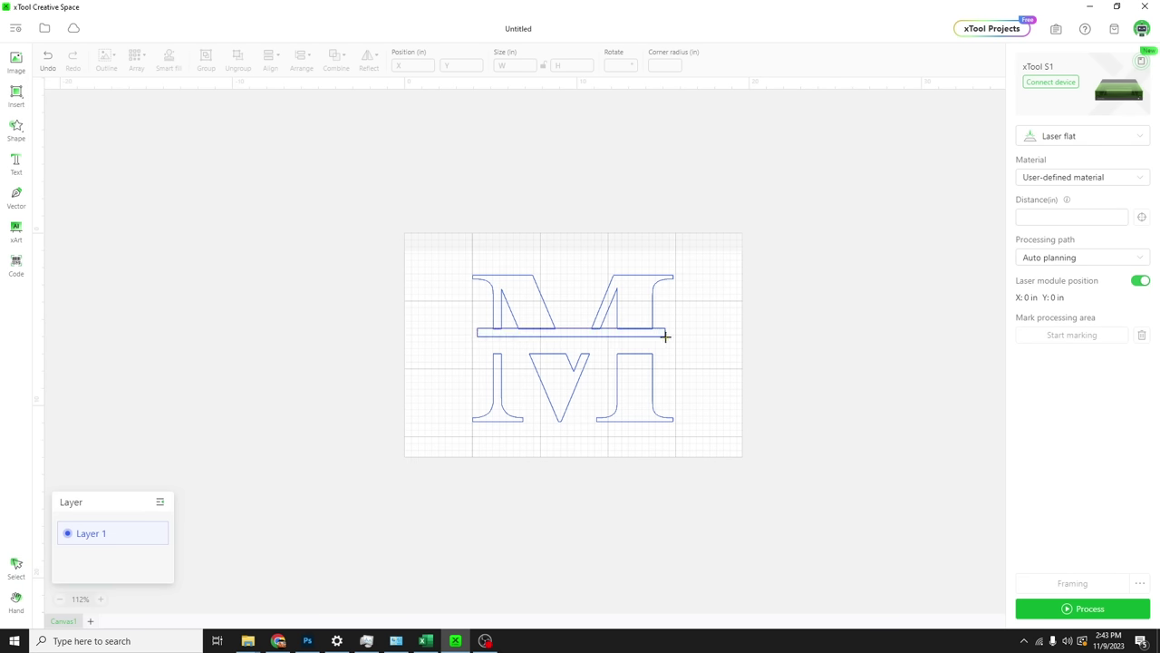
click(572, 333)
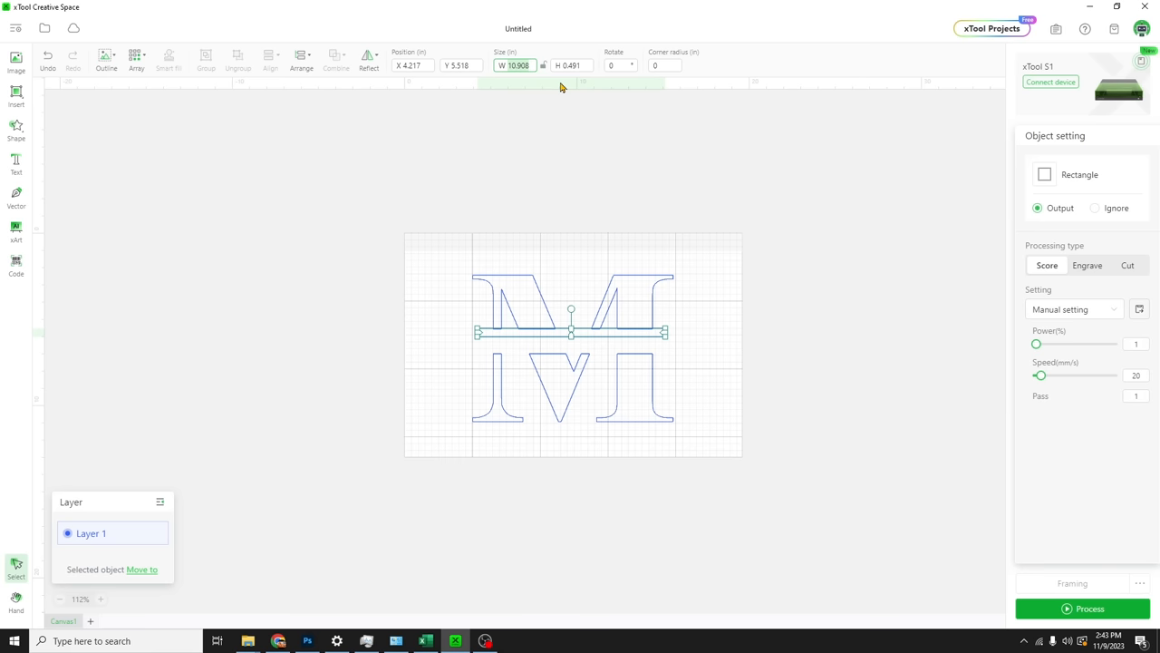
text(12)
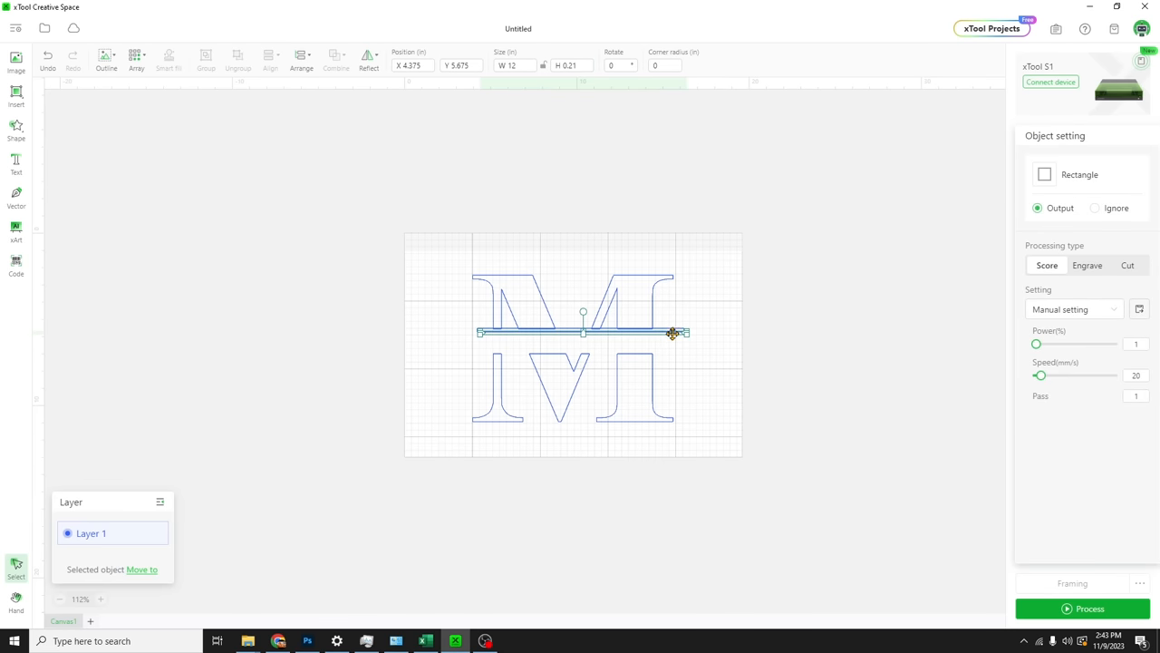
drag(672, 333, 665, 352)
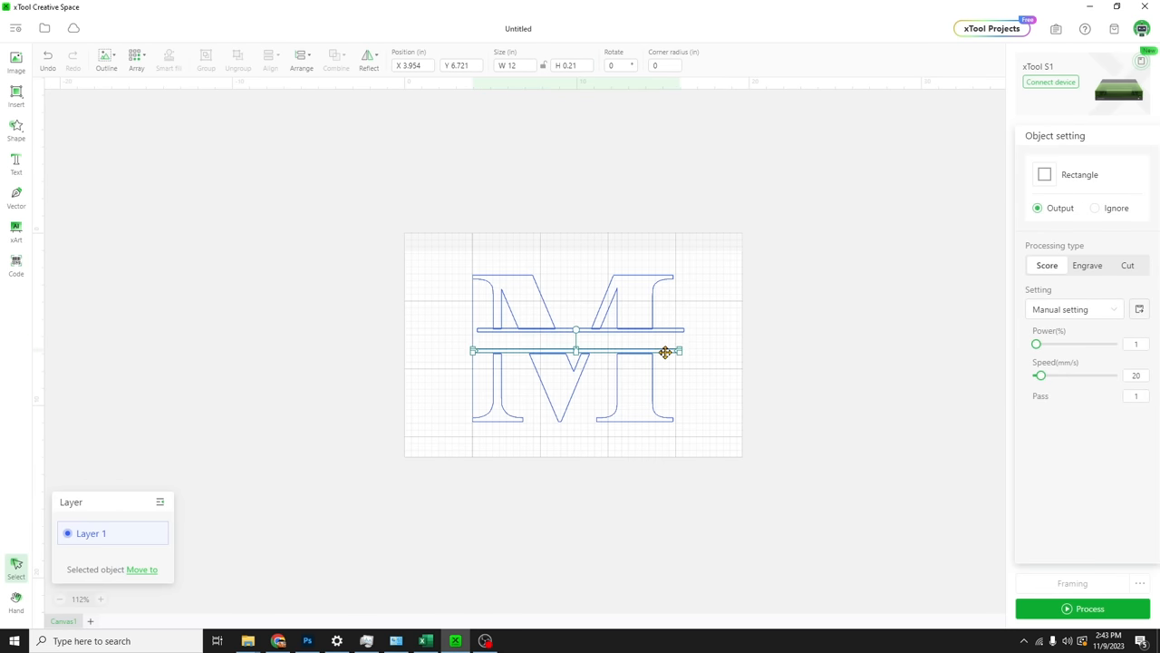
click(671, 376)
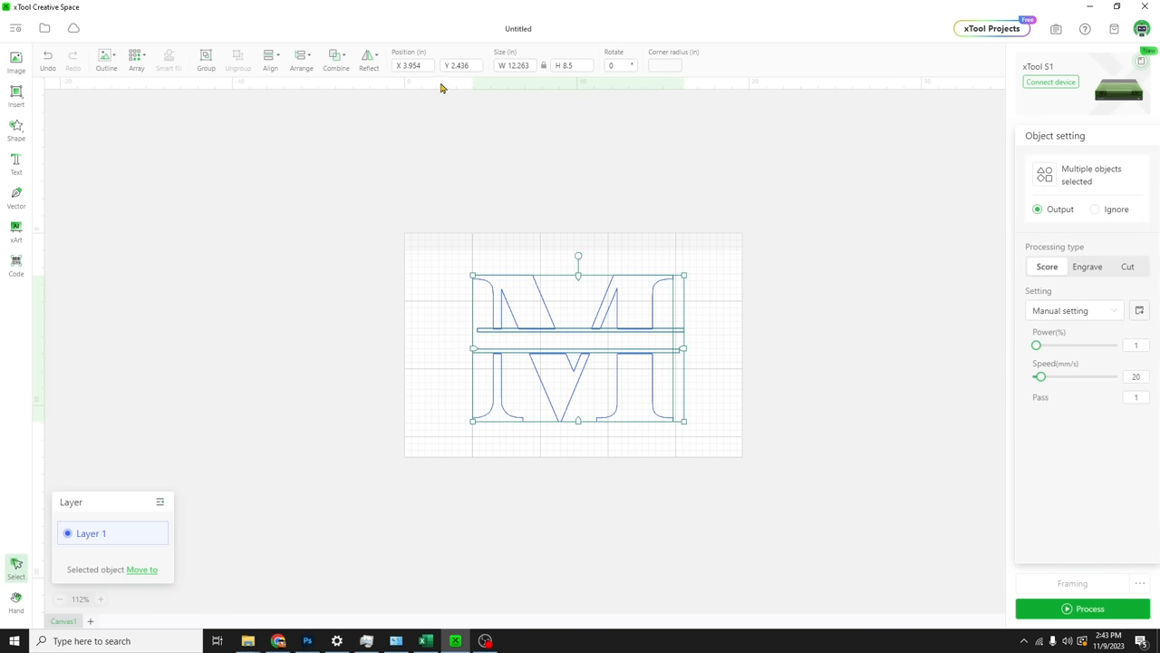
click(270, 59)
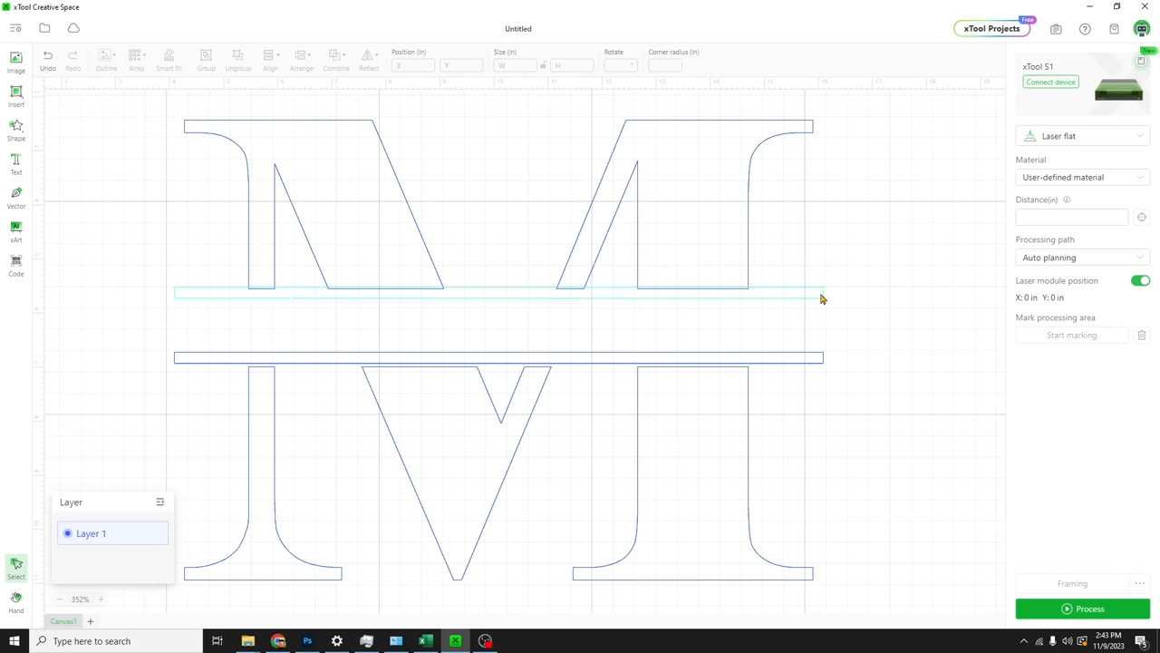
click(498, 356)
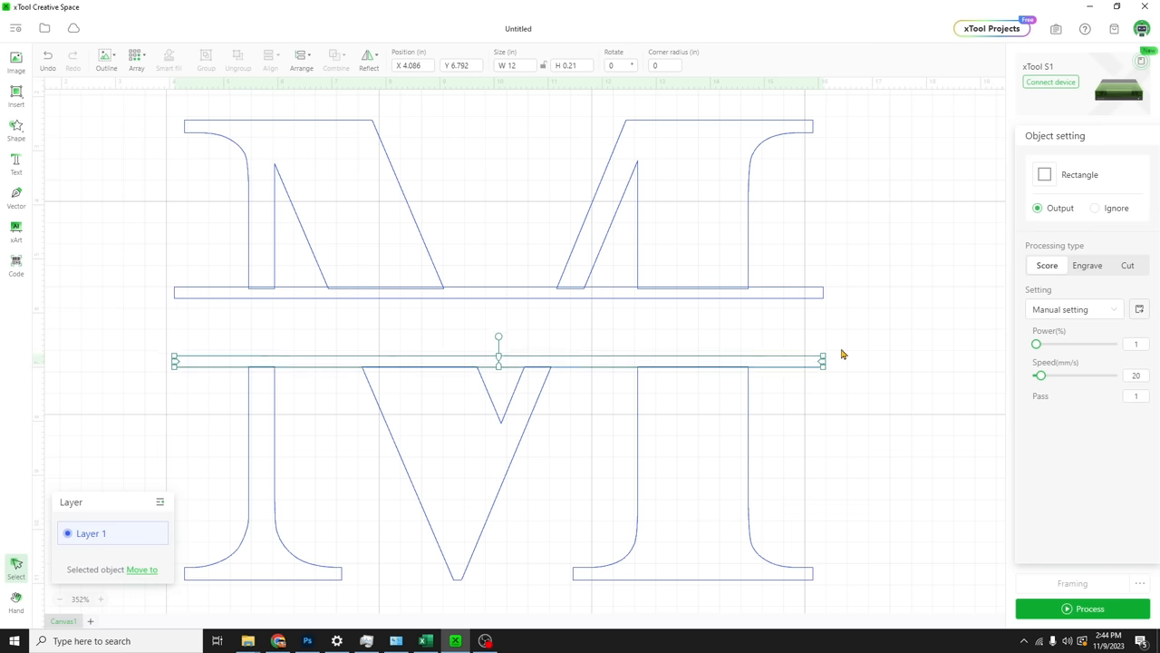
click(786, 294)
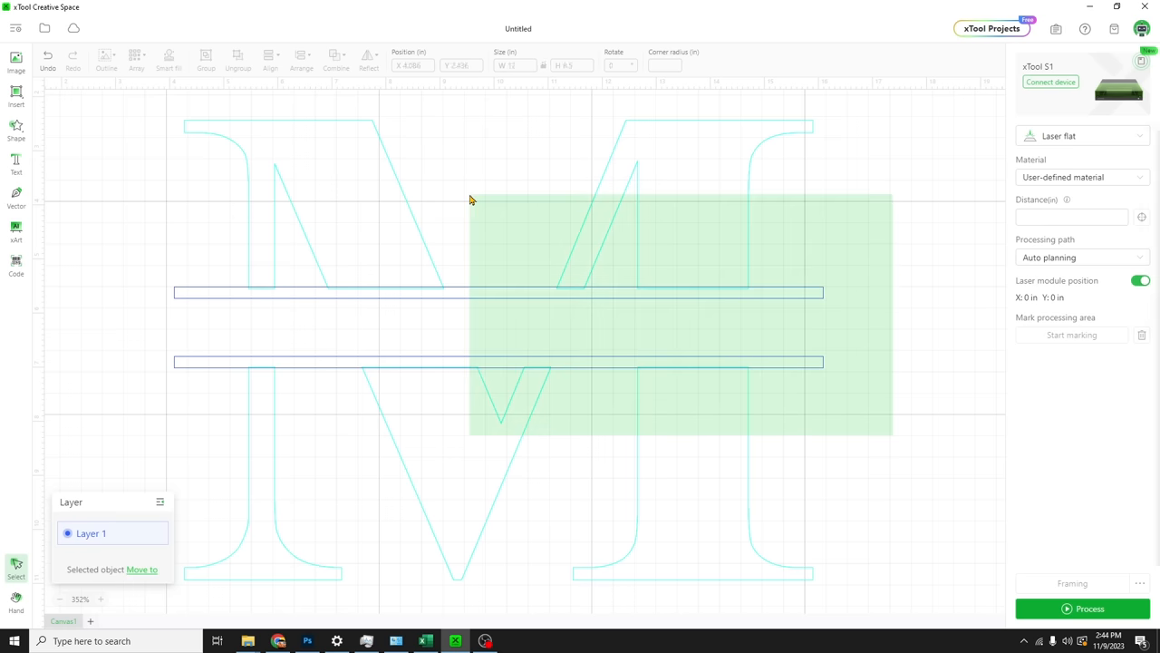
Unite the M halves and both bars into one shape and set it to Engrave
click(336, 59)
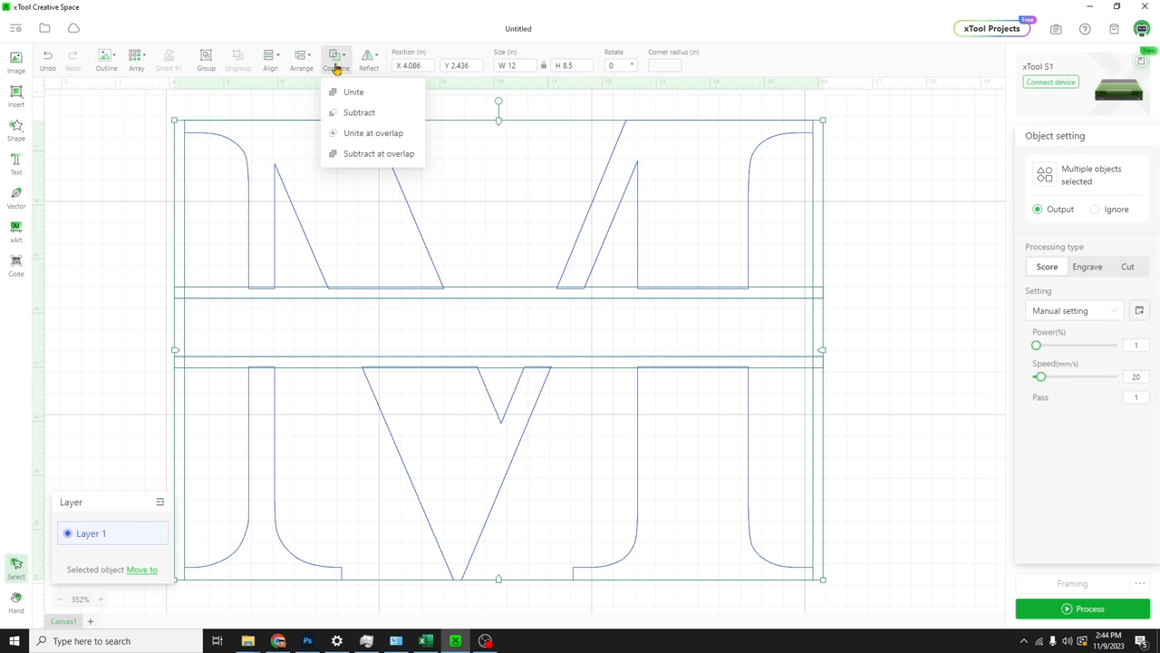
mouse_move(354, 92)
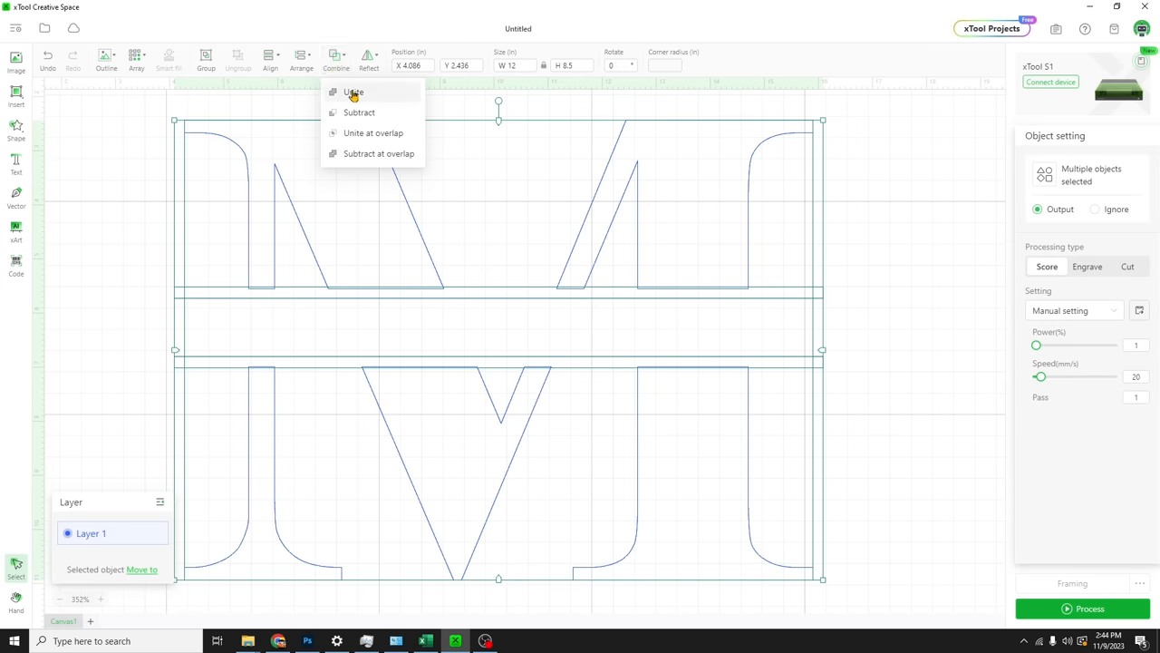
click(354, 91)
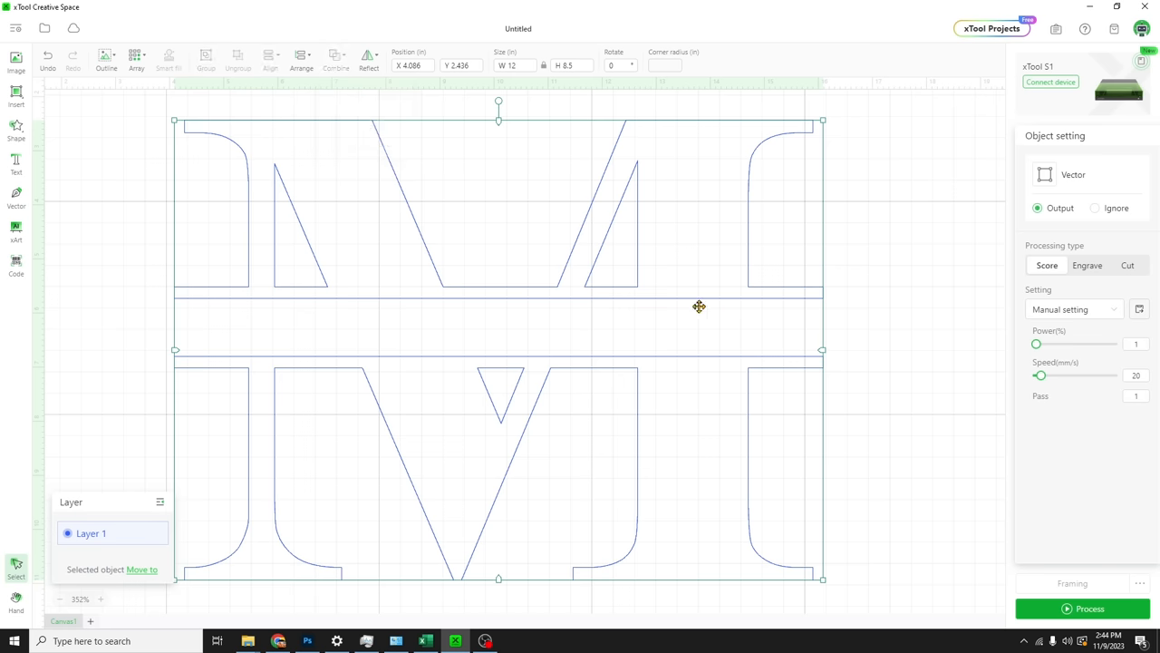
scroll(down, 3)
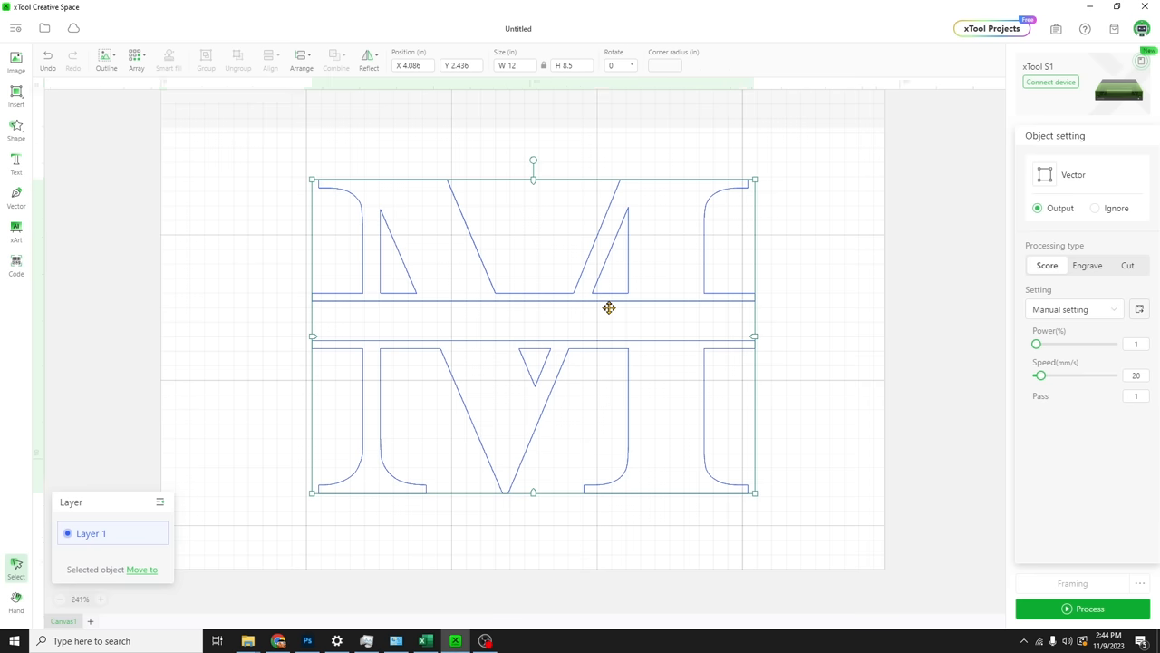
scroll(down, 3)
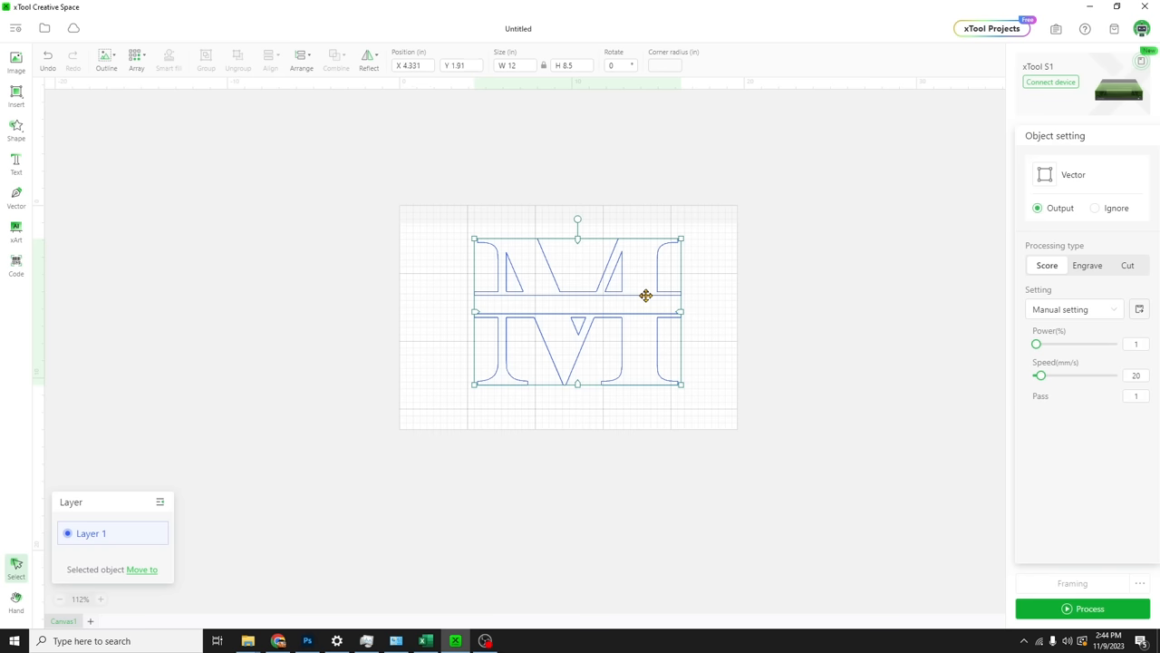
click(1087, 265)
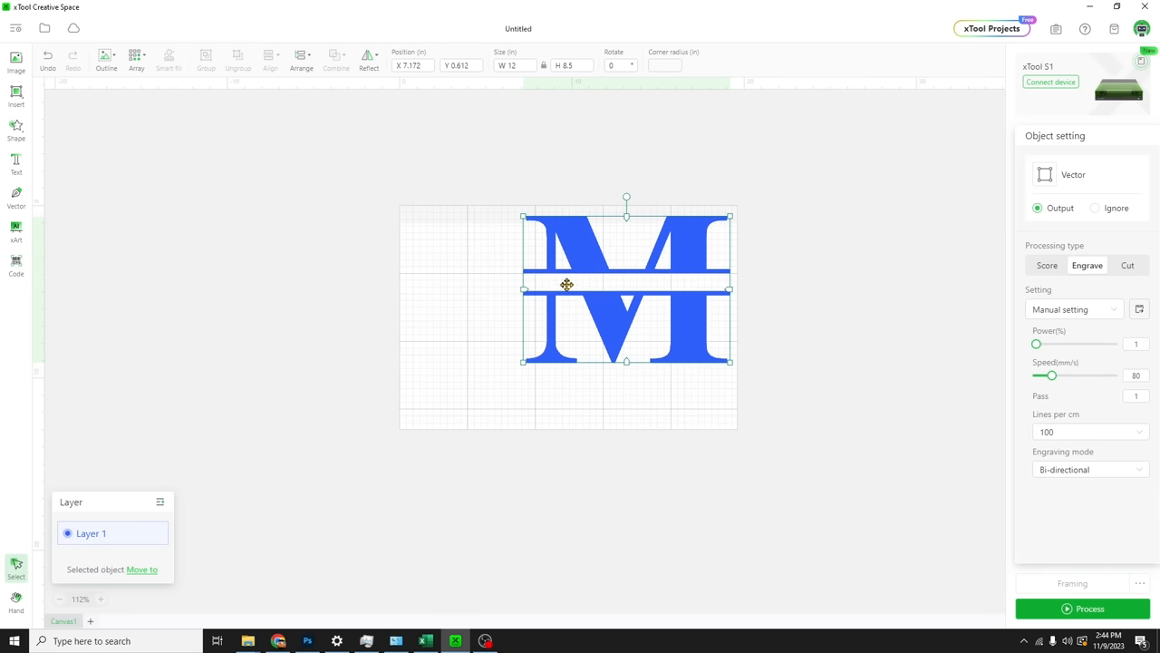
mouse_move(281, 140)
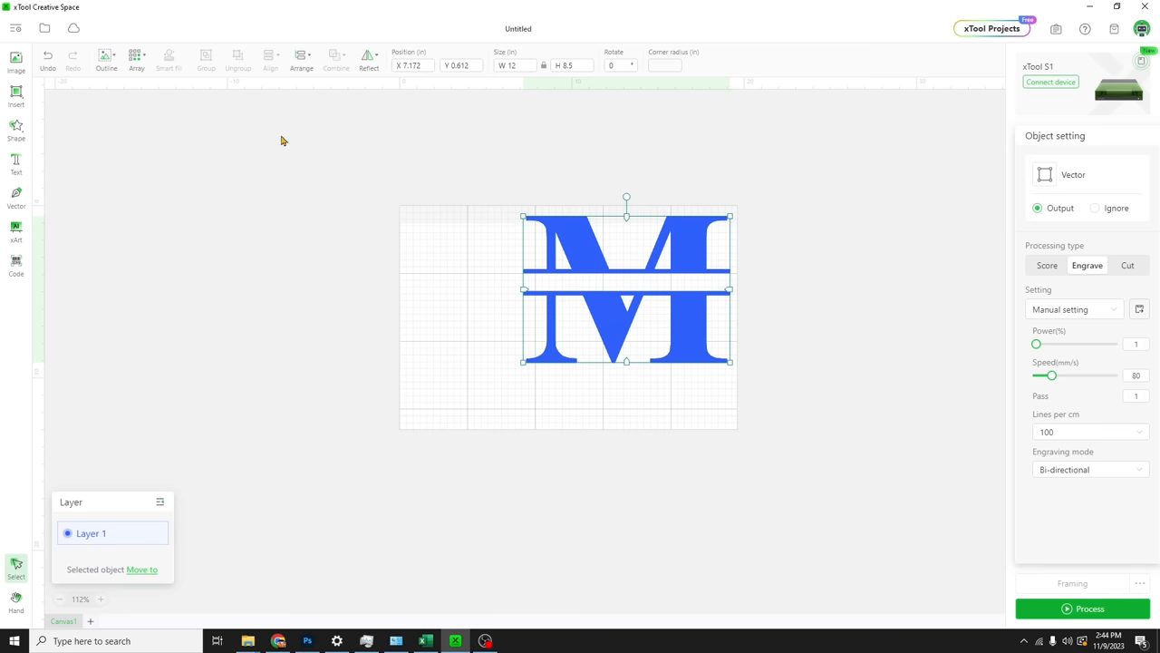
mouse_move(209, 108)
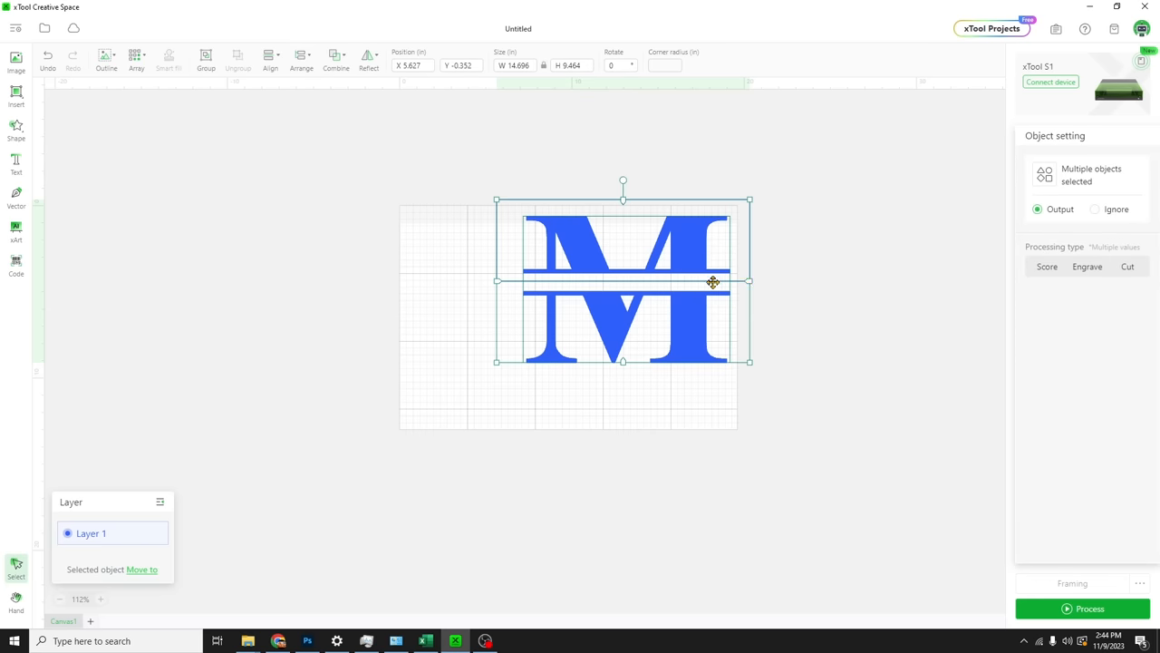
Cut the M into separate top and bottom pieces using a rectangle, gathering them left of the canvas
drag(714, 282, 427, 277)
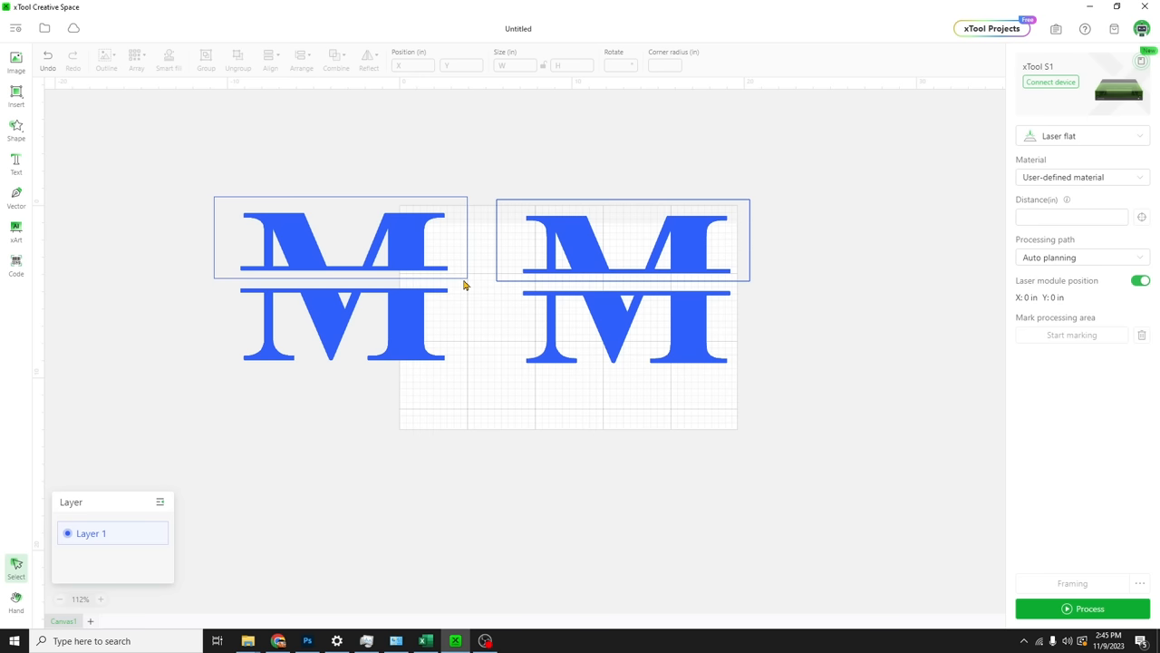
click(331, 320)
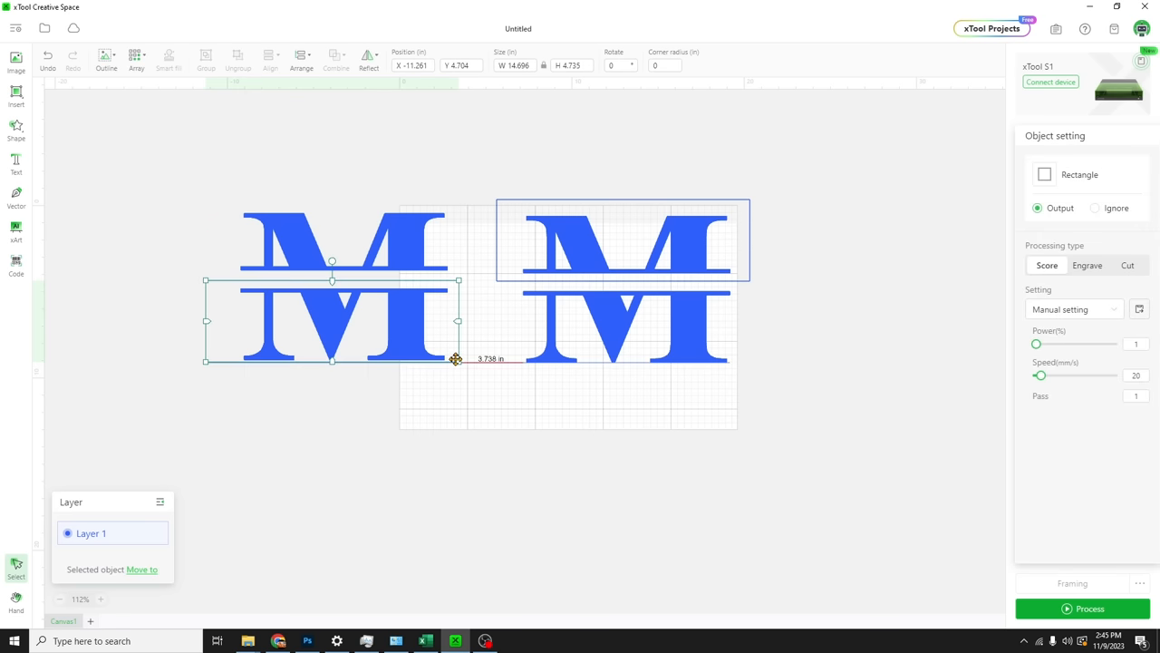
drag(455, 358, 458, 347)
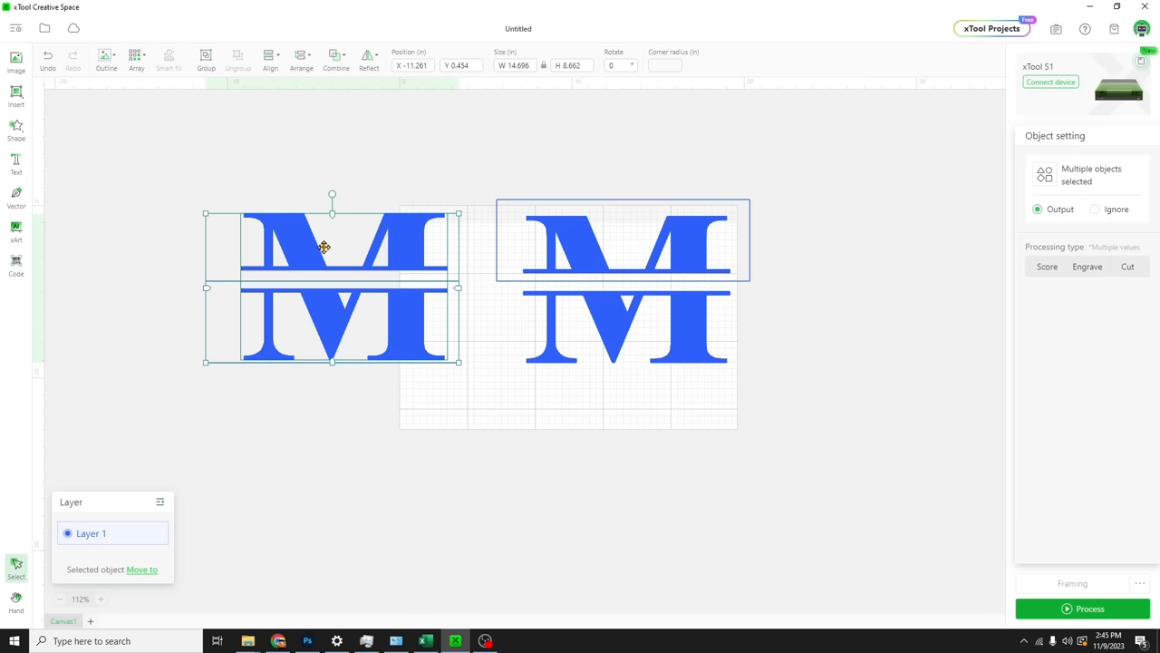
click(335, 59)
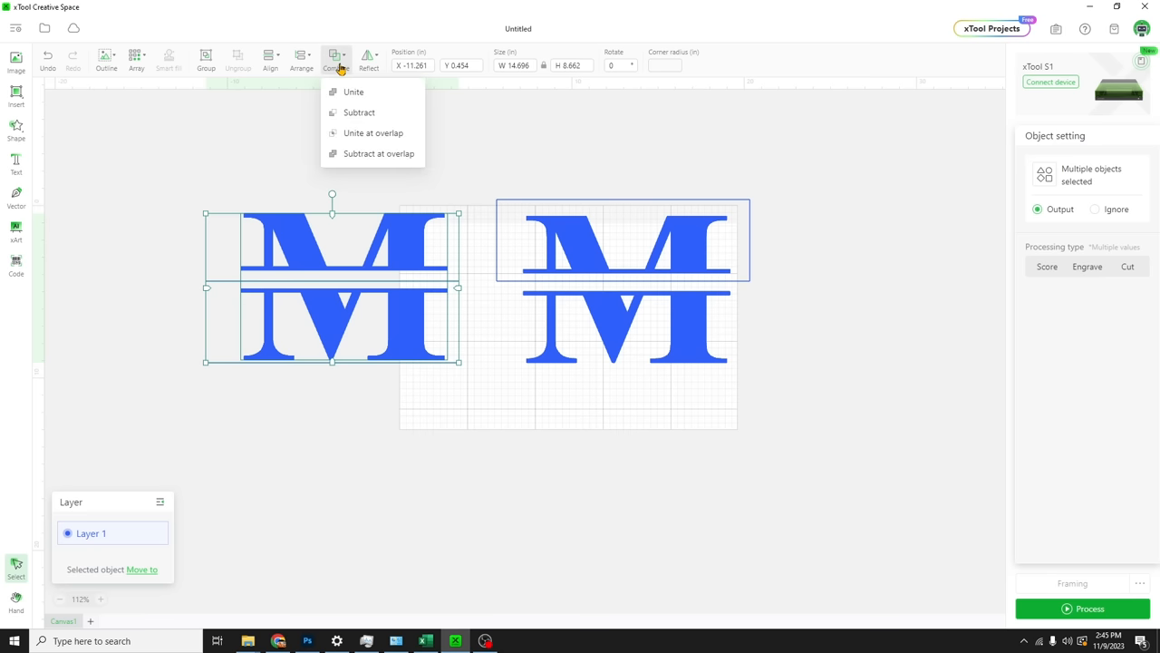
click(354, 92)
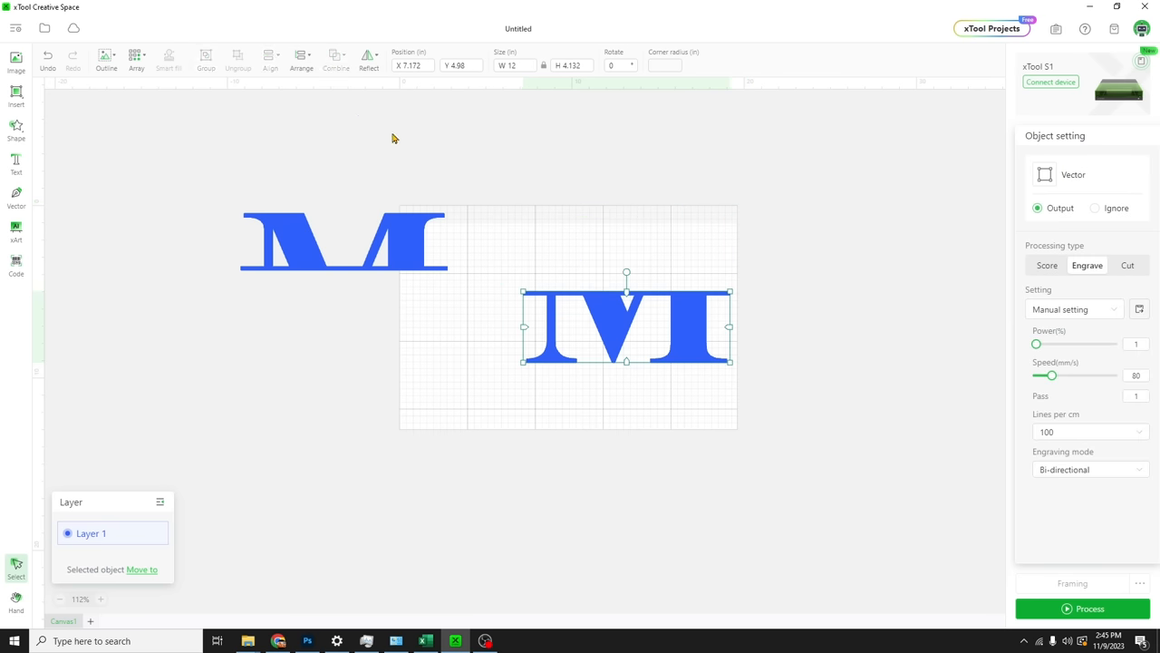
drag(626, 326, 346, 331)
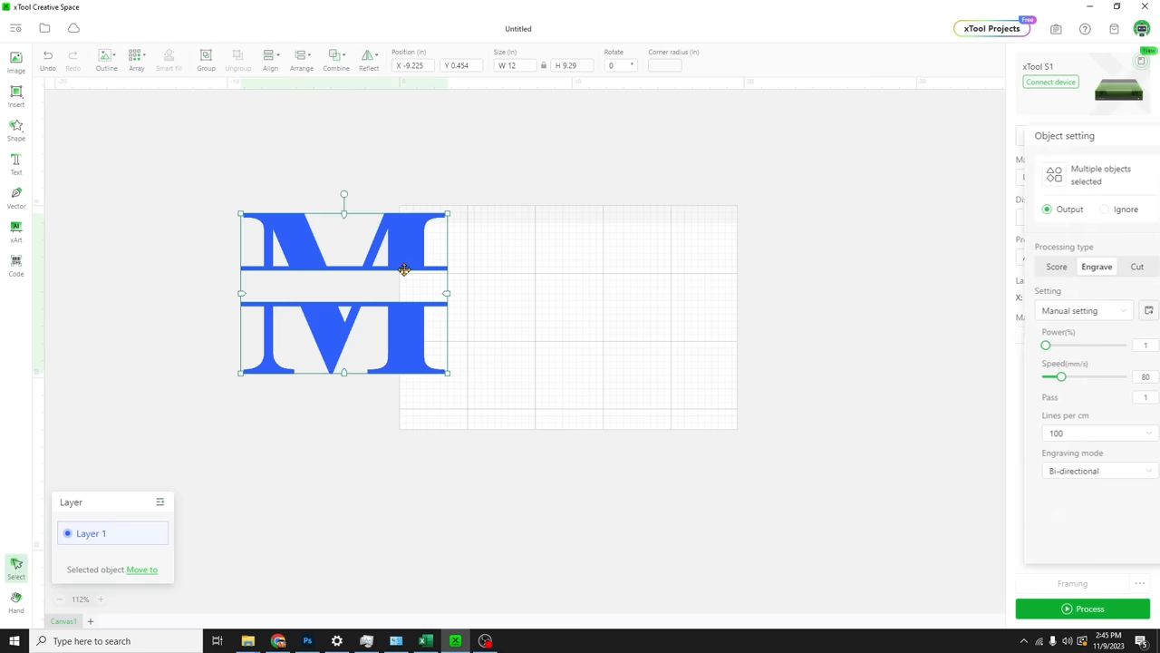
Centre the split M pieces on the canvas and select the bottom piece
click(368, 59)
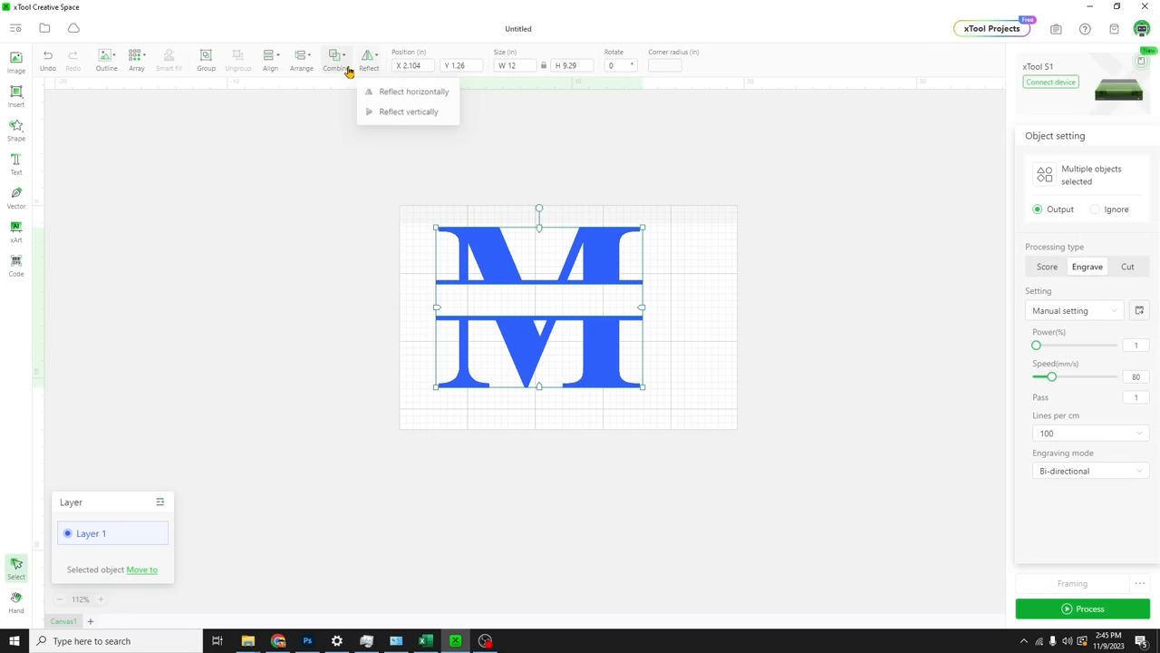
click(270, 59)
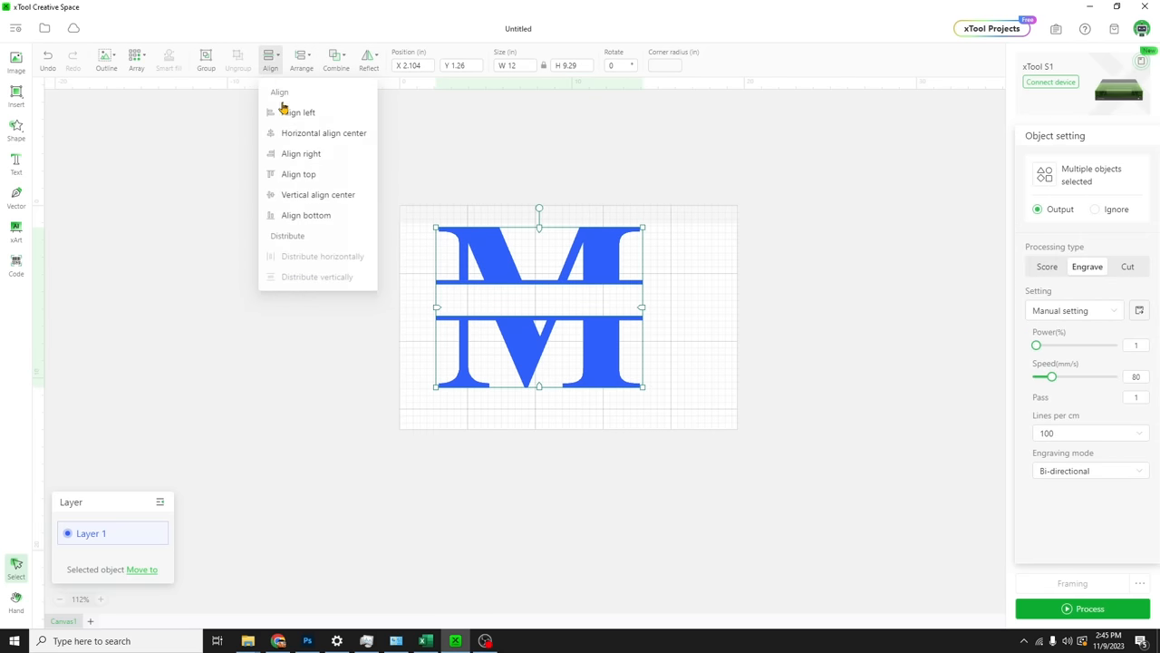
click(684, 343)
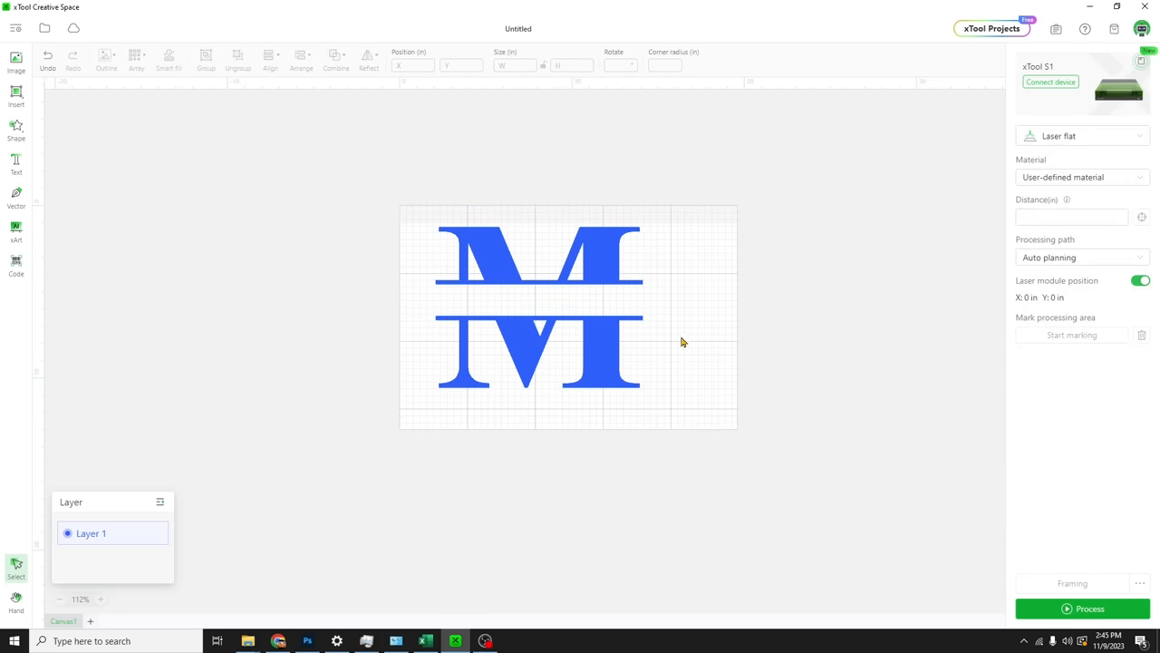
click(539, 358)
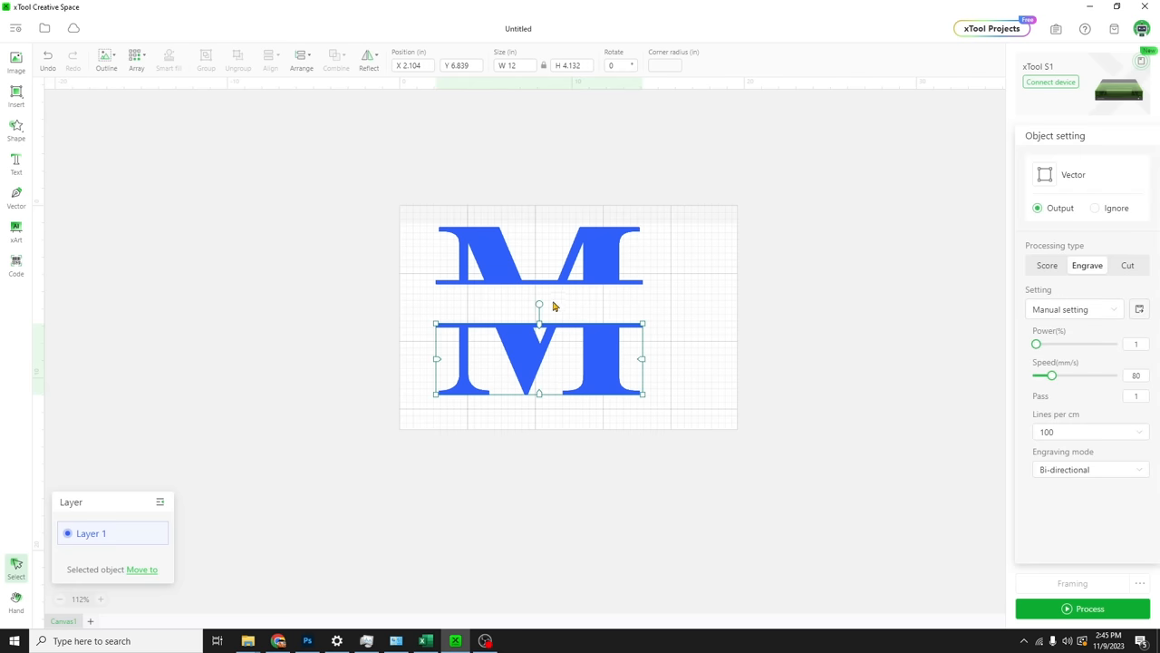
click(337, 293)
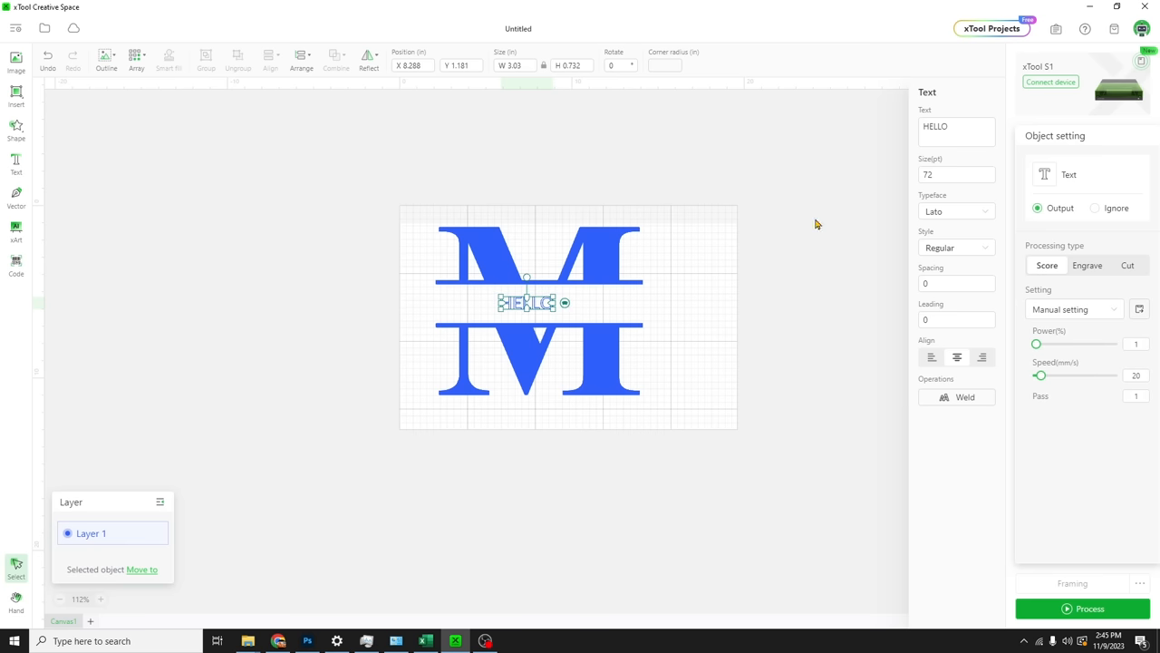
Set the gap text to Melton in the Jakarta Signature typeface
click(935, 126)
text(Melton)
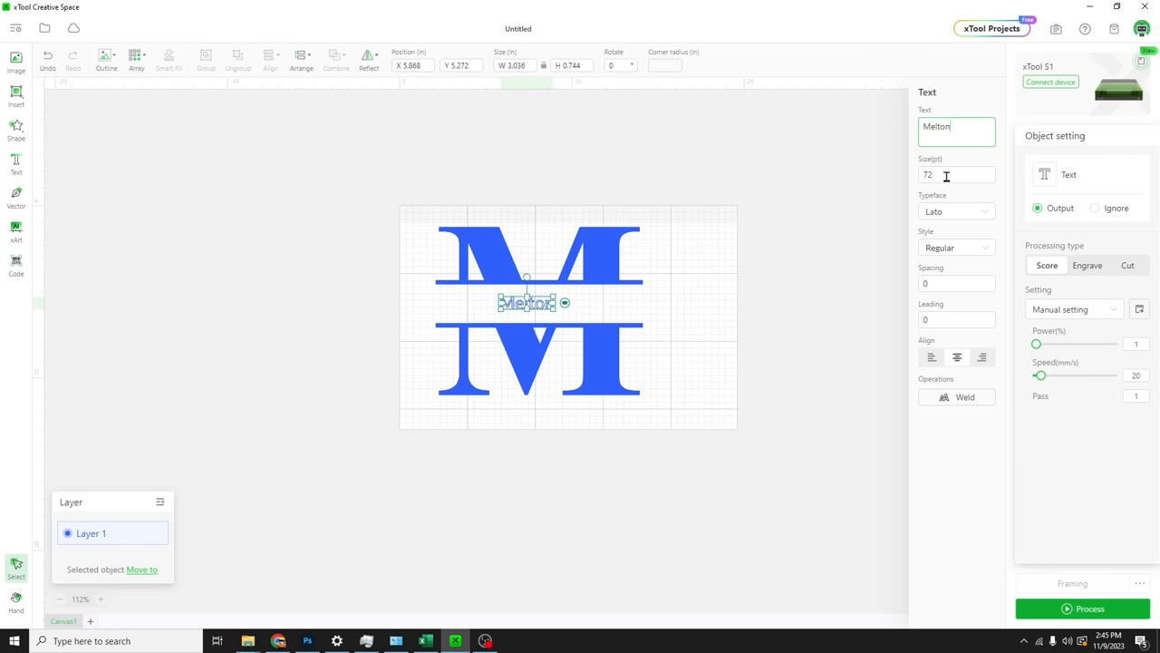
click(956, 212)
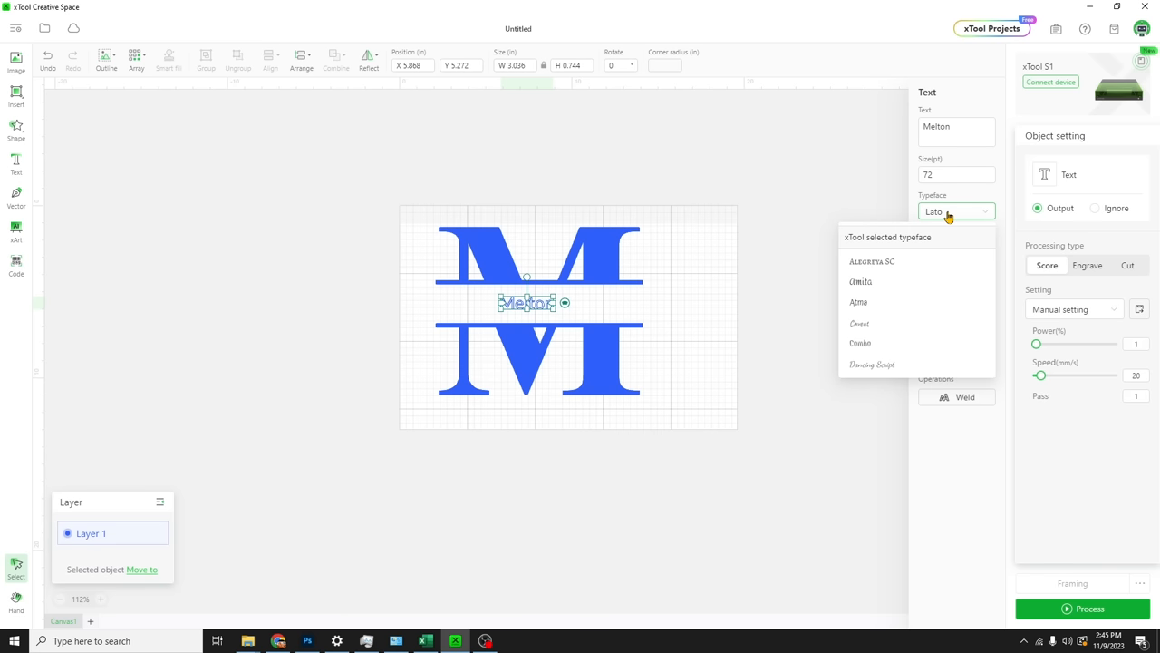
text(jaka)
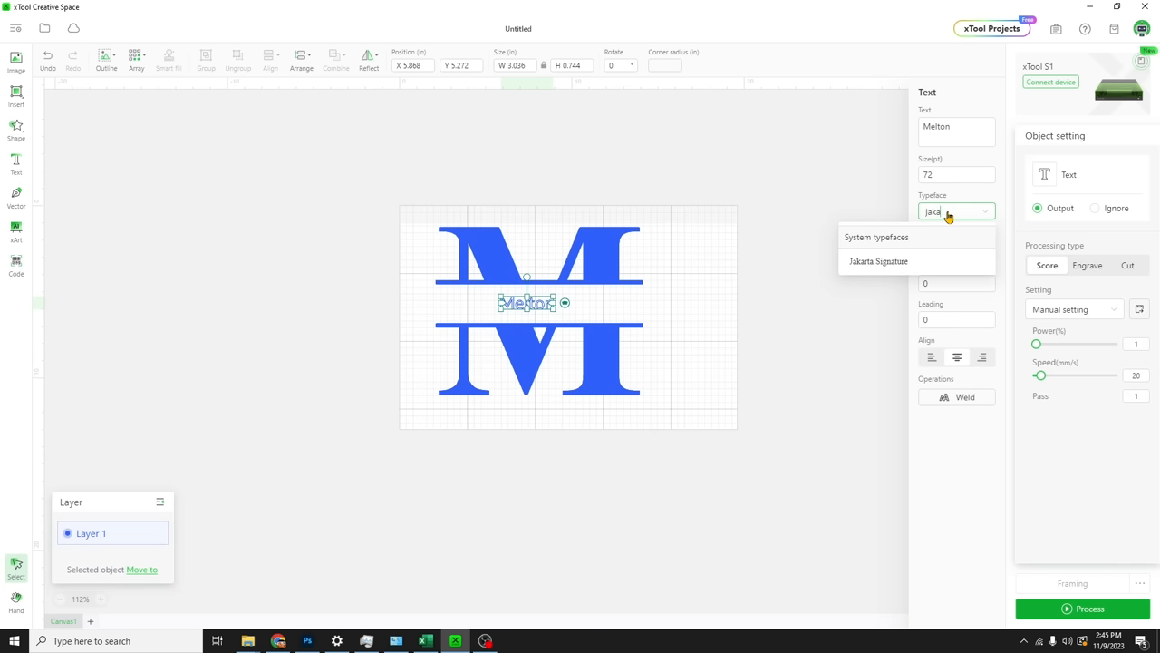
click(878, 261)
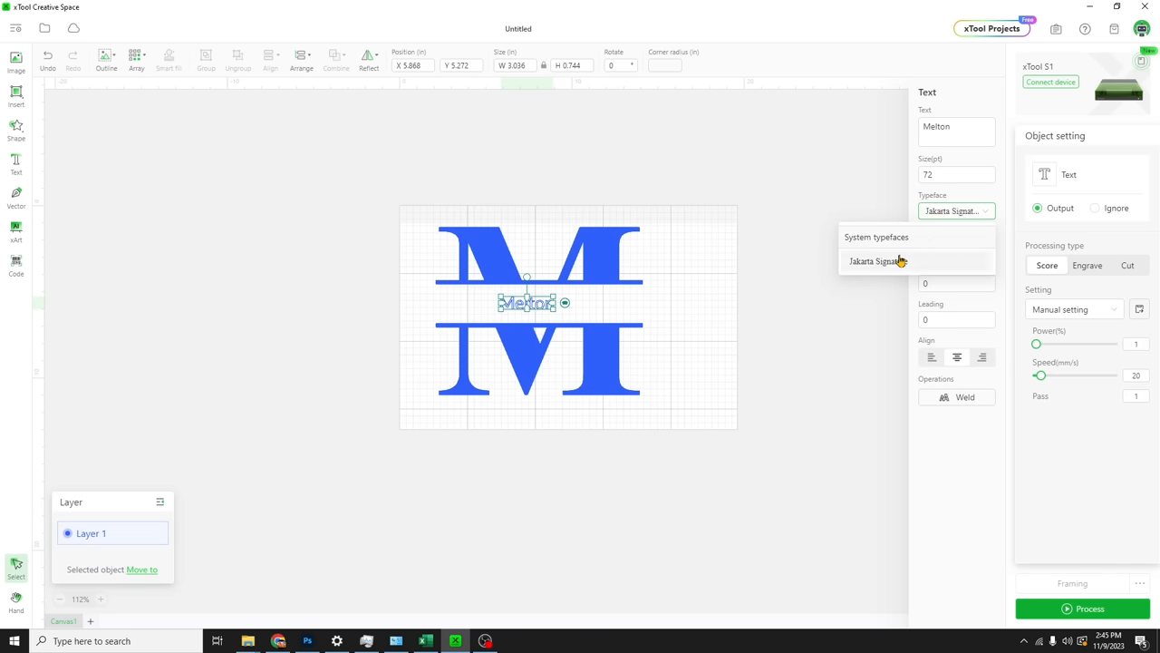
click(876, 261)
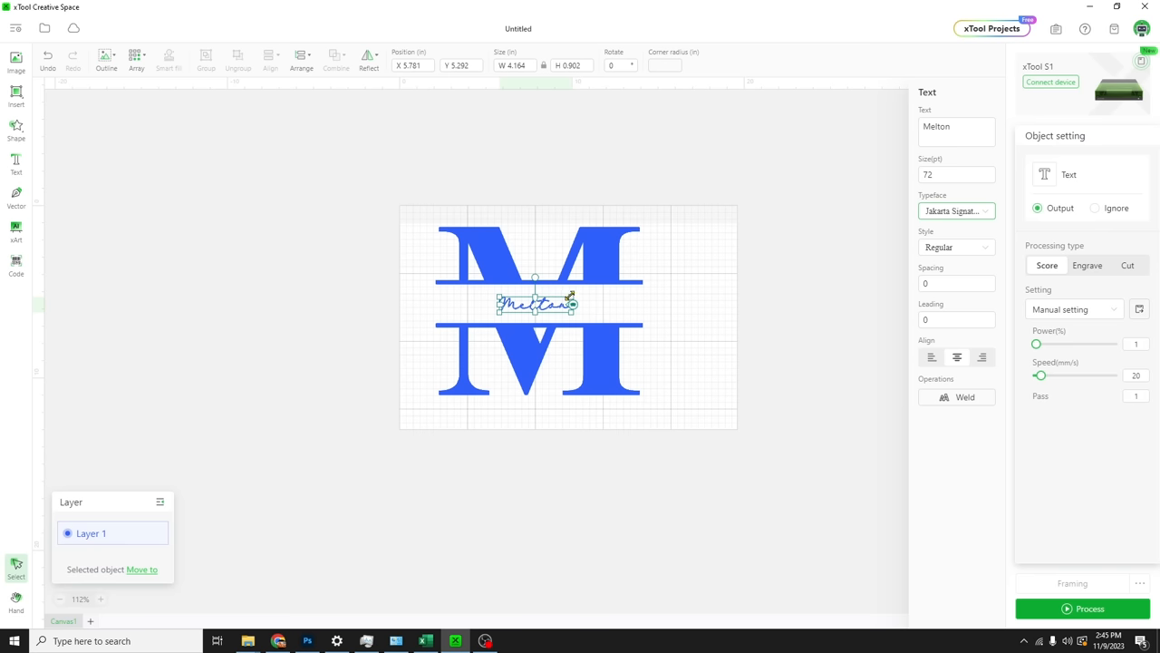
mouse_move(620, 308)
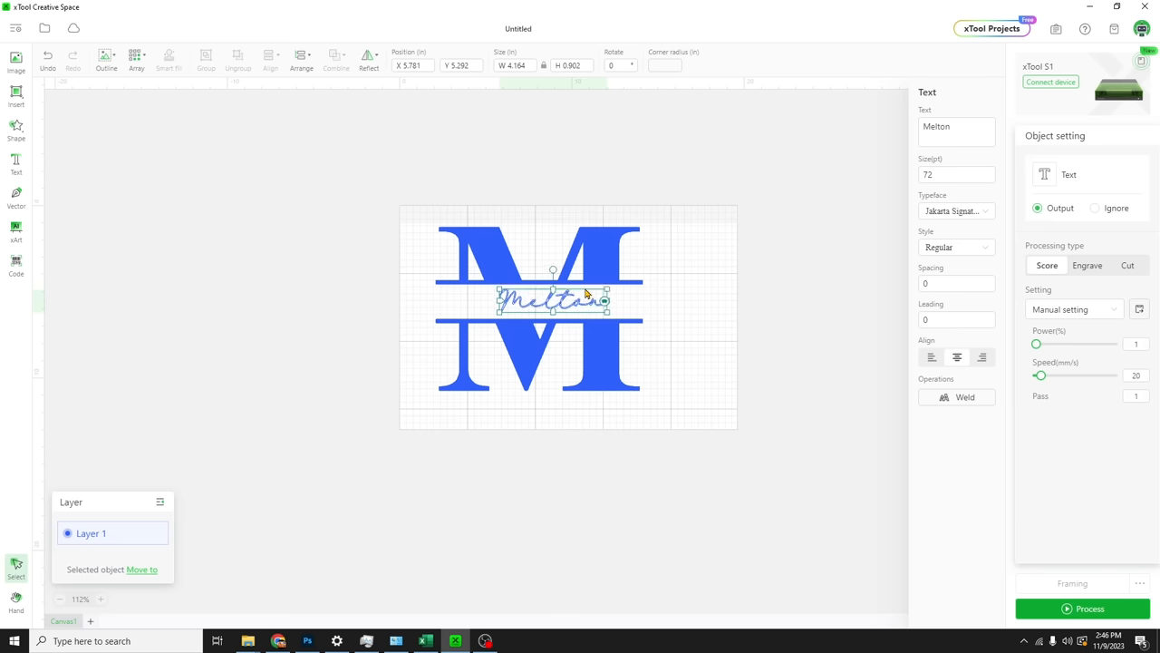
Enlarge Melton and move it into the gap between the M halves
drag(605, 295, 562, 308)
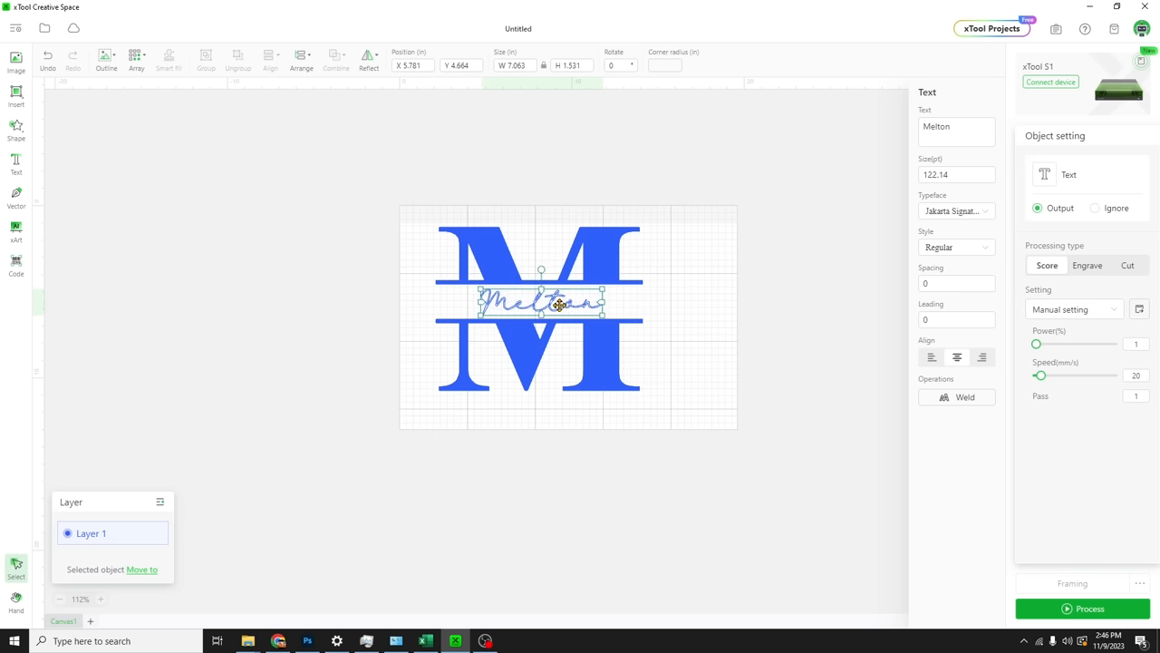
drag(560, 305, 578, 308)
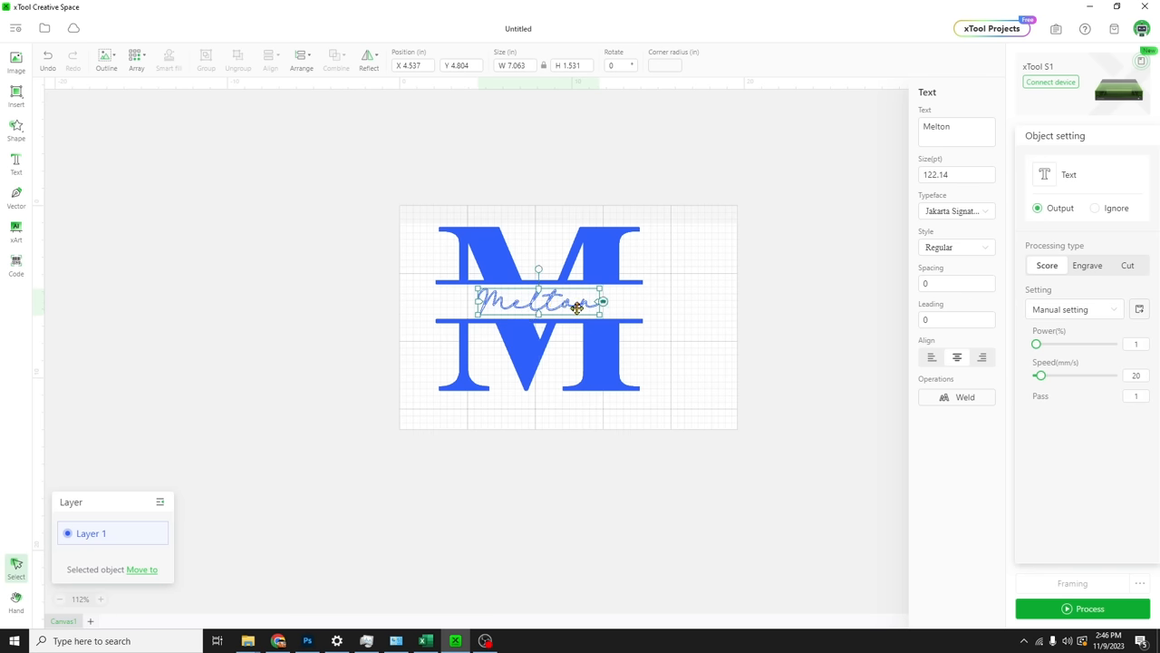
click(539, 362)
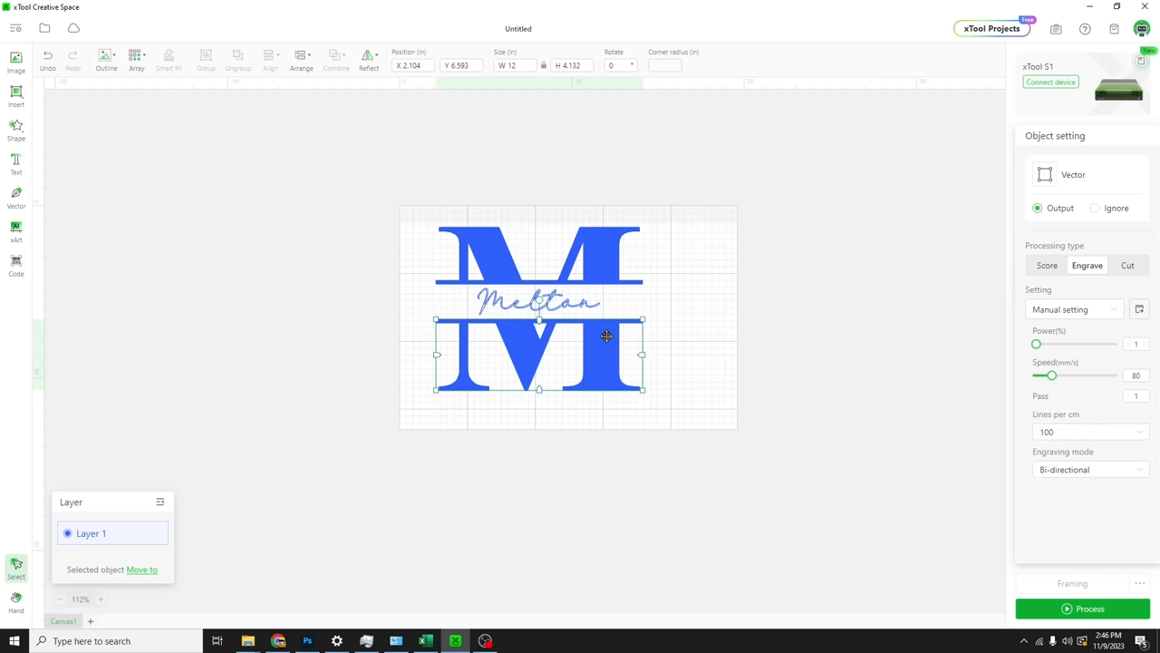
drag(606, 337, 606, 286)
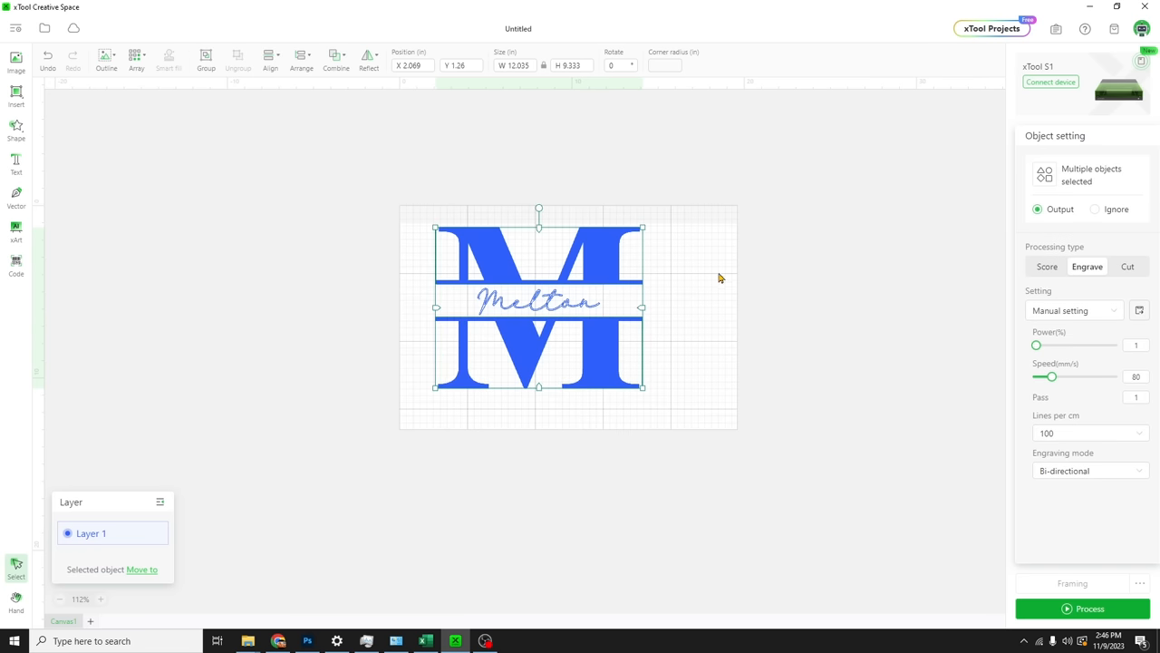
Stretch Melton across the full width of the band, end to end of the crossbars
click(538, 301)
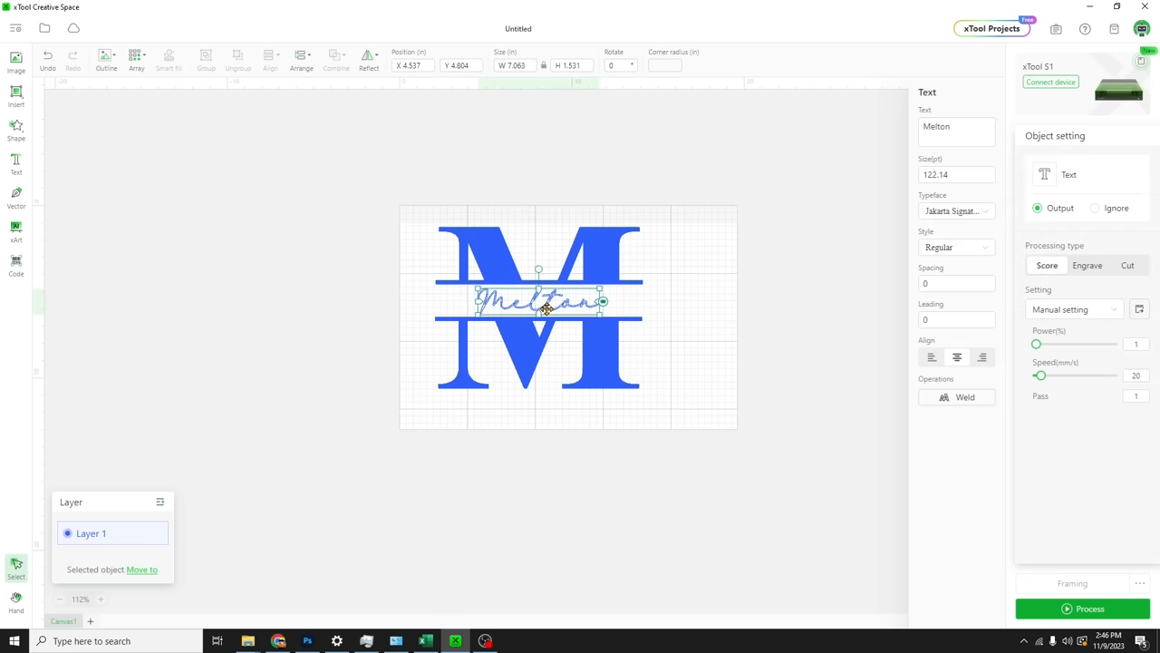
scroll(up, 3)
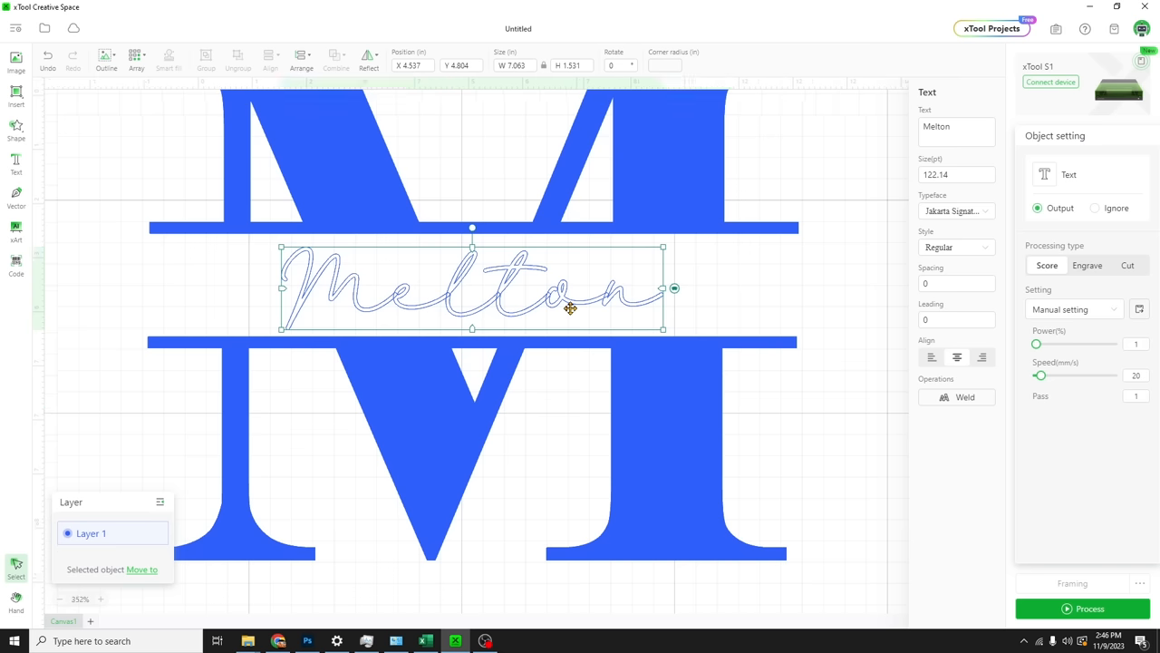
drag(570, 308, 497, 285)
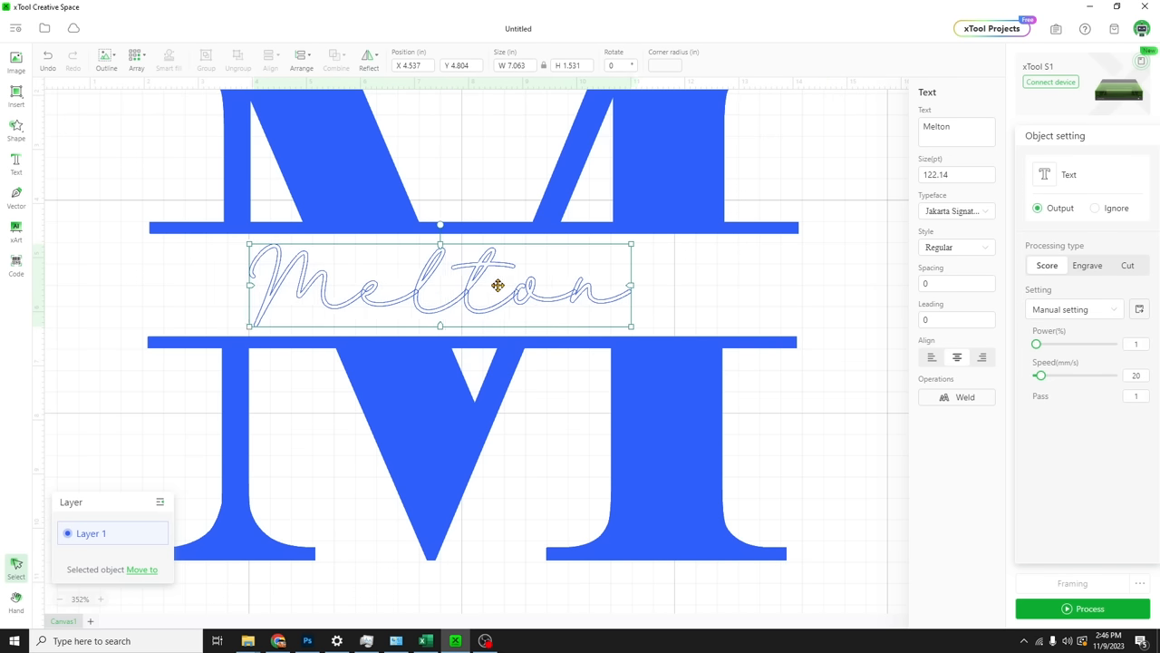
drag(496, 284, 484, 284)
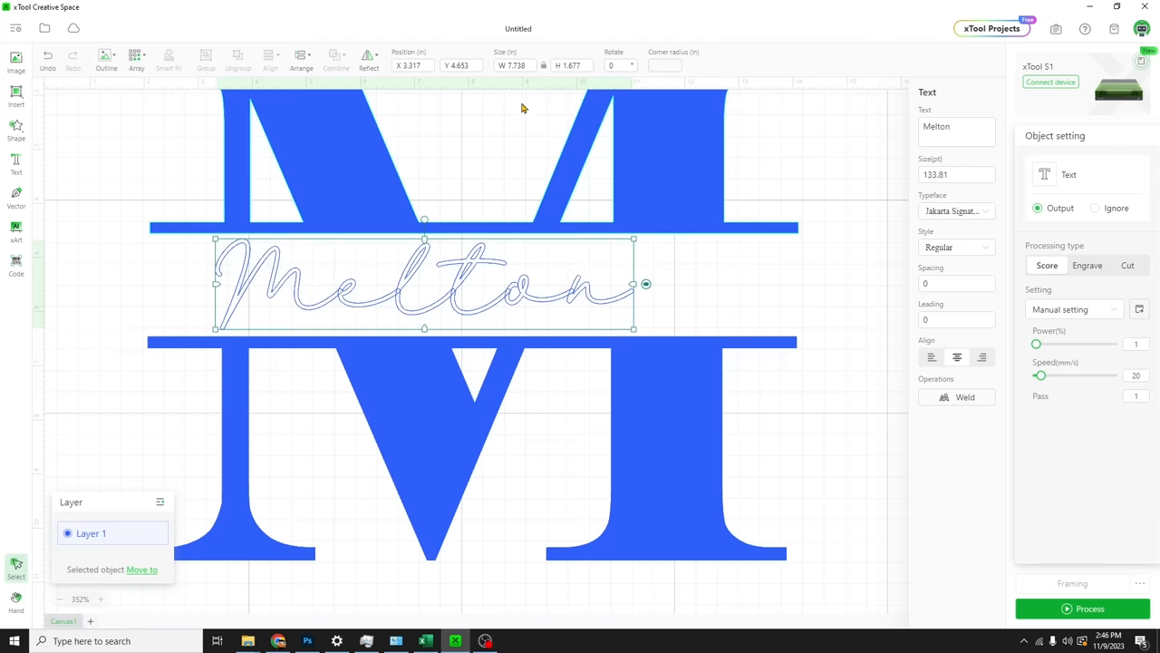
mouse_move(544, 69)
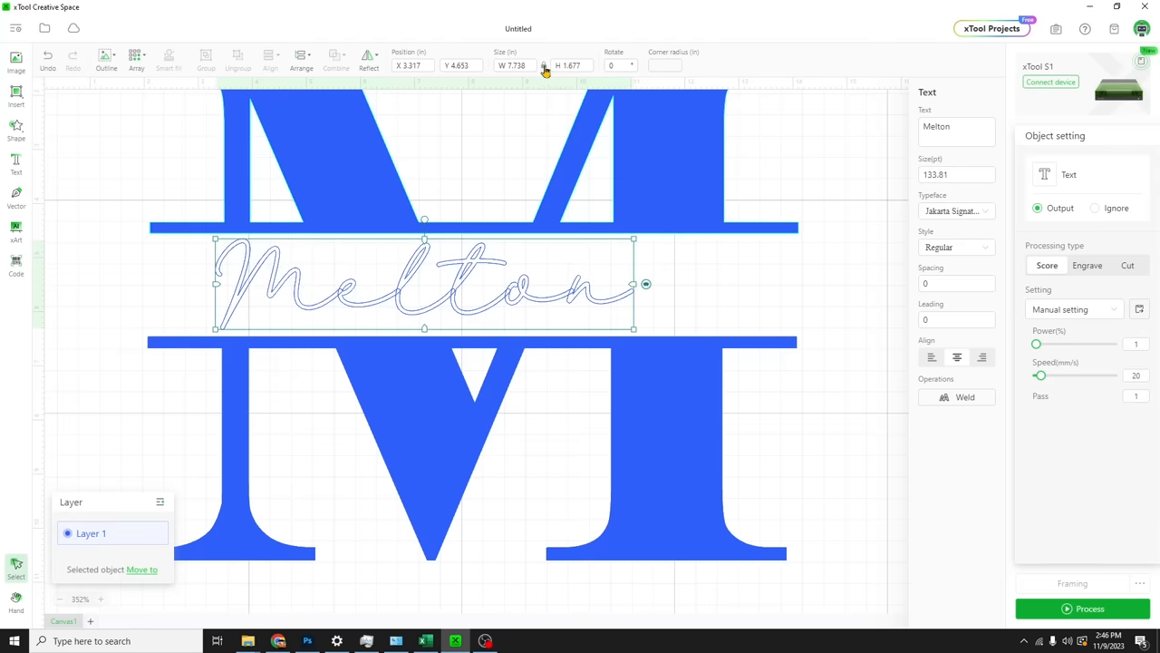
drag(646, 283, 741, 284)
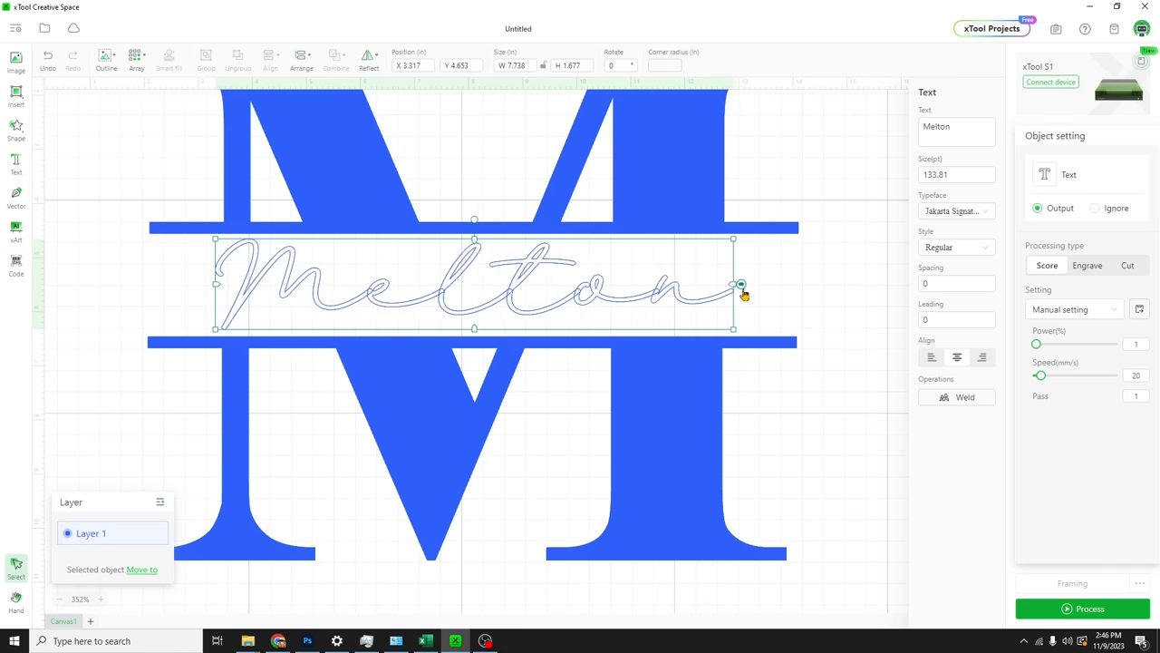
drag(733, 283, 796, 284)
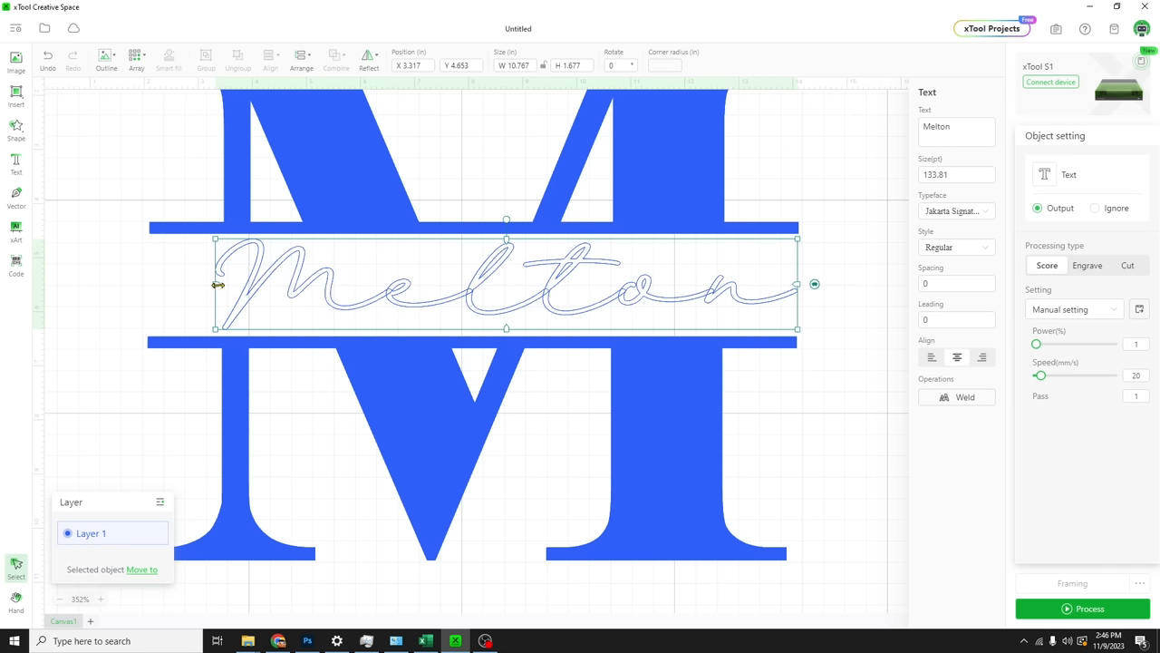
drag(216, 283, 153, 283)
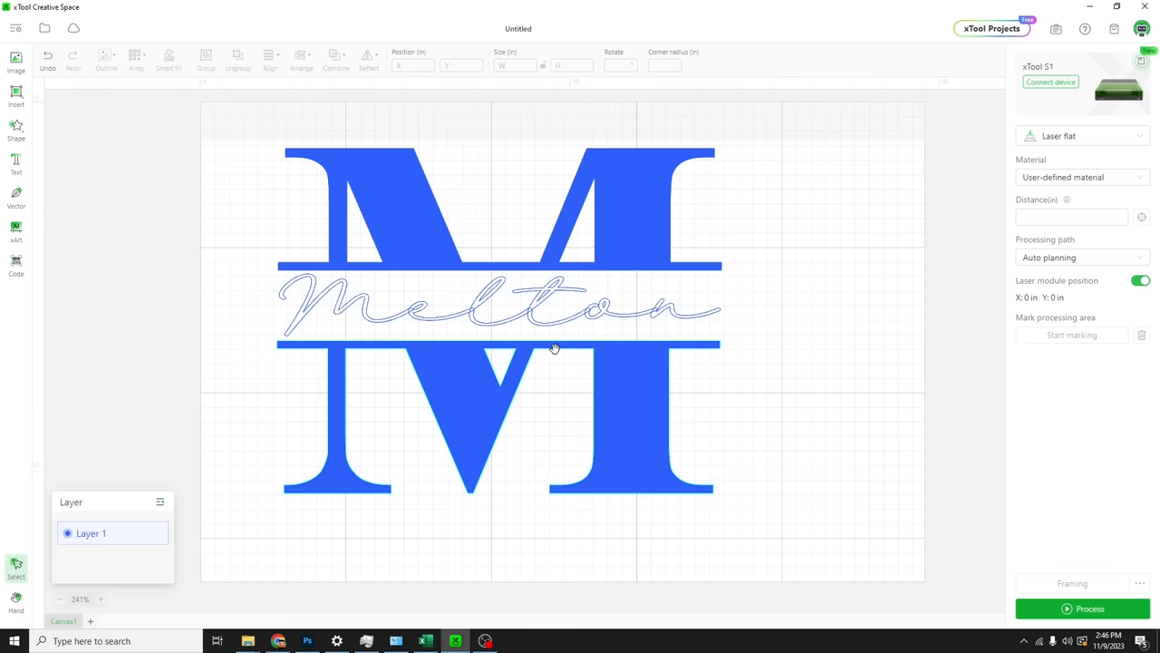
Make Melton taller to fill the band's height
scroll(down, 3)
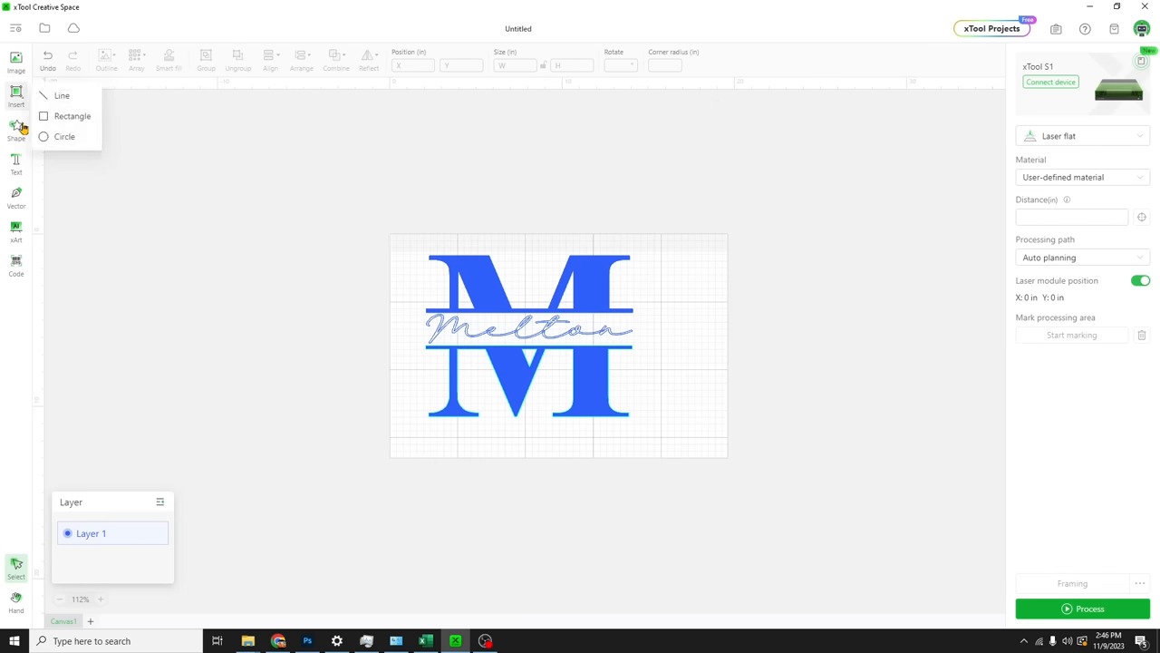
click(314, 245)
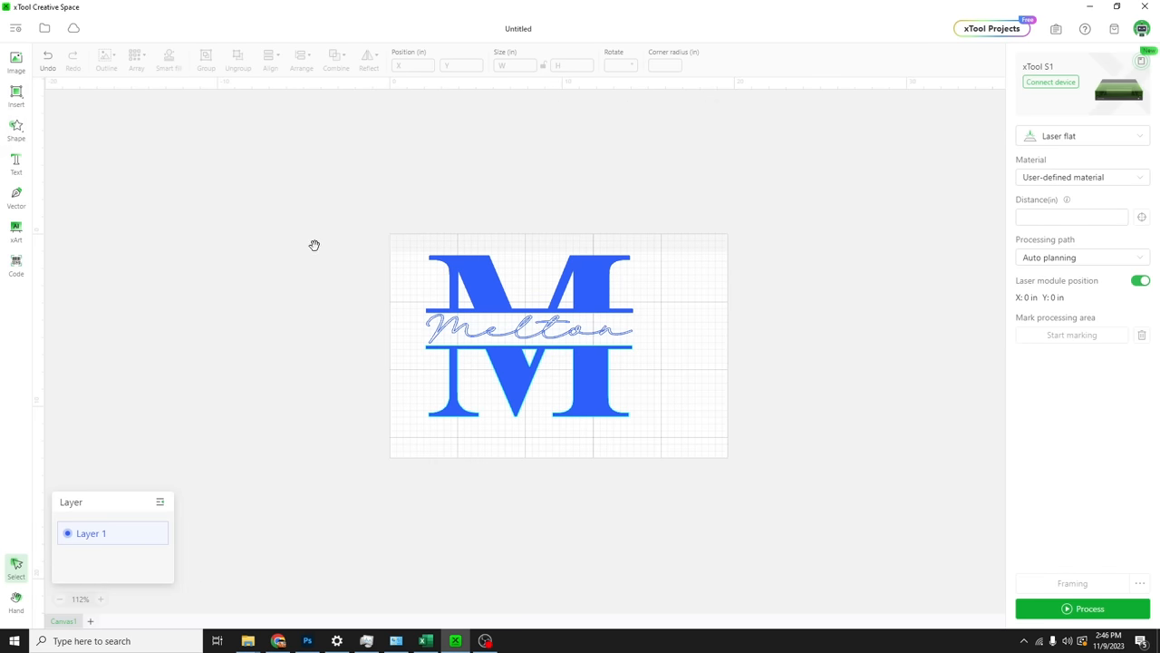
mouse_move(604, 336)
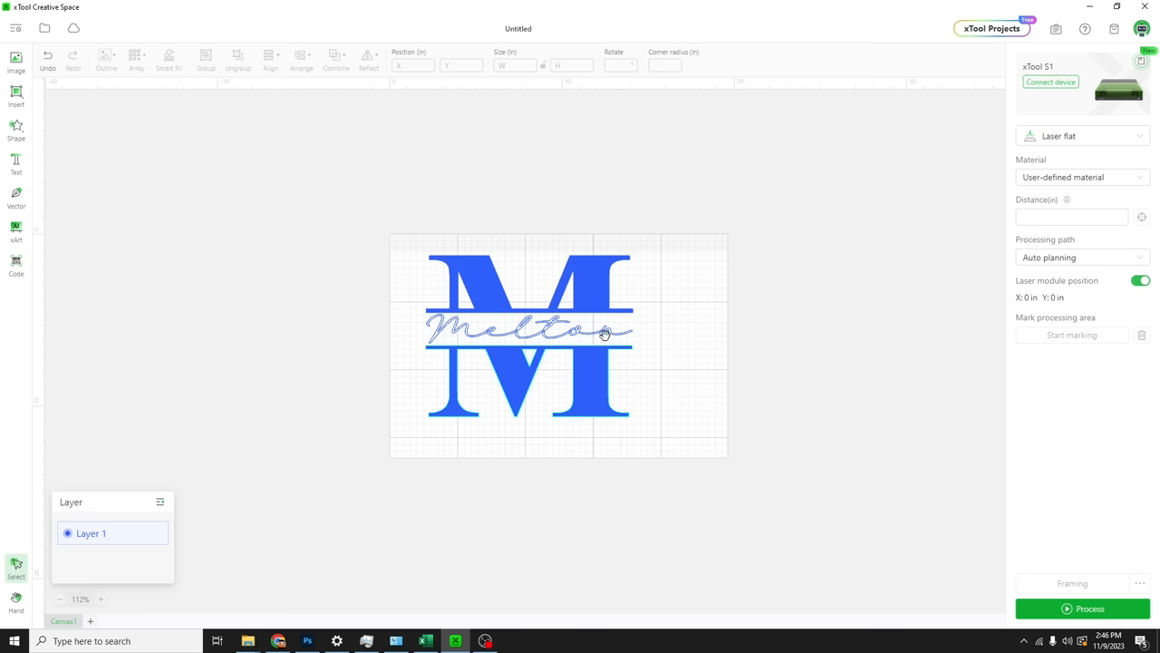
mouse_move(560, 334)
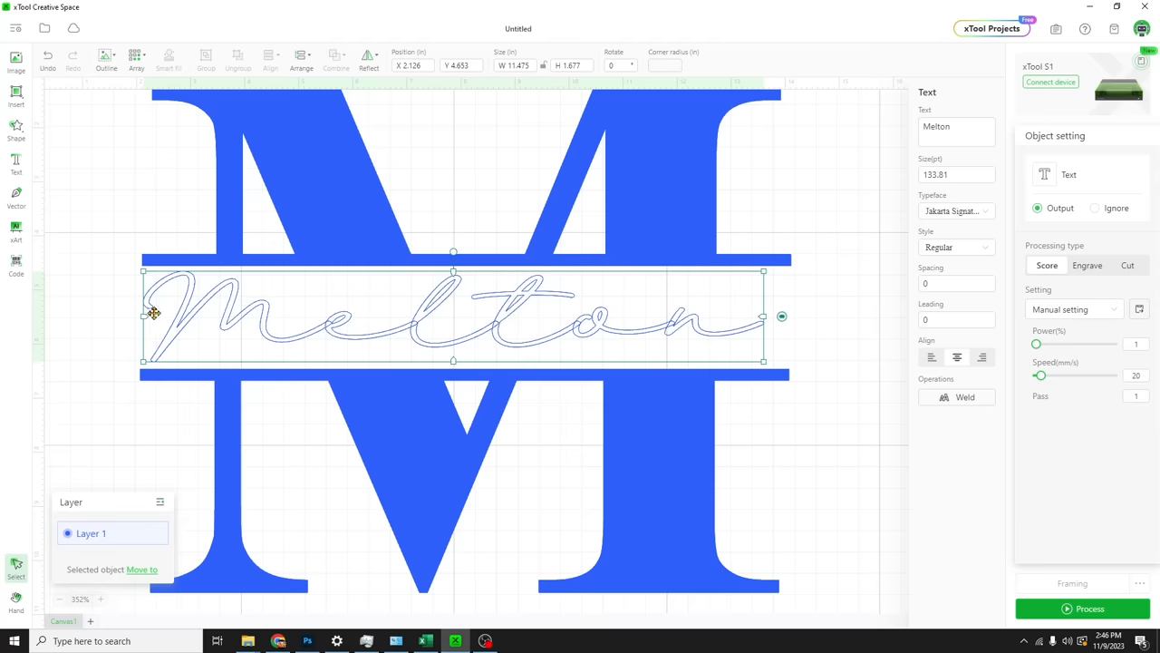
mouse_move(196, 319)
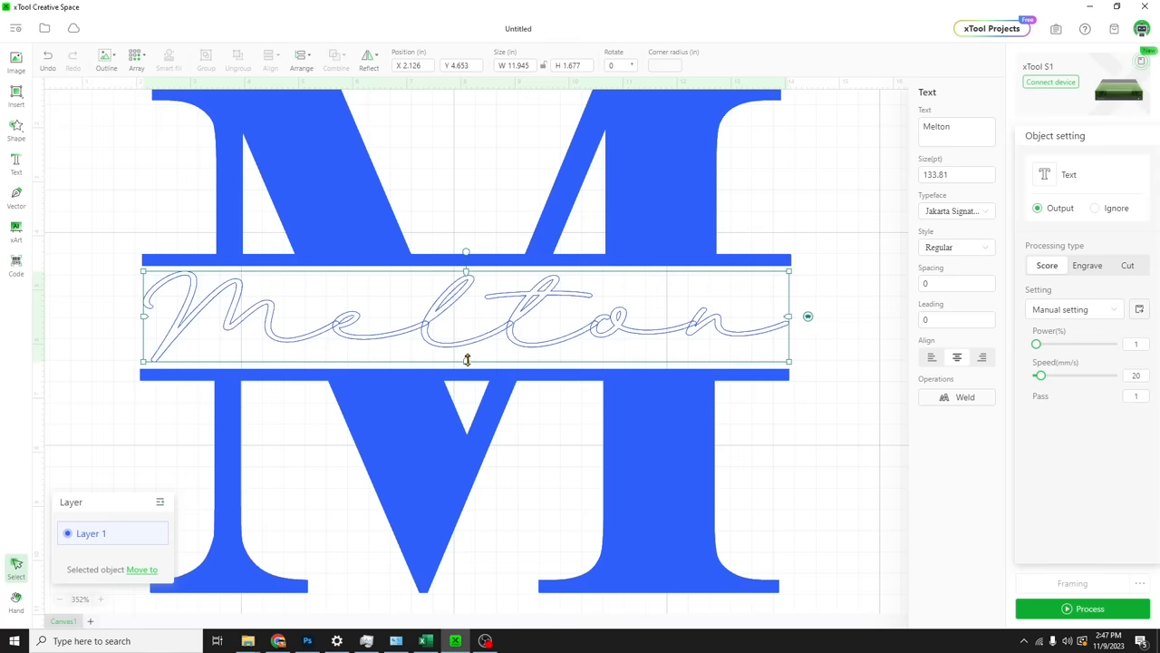
drag(467, 360, 467, 370)
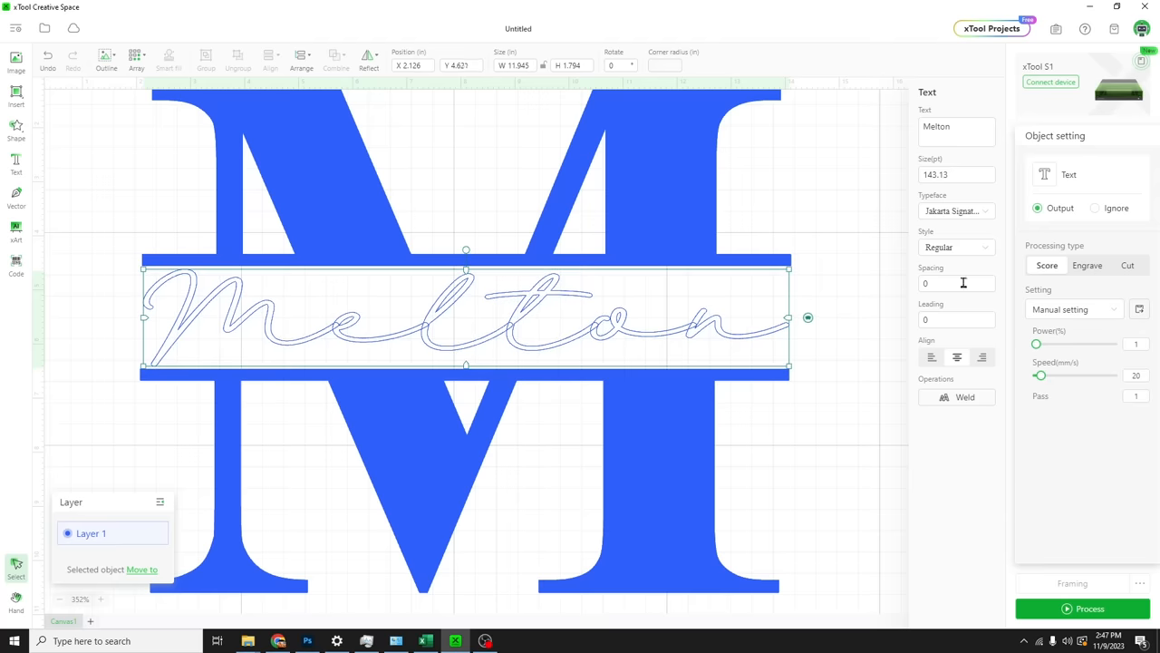
click(1087, 265)
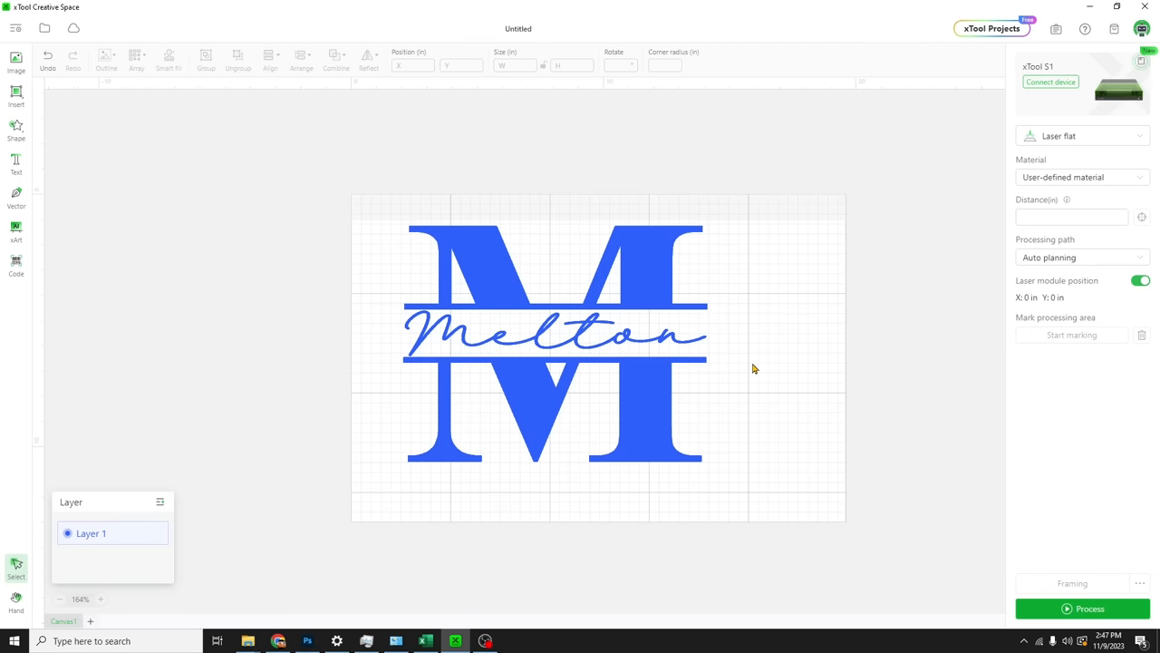
Weld Melton's script letters into one connected outline
click(553, 333)
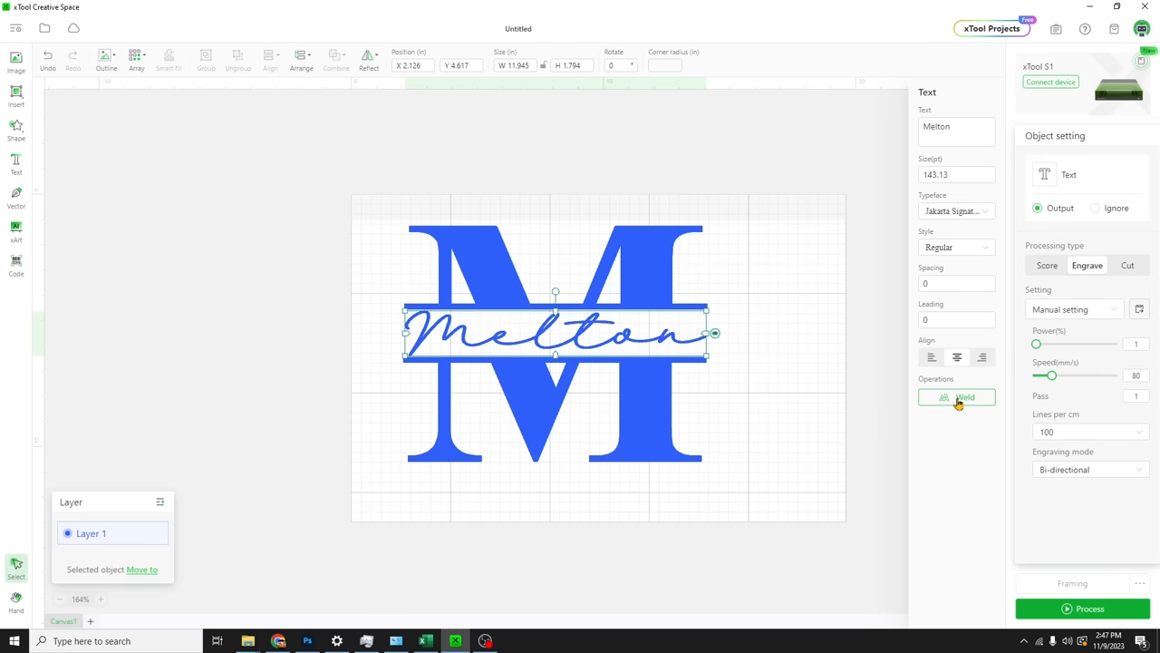
click(958, 397)
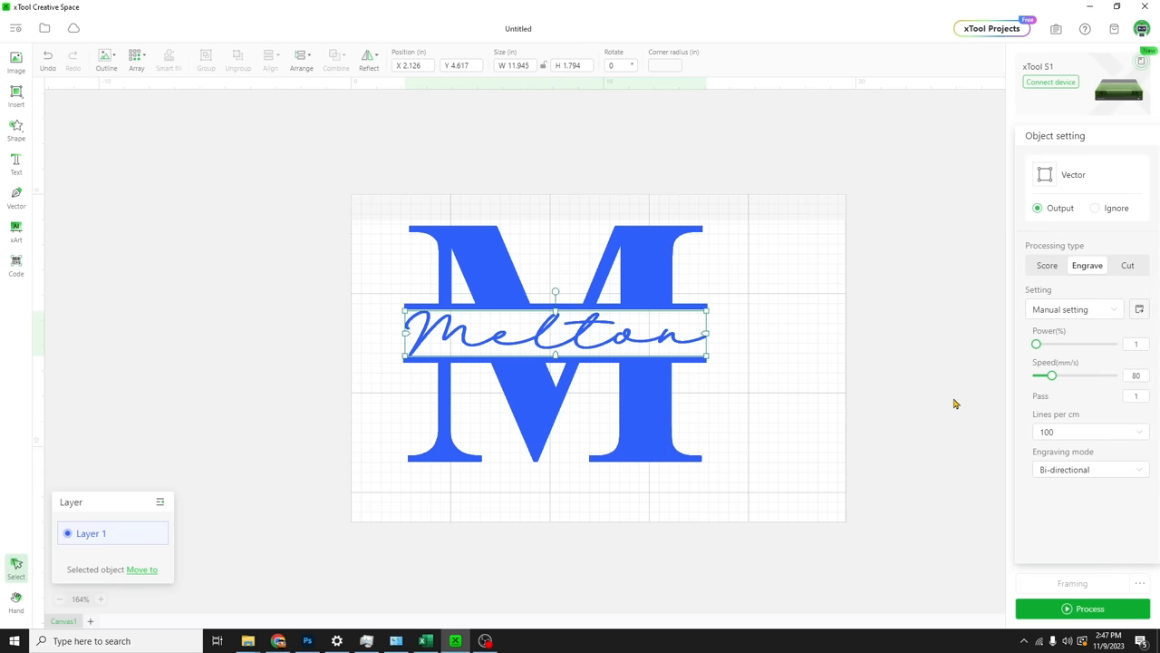
mouse_move(742, 329)
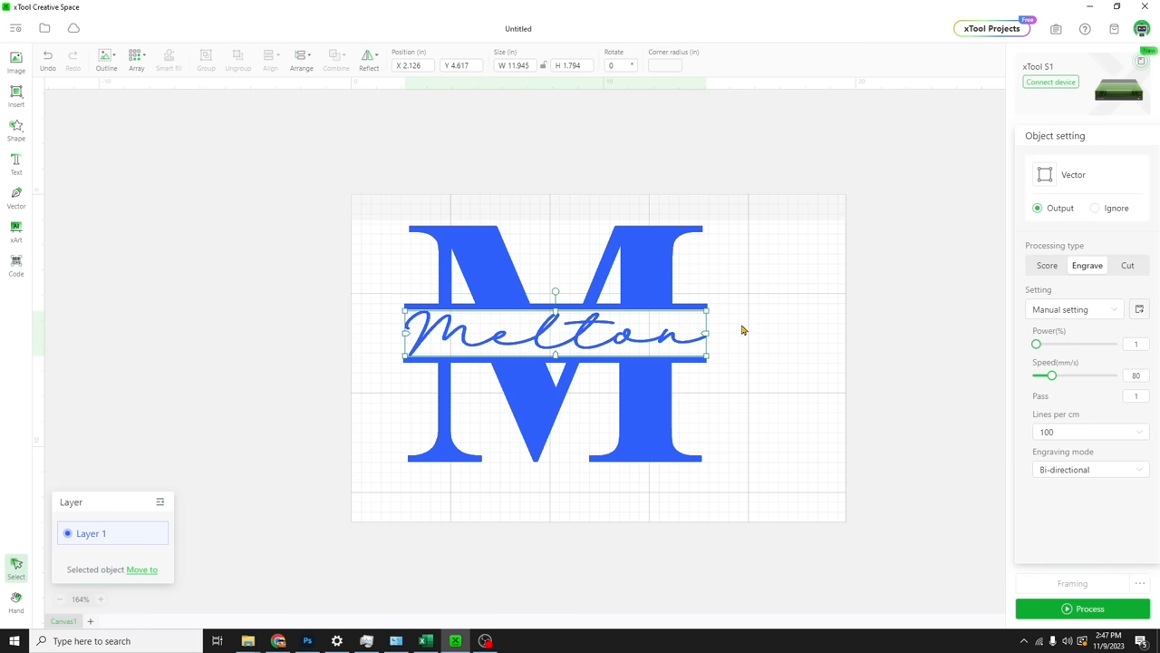
mouse_move(749, 326)
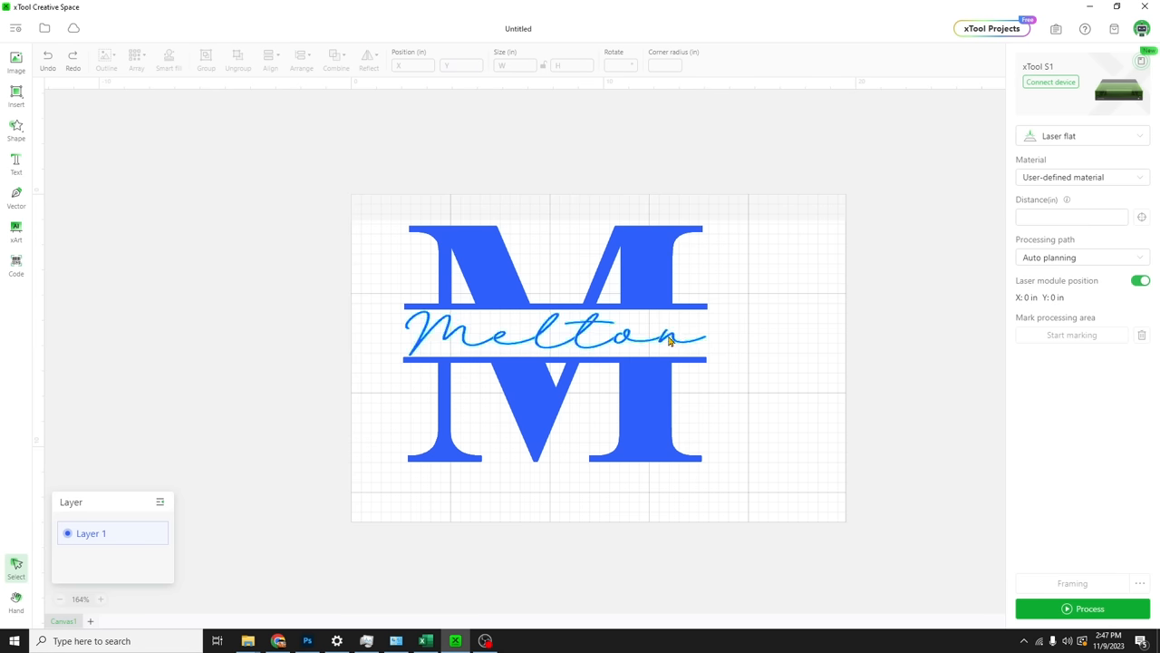
click(553, 333)
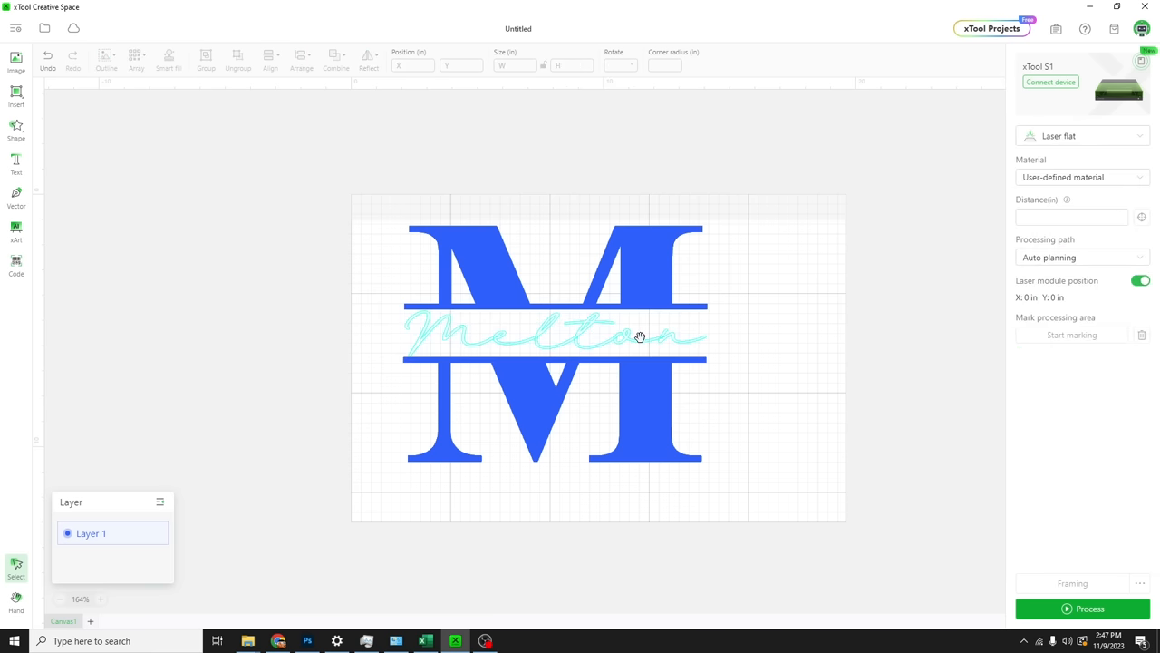
scroll(up, 3)
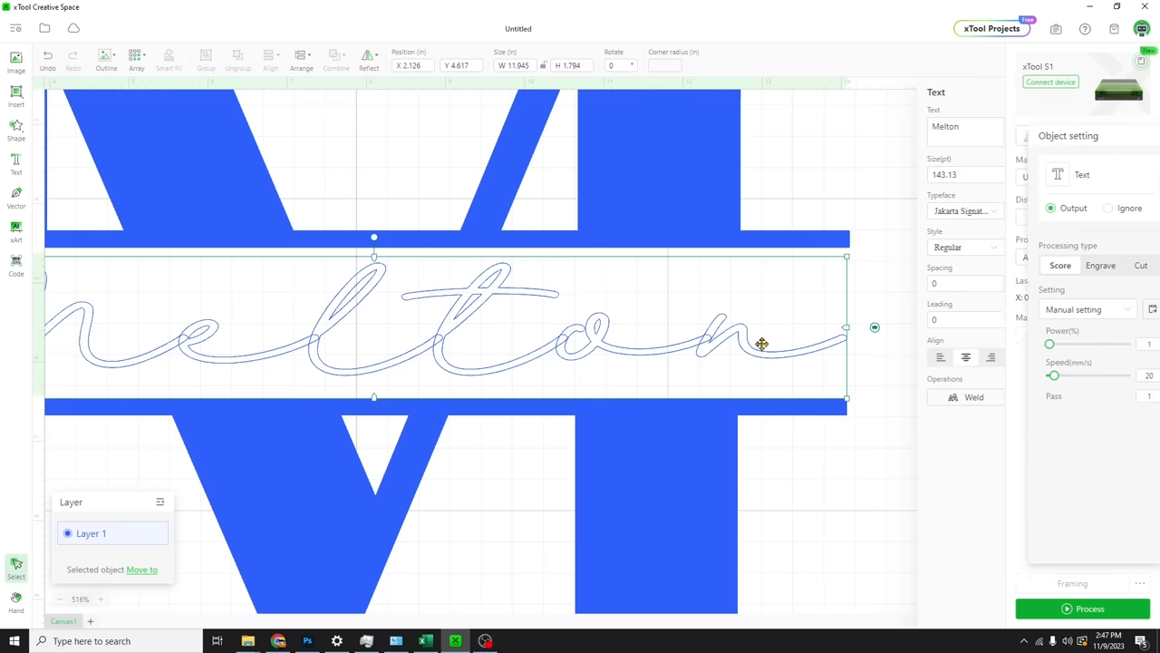
click(1128, 264)
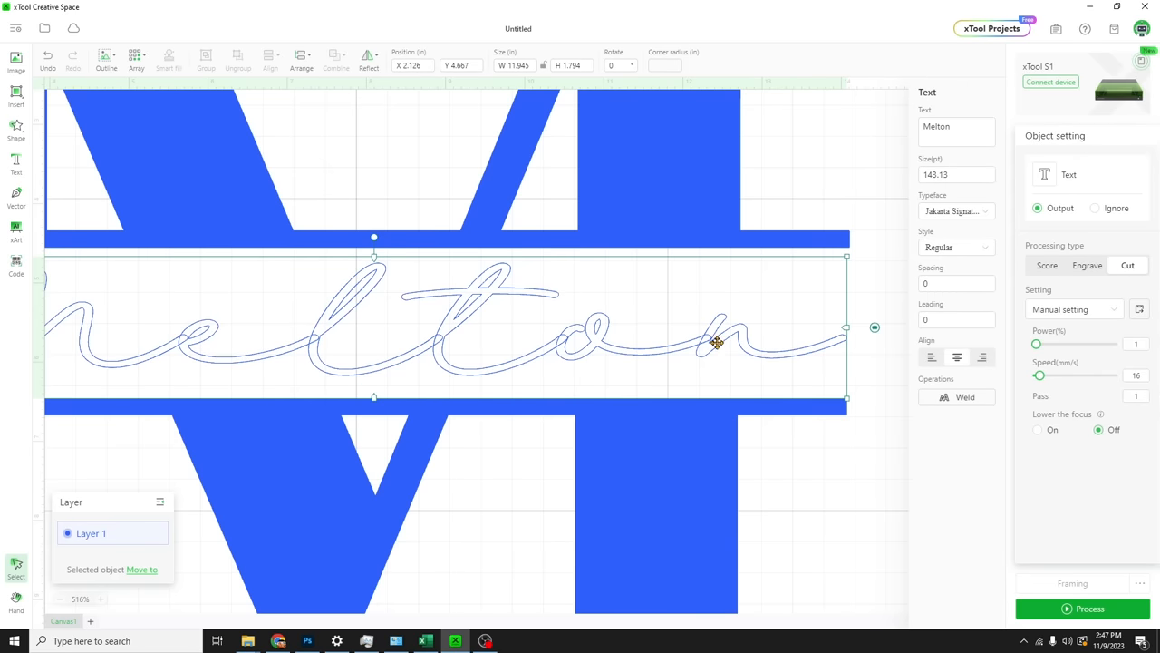
mouse_move(564, 329)
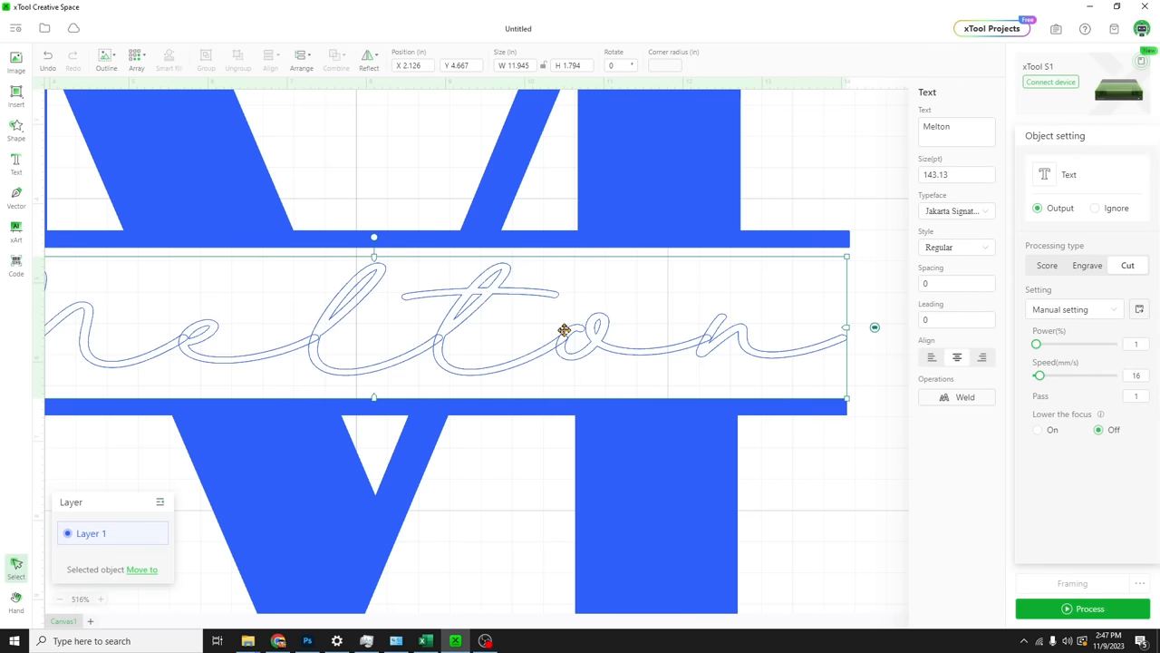
mouse_move(810, 352)
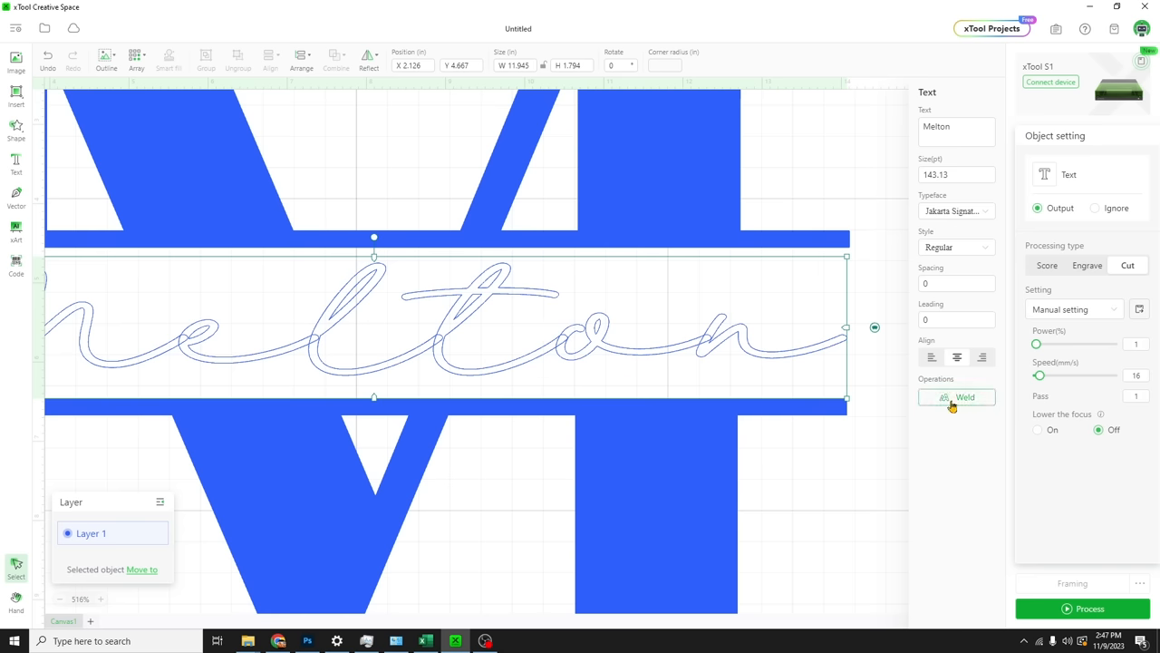
click(957, 397)
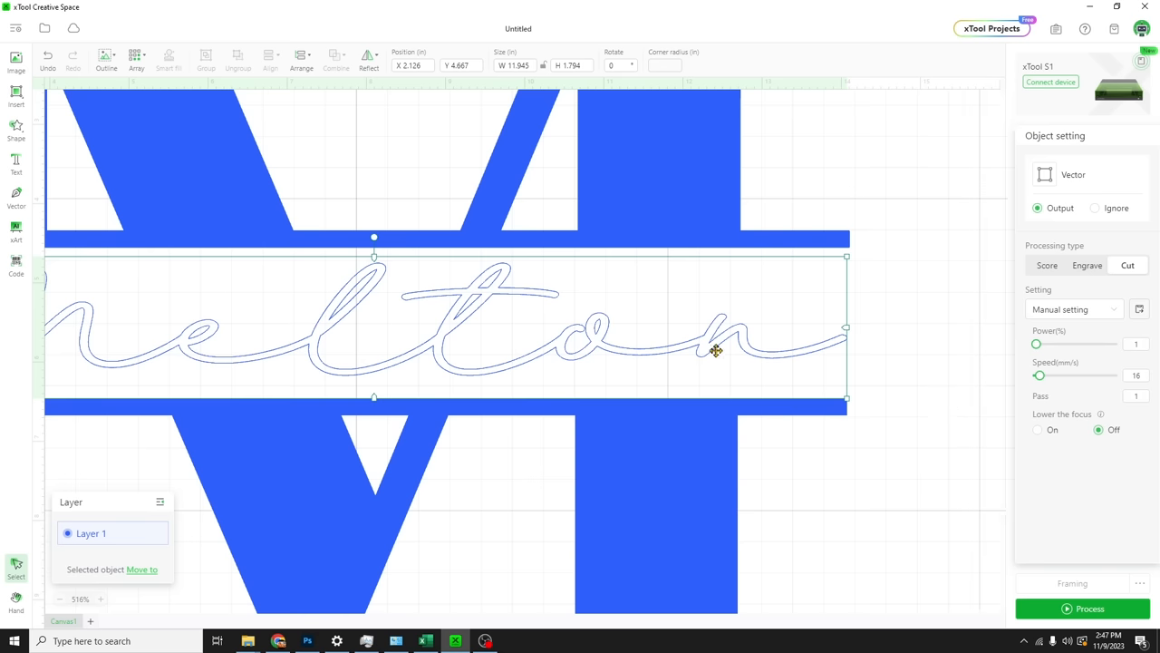
mouse_move(357, 366)
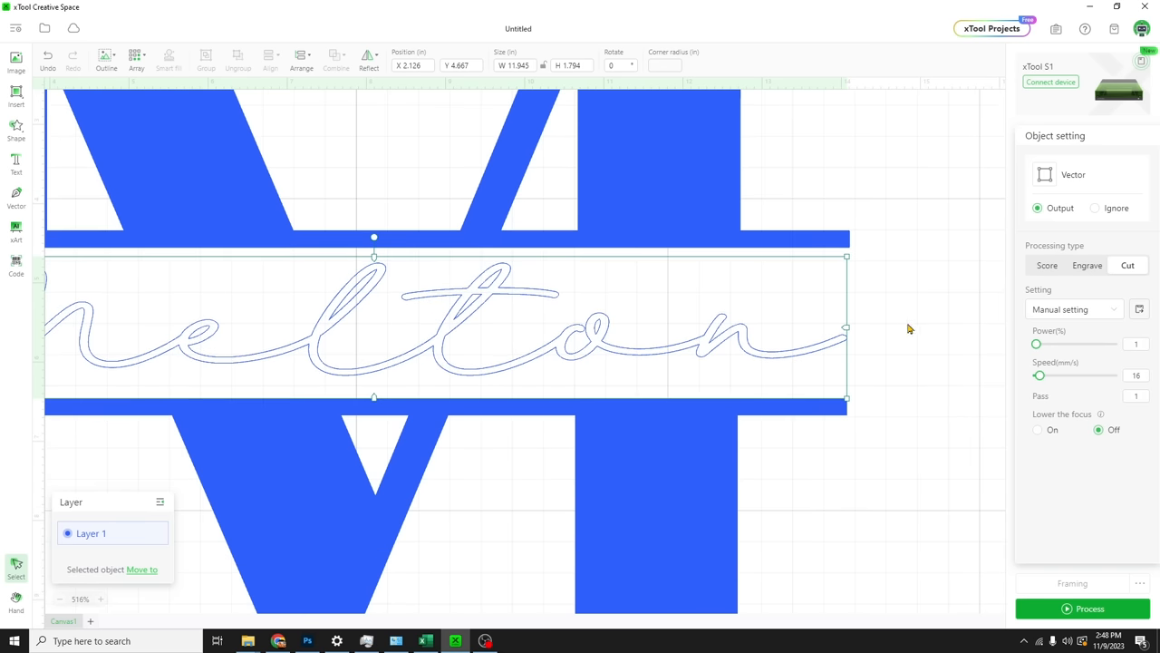
mouse_move(974, 251)
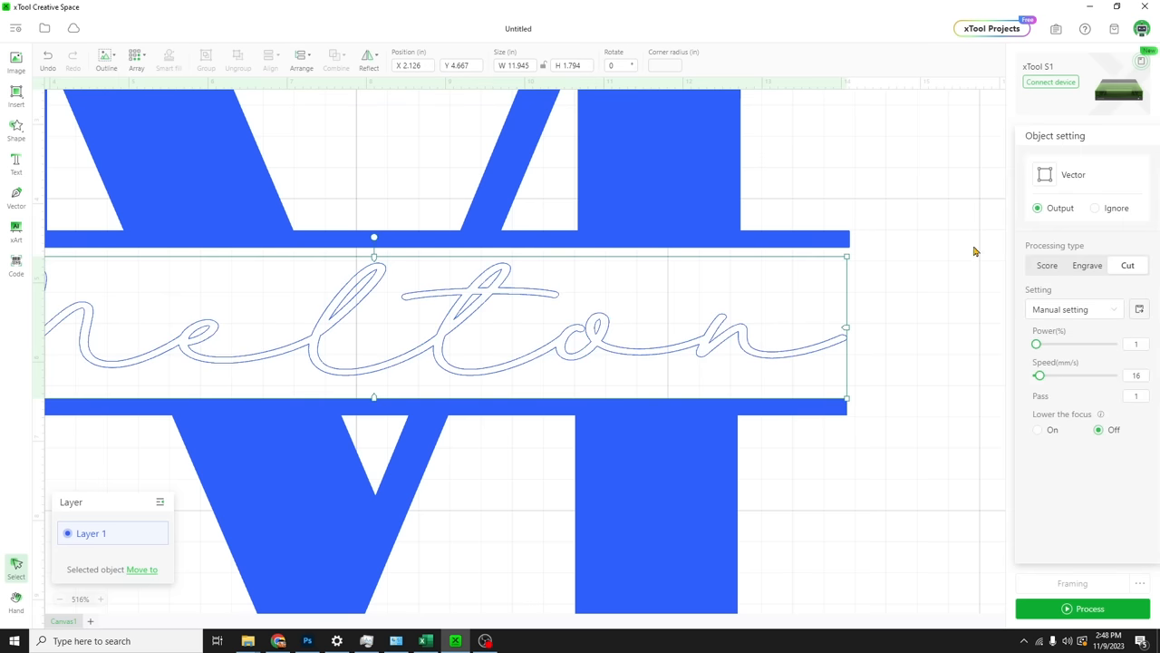
mouse_move(803, 270)
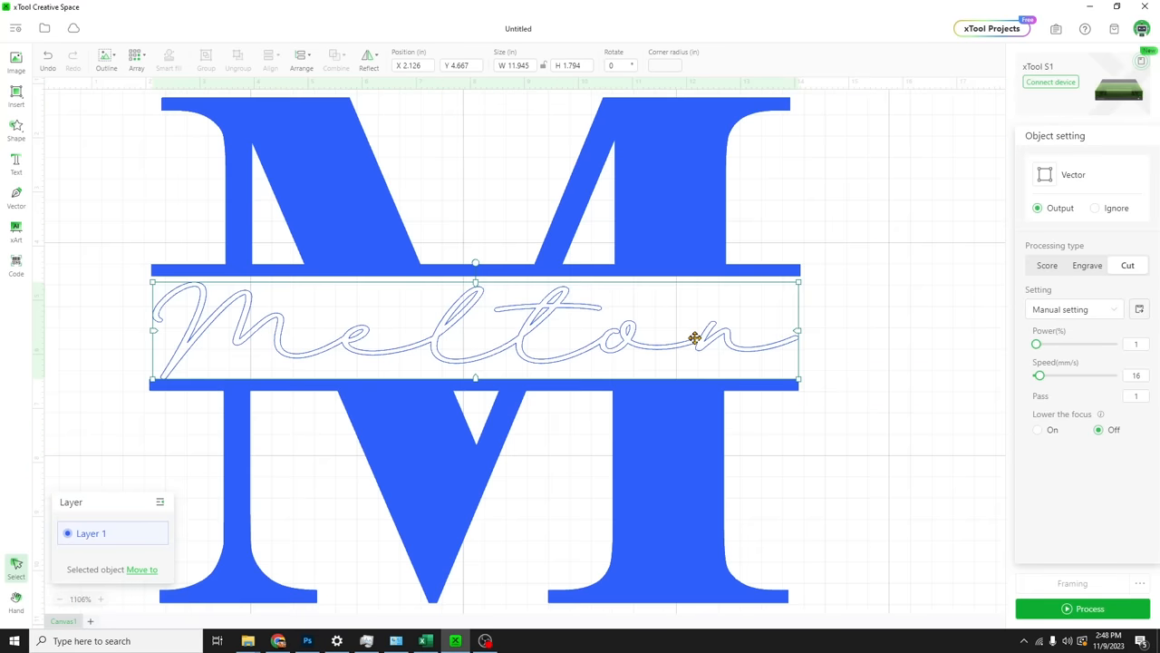
scroll(down, 3)
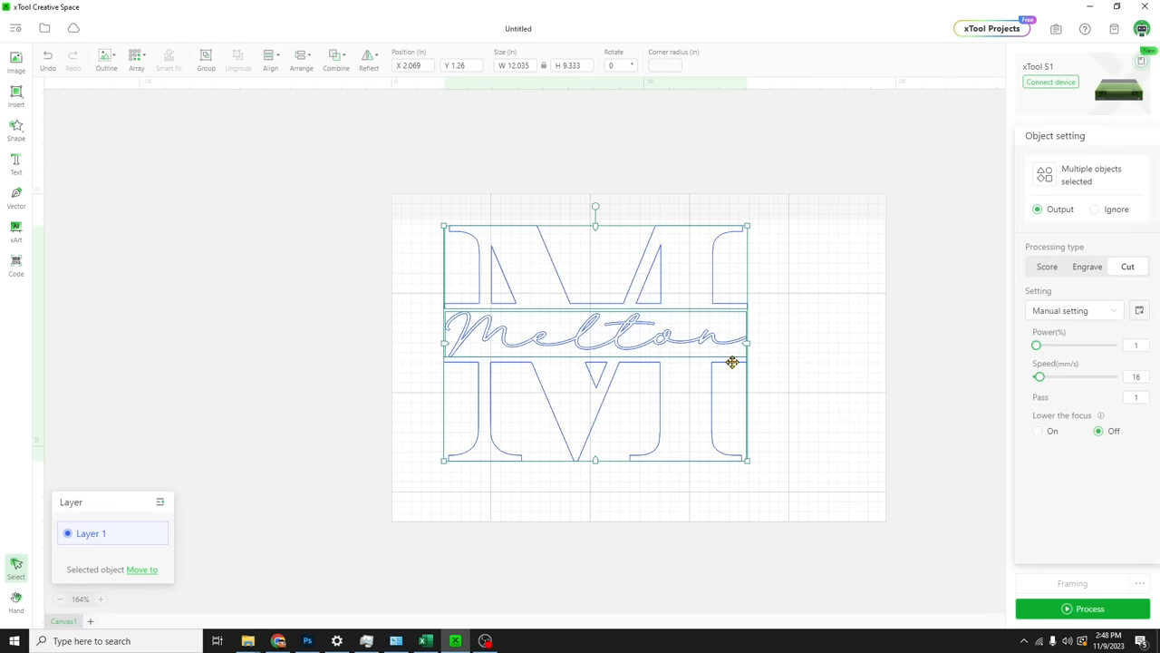
Draw a rectangle under the M's left leg and set its height to 0.216 in
click(283, 338)
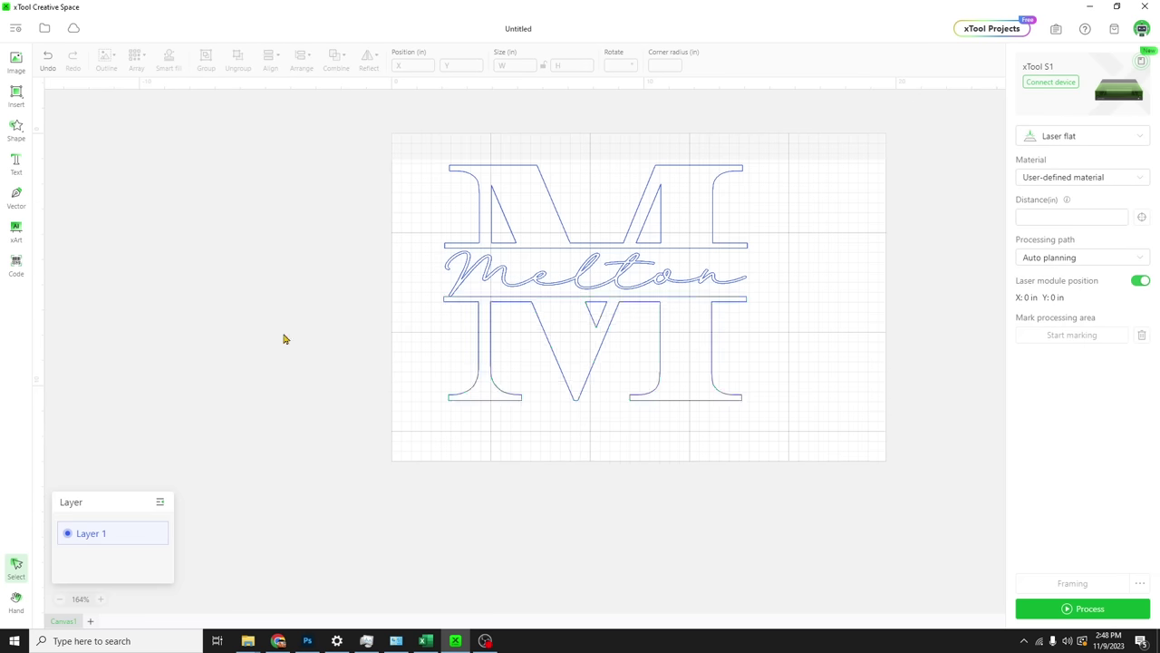
mouse_move(127, 458)
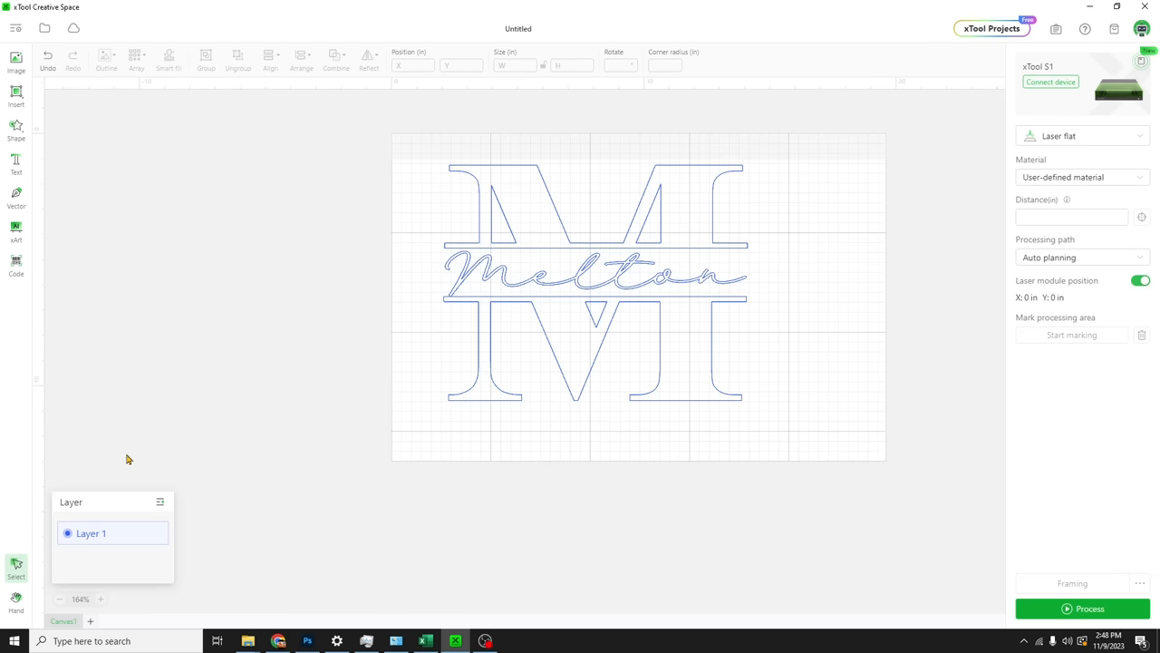
mouse_move(16, 194)
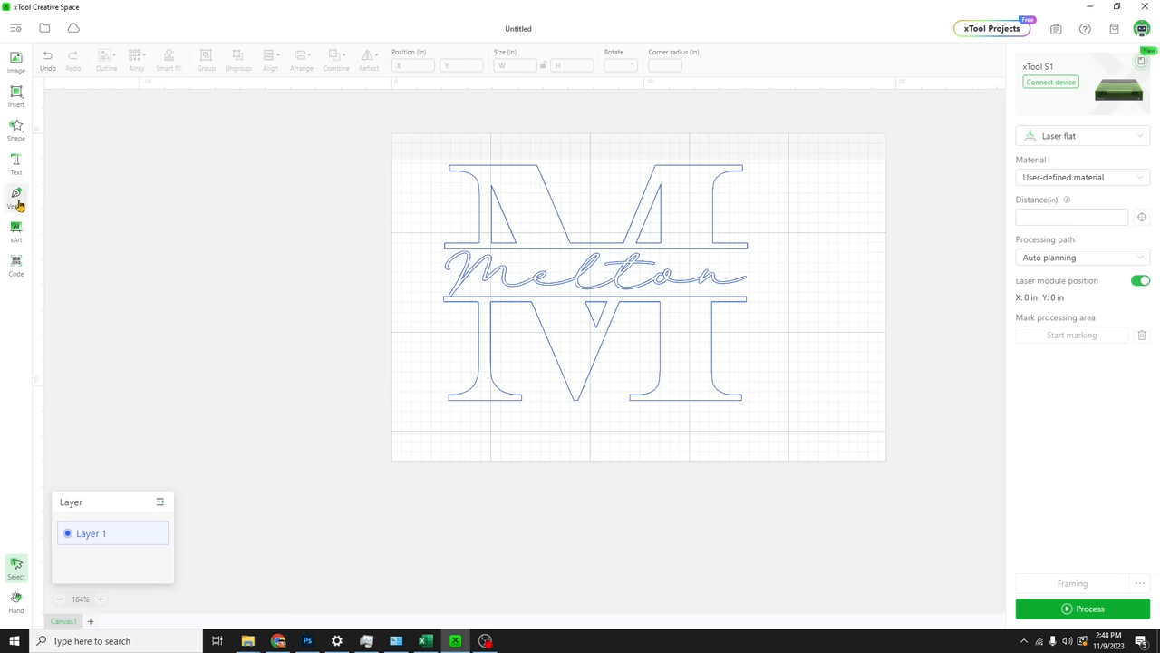
click(16, 130)
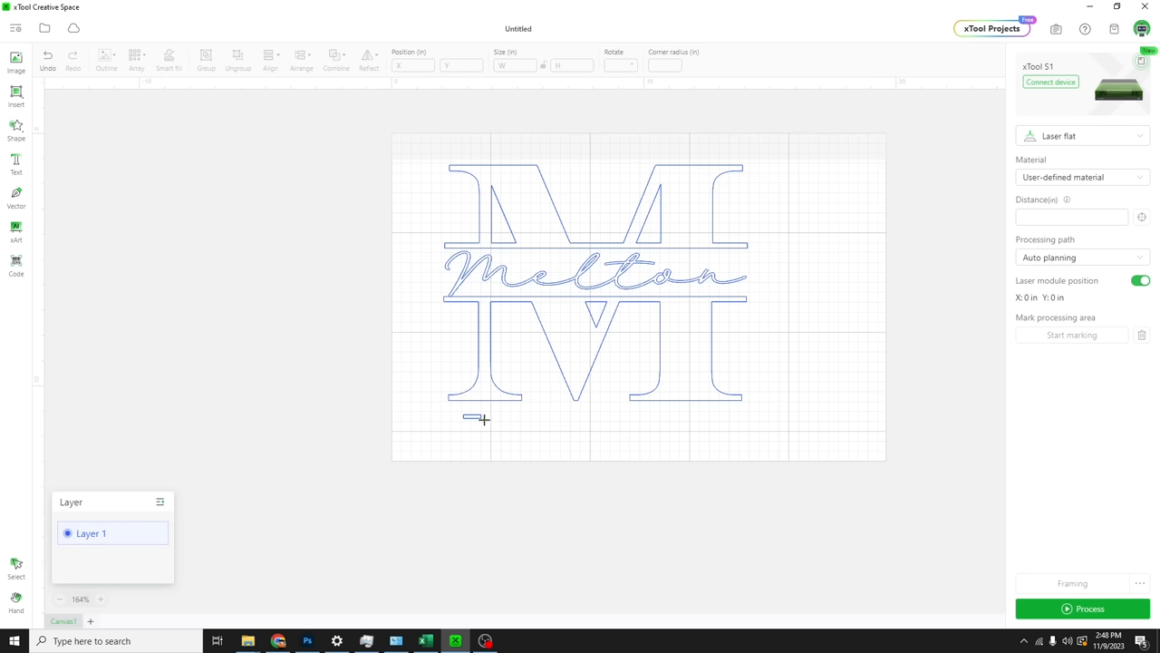
click(482, 417)
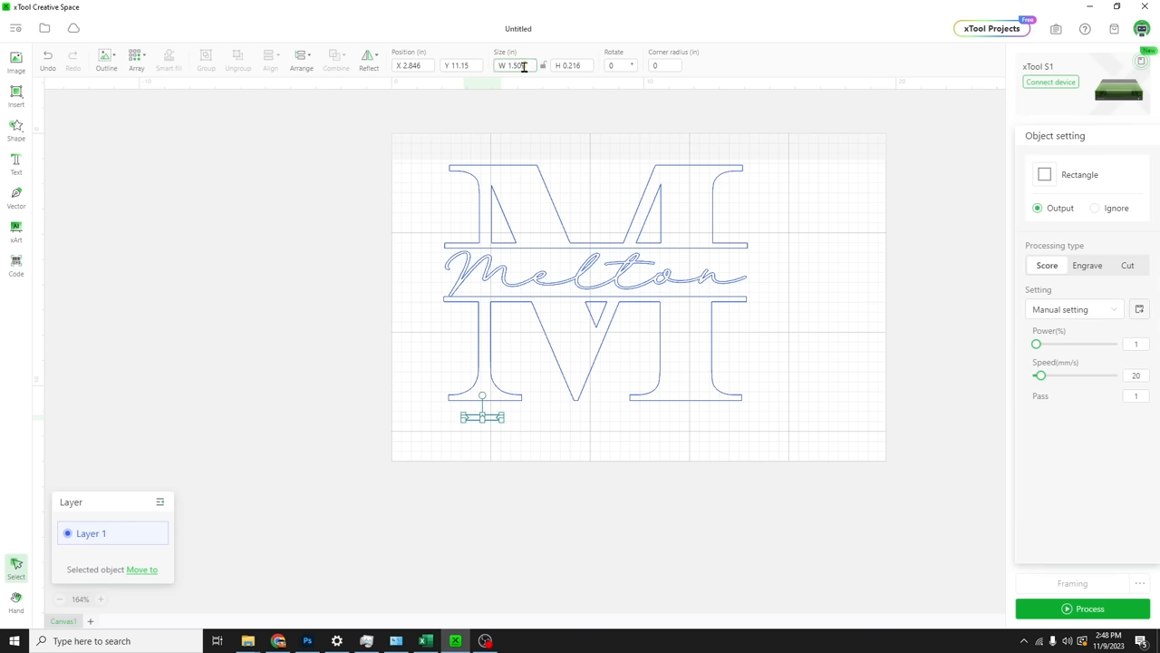
click(571, 65)
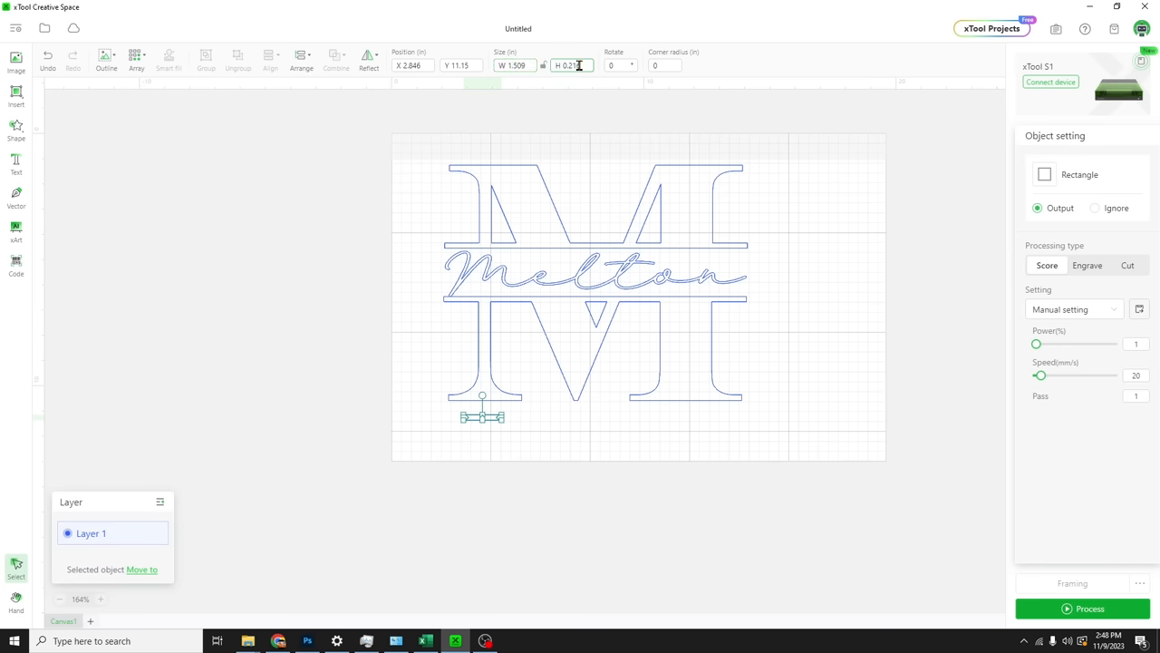
text(0.216)
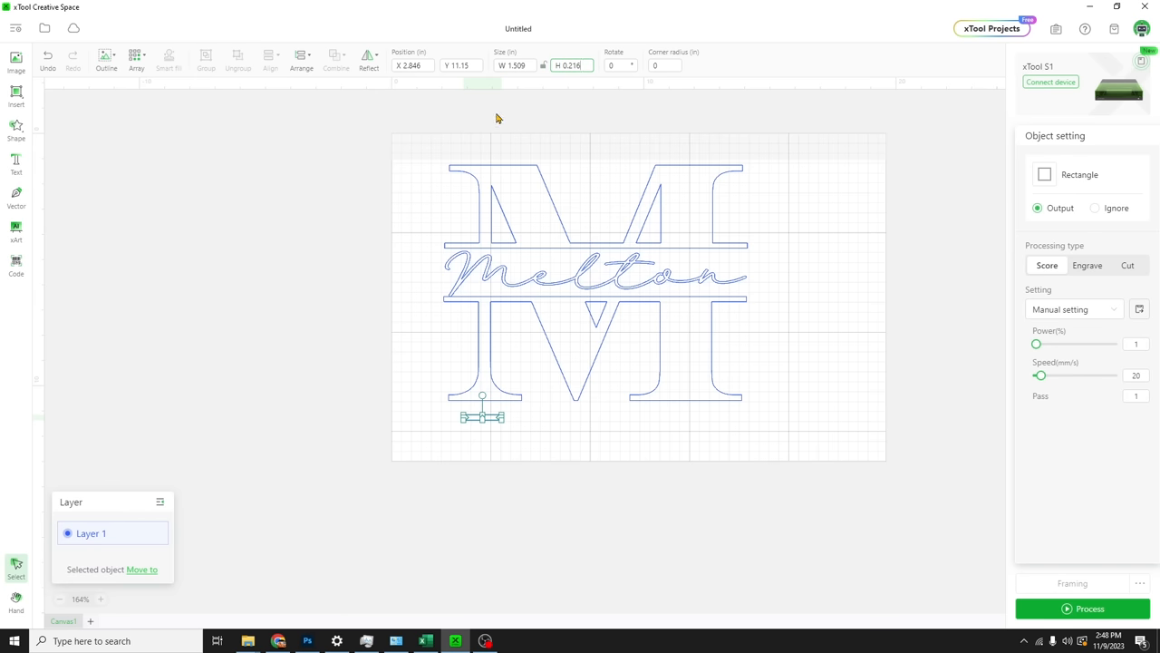
click(273, 283)
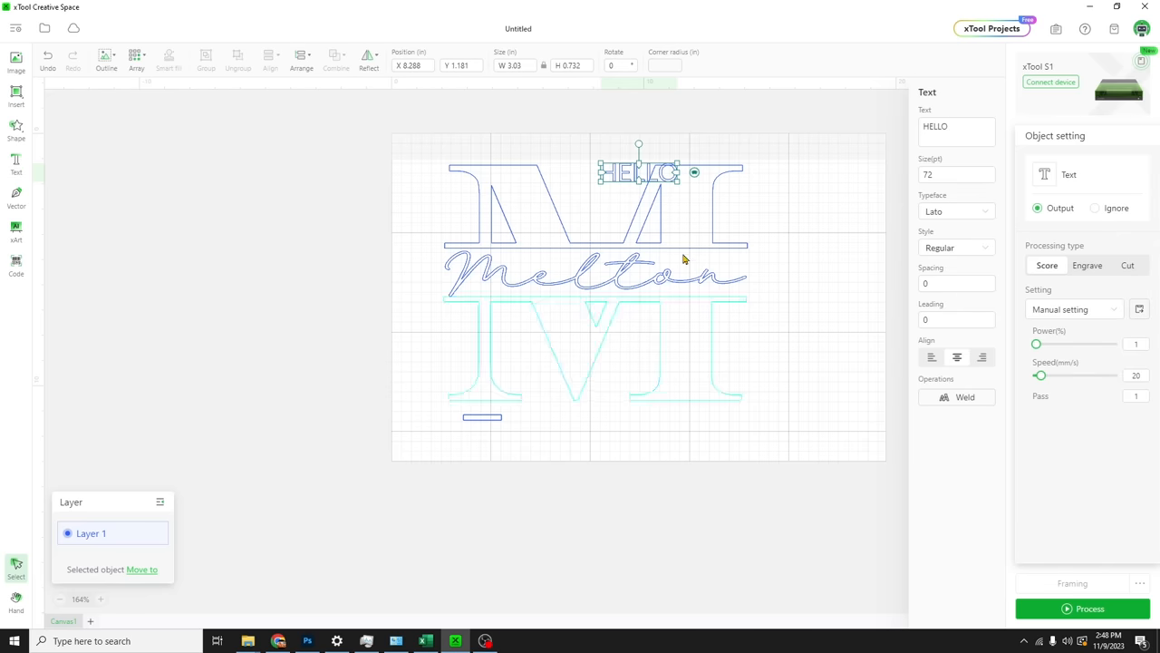
Drag a new text object under the M, type 2023, and apply Times New Roman
drag(639, 172, 579, 423)
text(EST)
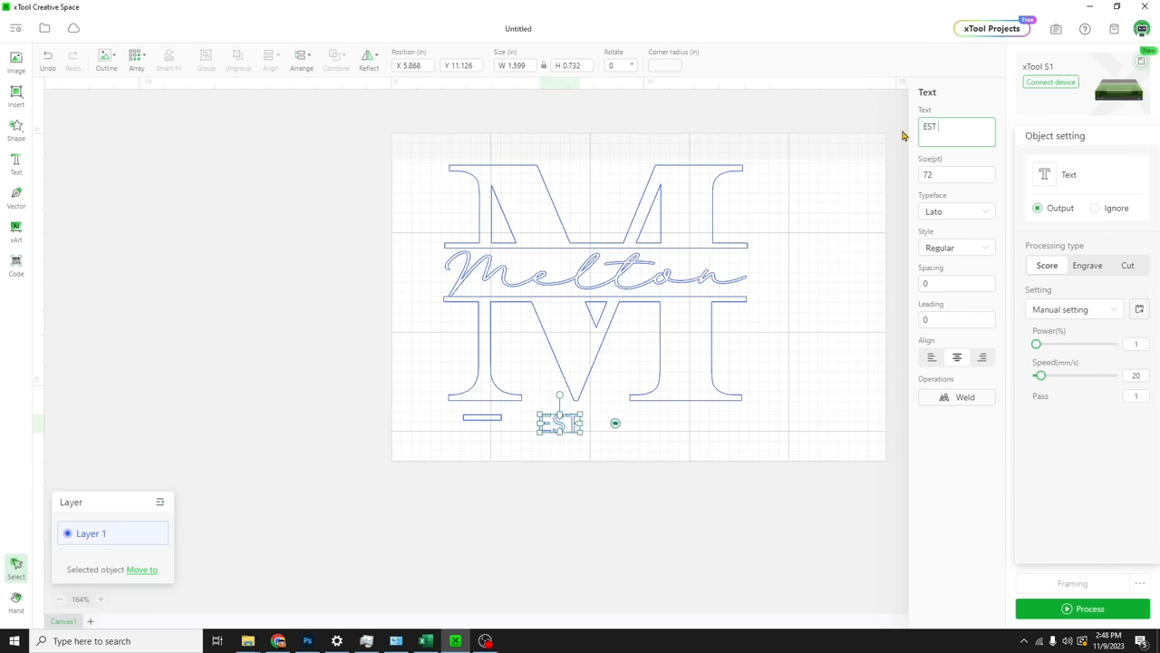
text(2023)
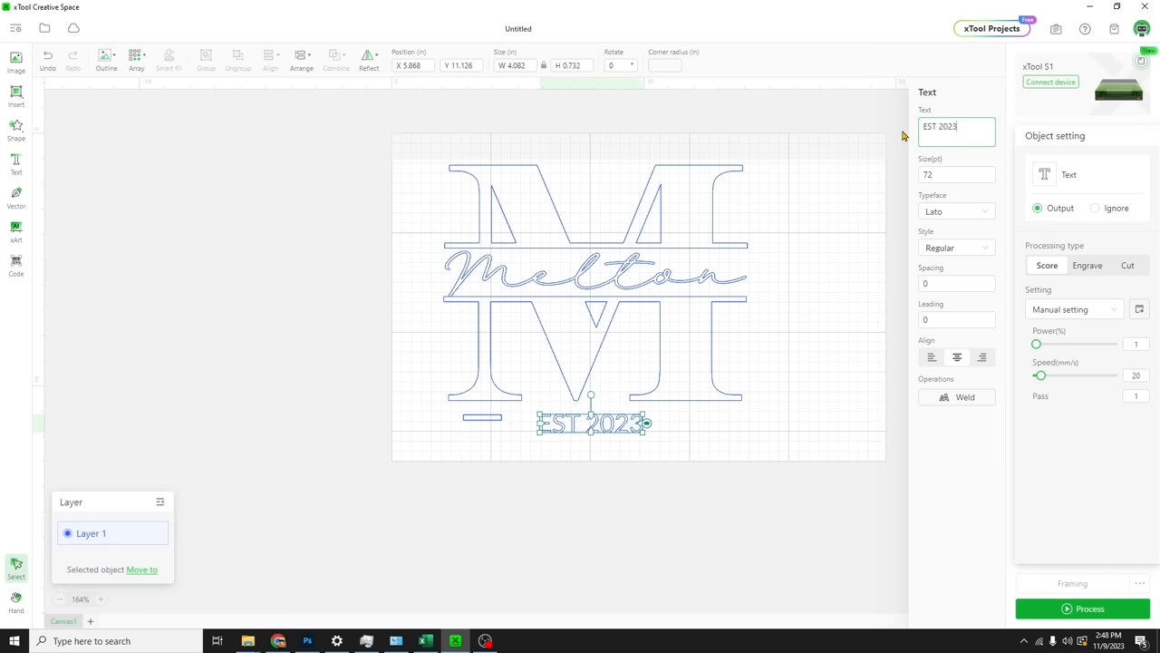
mouse_move(955, 242)
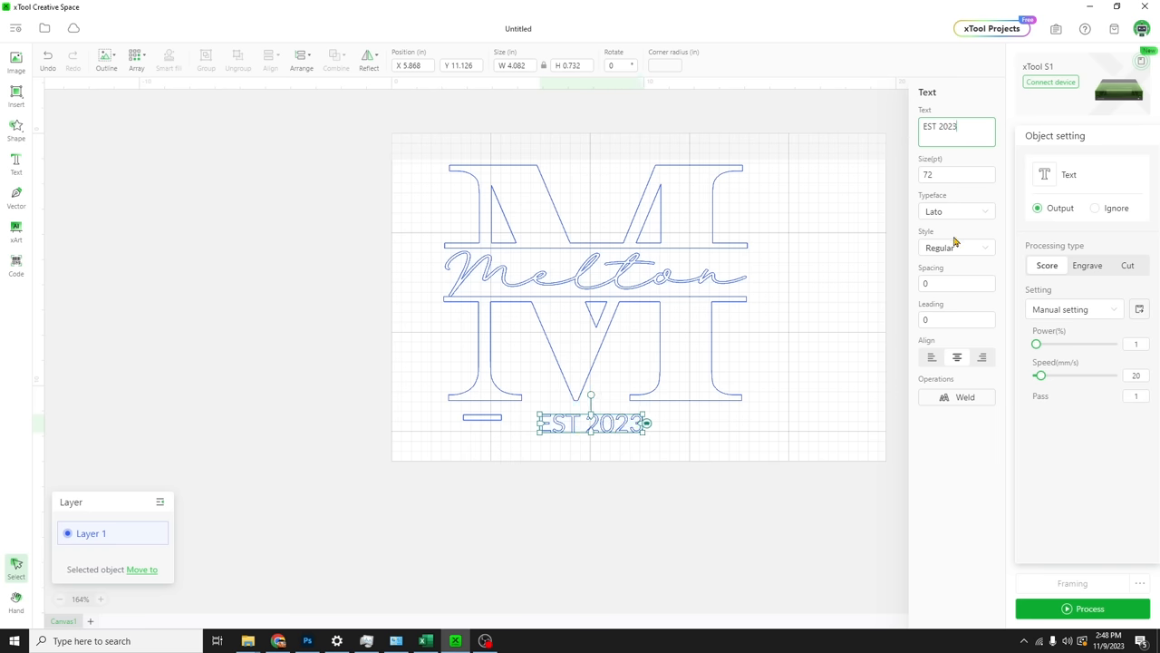
click(956, 247)
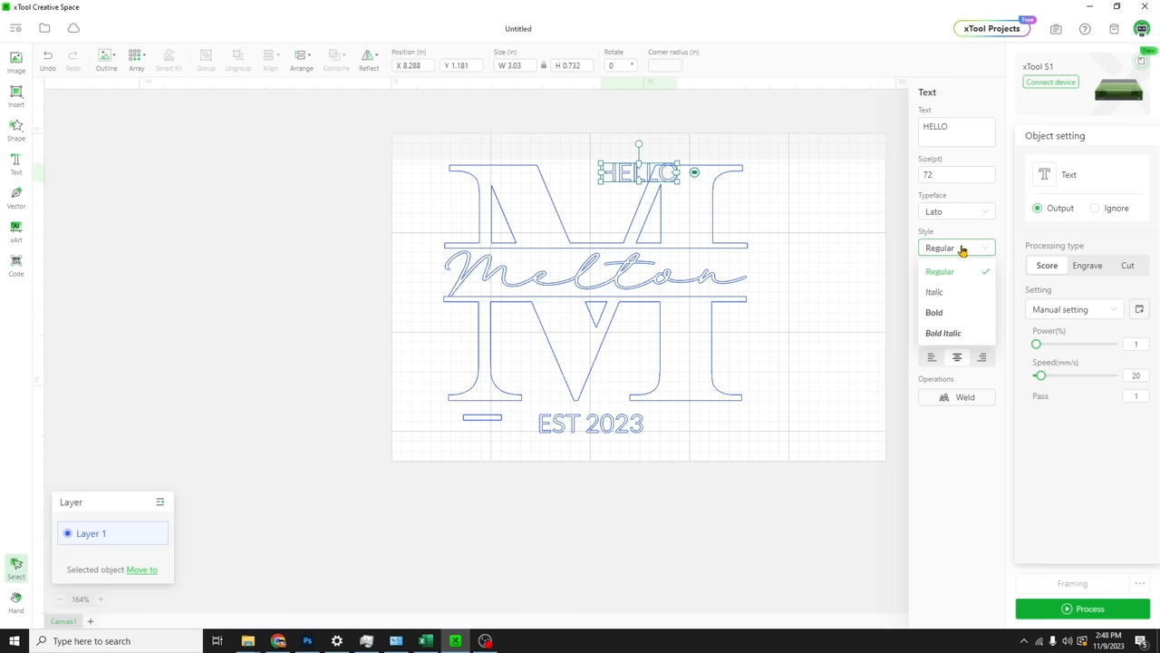
click(956, 211)
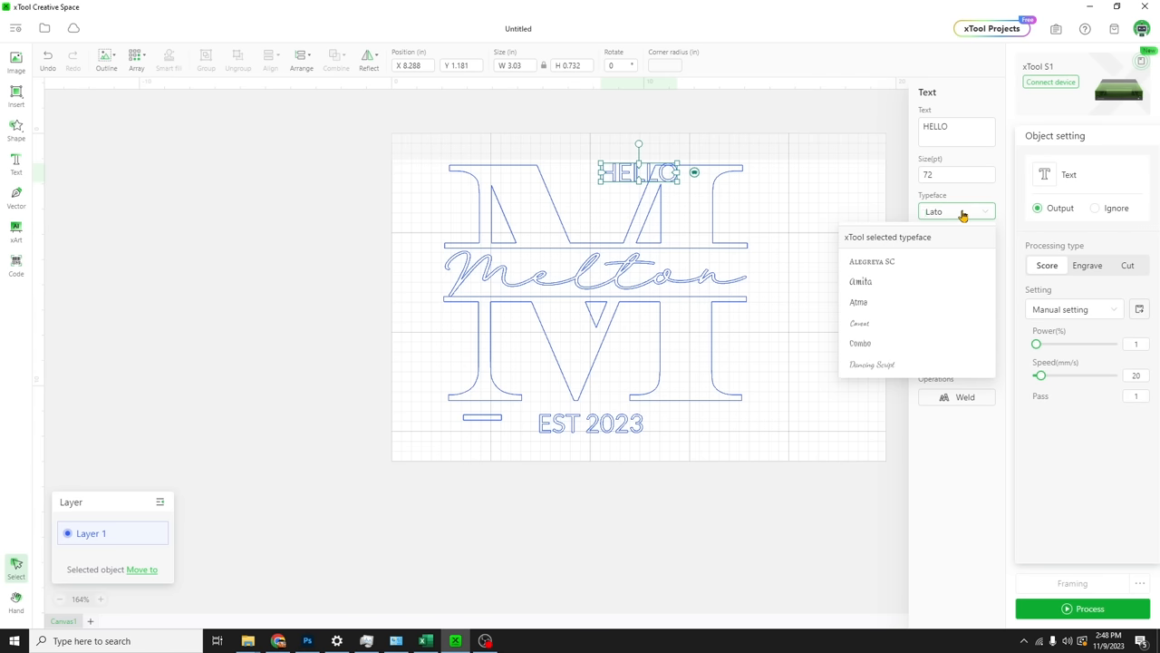
text(times)
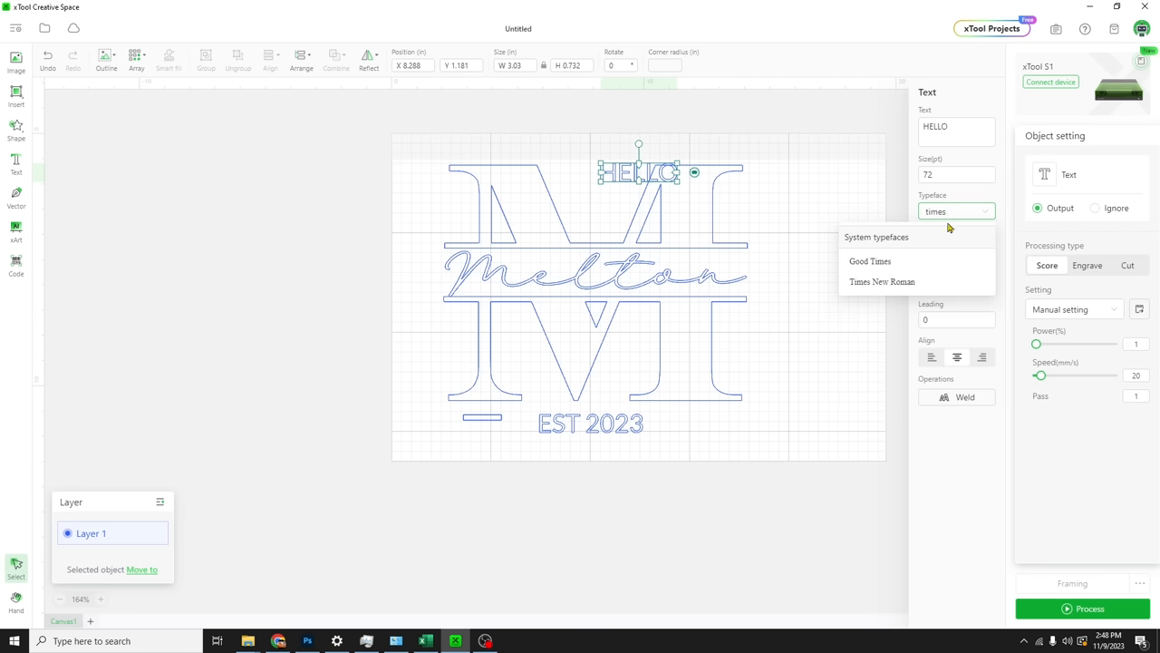
click(882, 282)
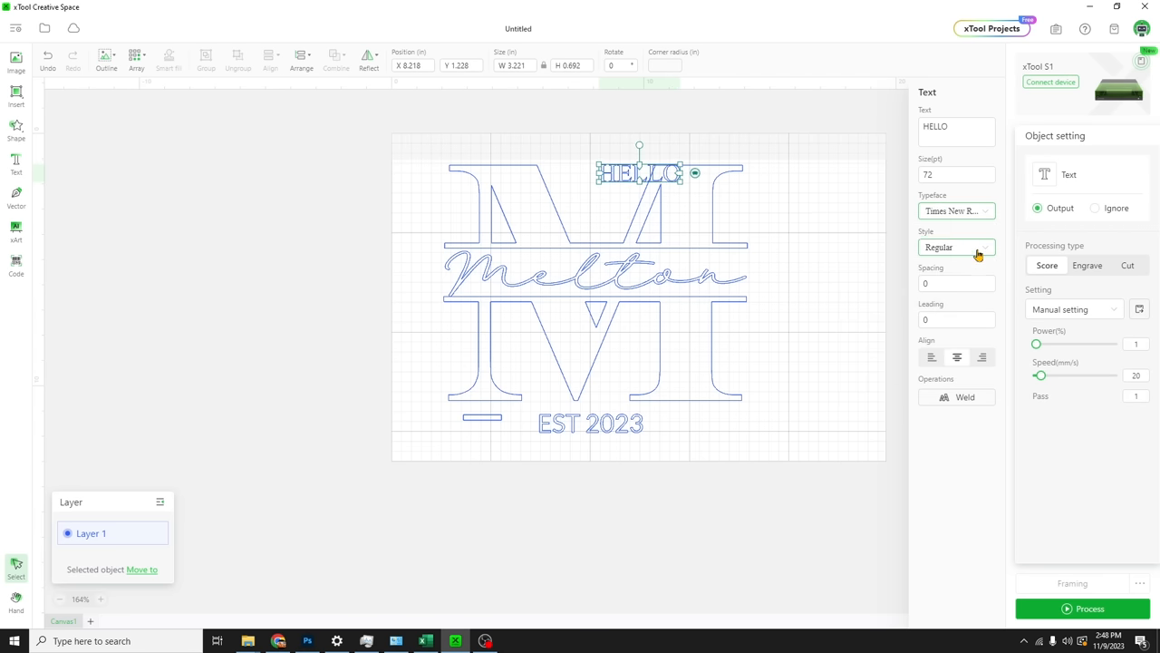
click(939, 247)
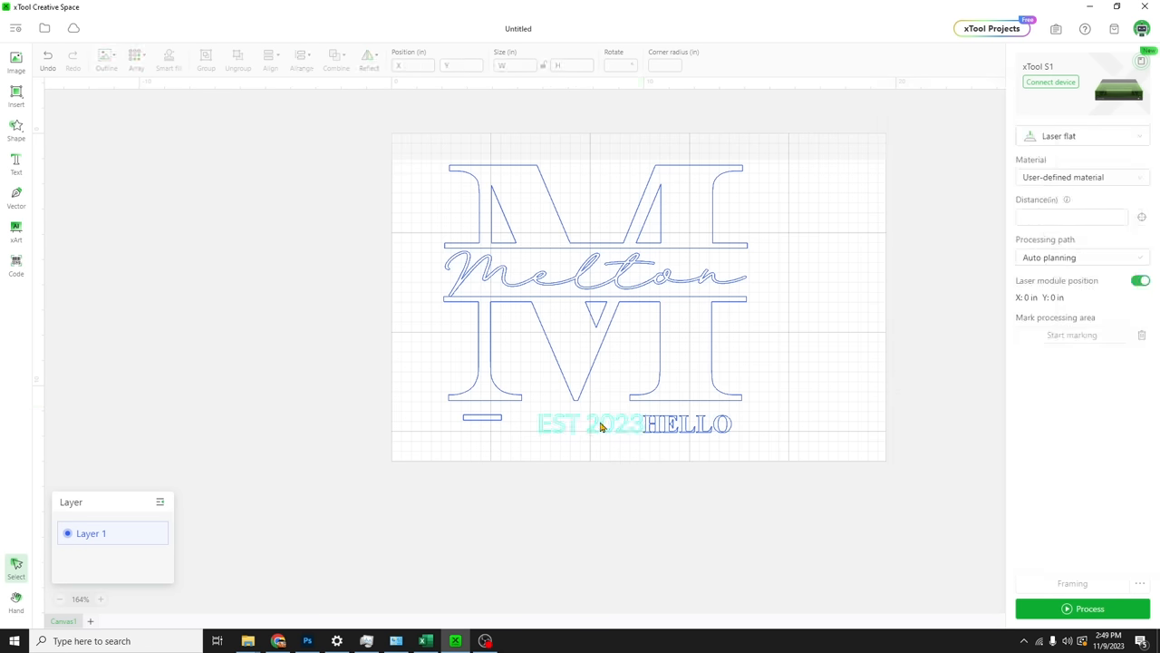
click(589, 423)
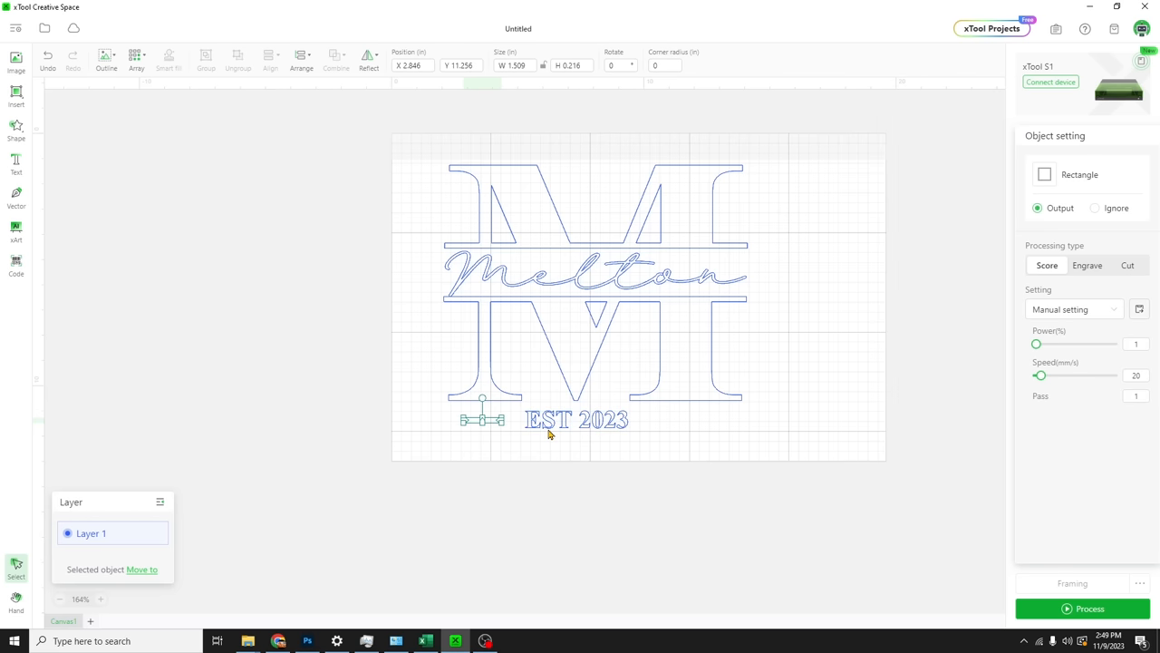
mouse_move(503, 419)
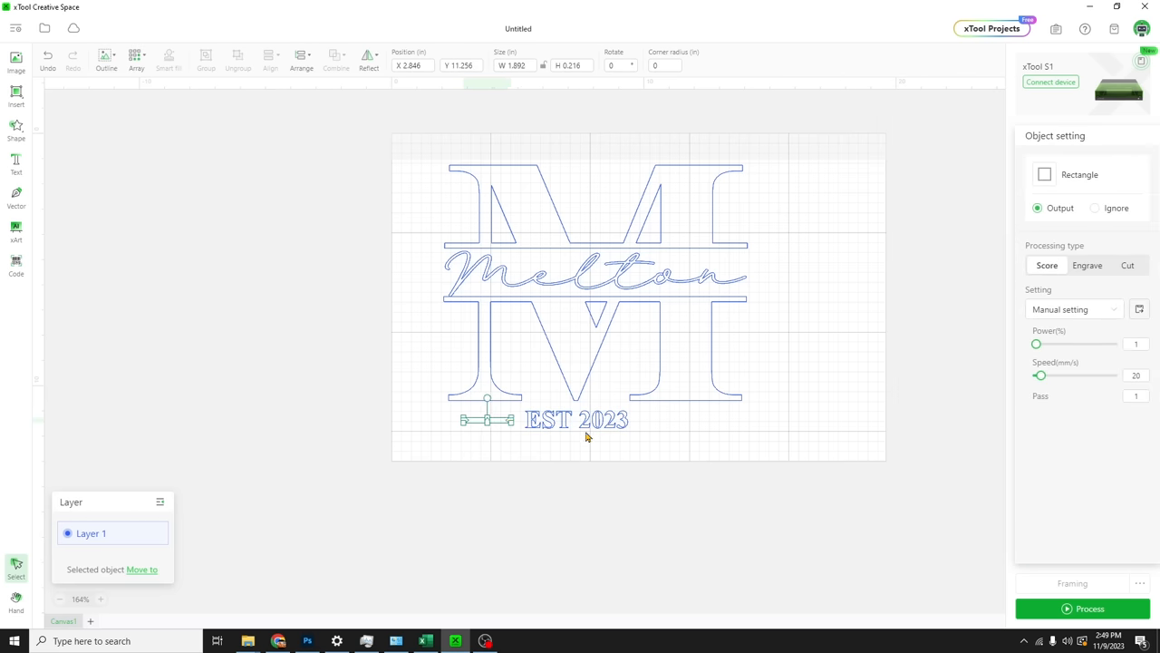
Edit the EST. 2023 wording, reposition the bar beside the date, and set its height to 0.1
double_click(576, 419)
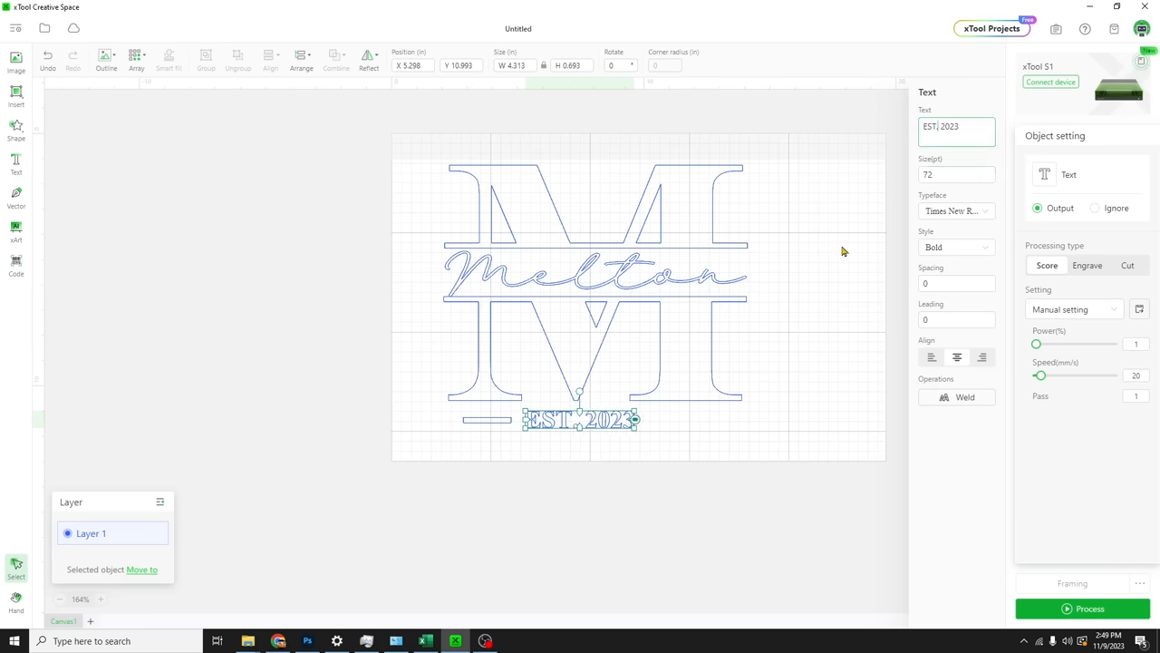
click(648, 468)
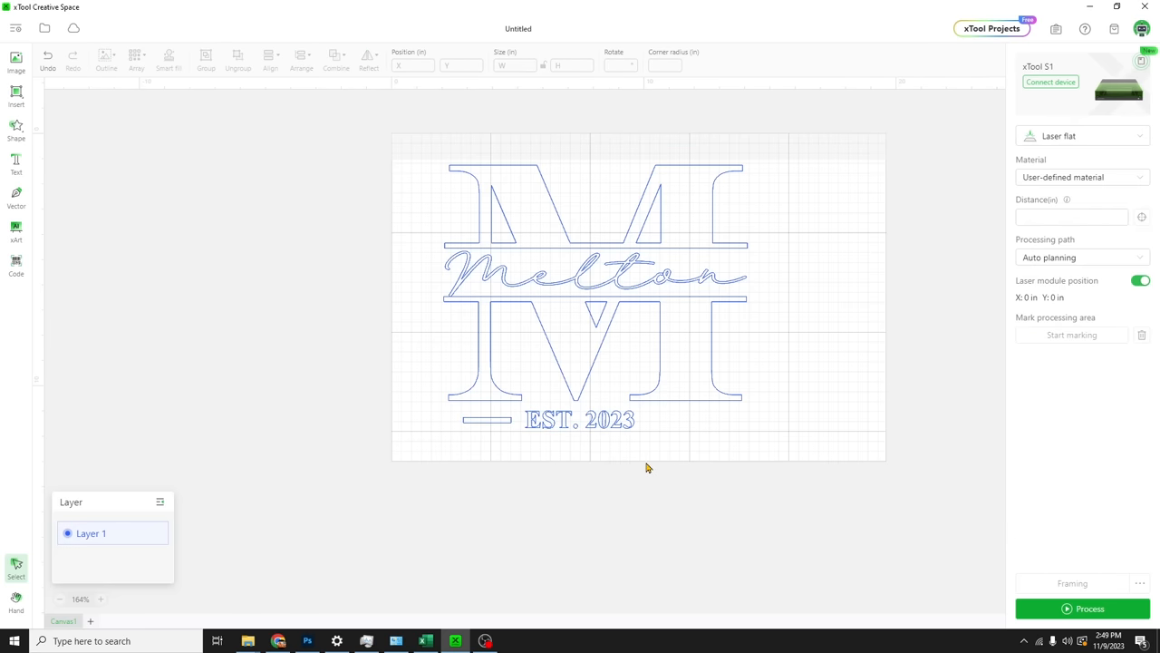
click(487, 419)
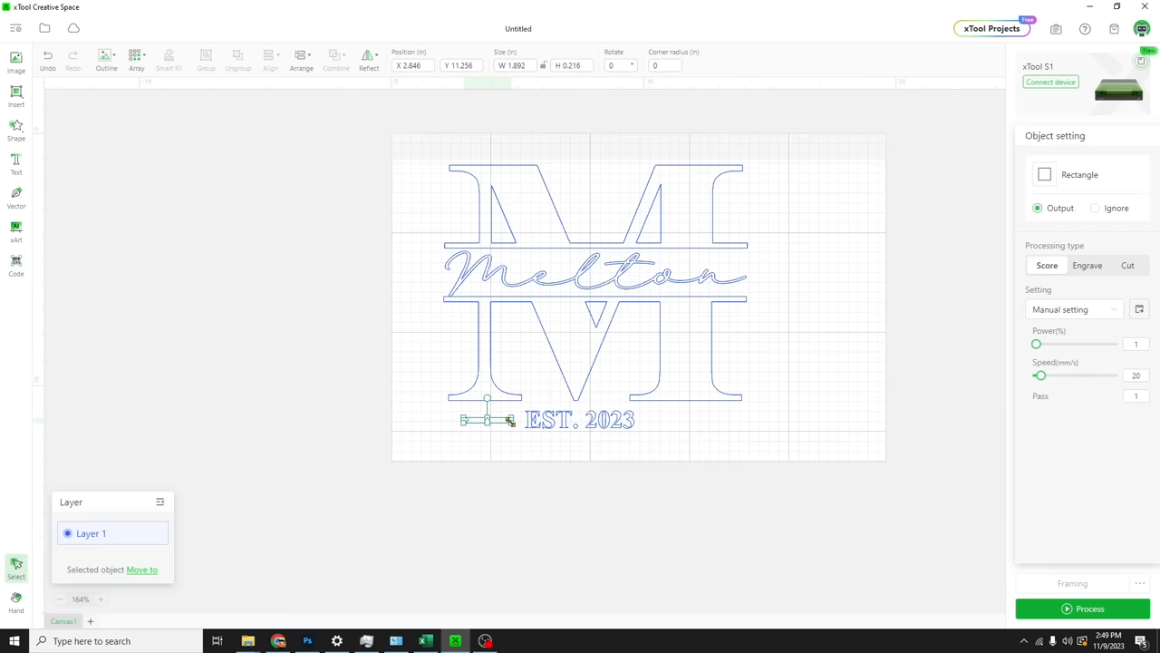
drag(487, 419, 612, 430)
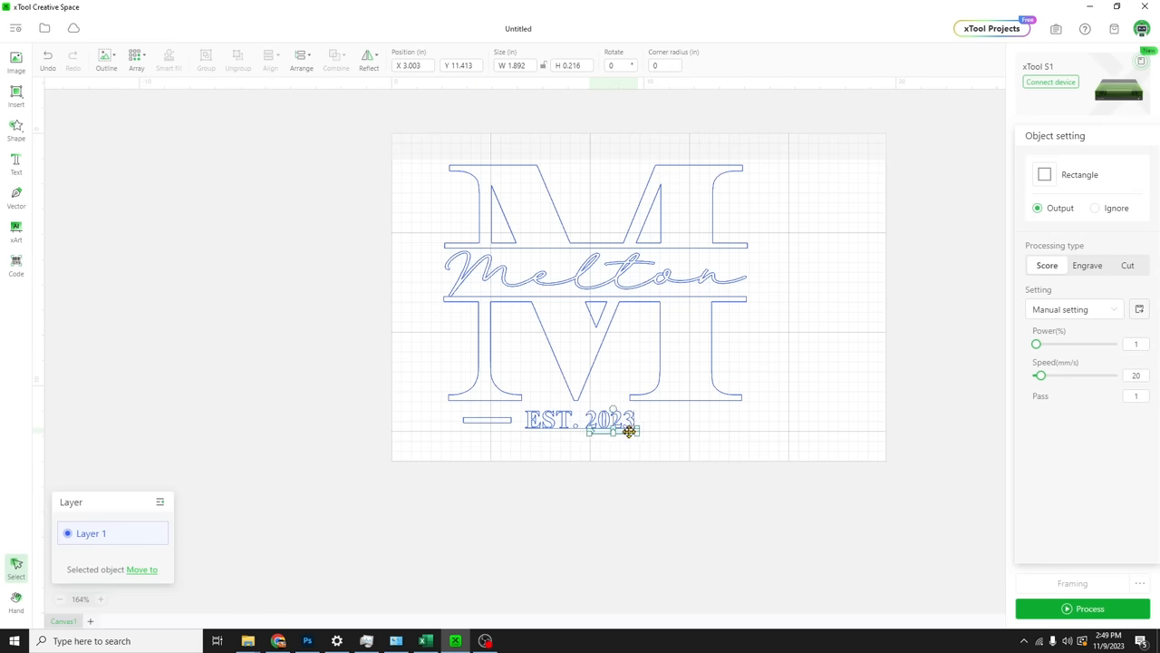
drag(616, 432, 675, 418)
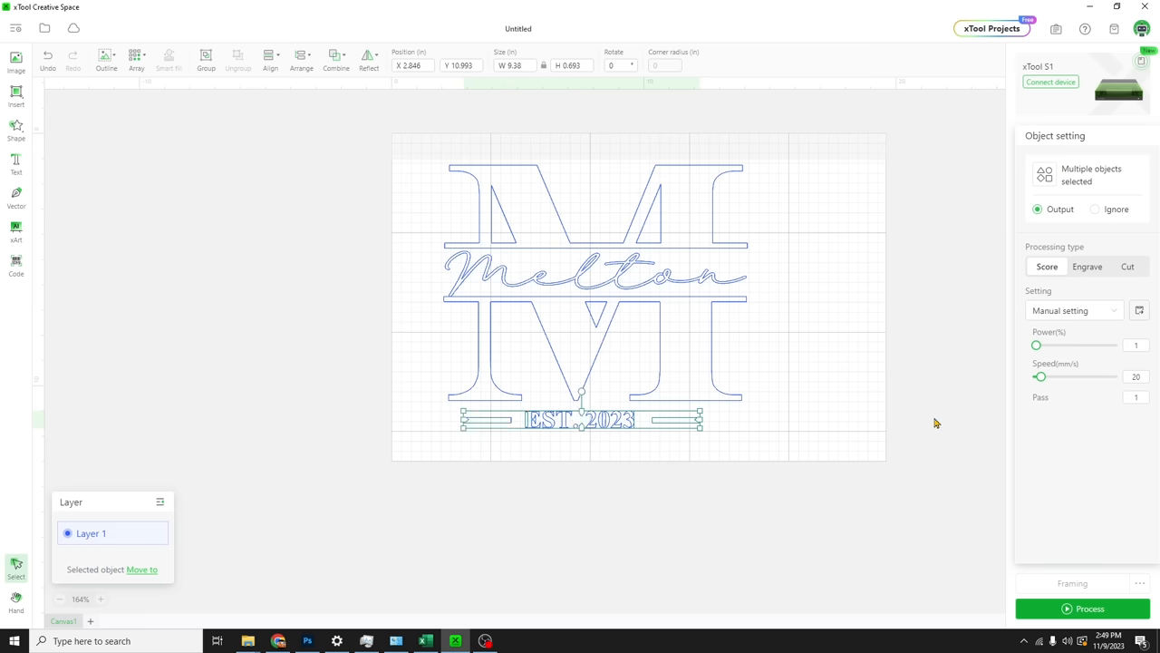
mouse_move(914, 403)
text(0.2)
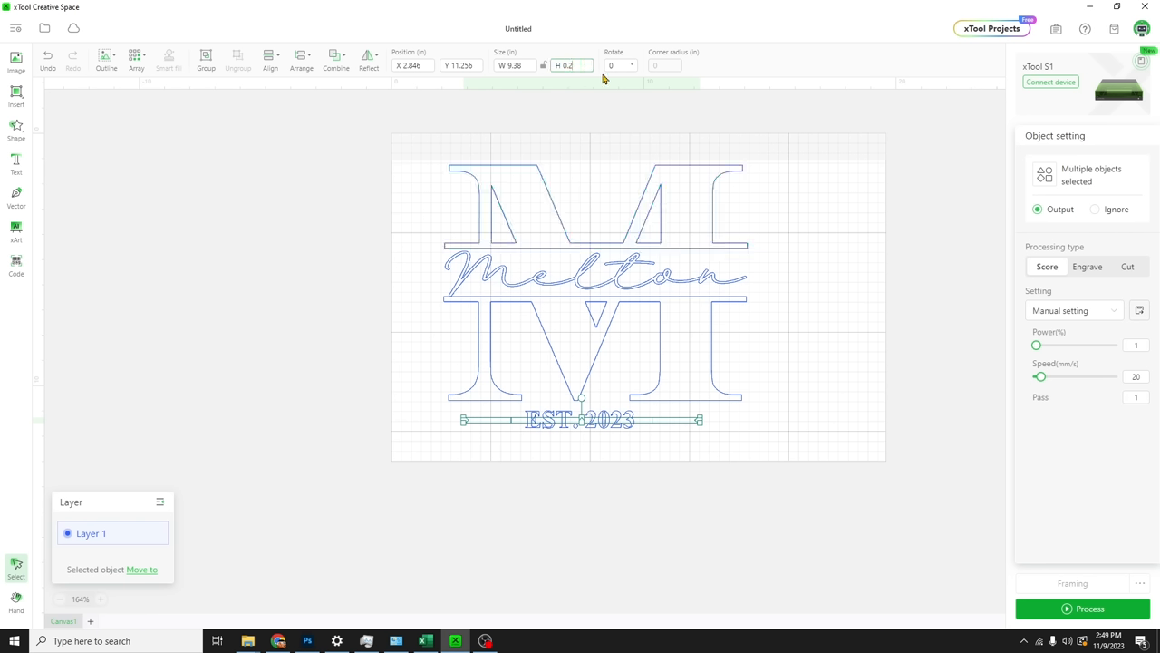
text(0.1)
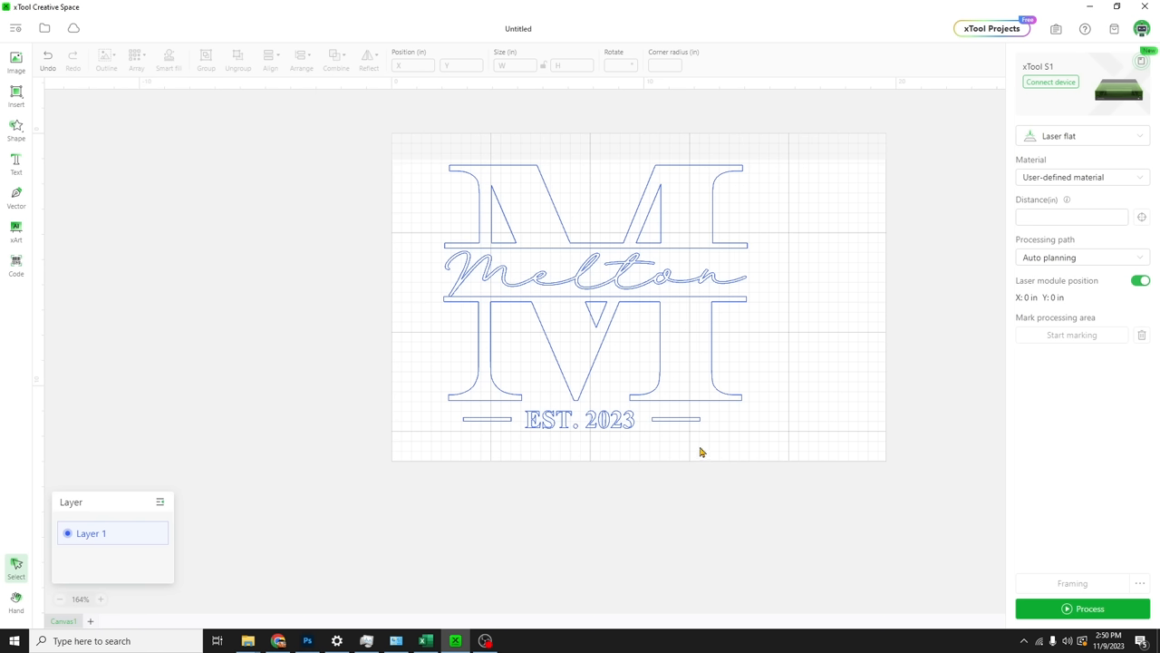
mouse_move(659, 443)
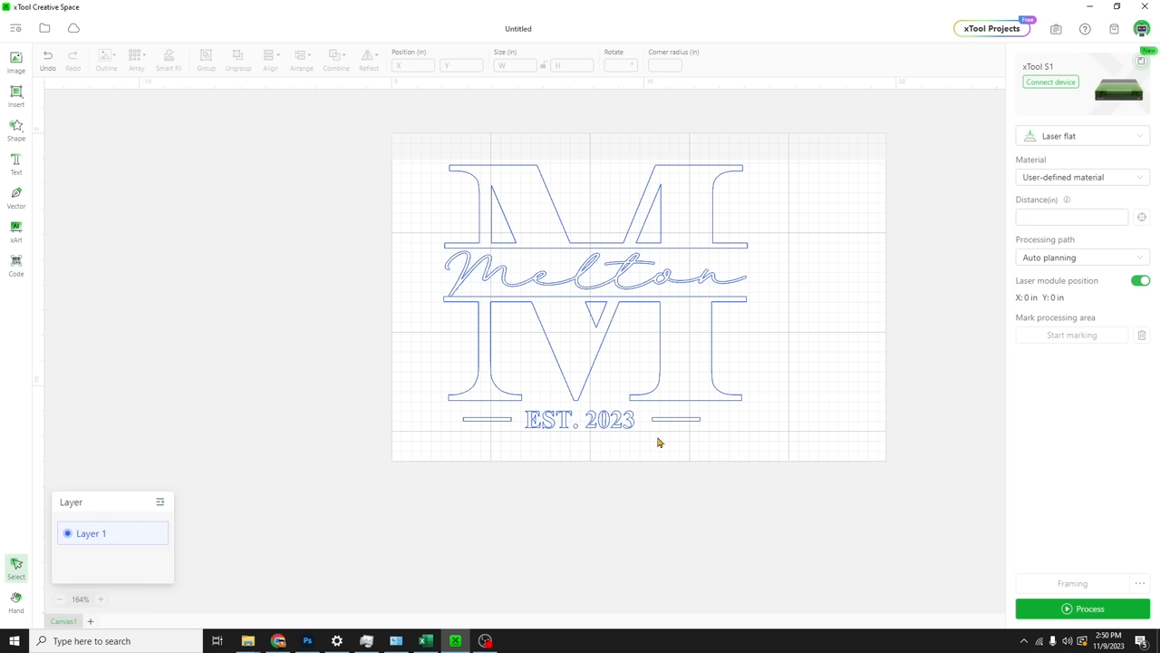
Marquee-select the EST. 2023 text and both bars and group them
click(676, 420)
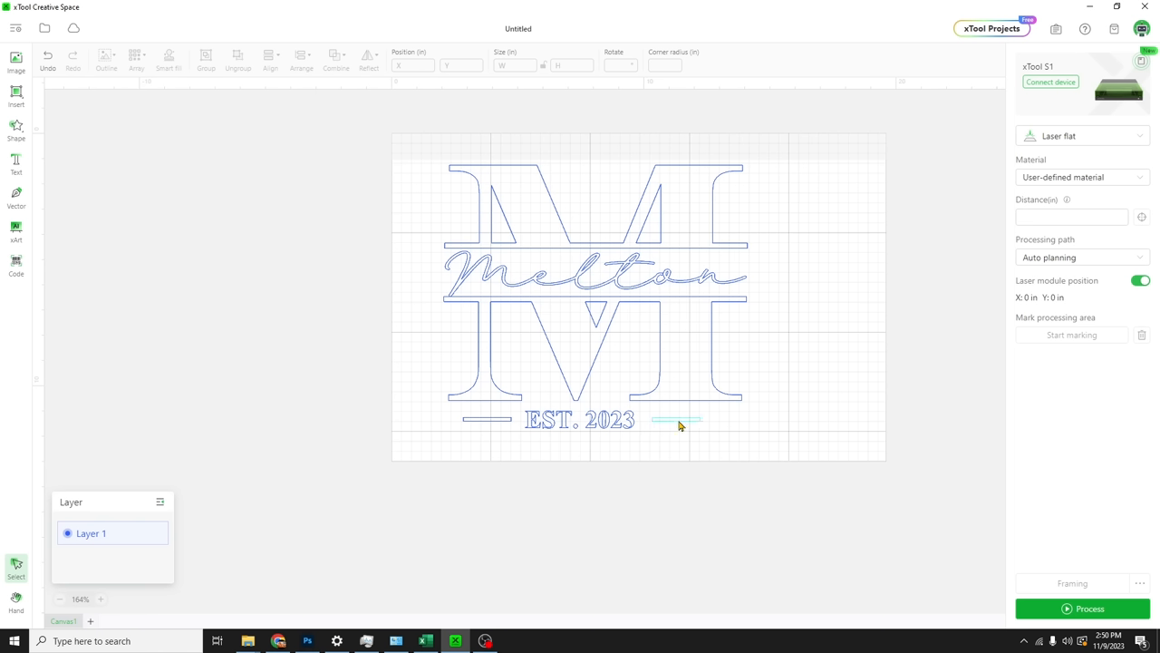
drag(680, 422, 458, 430)
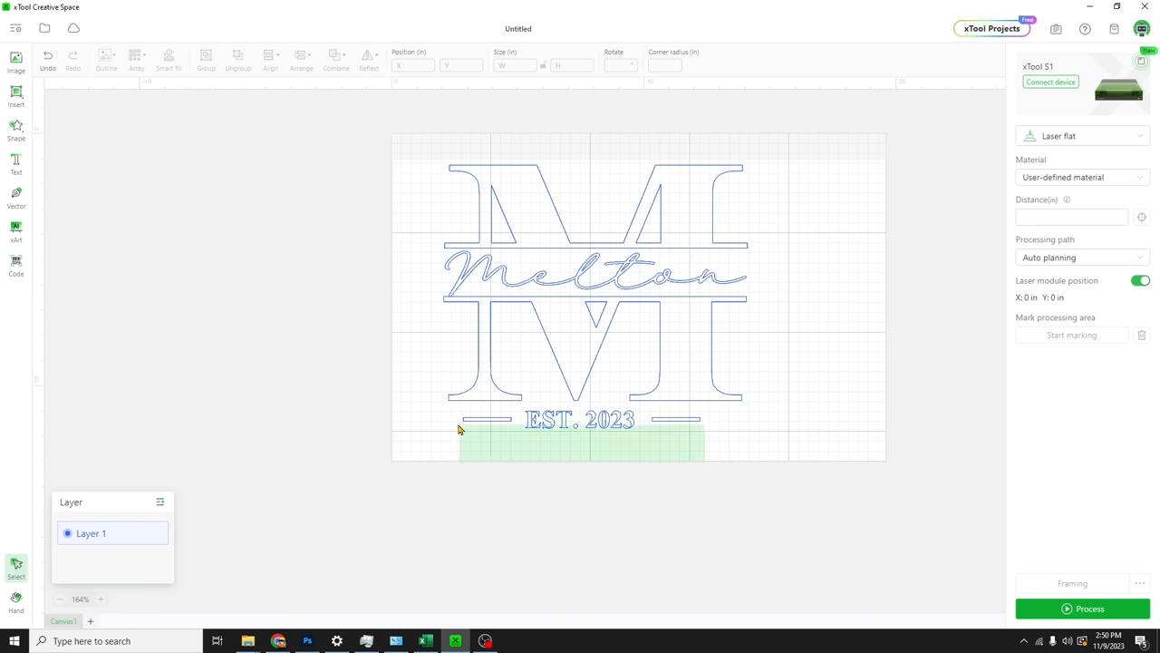
click(580, 419)
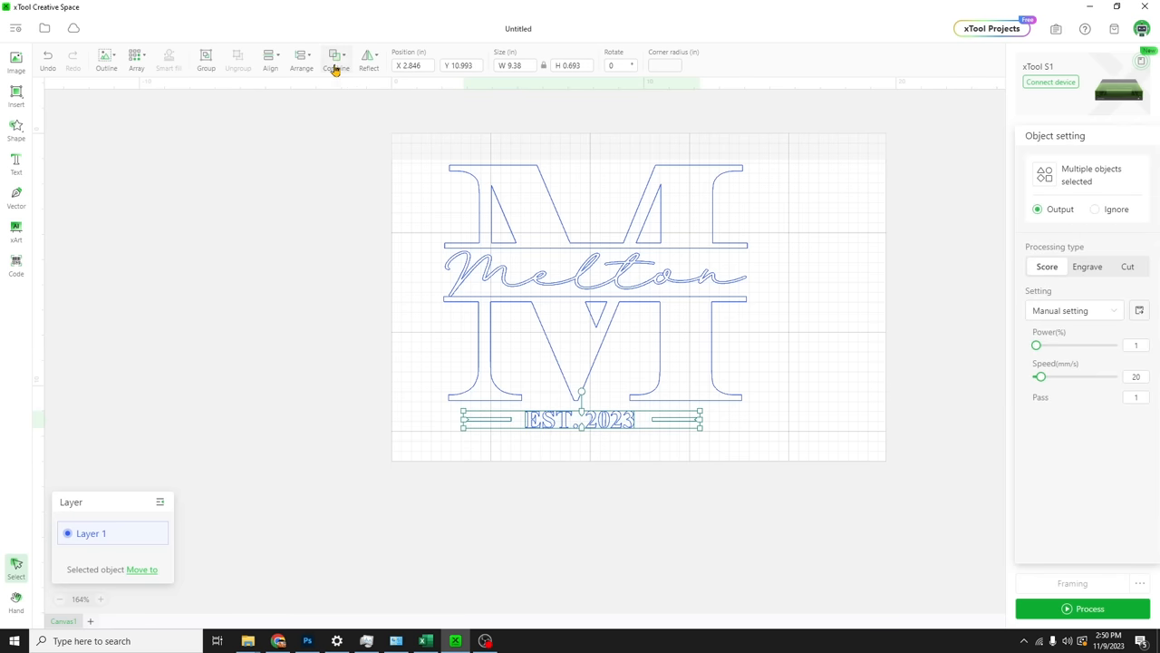
click(270, 59)
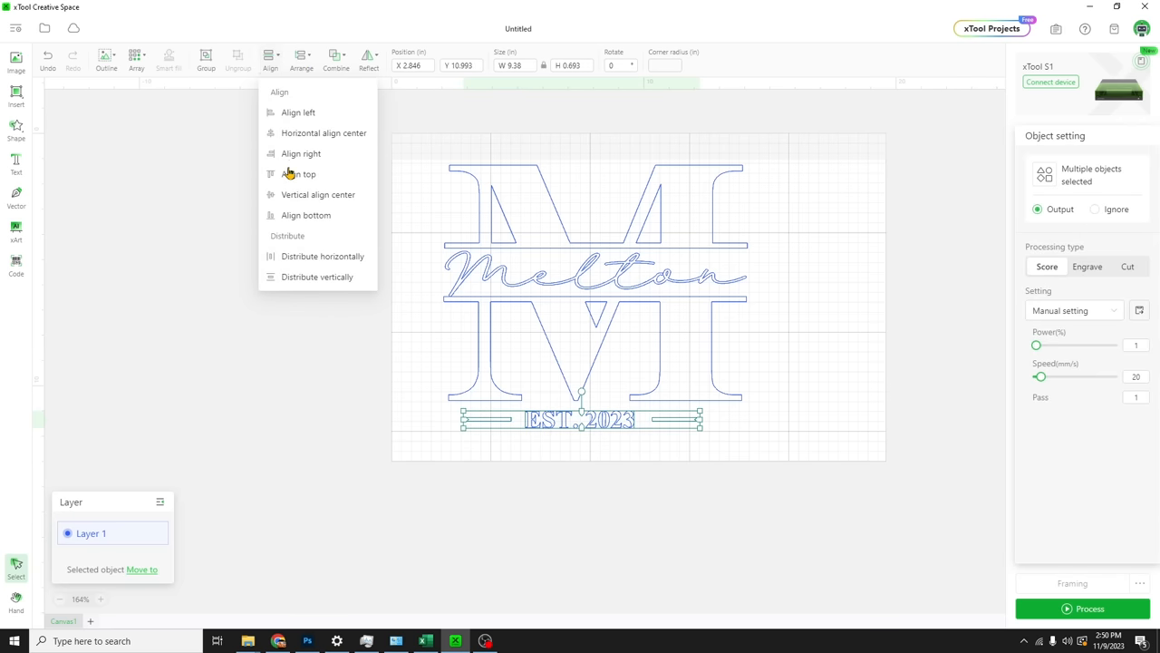
mouse_move(311, 187)
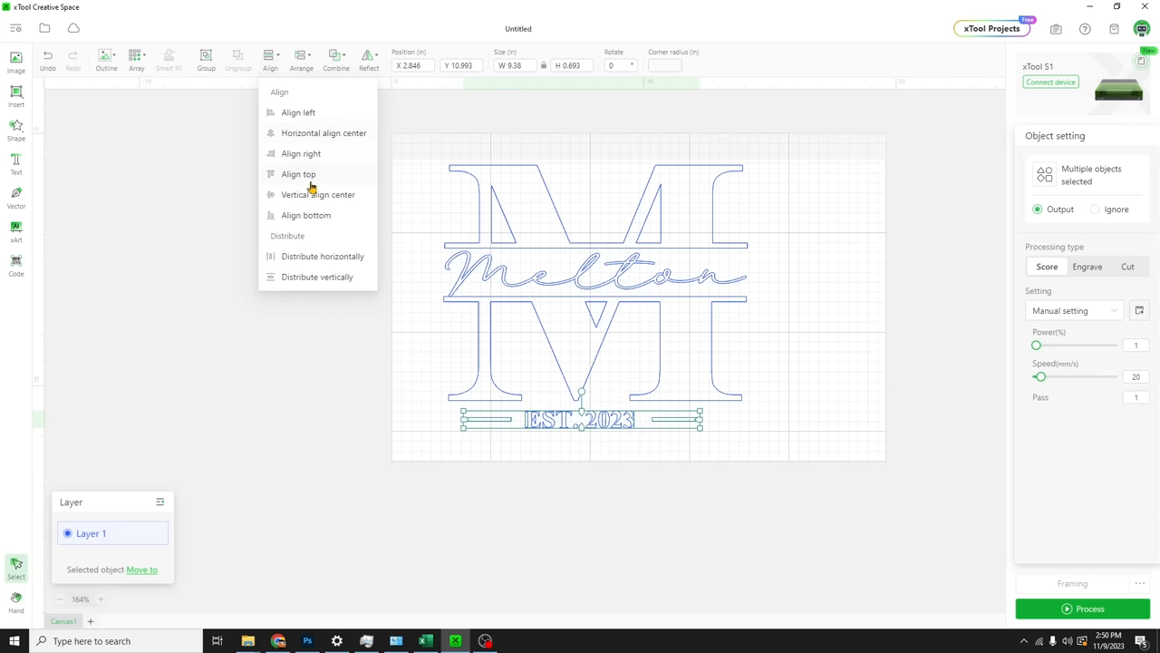
click(301, 59)
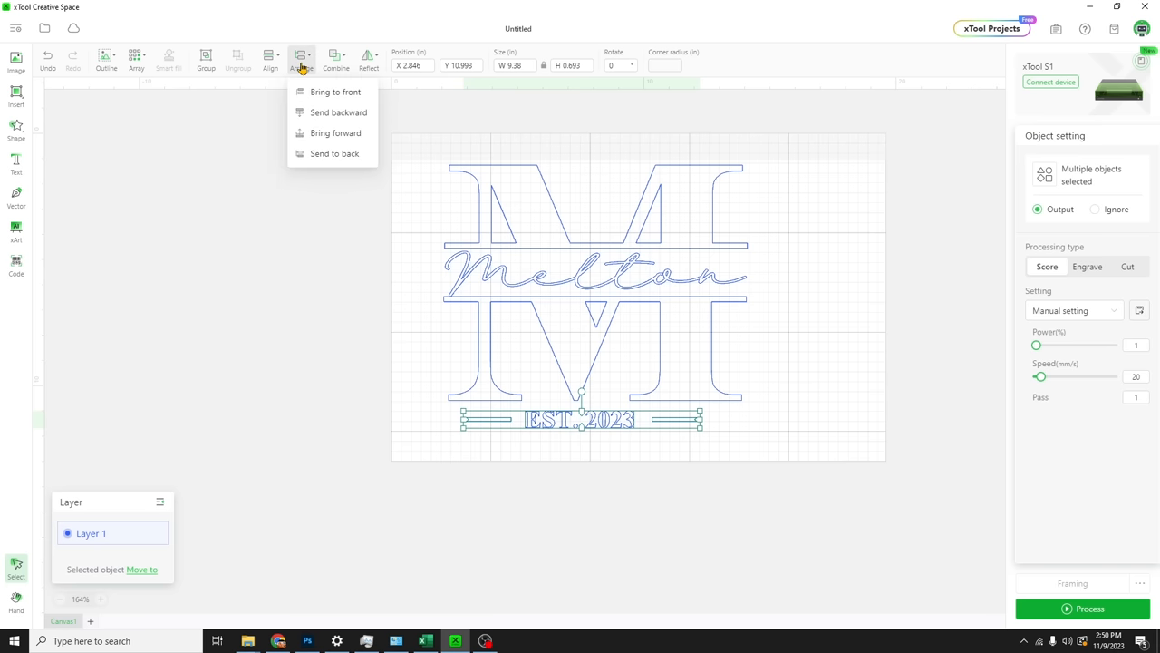
click(270, 61)
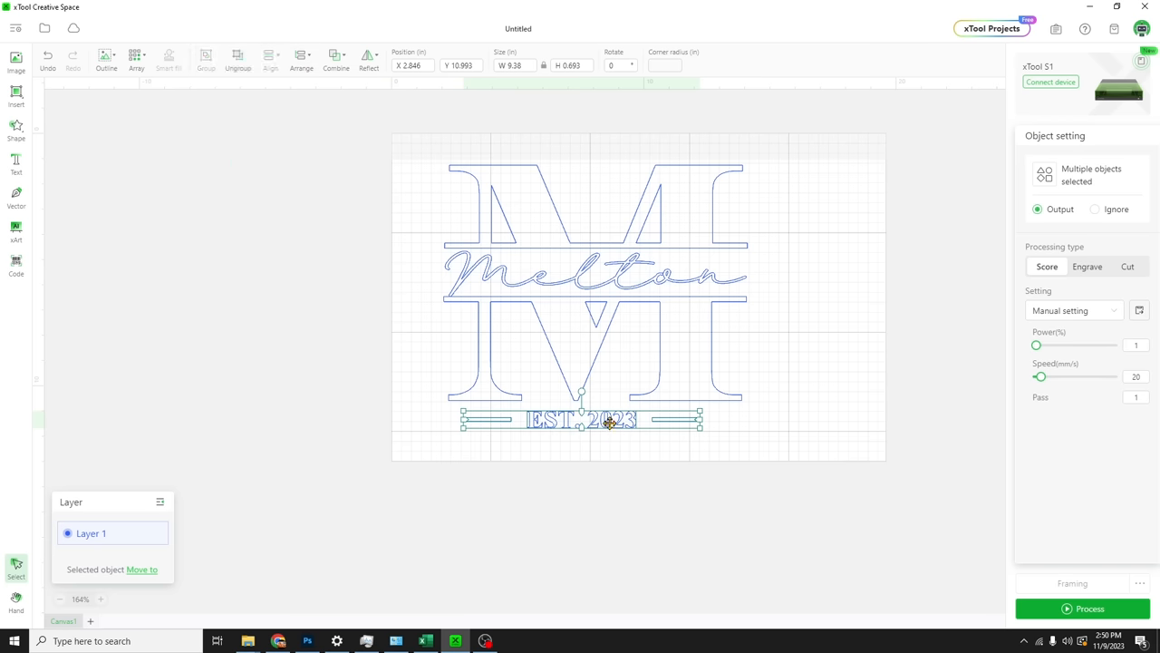
Nudge the EST. 2023 group slightly right, then select and deselect the Melton monogram
drag(608, 420, 619, 426)
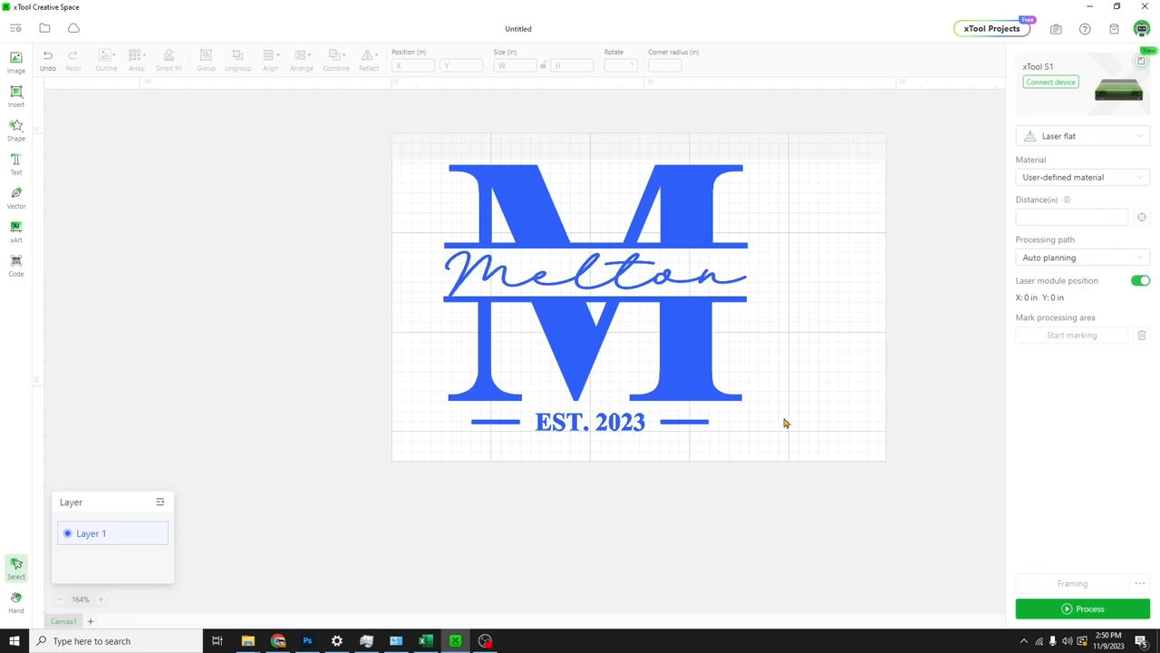
click(595, 290)
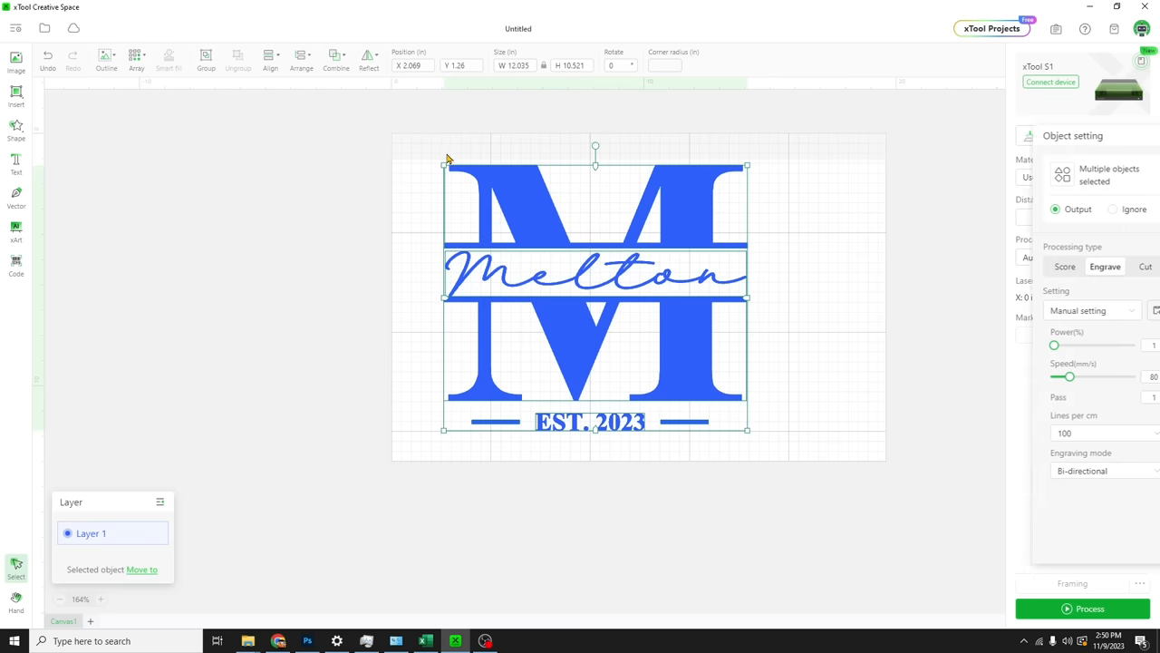
click(270, 59)
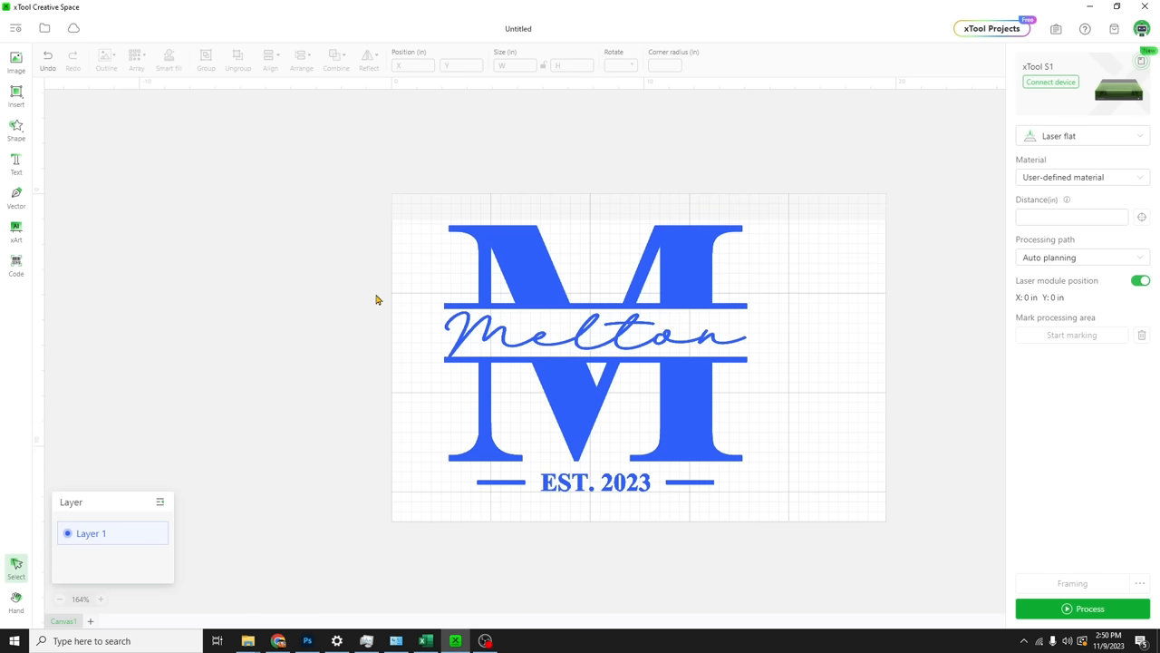
scroll(down, 3)
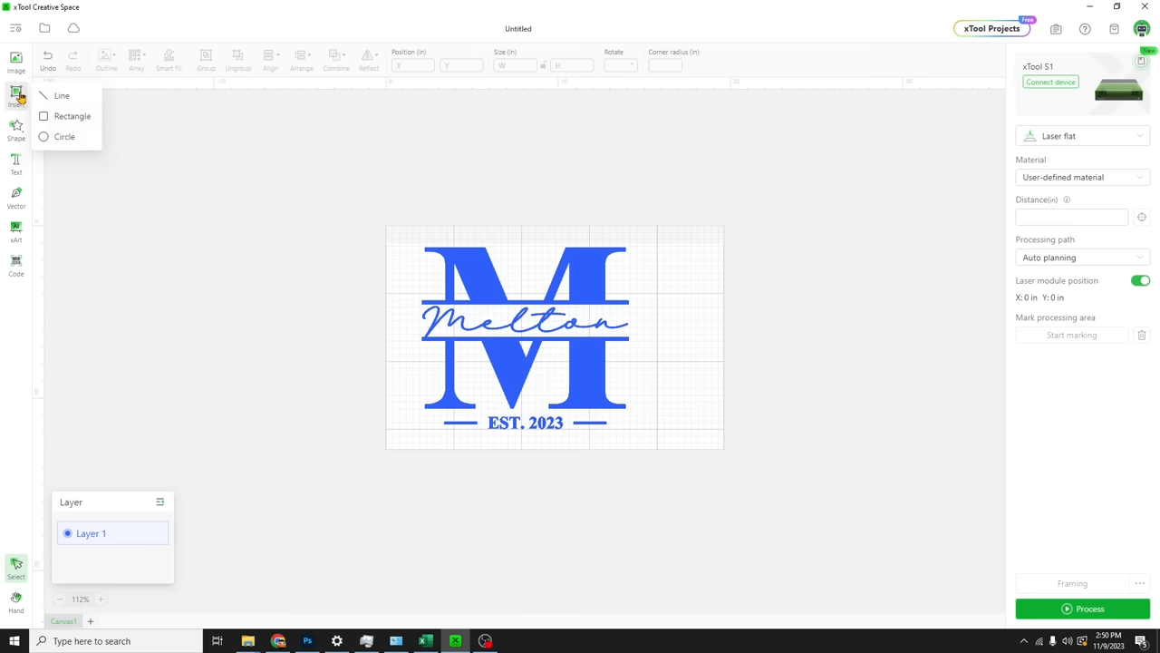
Choose the circle shape to draw around the Melton monogram
click(381, 194)
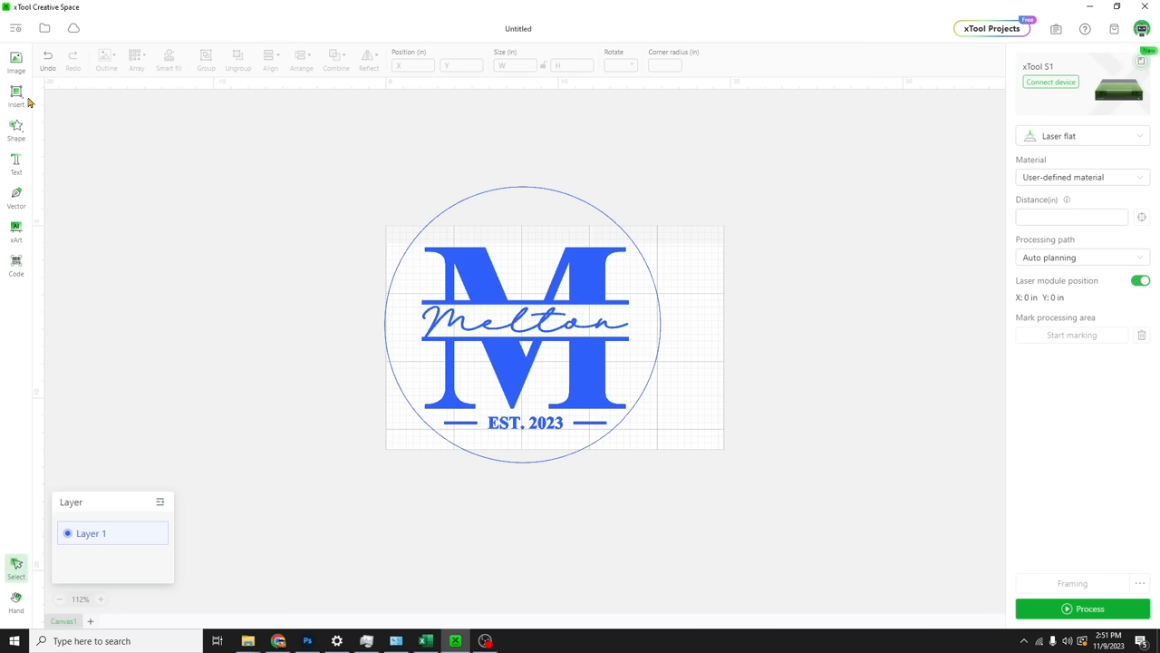
mouse_move(15, 127)
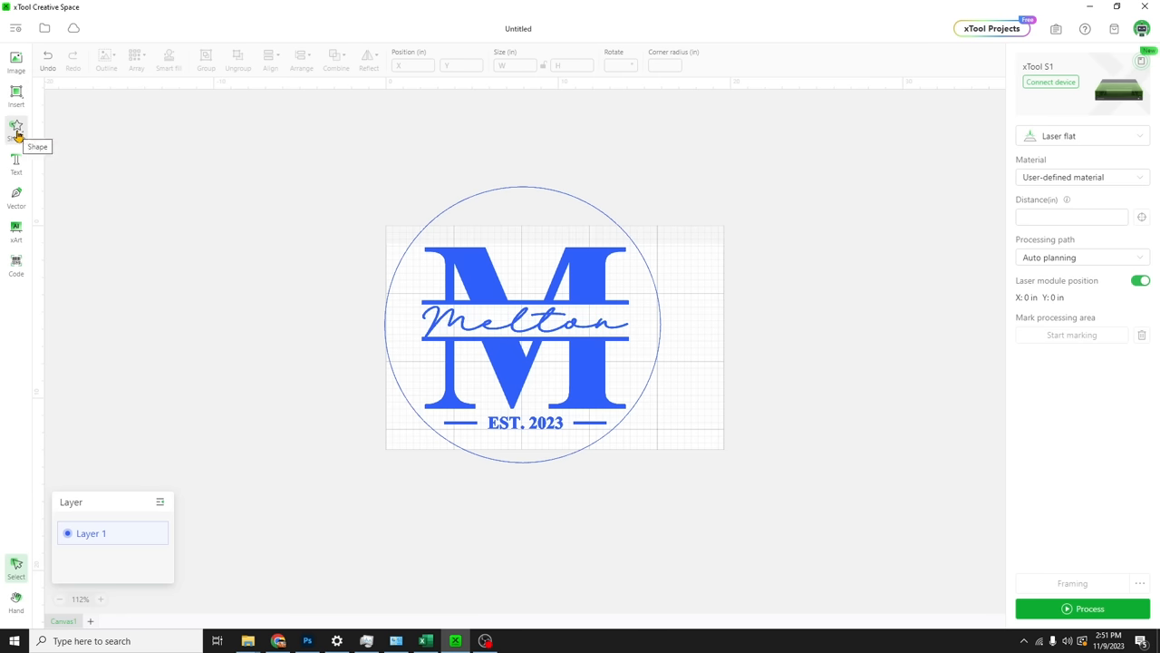
Insert a 1.125 x 0.125 slot at the circle top, copy it right, and space both evenly
click(17, 127)
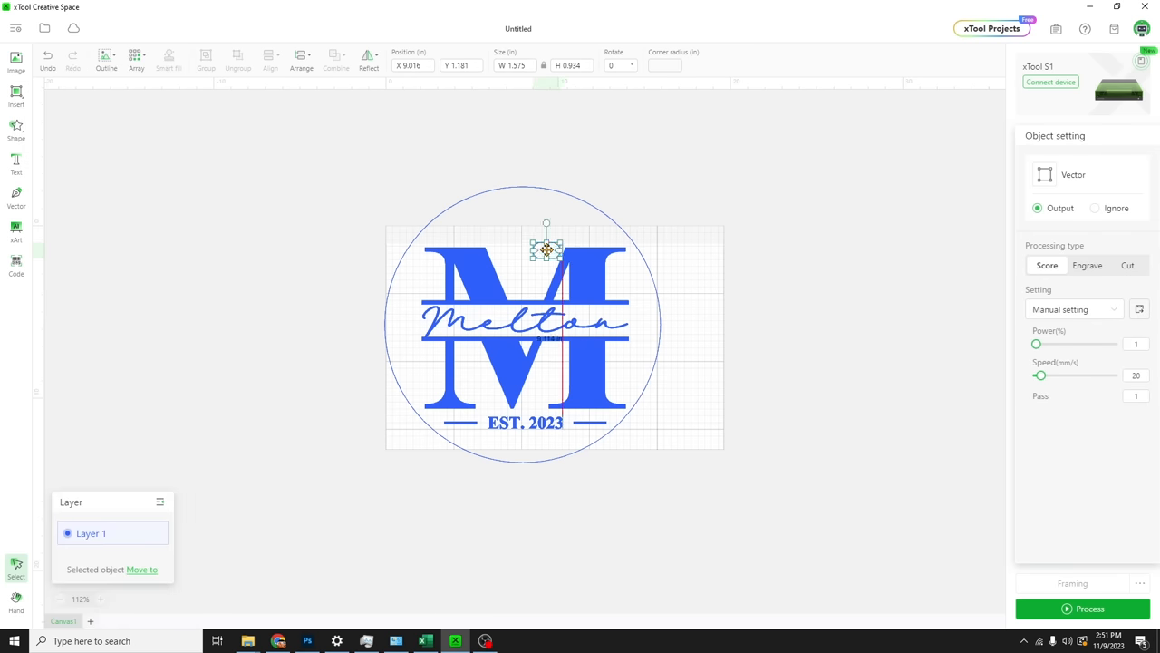
drag(546, 249, 476, 213)
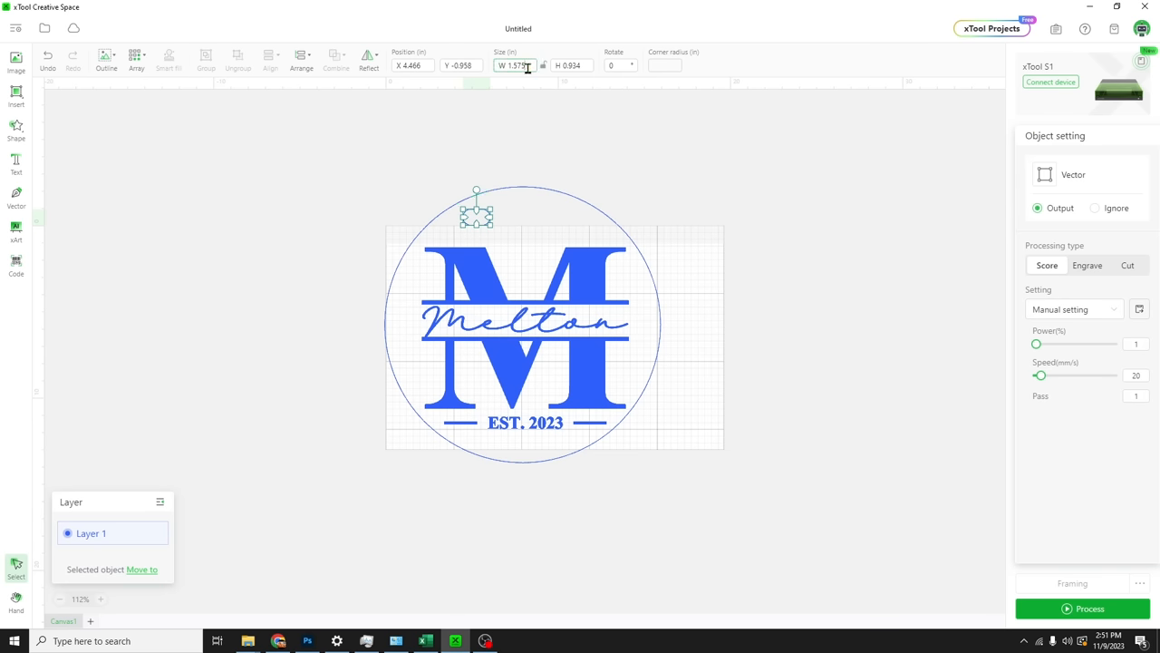
triple_click(515, 65)
text(1.125)
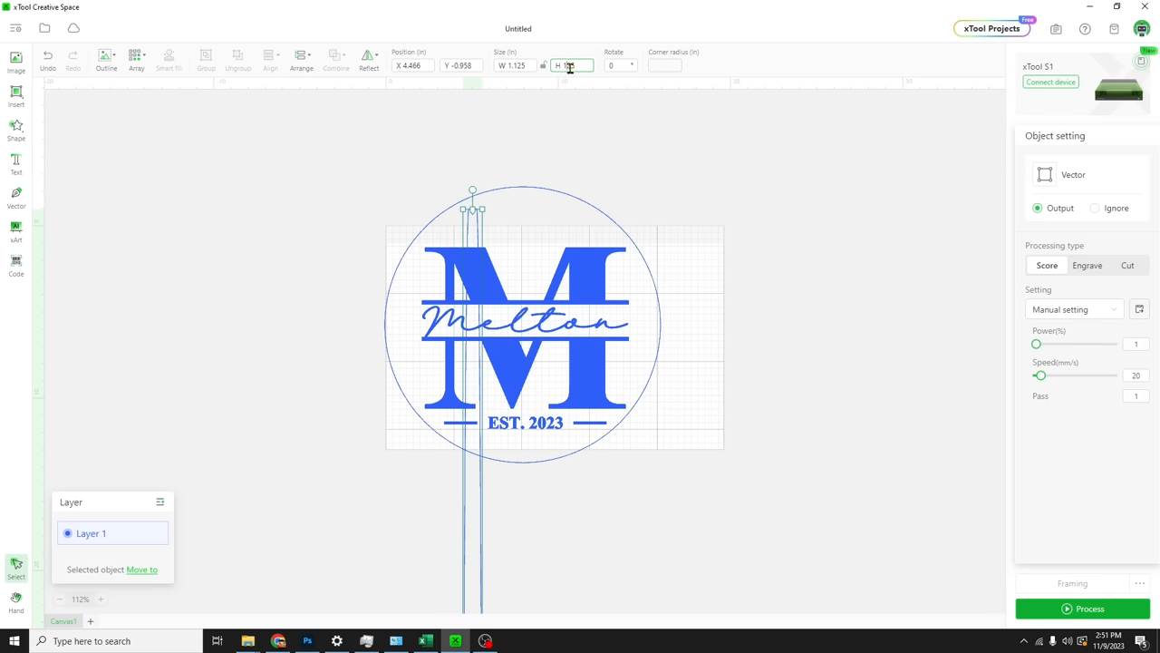
mouse_move(571, 71)
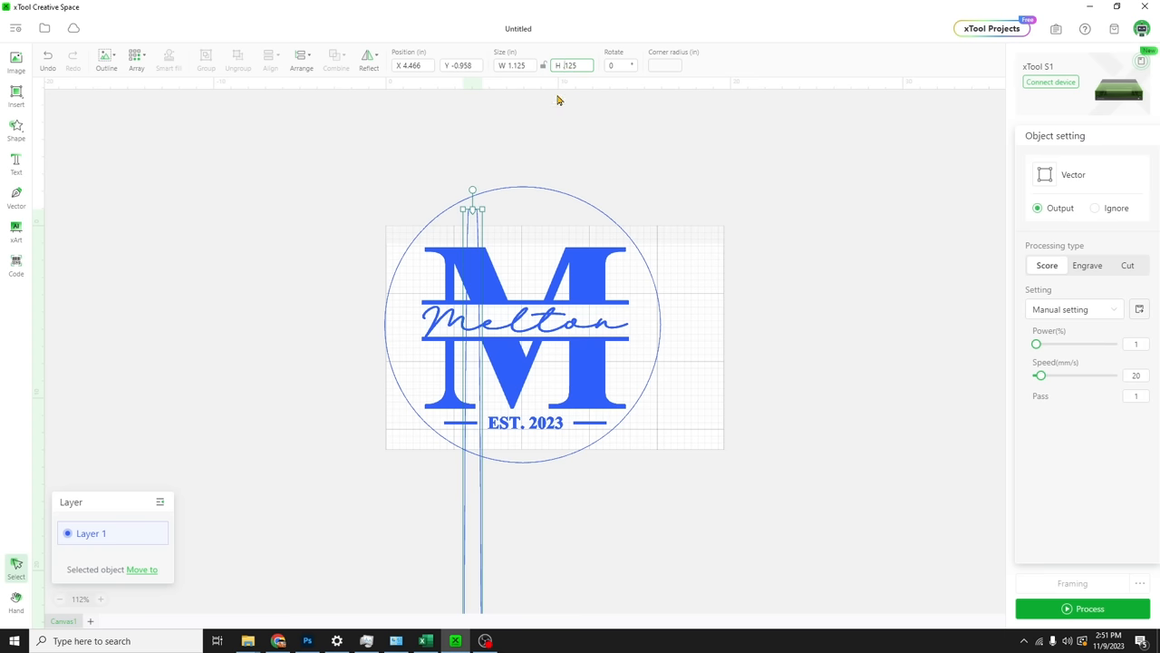
click(521, 190)
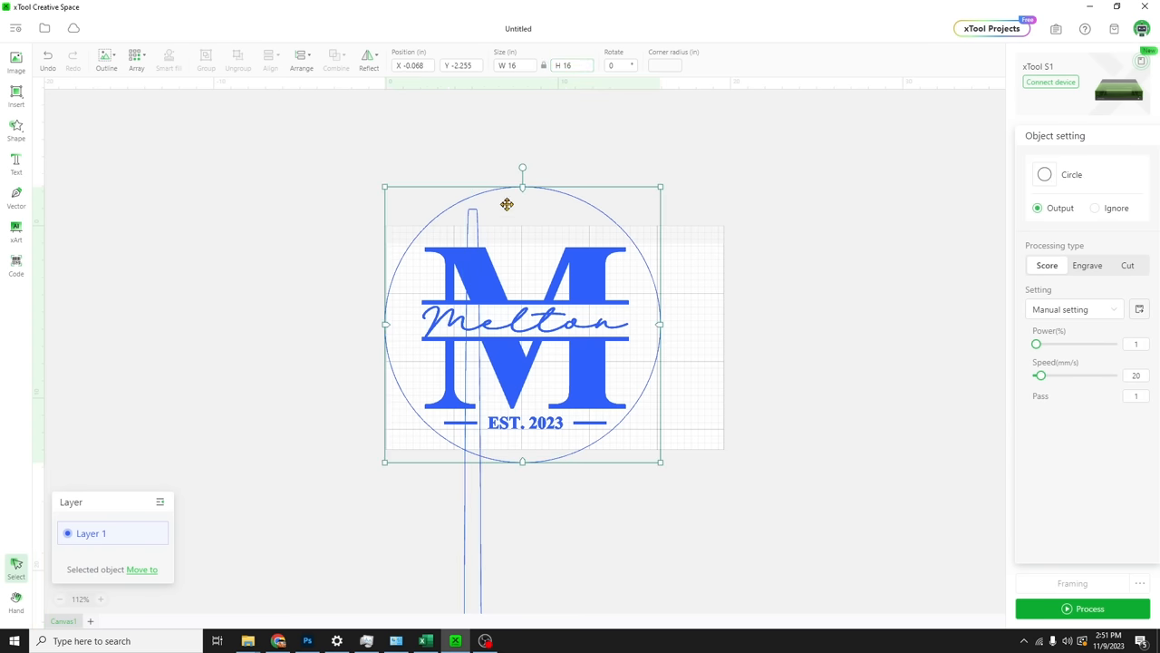
mouse_move(467, 219)
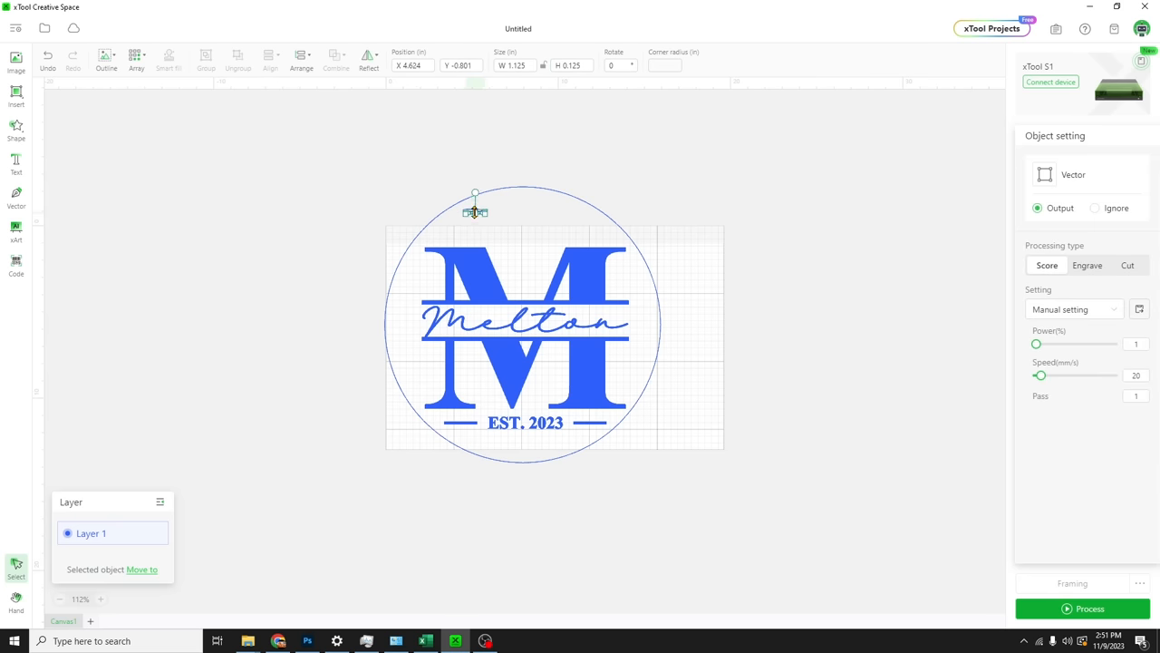
scroll(up, 3)
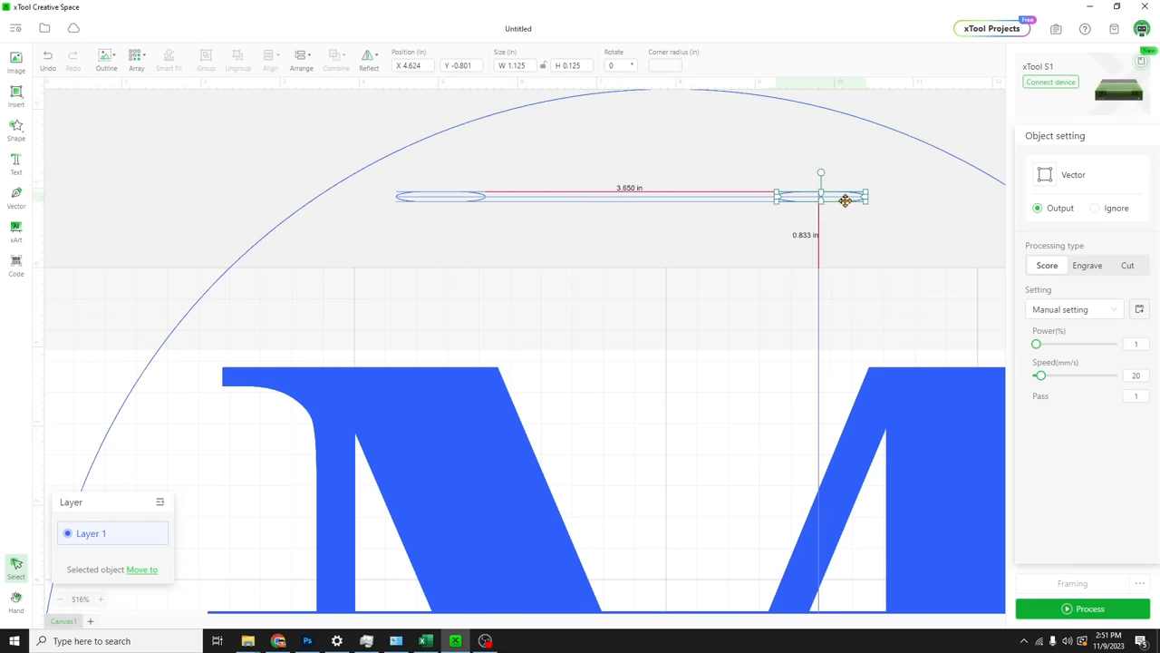
drag(845, 200, 916, 200)
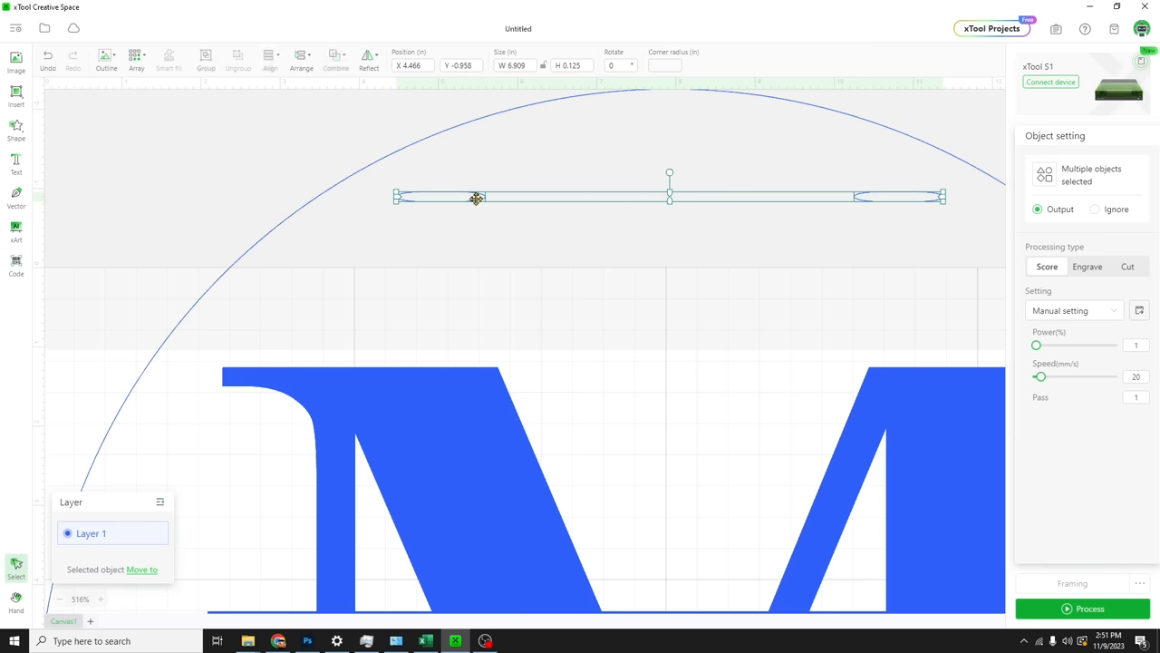
drag(476, 198, 646, 186)
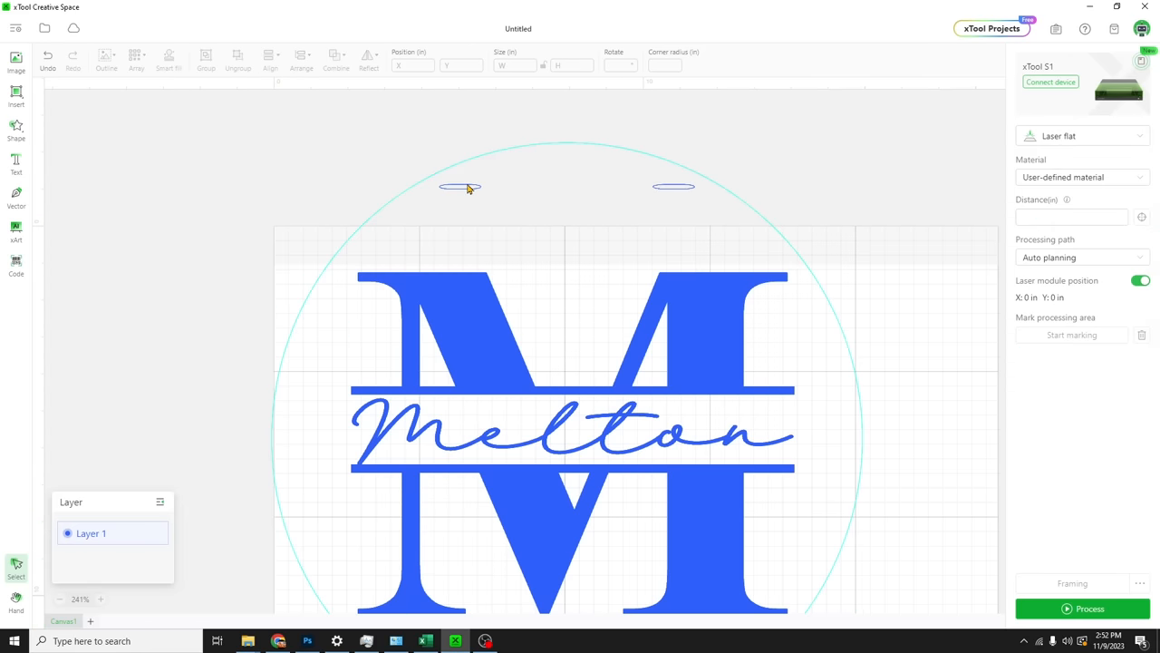
Add a rounded rectangle between the two slots and size it 1.125 by 0.125 inches
click(15, 130)
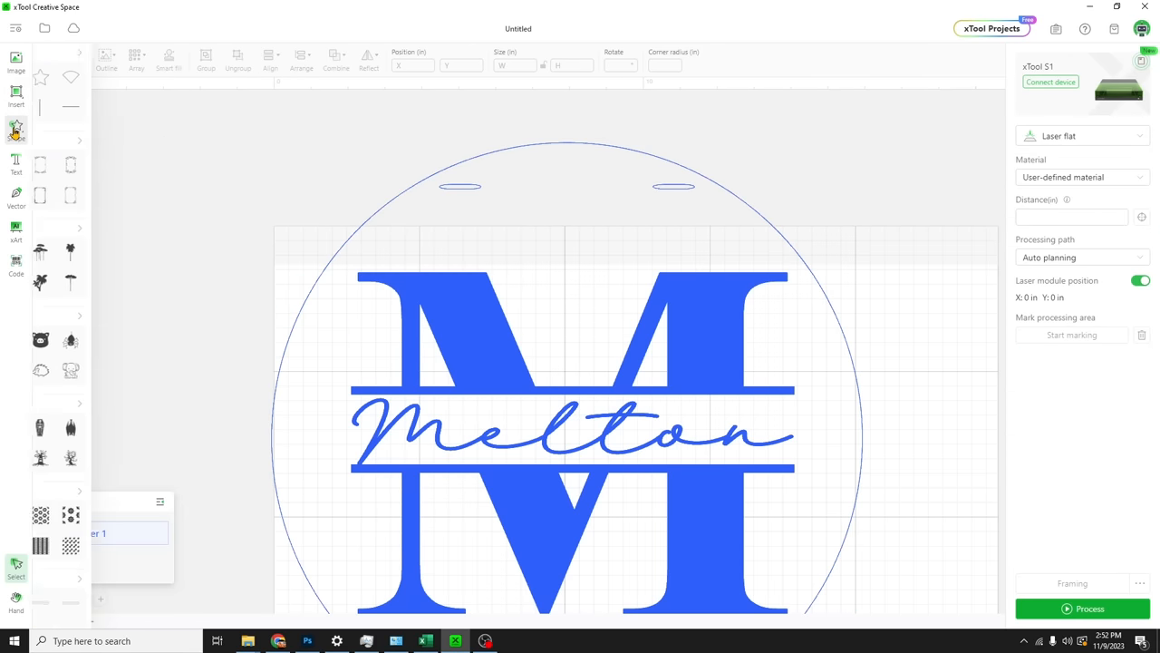
click(16, 131)
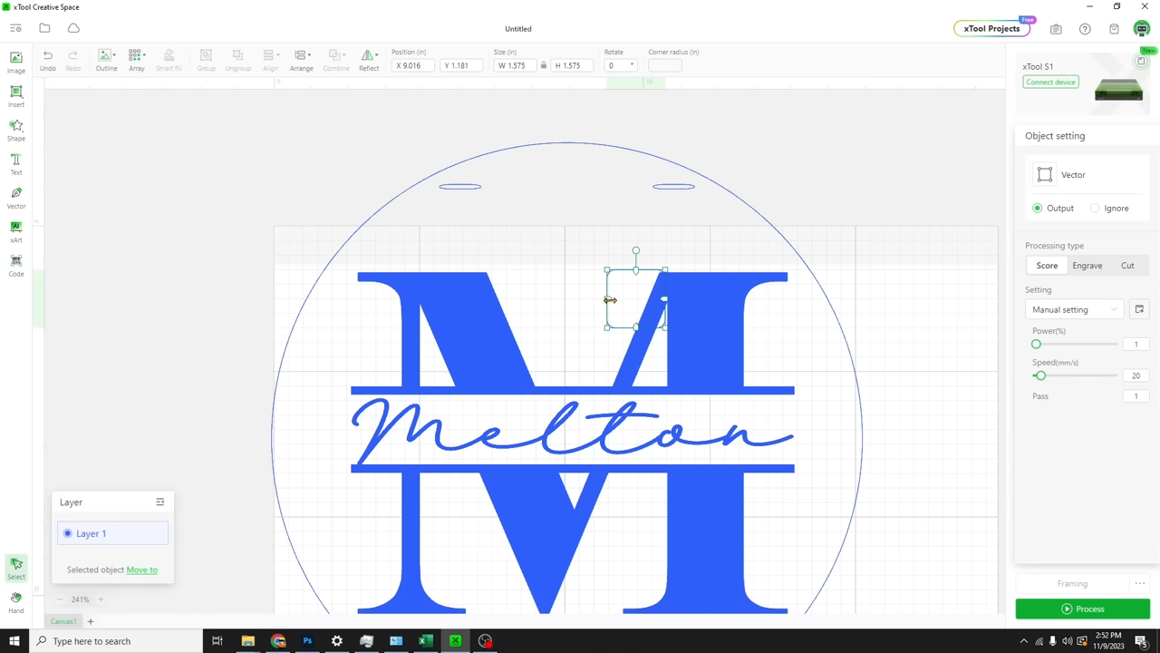
drag(635, 299, 536, 195)
text(1.125)
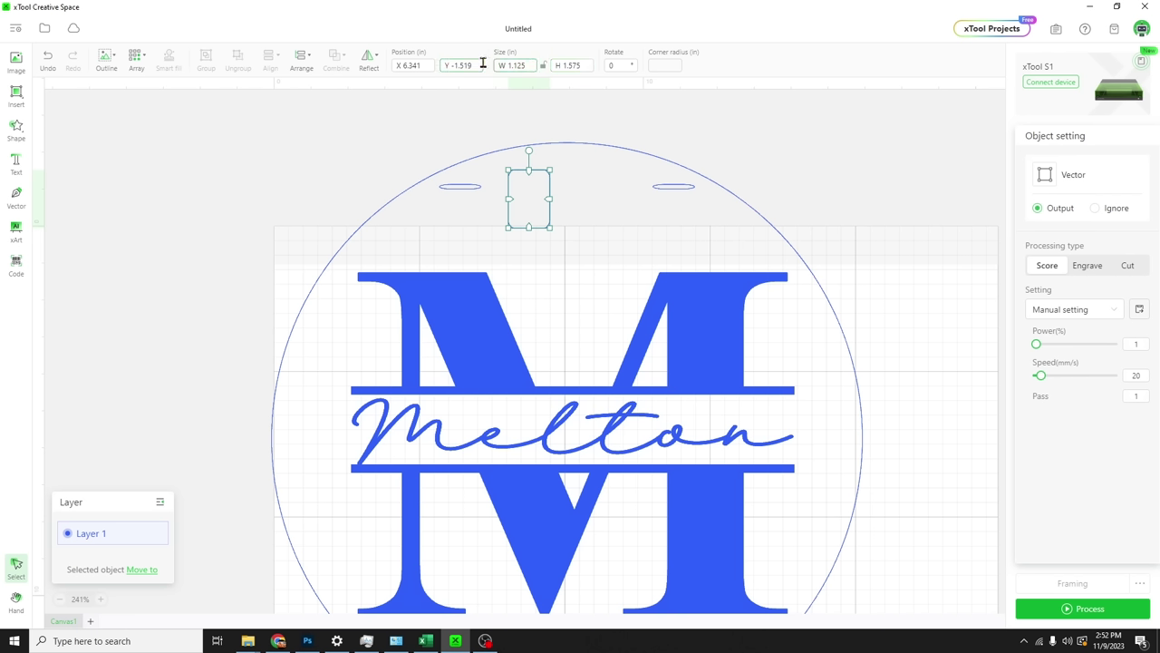
triple_click(570, 65)
text(0.125)
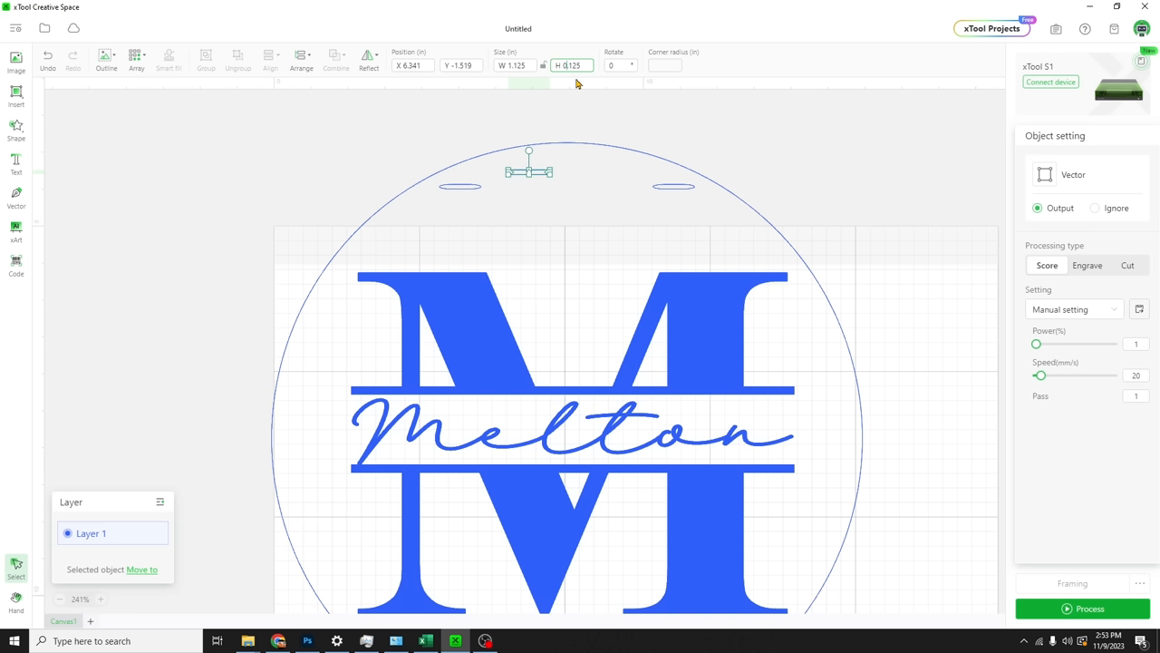
mouse_move(571, 186)
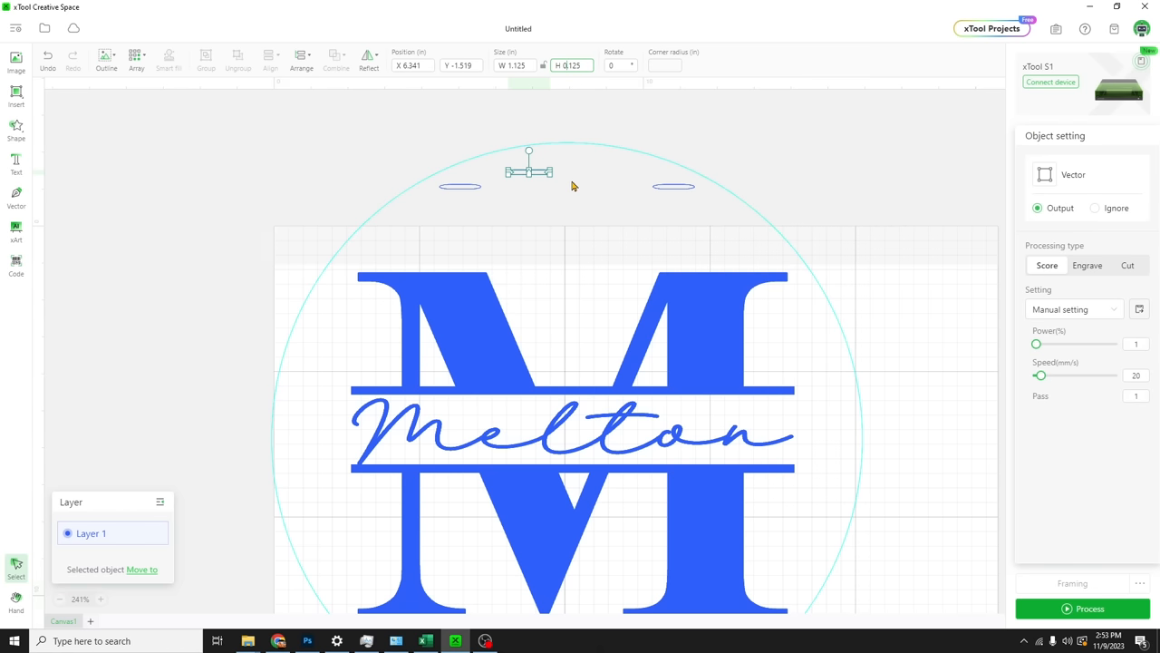
Apply the new slot height and settle the slot at the right-hand position along the top
click(460, 187)
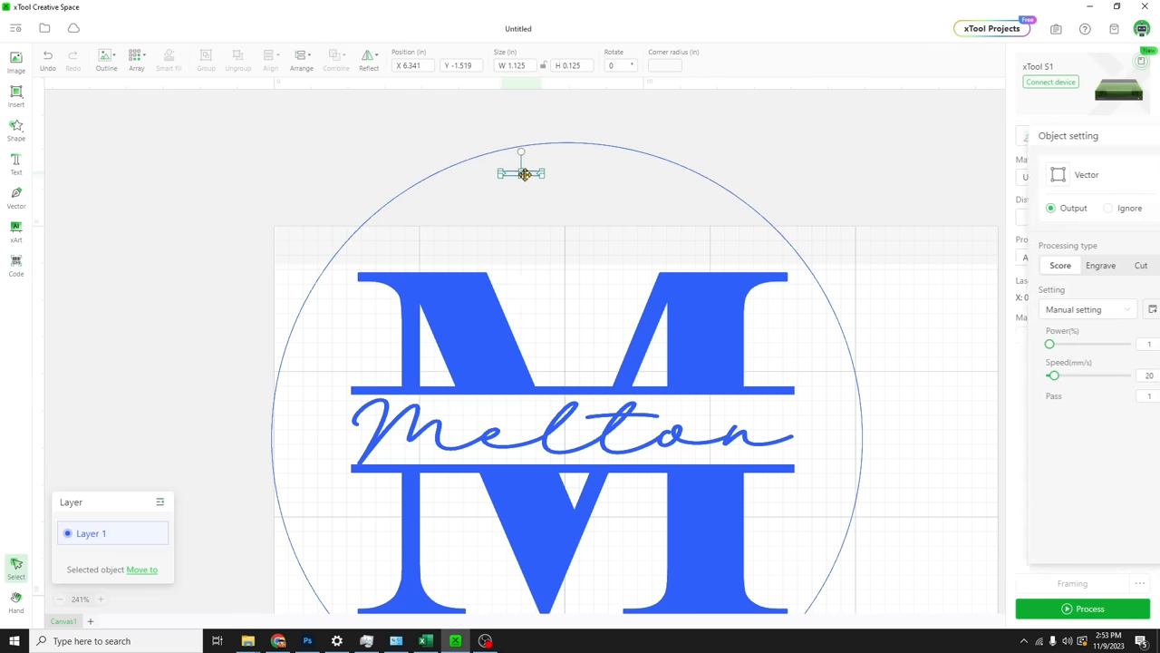
drag(522, 172, 463, 172)
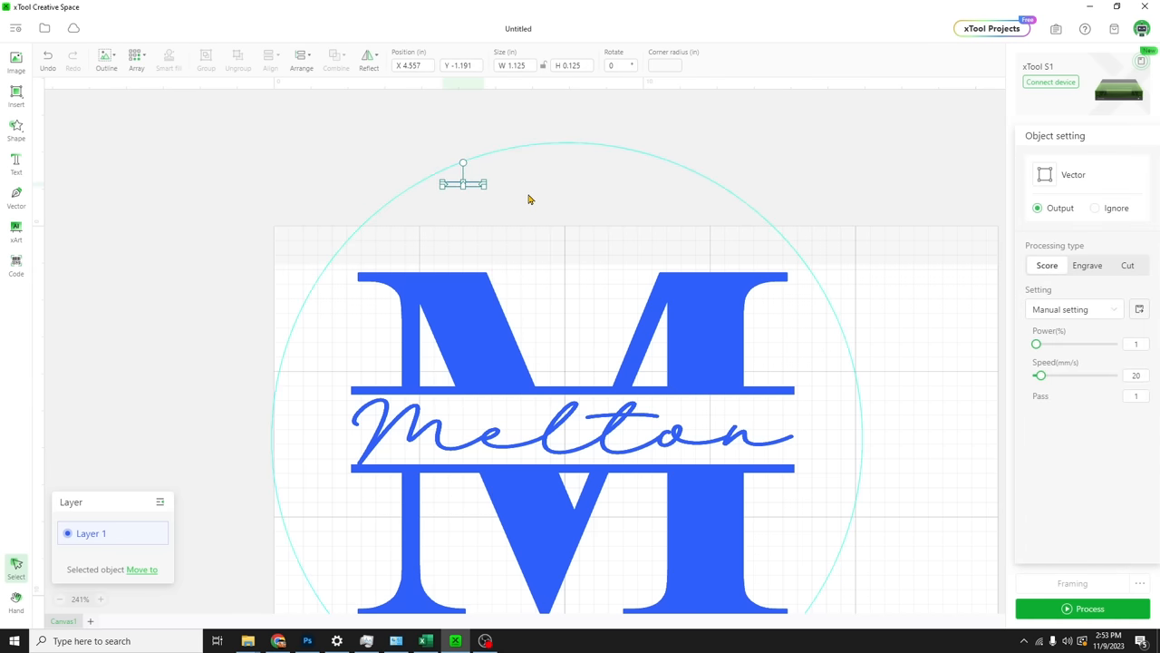
drag(462, 179, 567, 178)
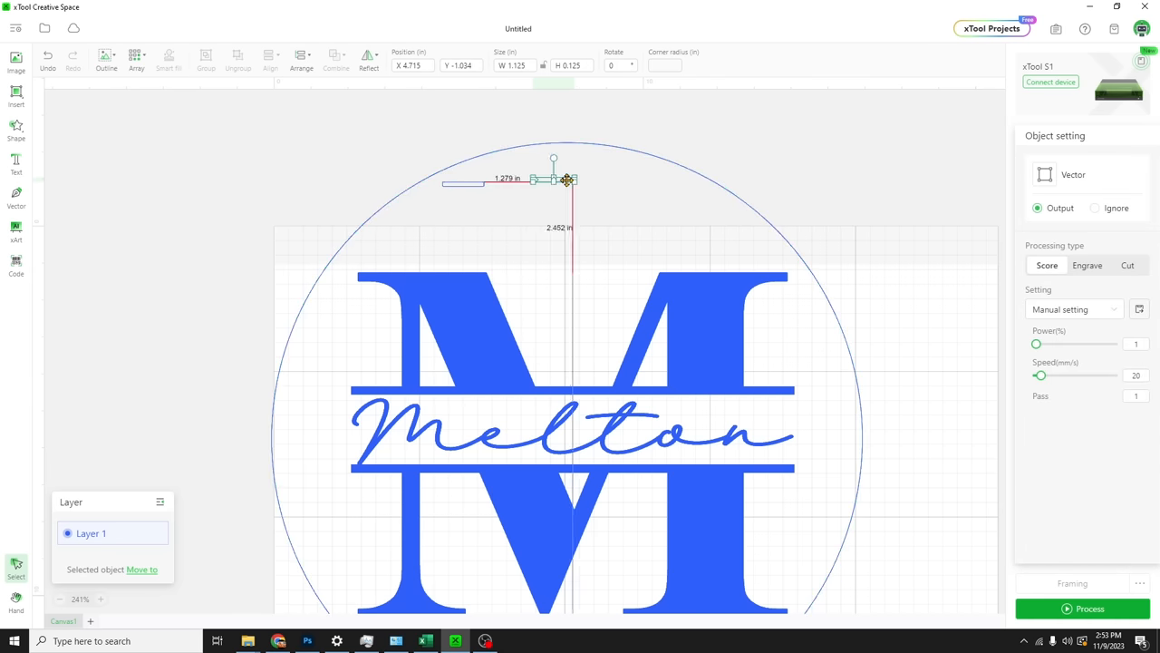
drag(553, 179, 676, 181)
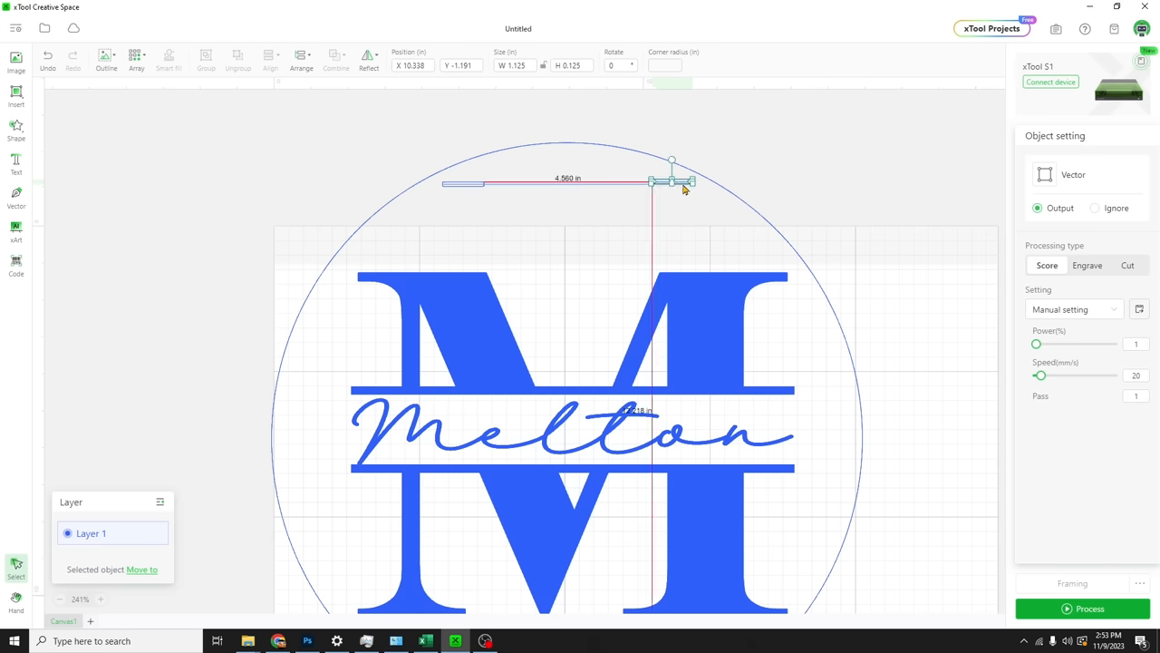
drag(685, 188, 534, 187)
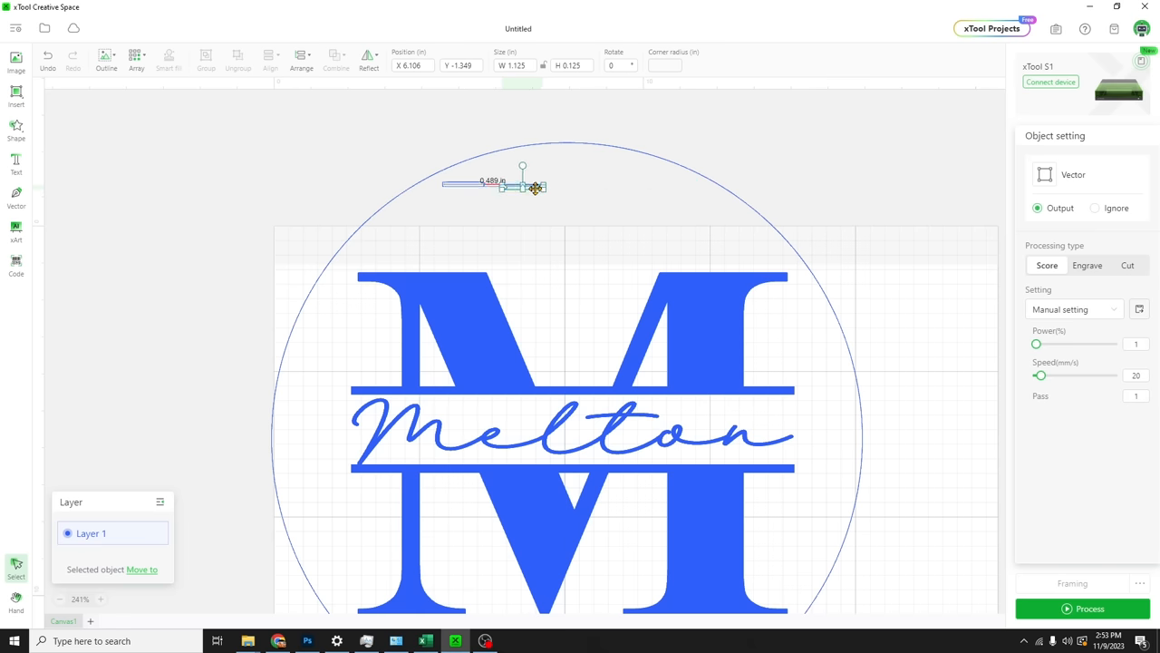
drag(534, 187, 682, 183)
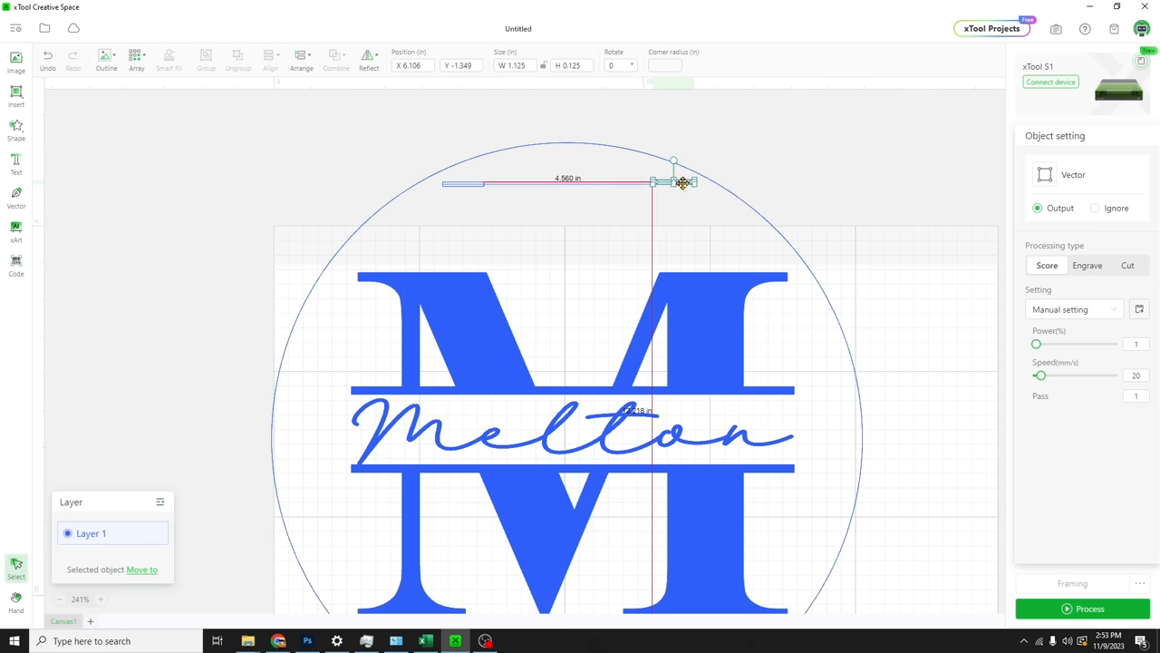
drag(682, 182, 688, 186)
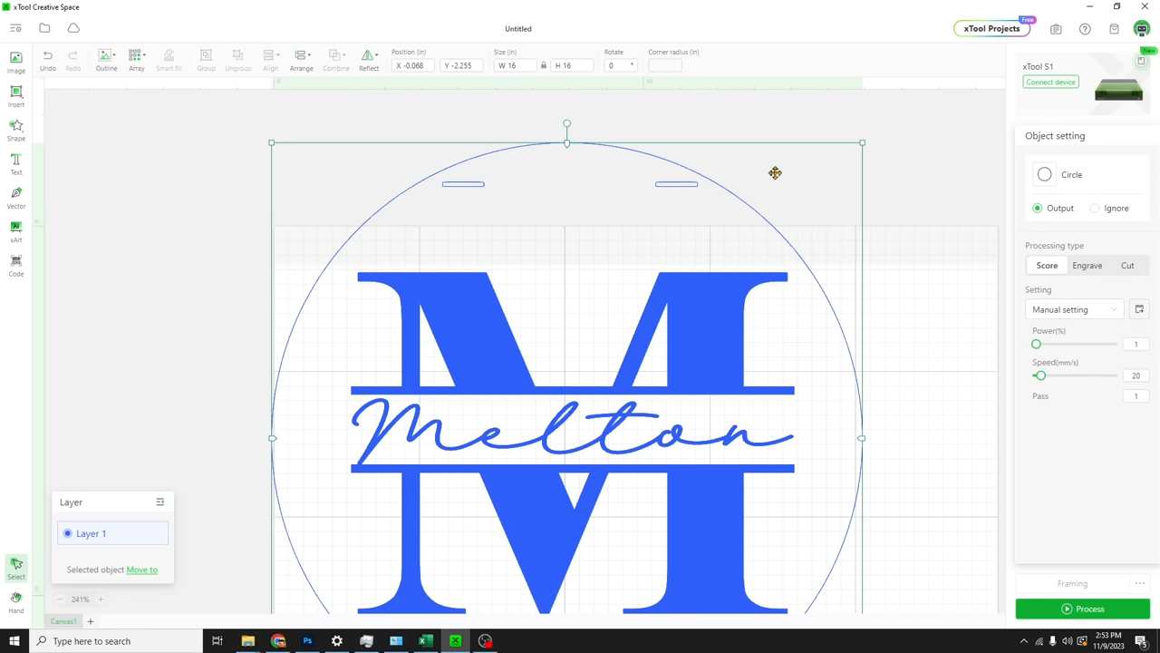
Select the slots and unite them into one shape with Combine
click(658, 185)
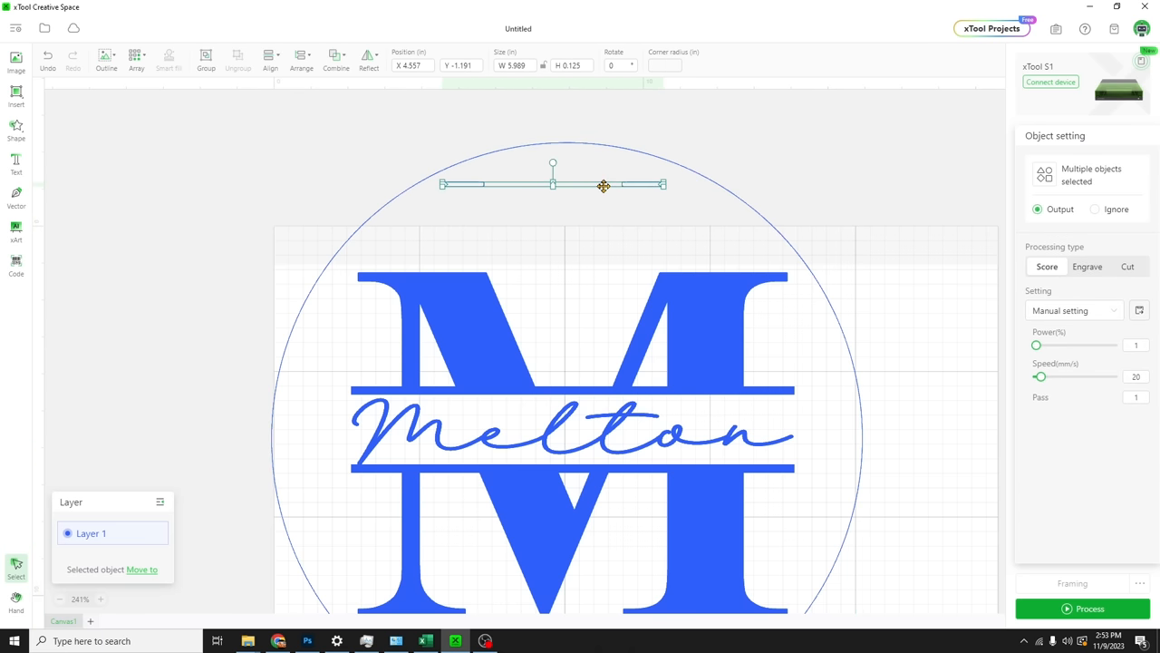
click(336, 56)
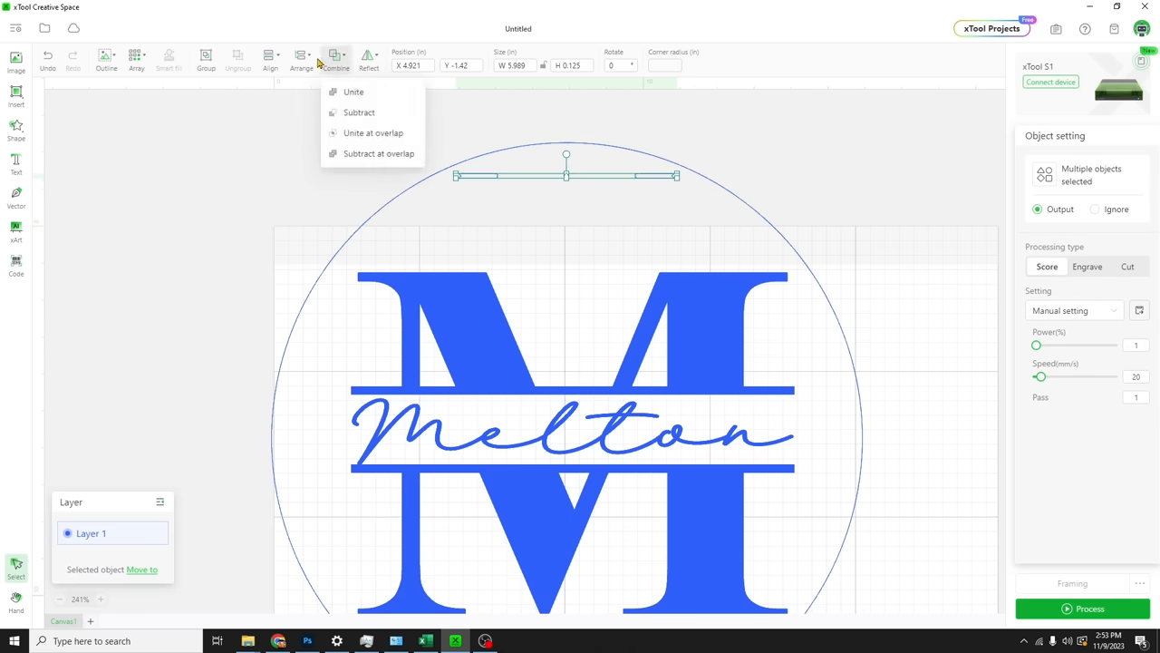
click(270, 59)
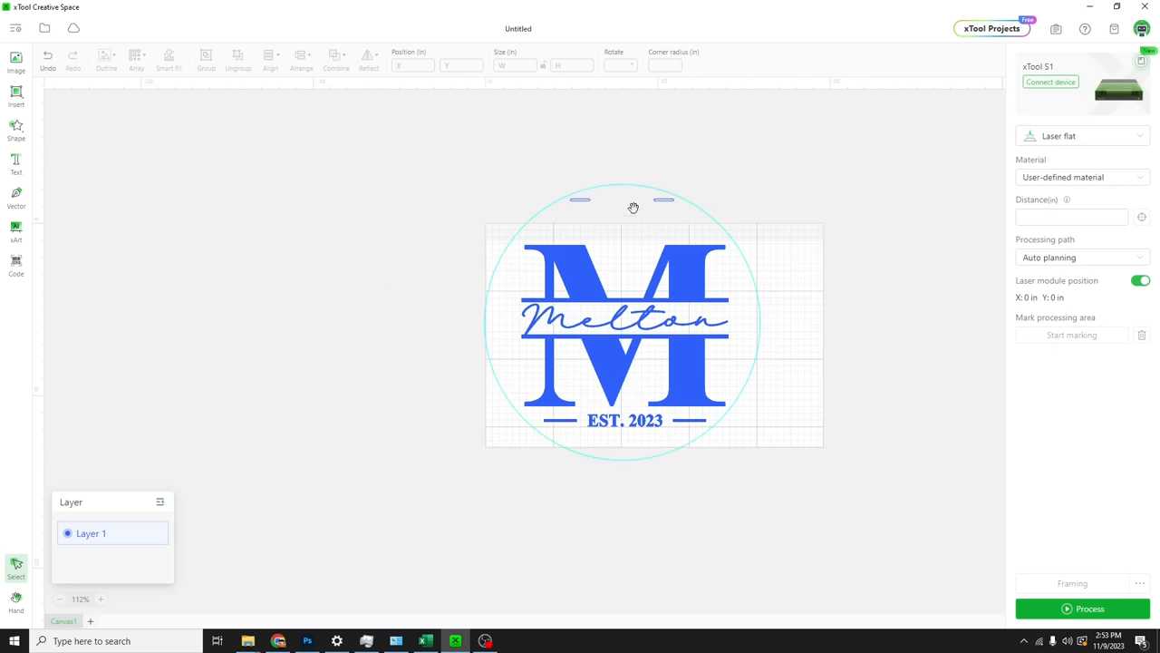
mouse_move(636, 185)
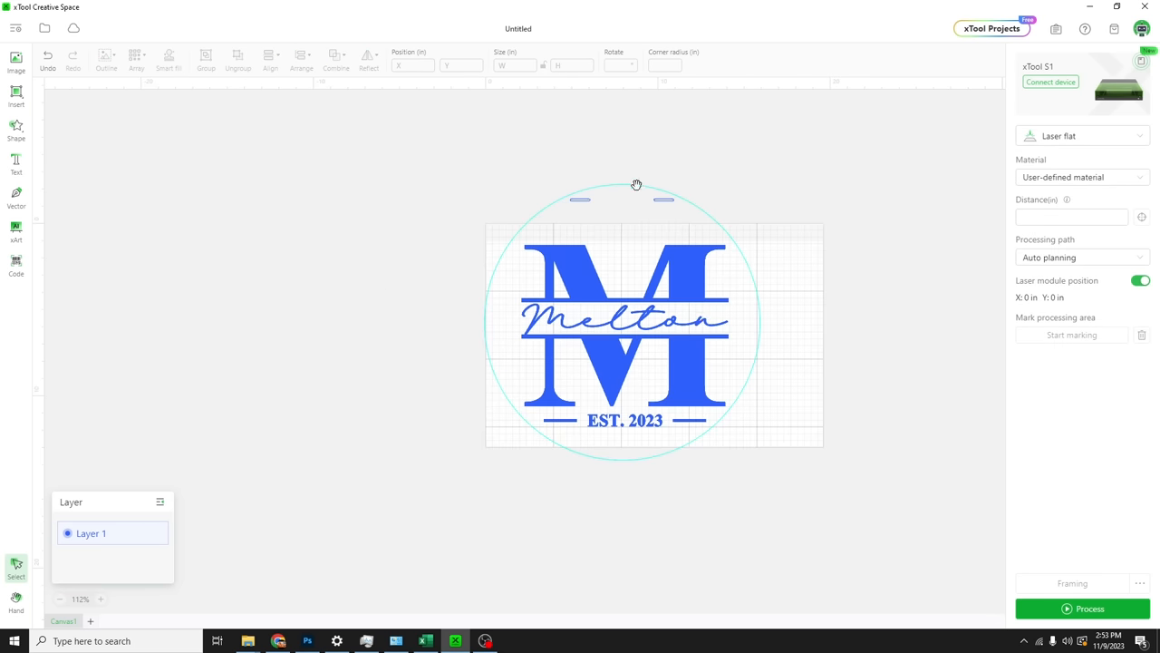
mouse_move(587, 207)
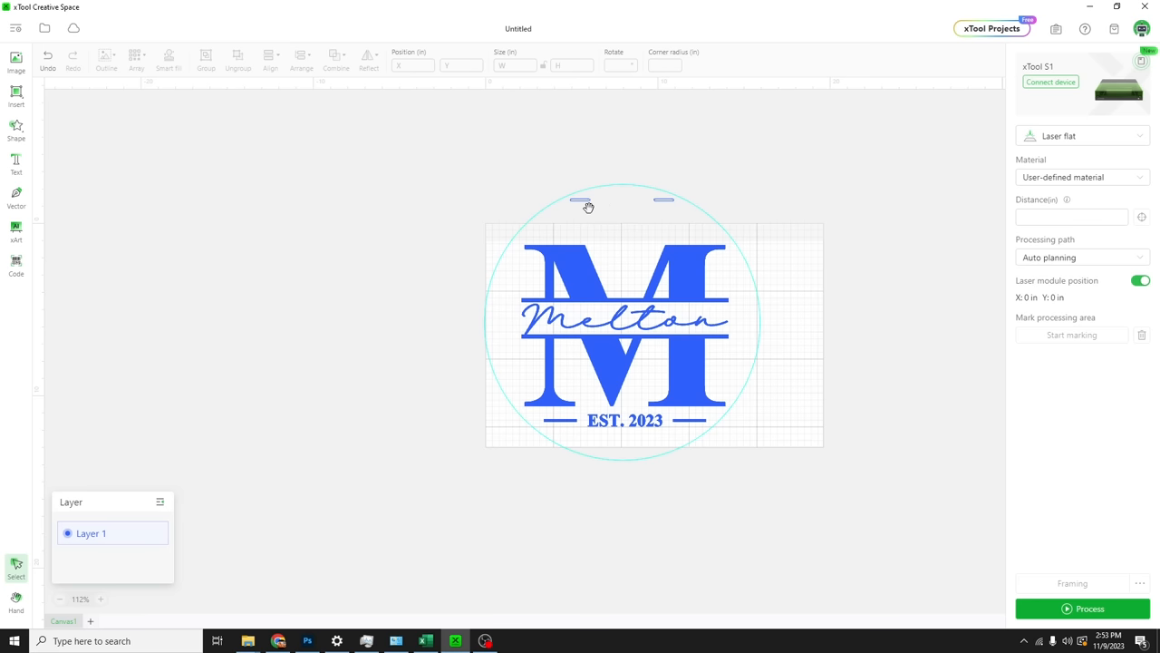
mouse_move(485, 237)
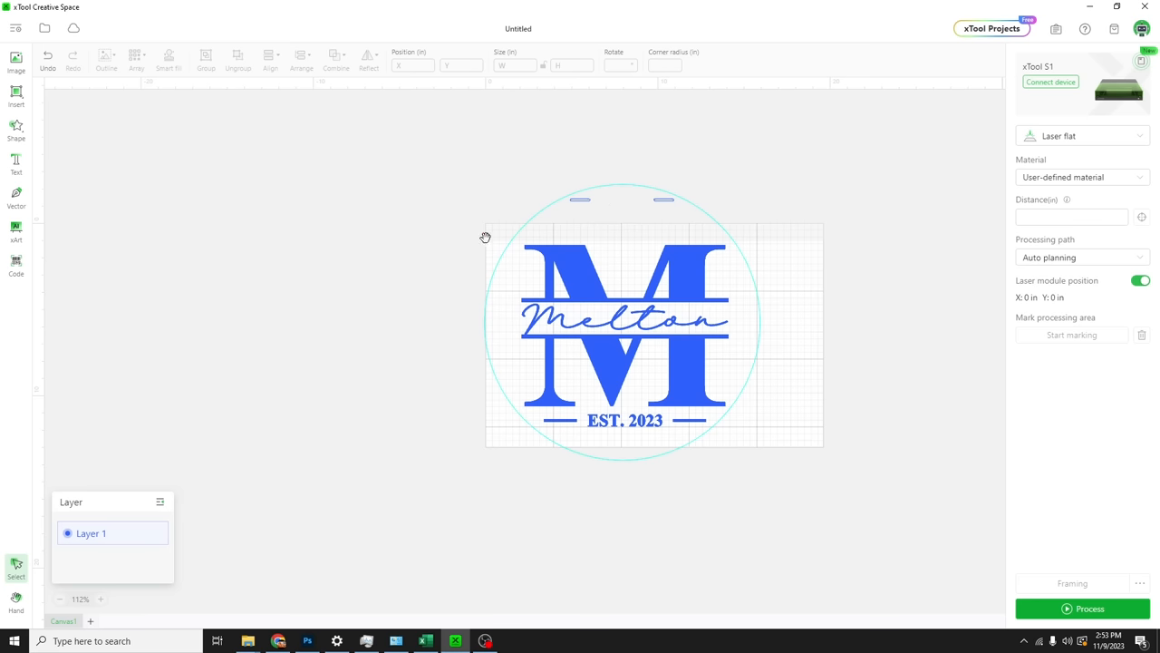
scroll(up, 3)
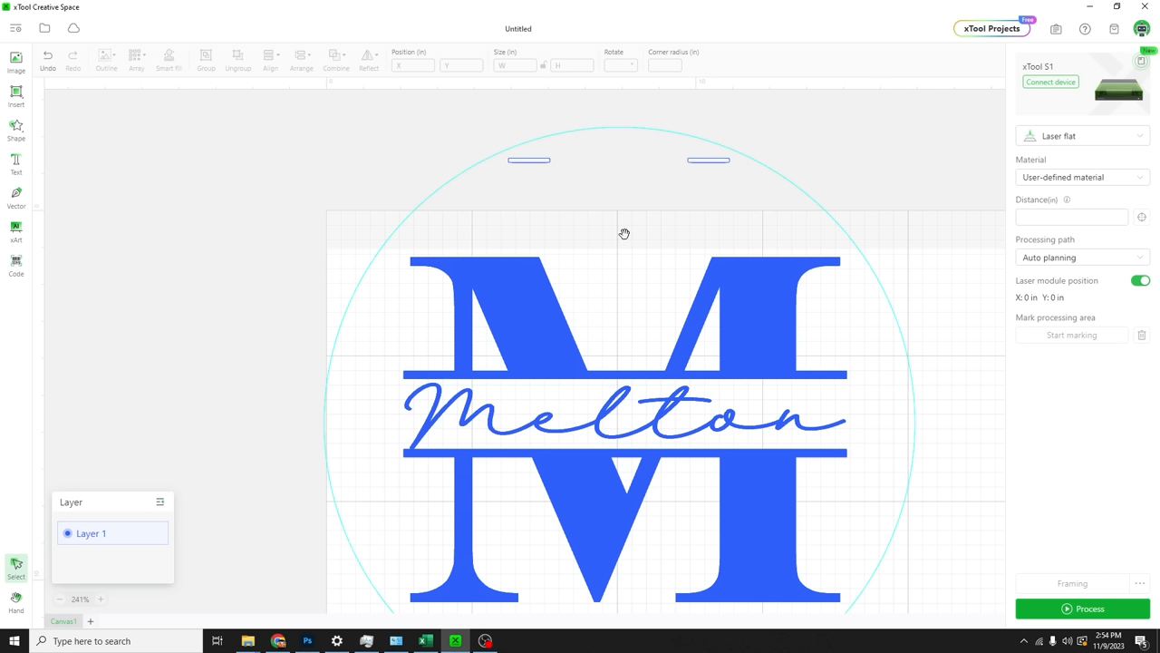
mouse_move(363, 299)
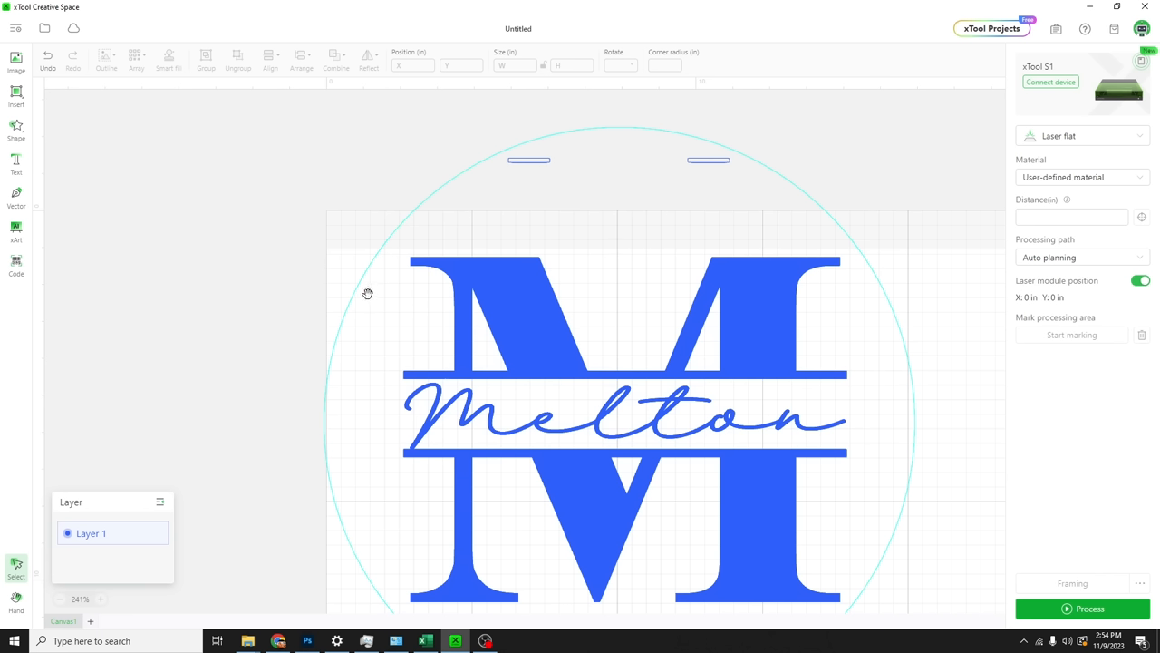
mouse_move(453, 187)
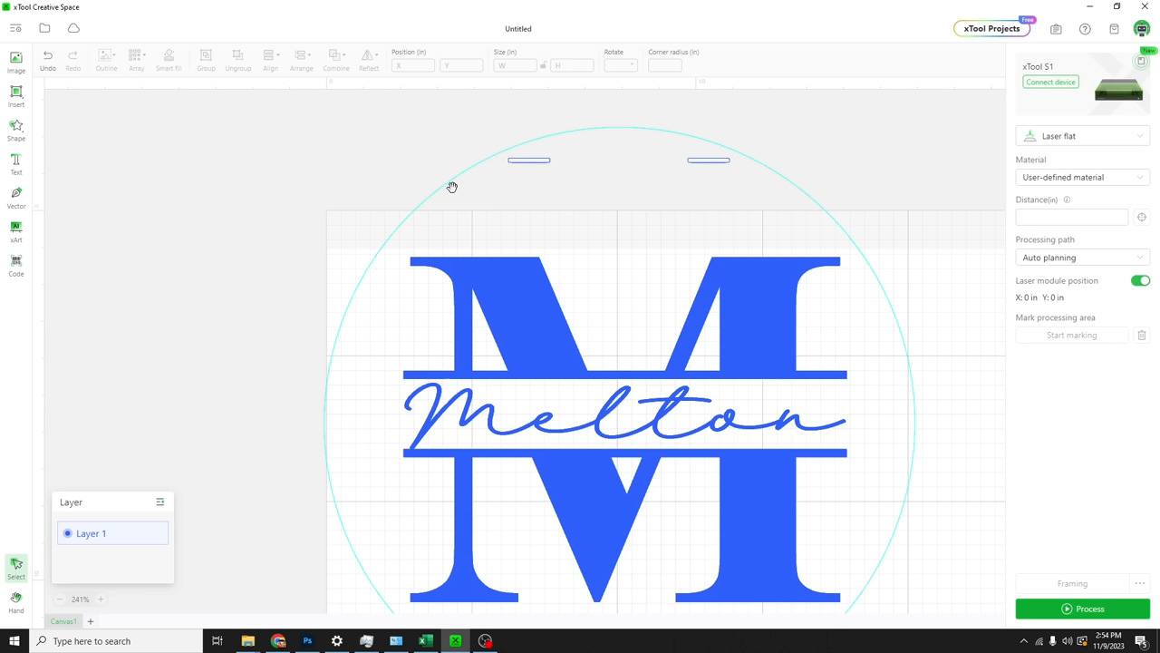
mouse_move(466, 171)
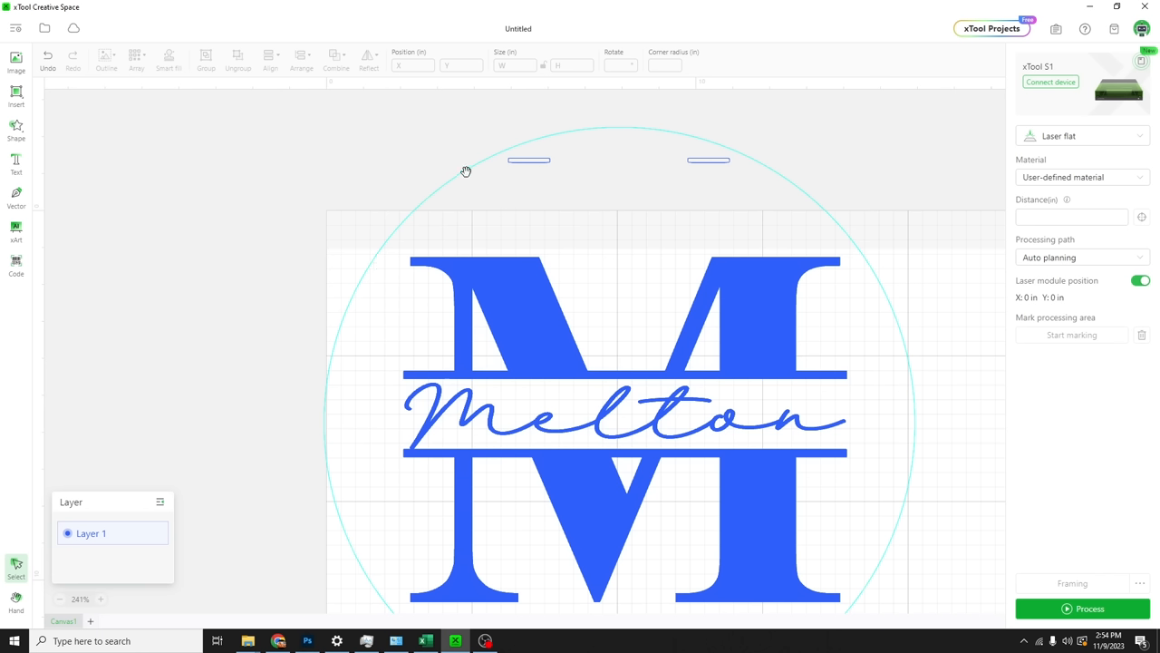
mouse_move(550, 164)
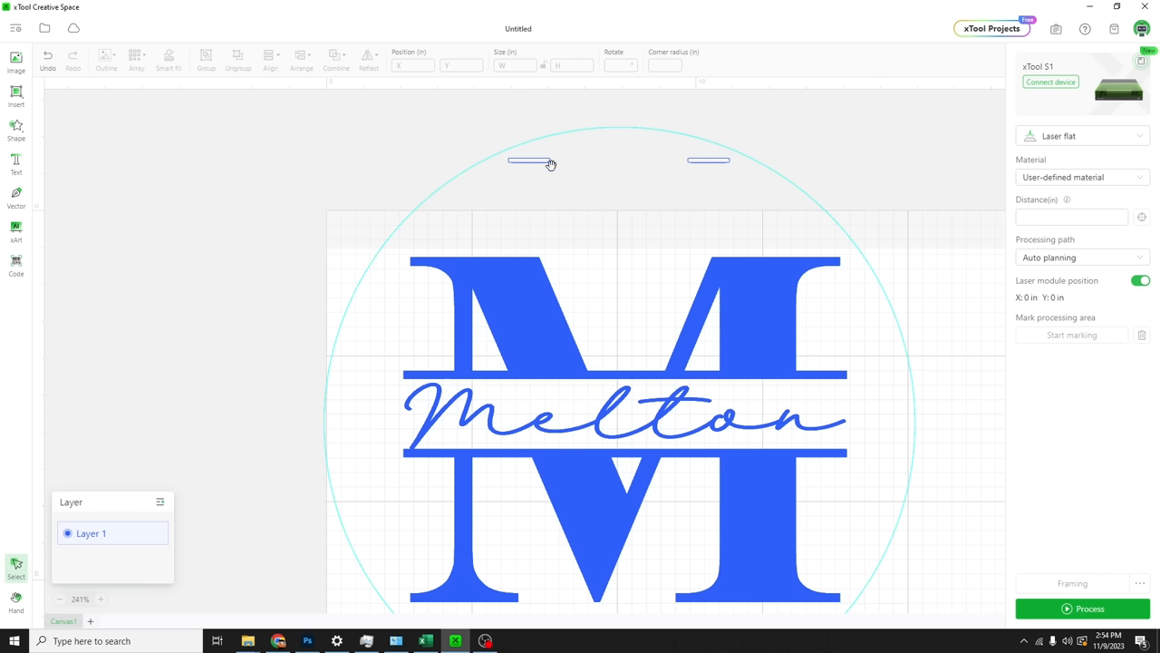
mouse_move(766, 141)
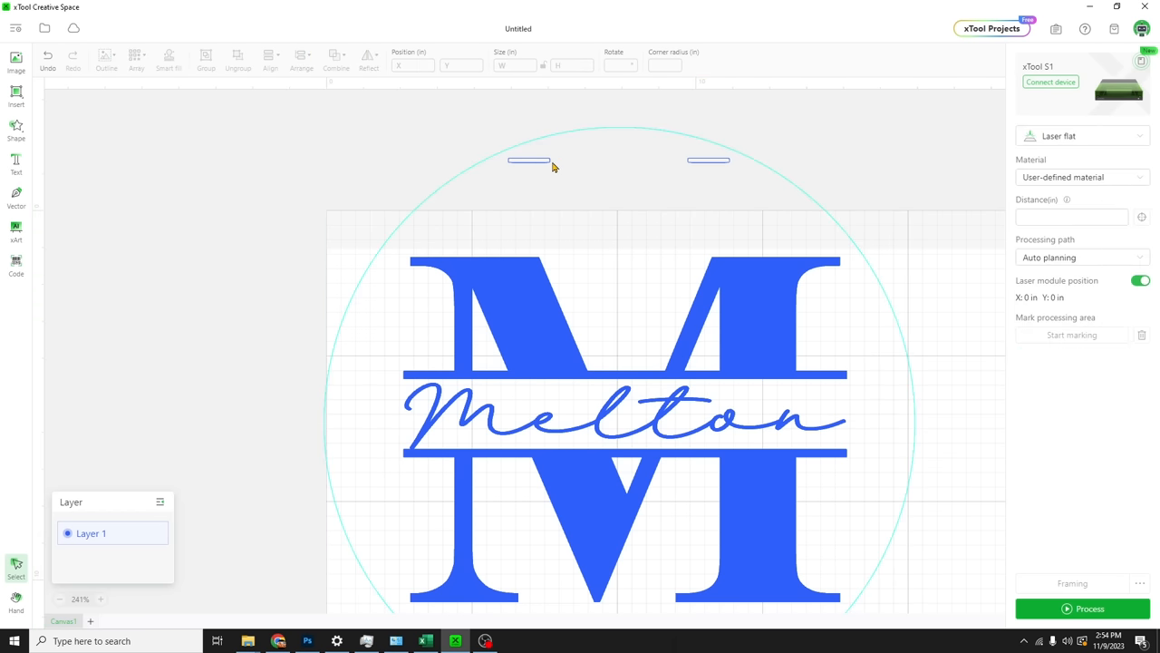
Nudge the left slot and move the angled slot along the circle's upper-left edge
click(528, 161)
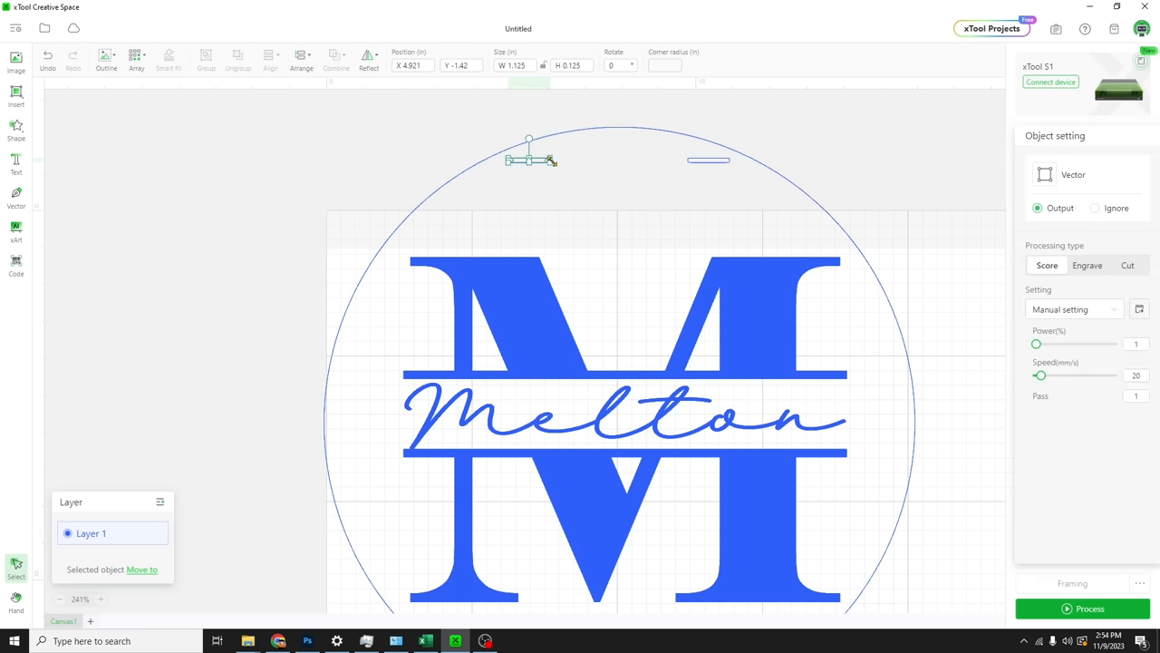
drag(529, 161, 535, 161)
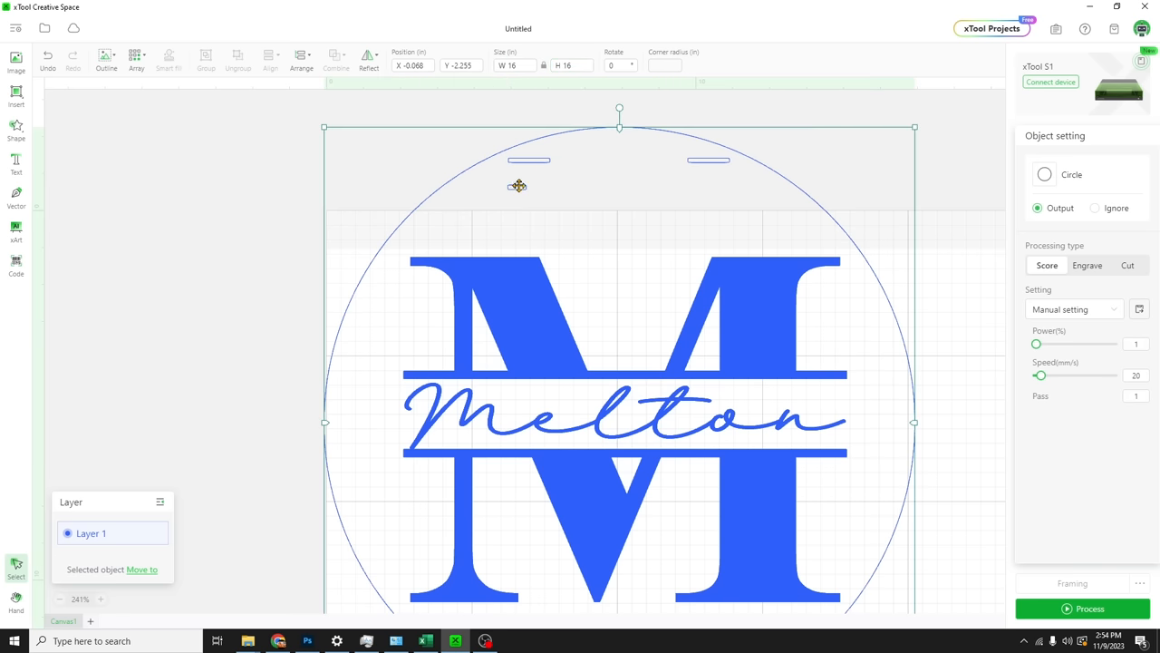
click(517, 161)
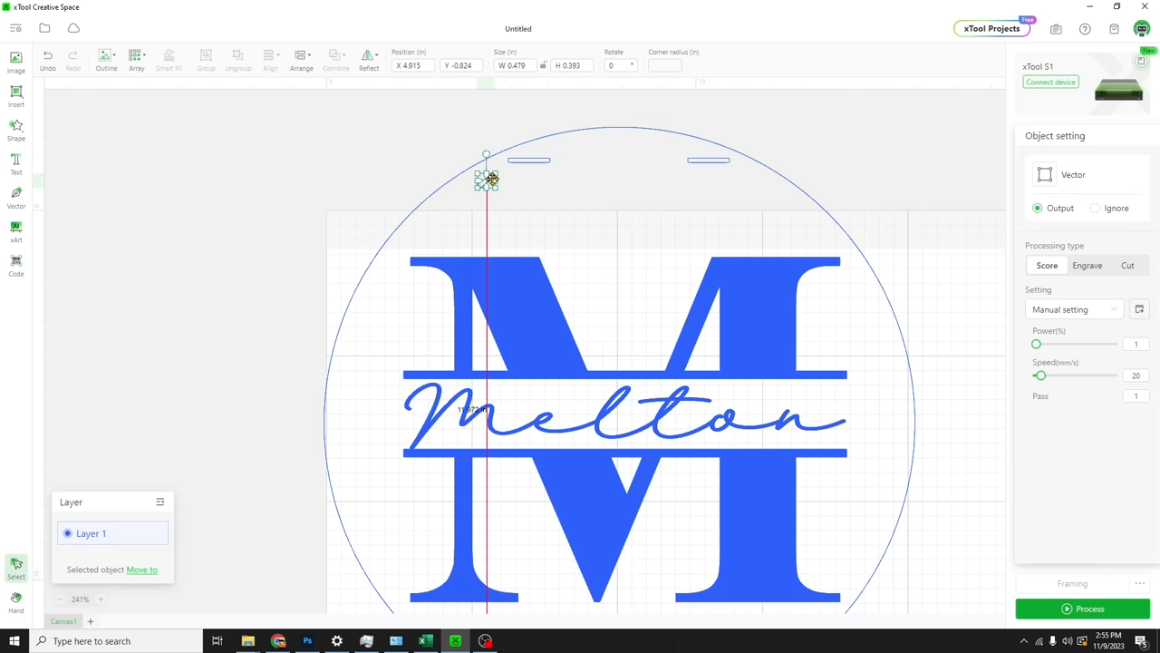
drag(489, 179, 472, 177)
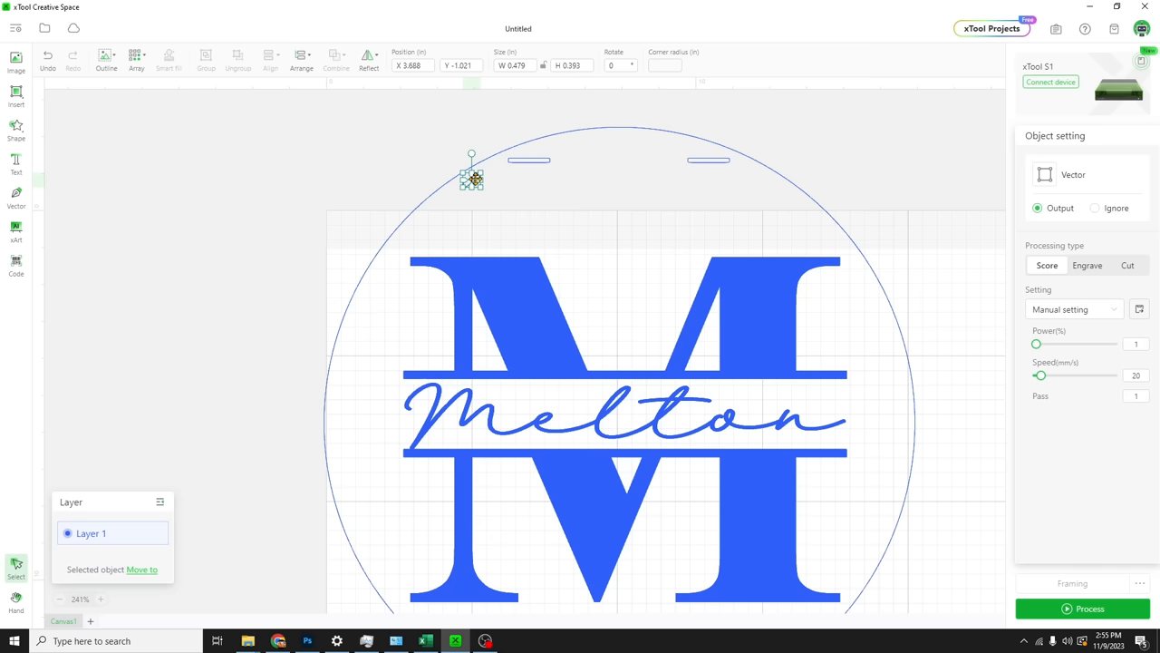
drag(471, 177, 459, 186)
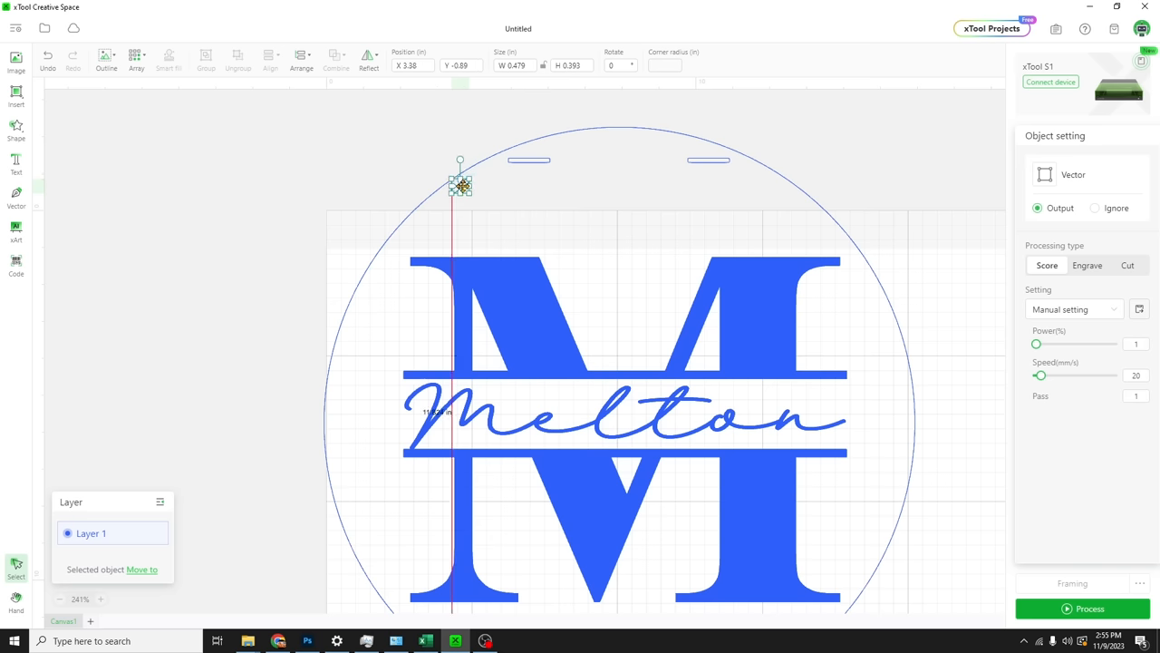
drag(460, 186, 451, 188)
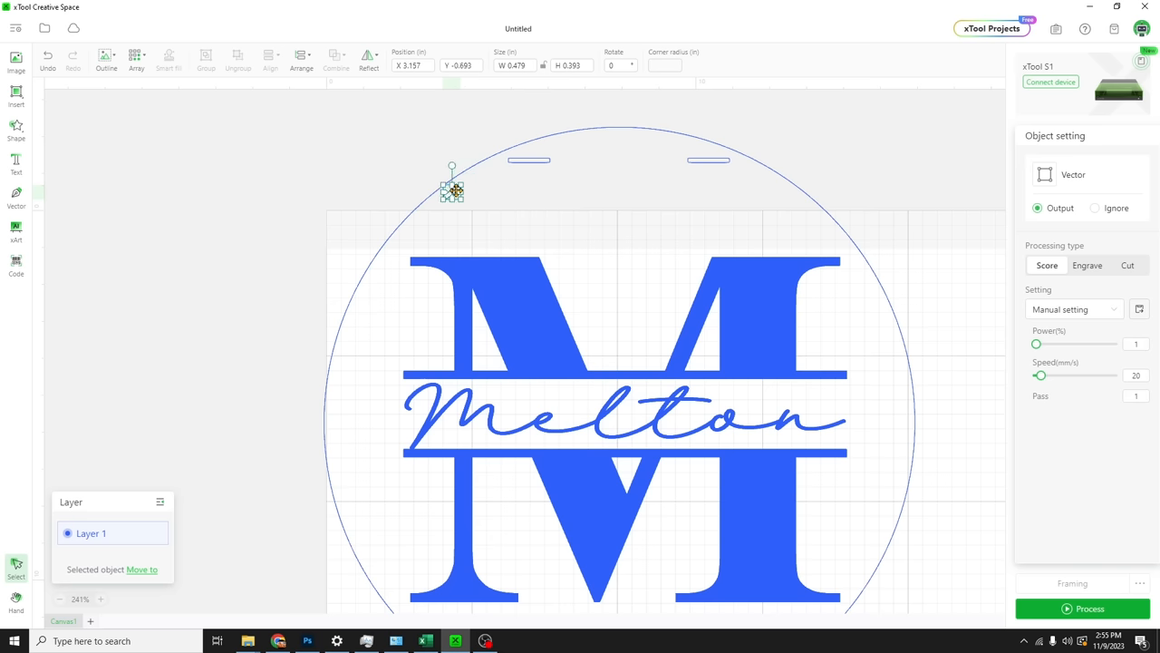
click(600, 224)
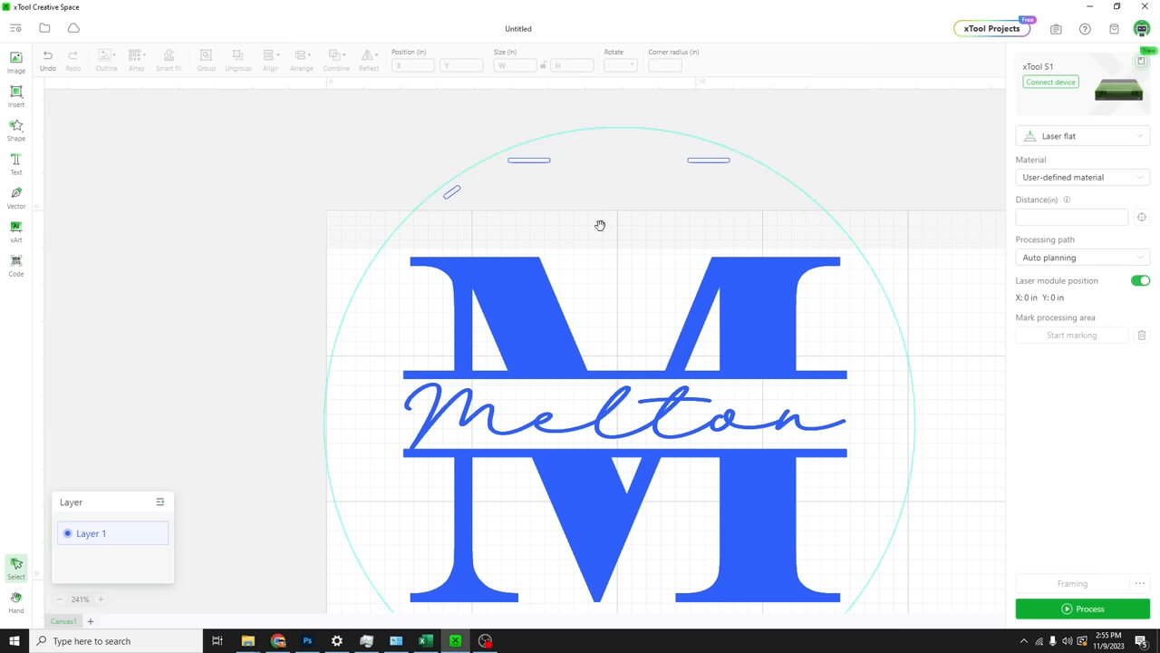
Move the whole door hanger design down on the canvas and select it
scroll(down, 3)
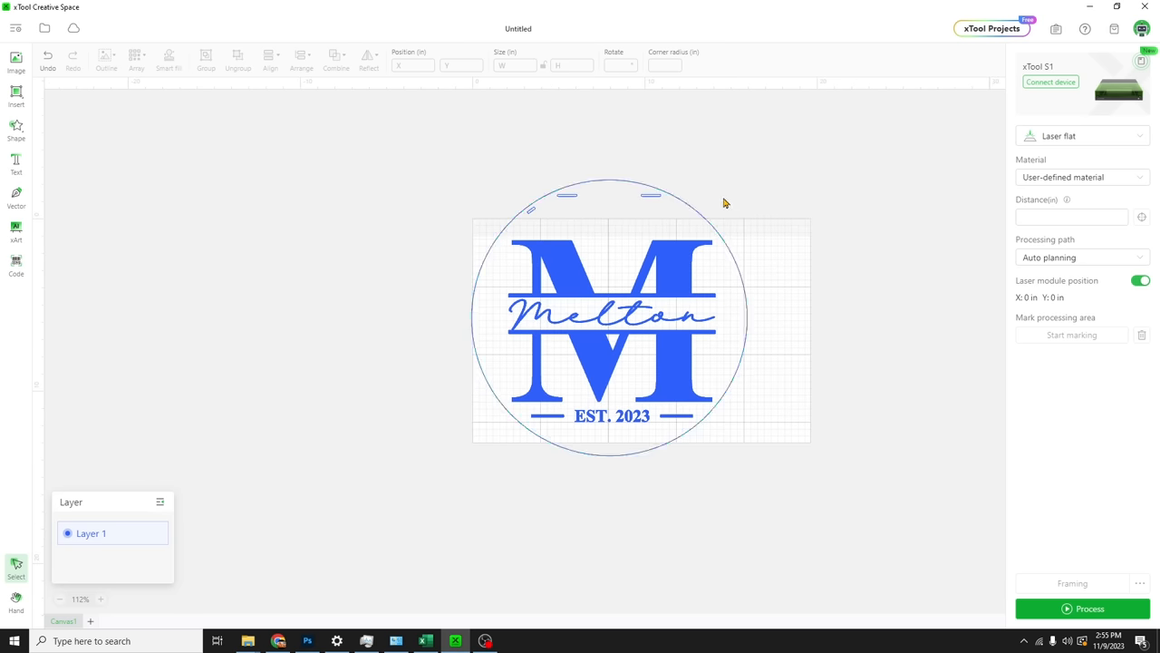
mouse_move(759, 458)
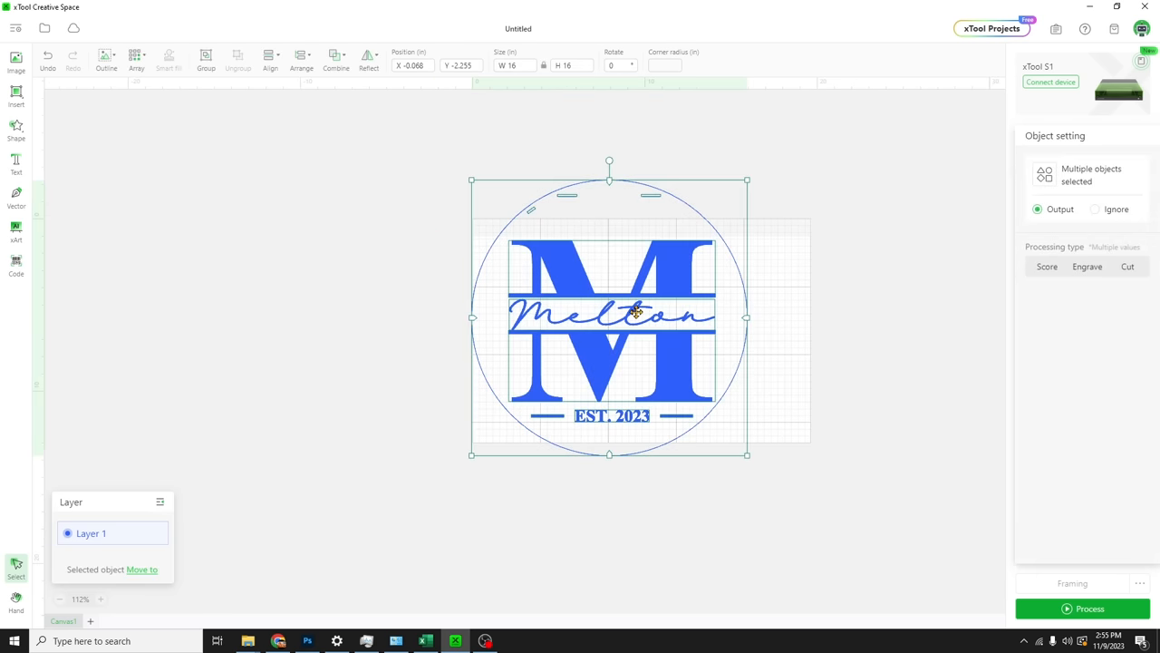
drag(609, 317, 633, 394)
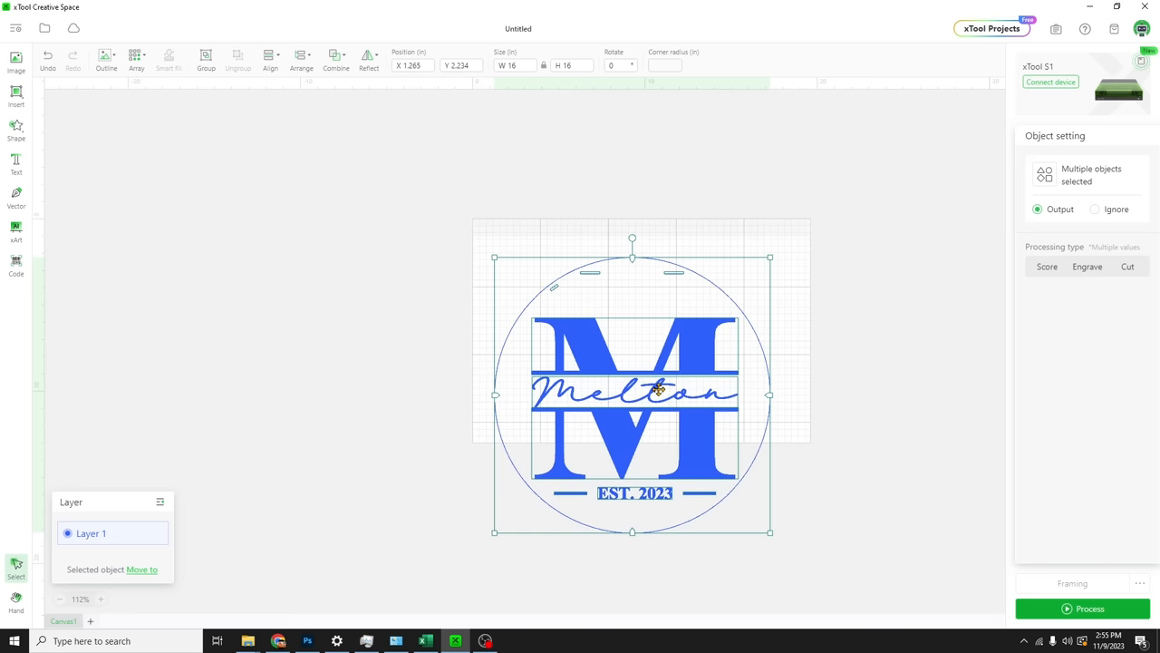
click(1128, 266)
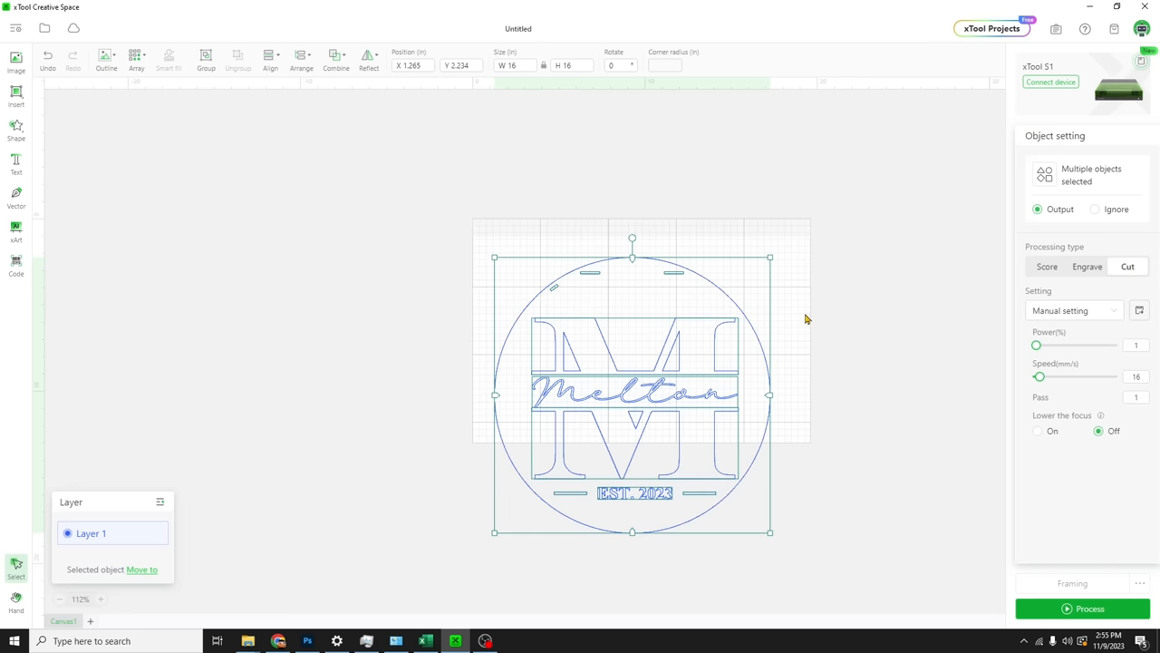
mouse_move(795, 400)
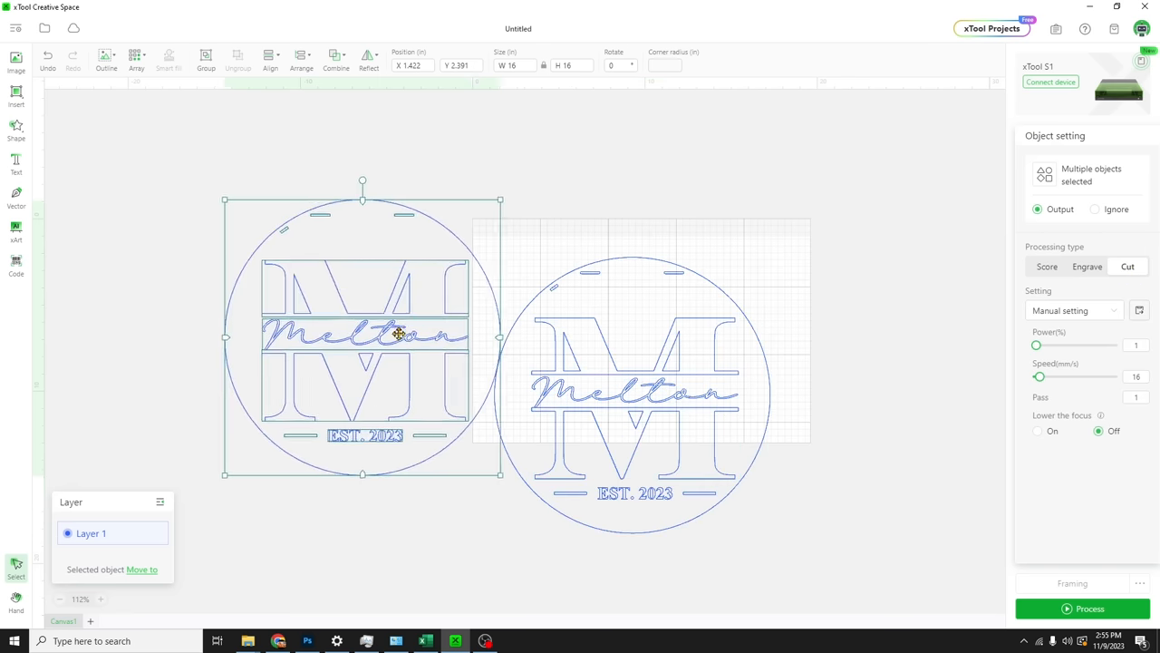
Delete the left copy's circle and move its remaining pieces onto a new layer
click(467, 272)
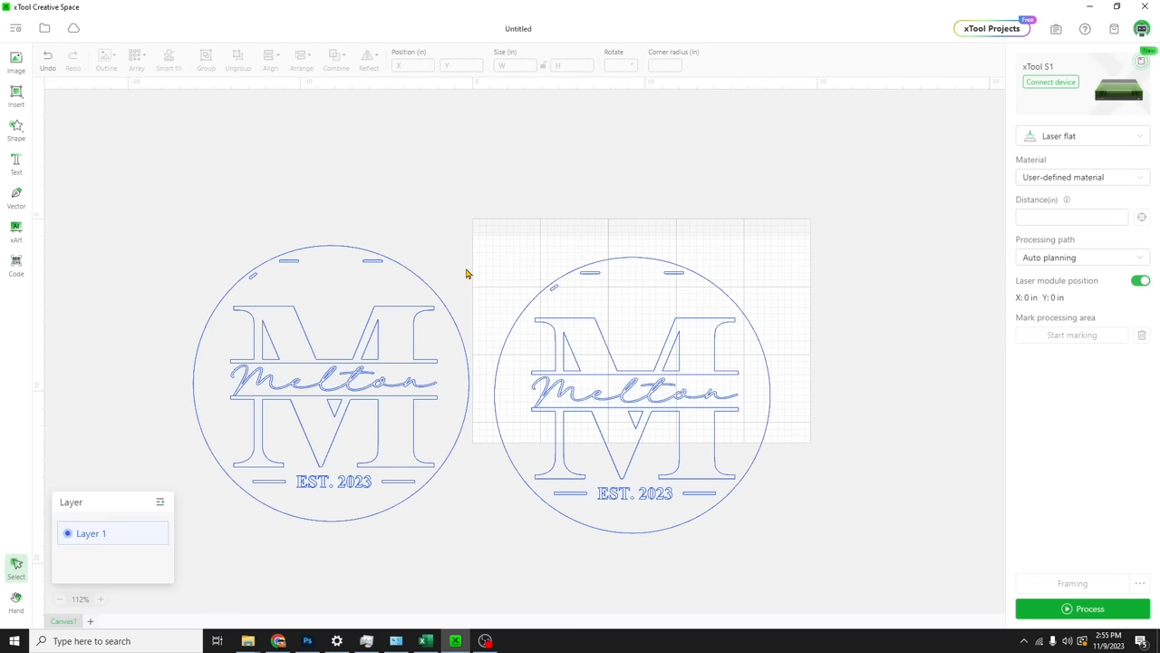
click(331, 381)
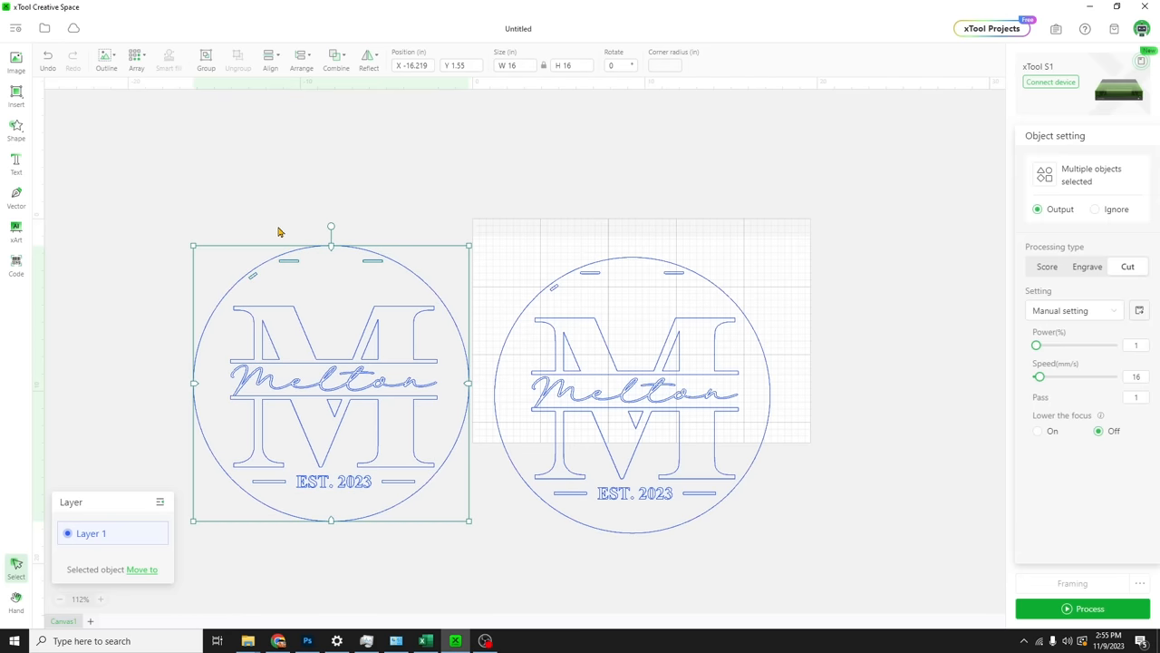
click(439, 523)
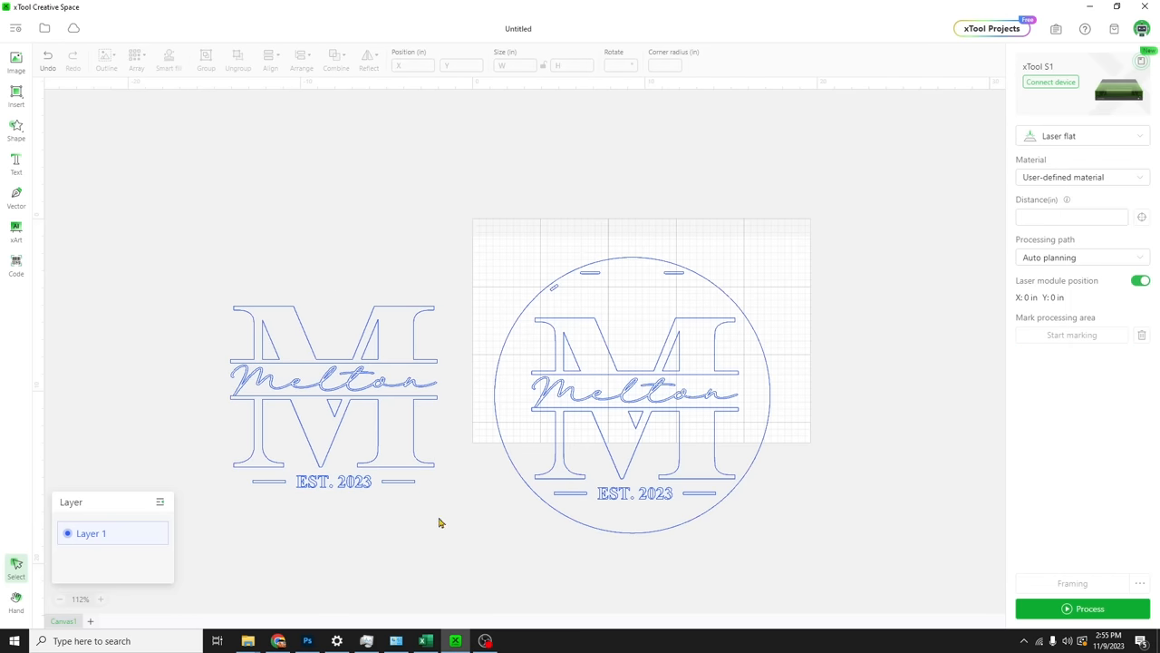
click(334, 394)
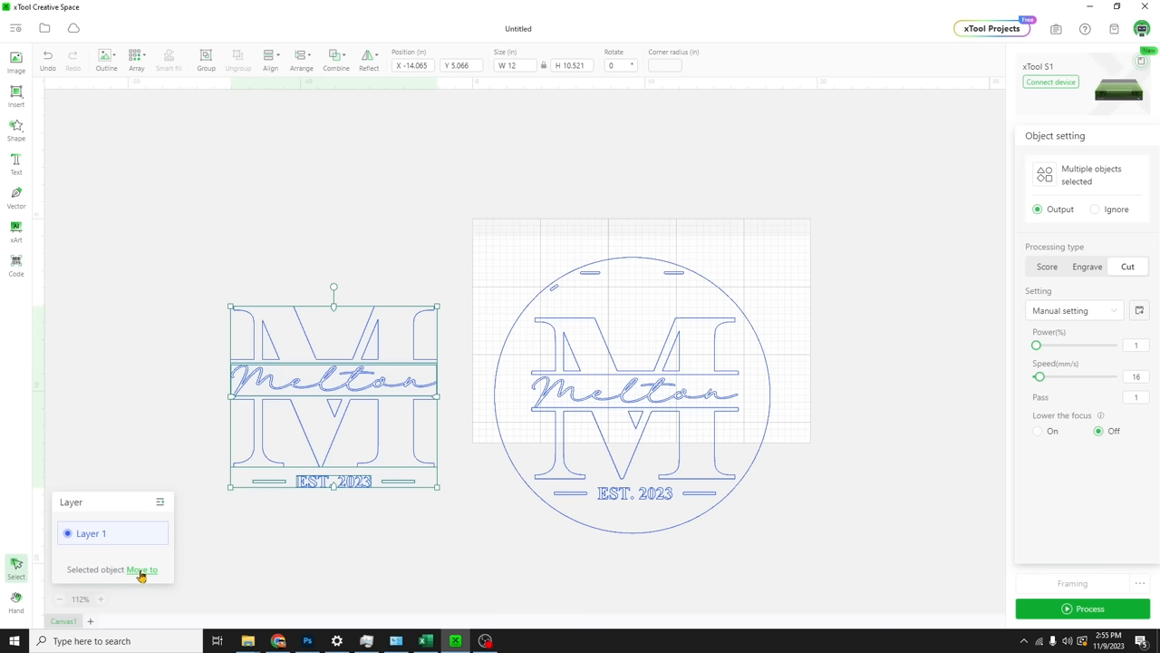
click(140, 569)
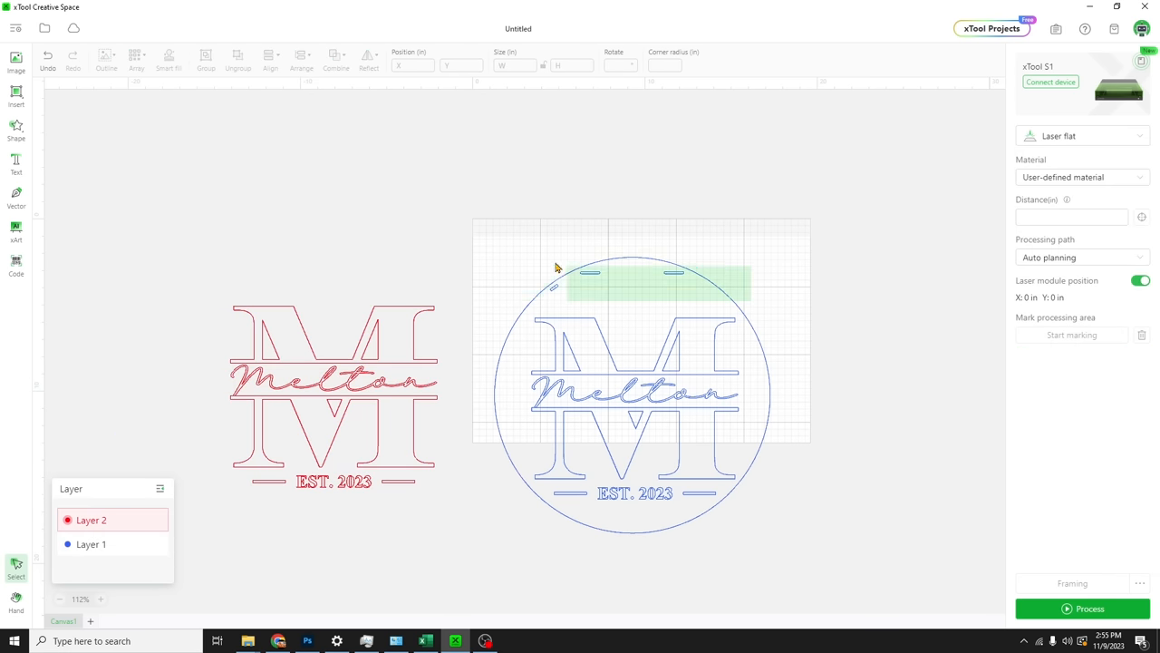
Put the canvas circle on the red layer and check each layer's pieces
click(92, 544)
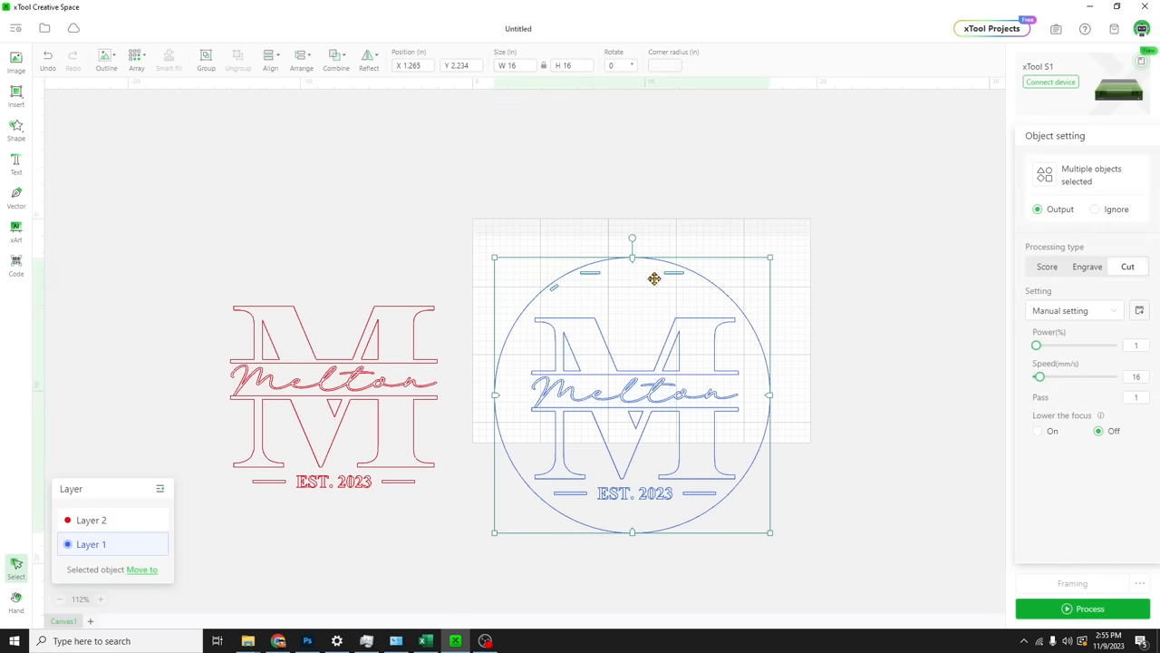
click(92, 544)
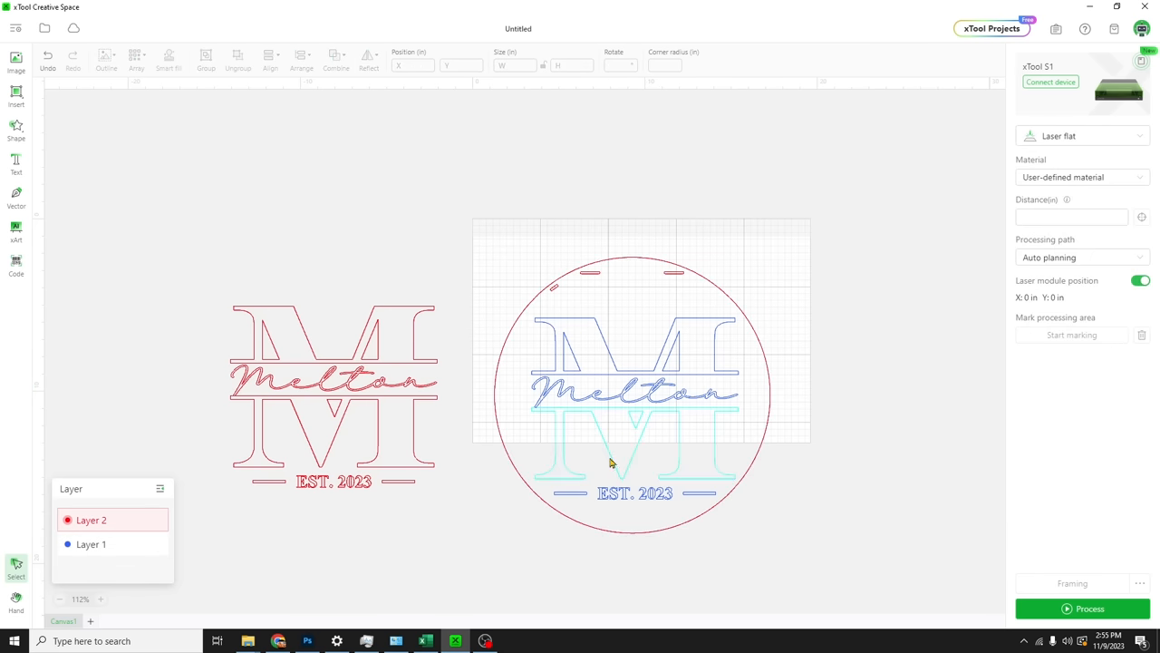
click(159, 544)
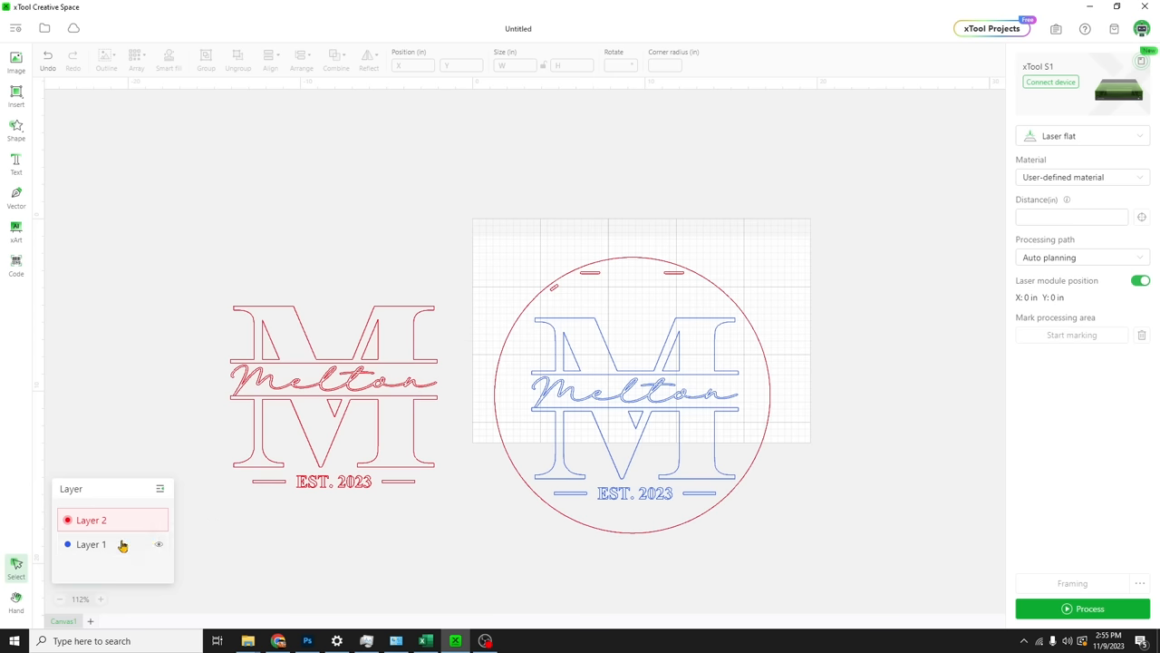
click(92, 543)
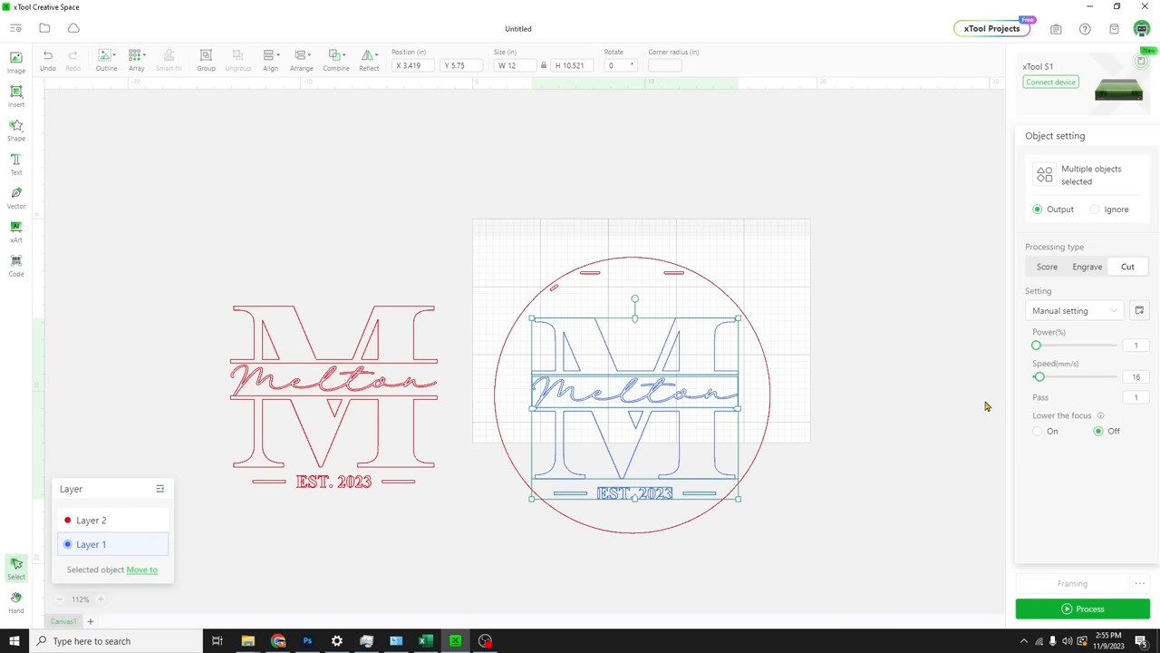
click(494, 566)
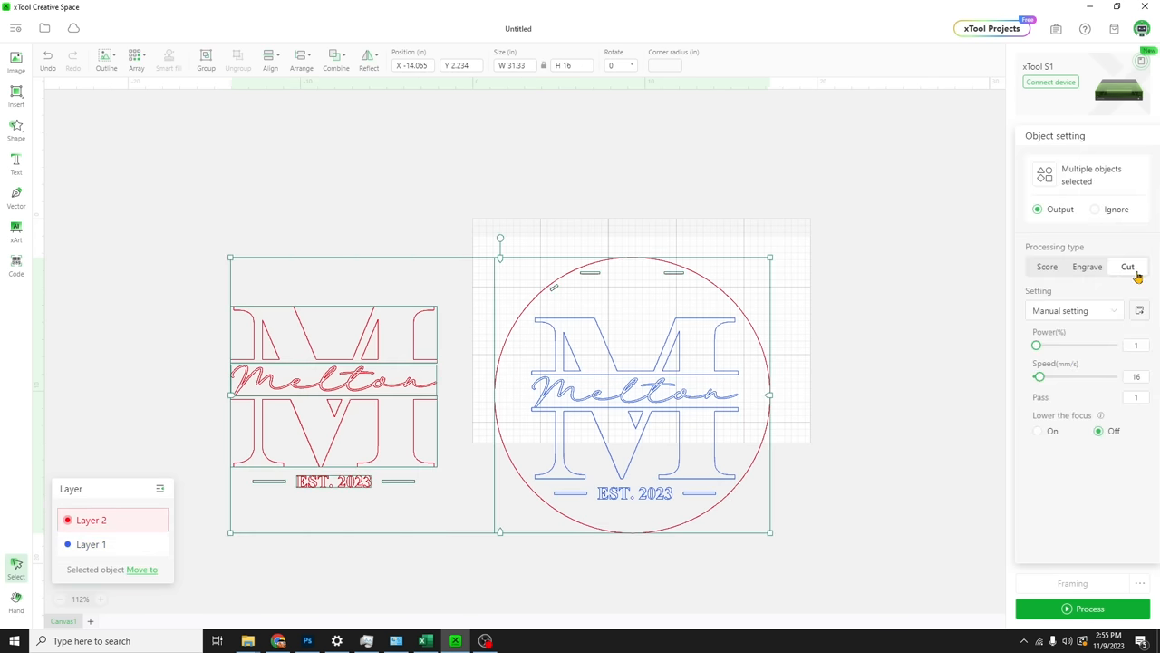
click(861, 435)
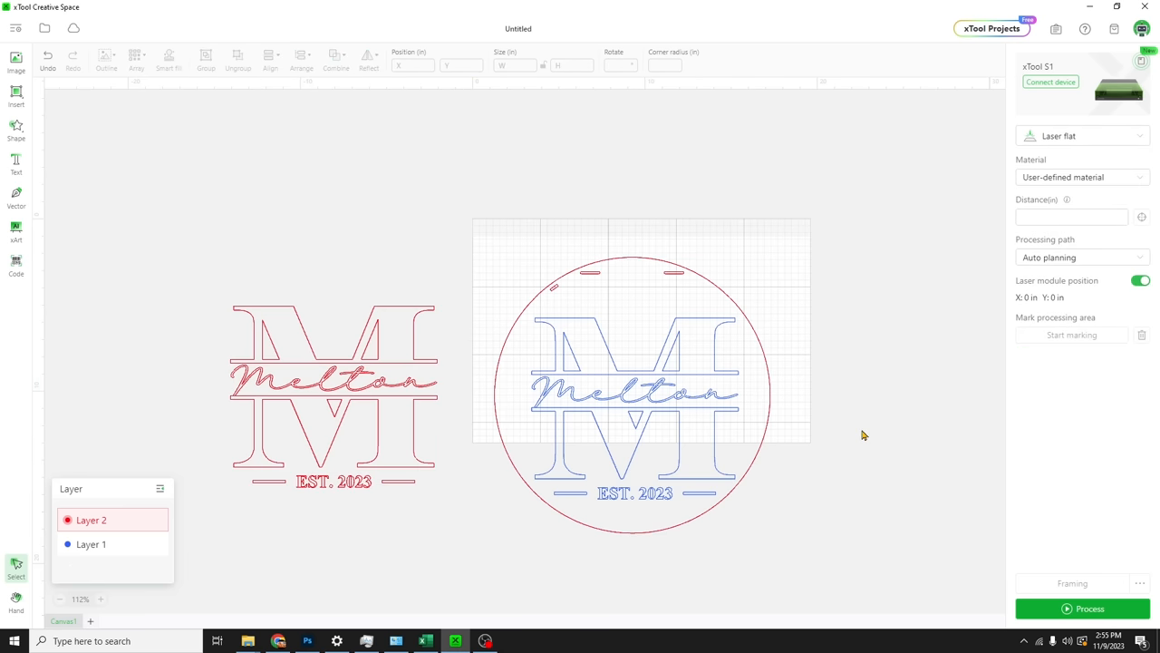
mouse_move(846, 454)
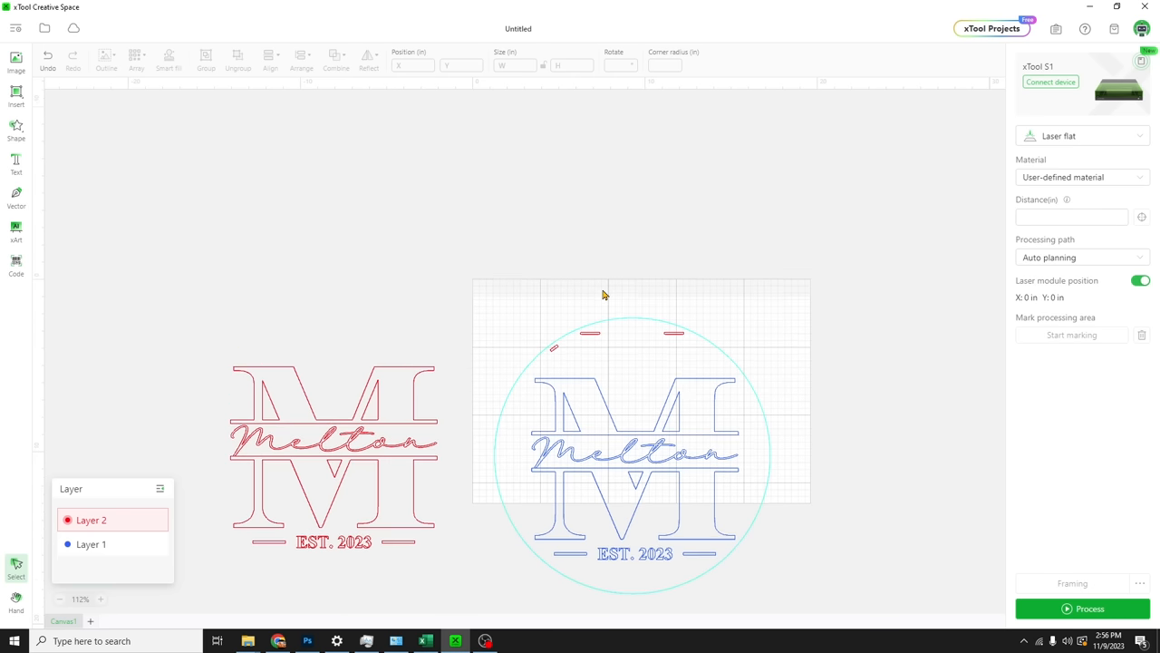
Zoom in and align the slanted slot with the circle's centre between the hanger slots
scroll(up, 3)
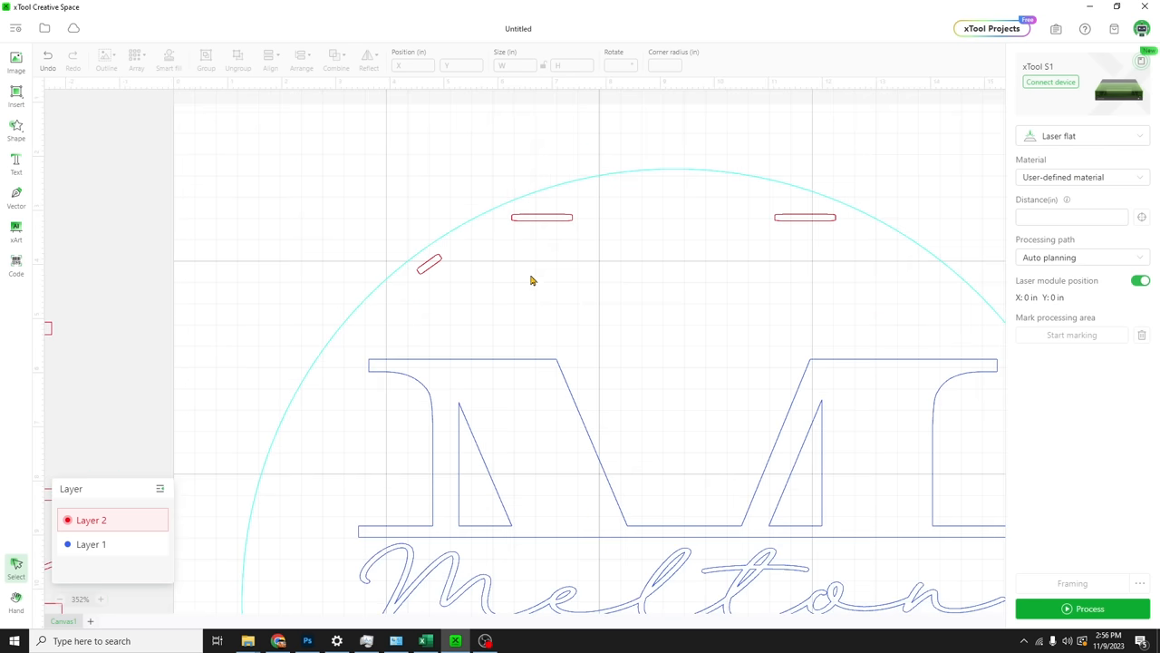
click(433, 237)
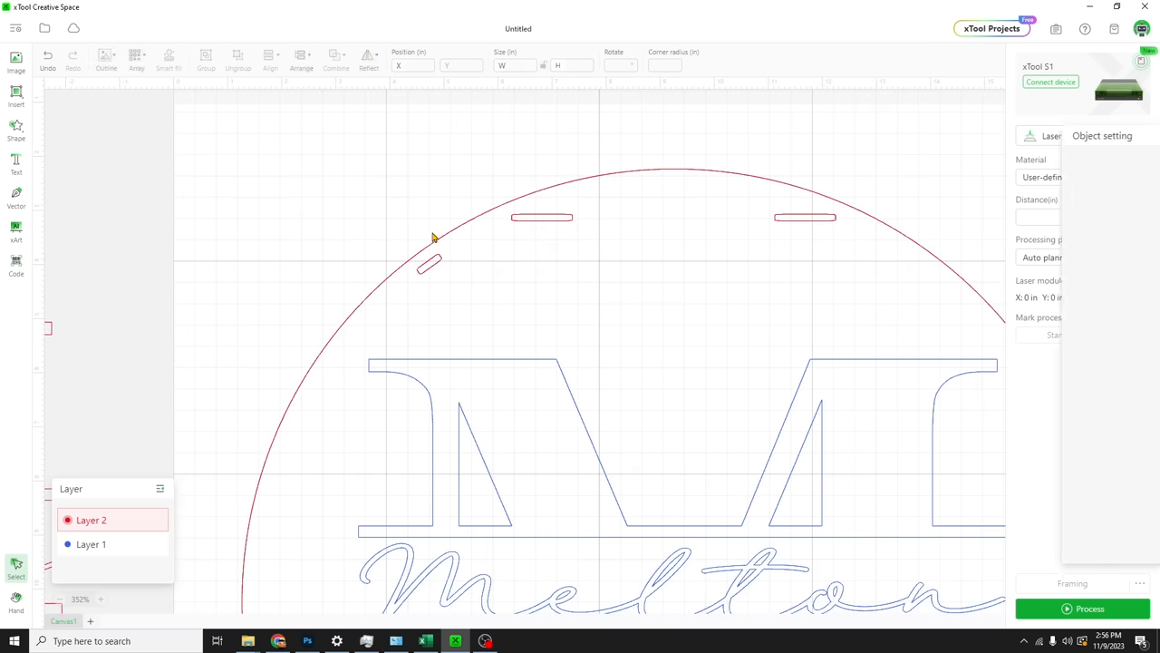
click(428, 263)
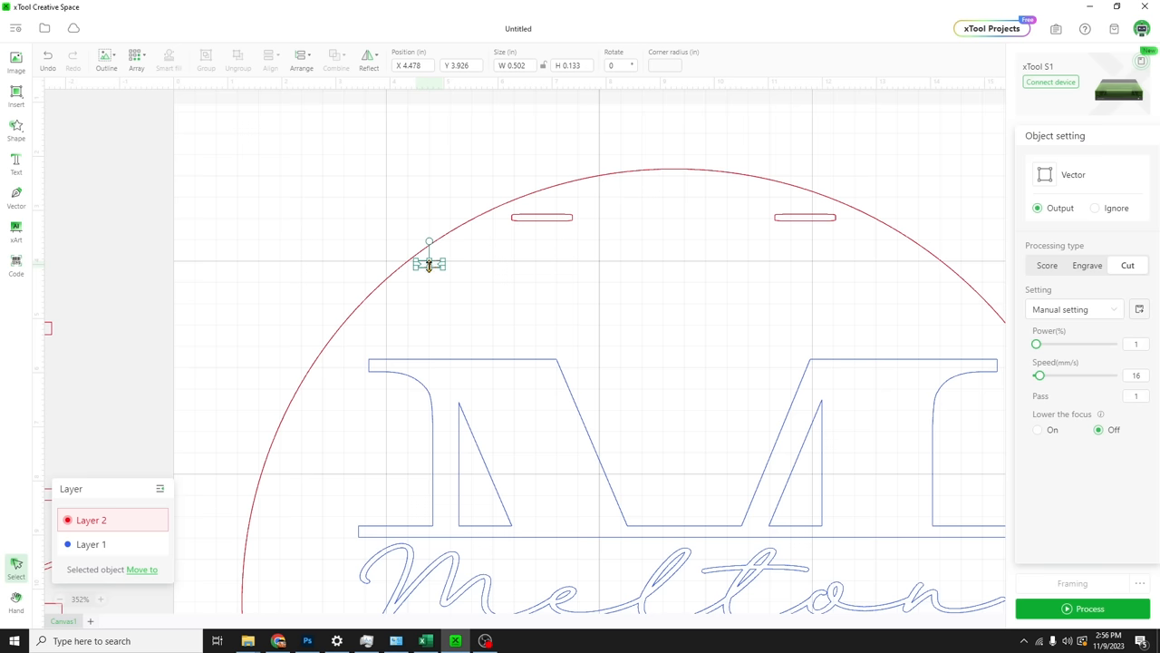
drag(429, 263, 669, 187)
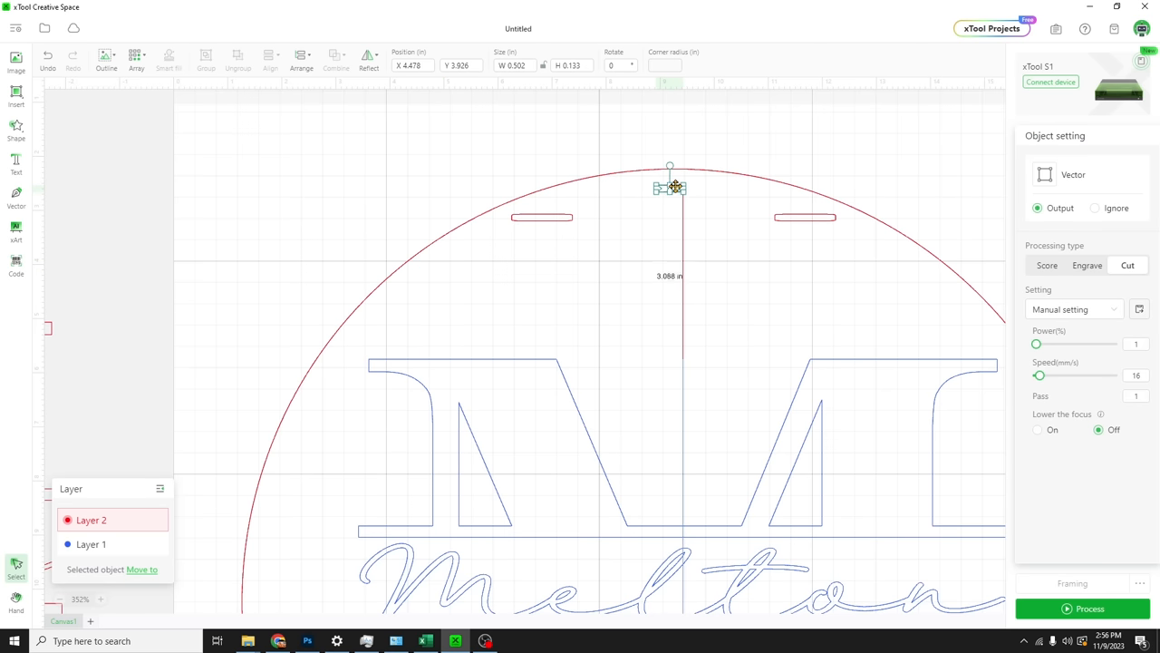
drag(669, 187, 683, 186)
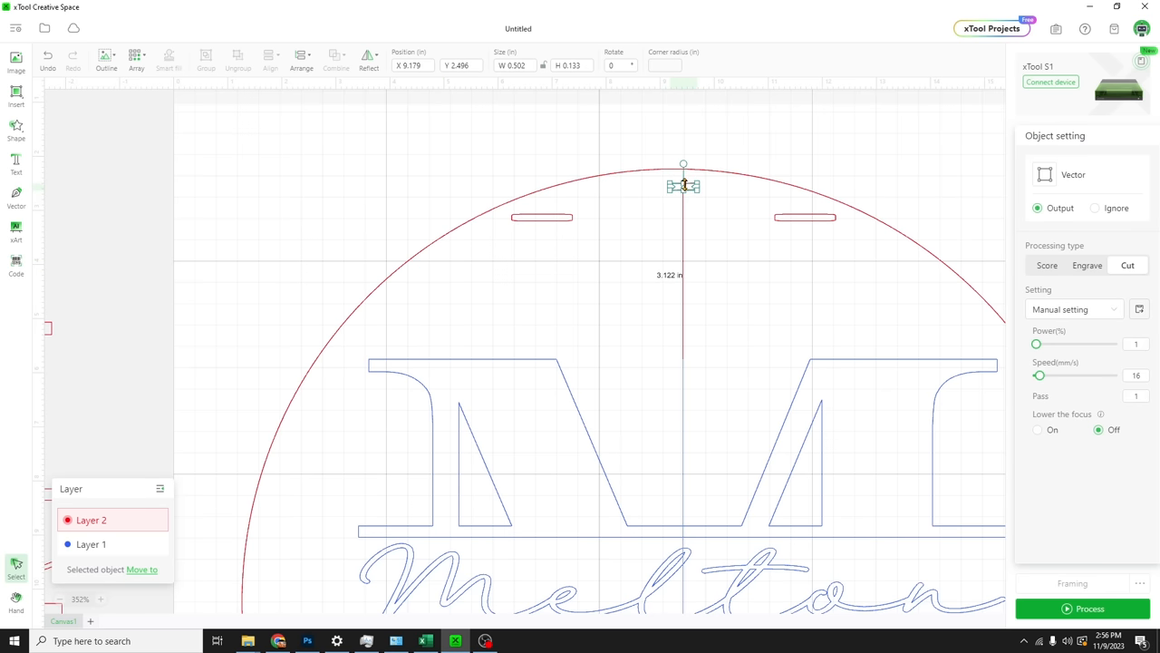
drag(683, 186, 673, 186)
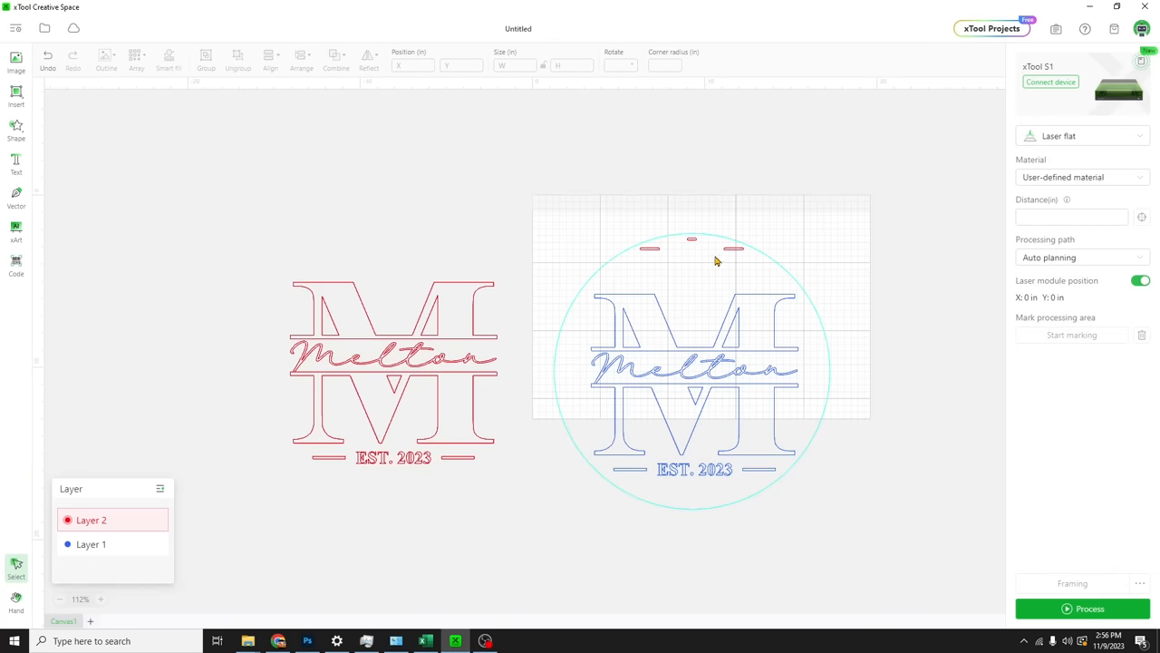
Horizontally centre the three top slots and the monogram letters within the circle
click(691, 247)
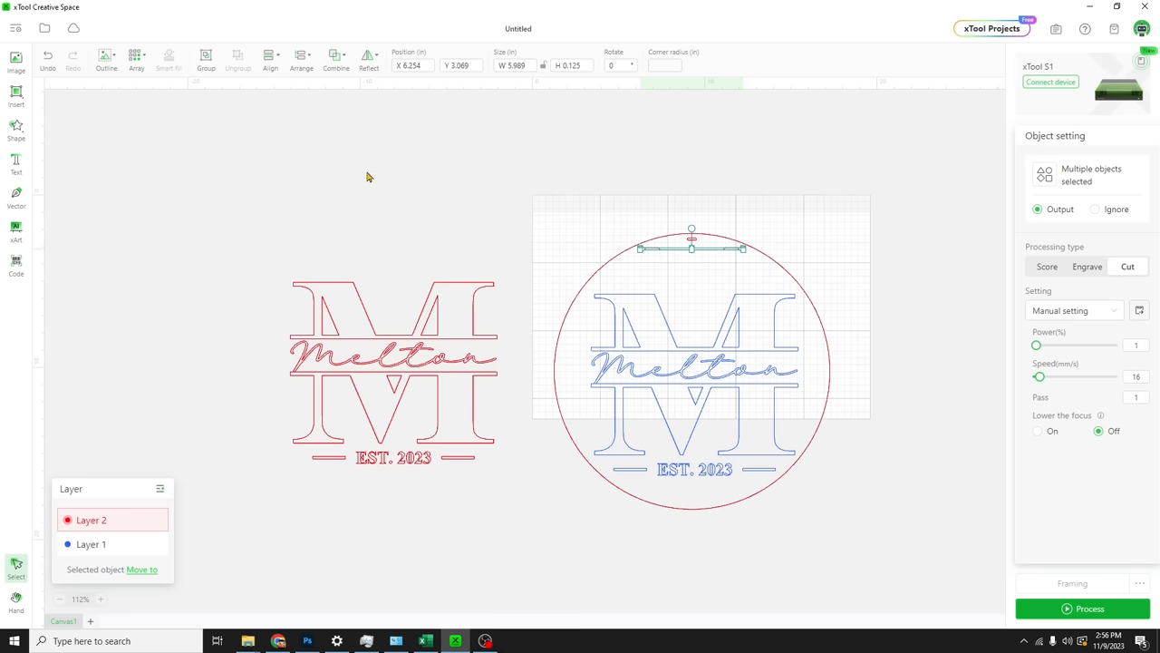
mouse_move(811, 258)
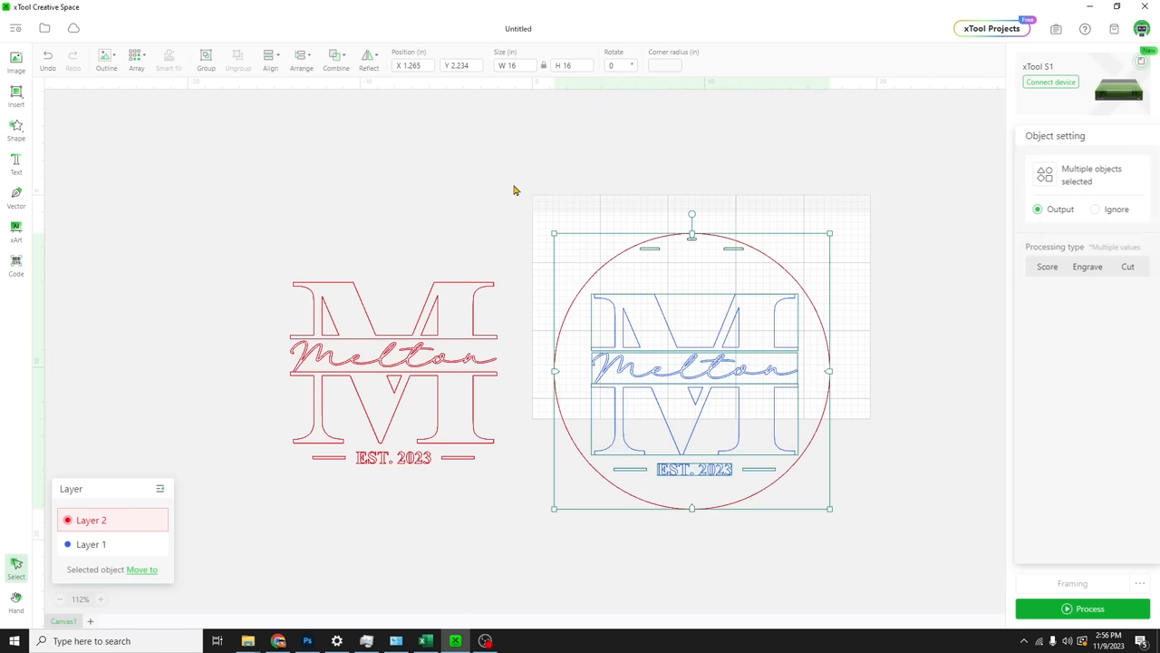
click(270, 59)
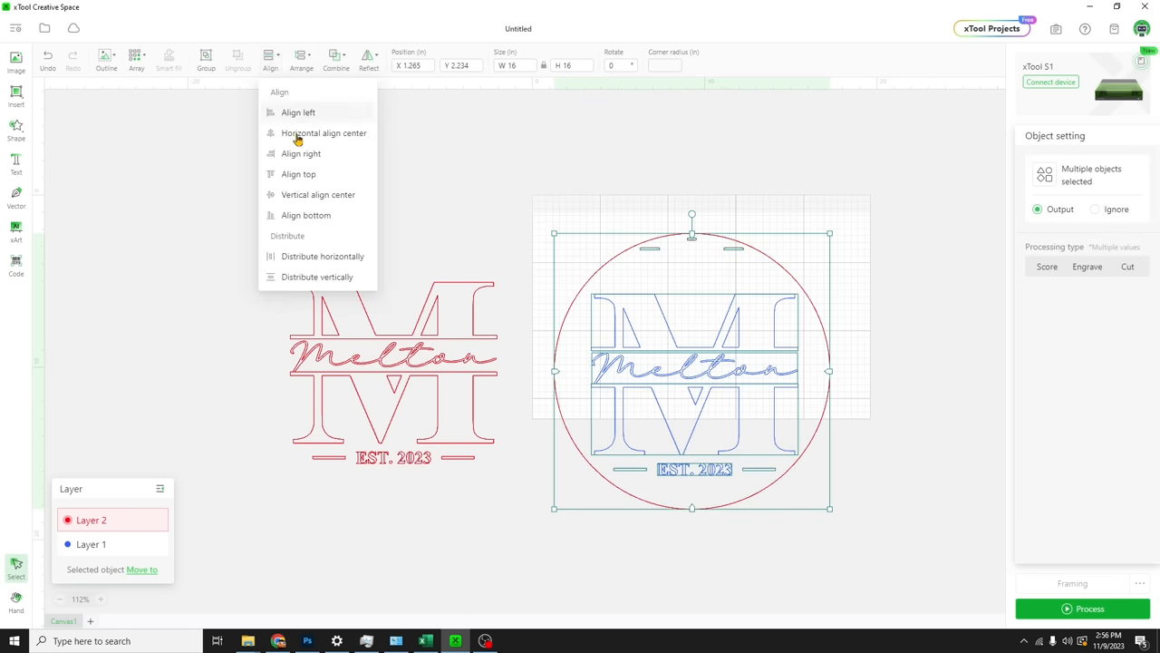
click(323, 133)
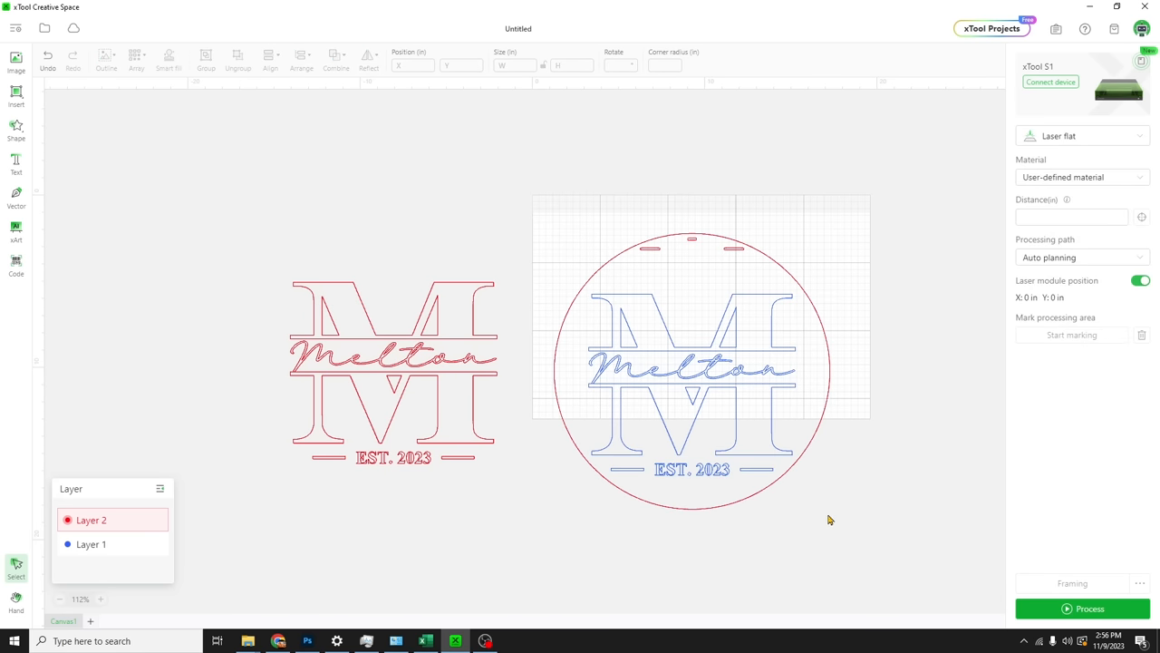
mouse_move(820, 520)
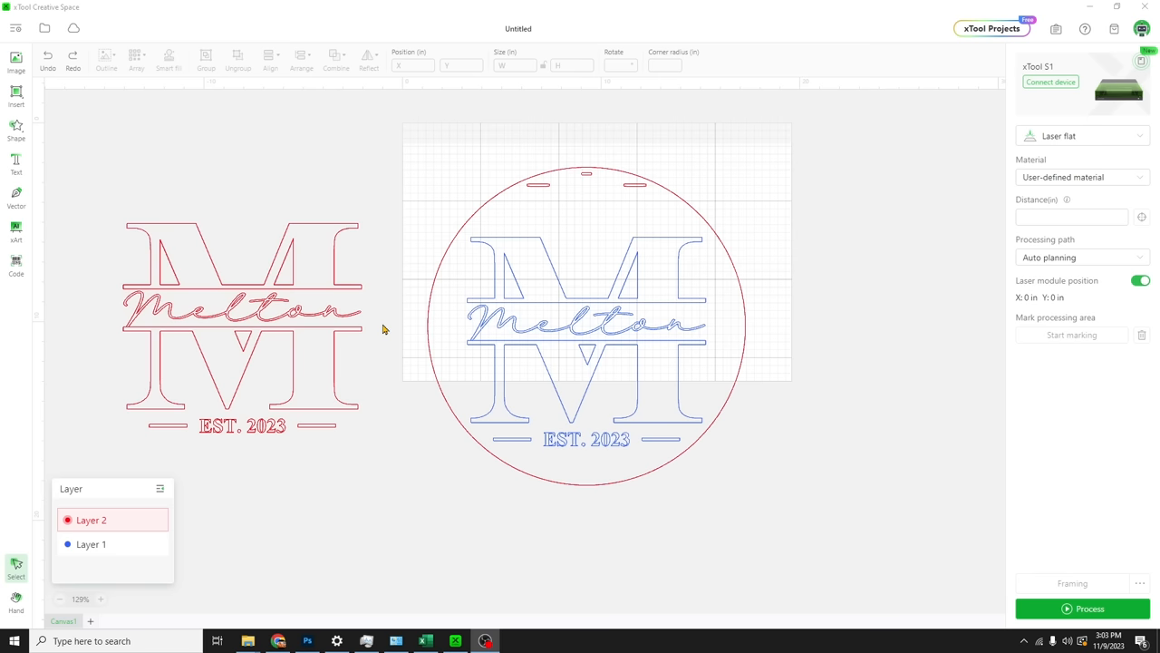
click(586, 325)
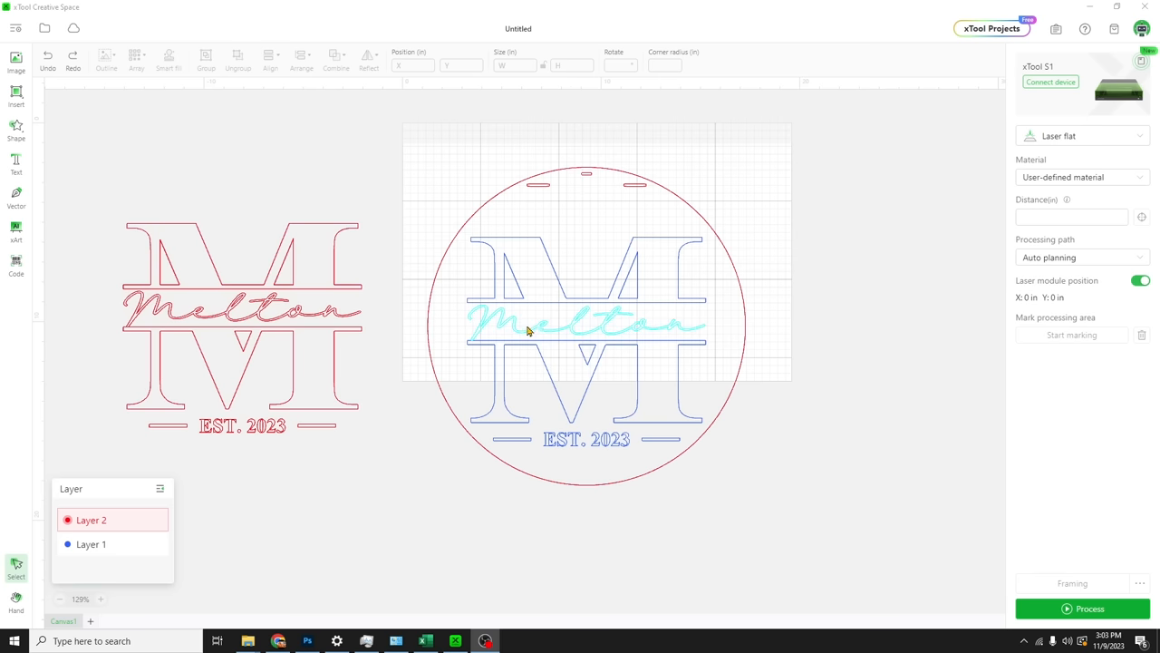
mouse_move(541, 333)
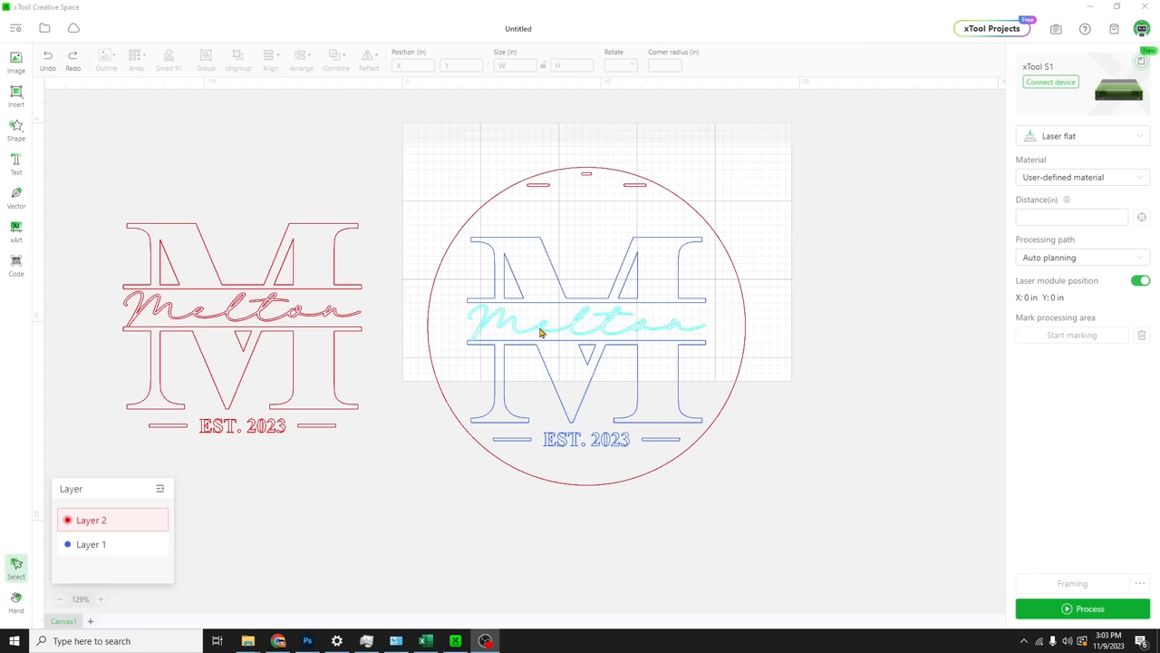
click(386, 447)
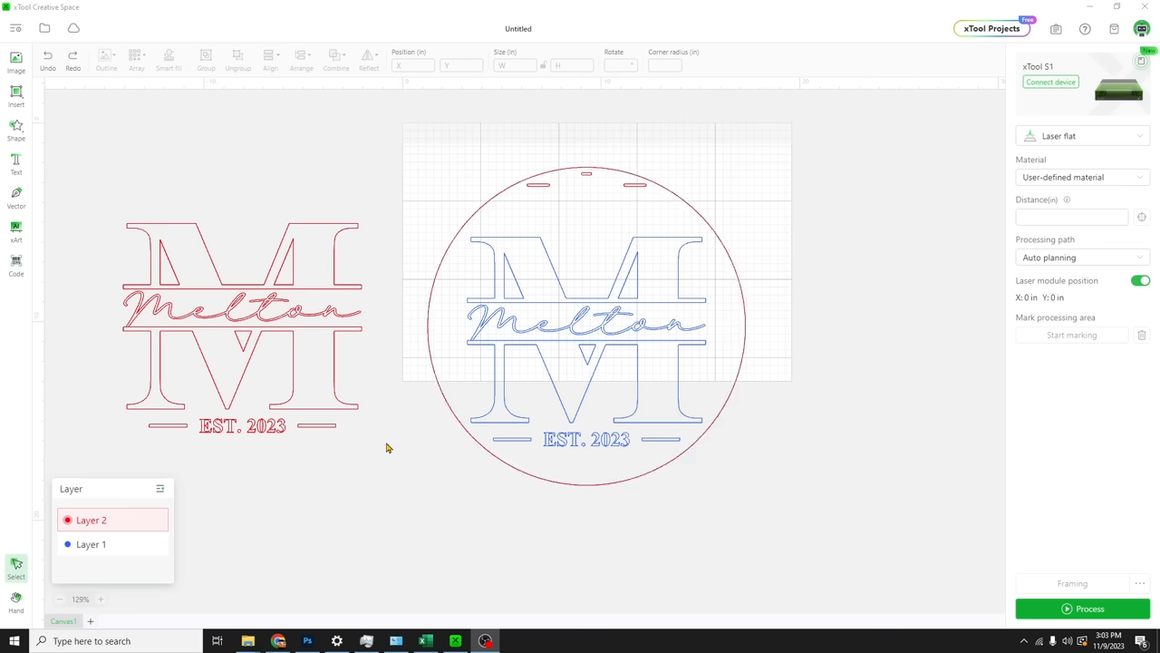
click(240, 313)
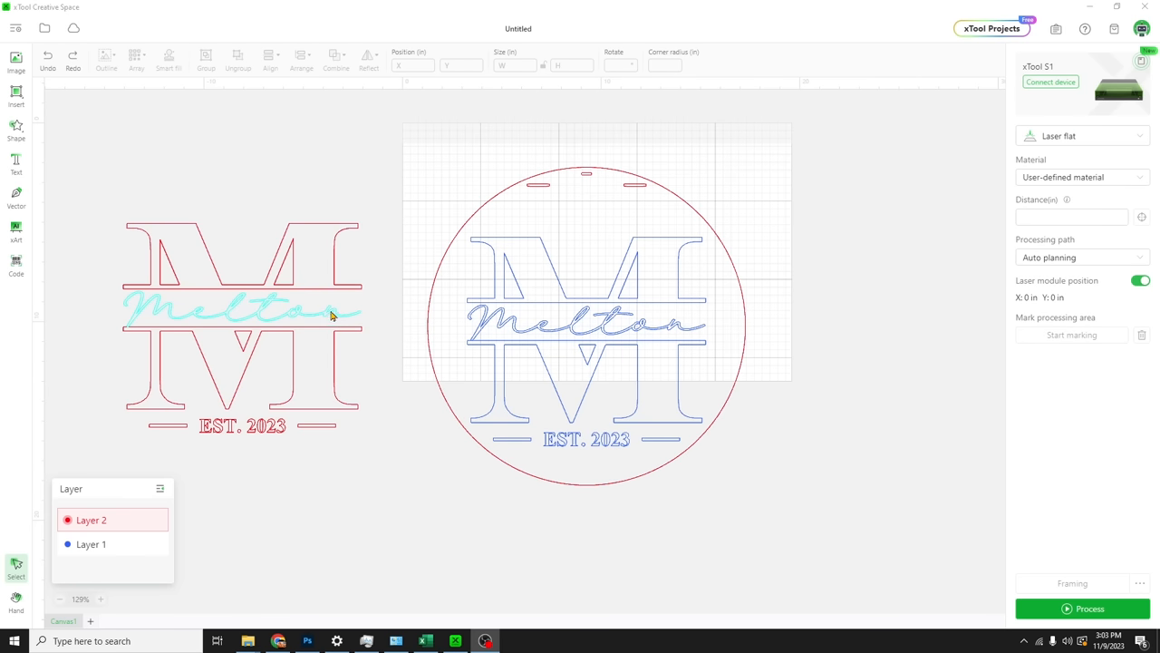
click(371, 324)
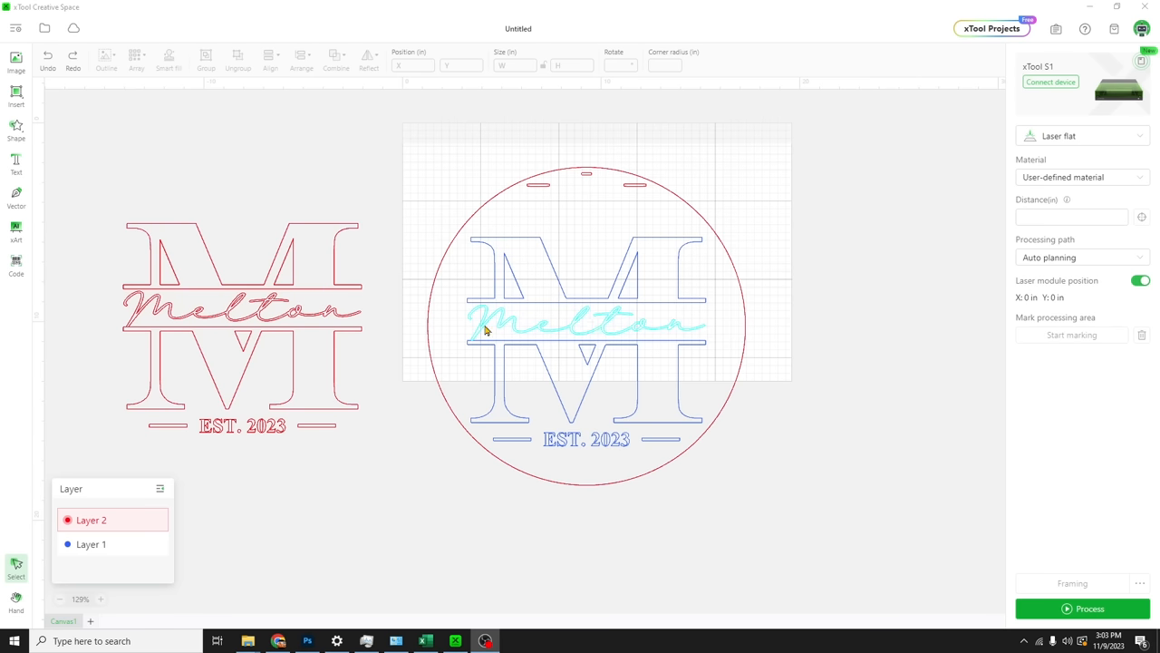
mouse_move(612, 329)
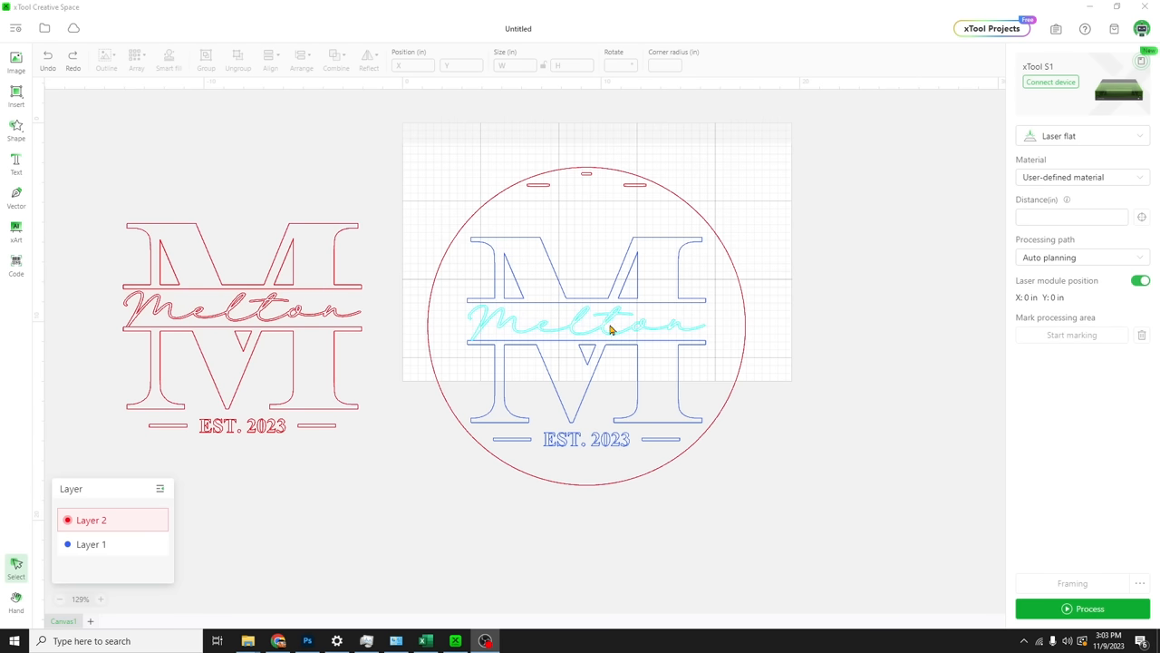
scroll(up, 3)
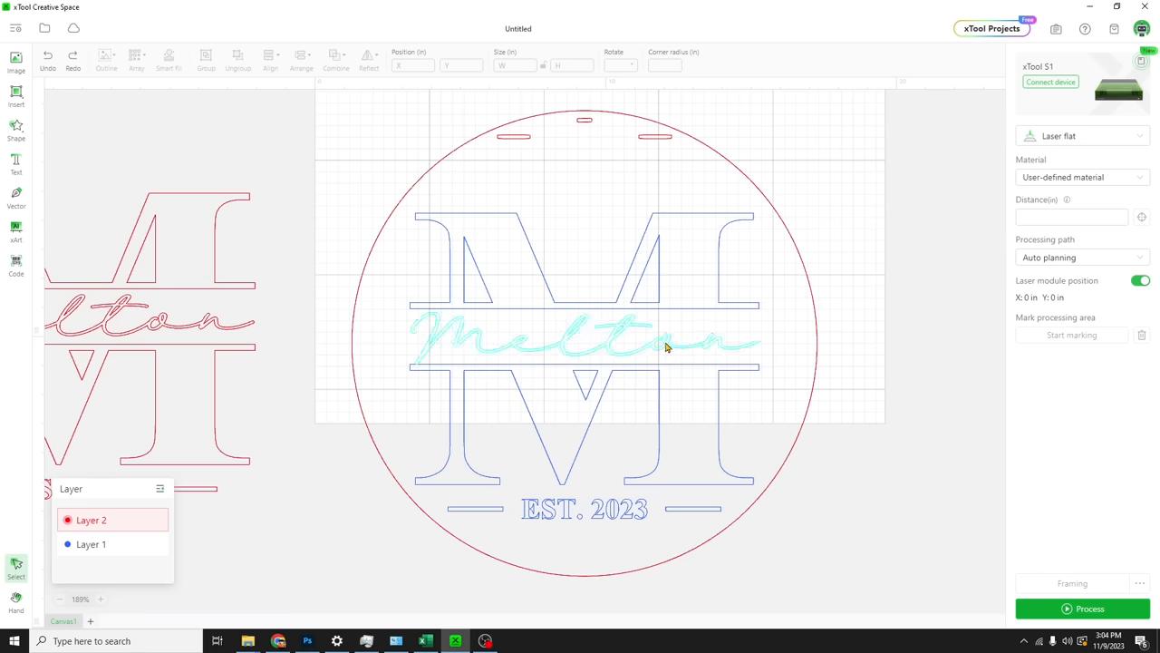
click(585, 340)
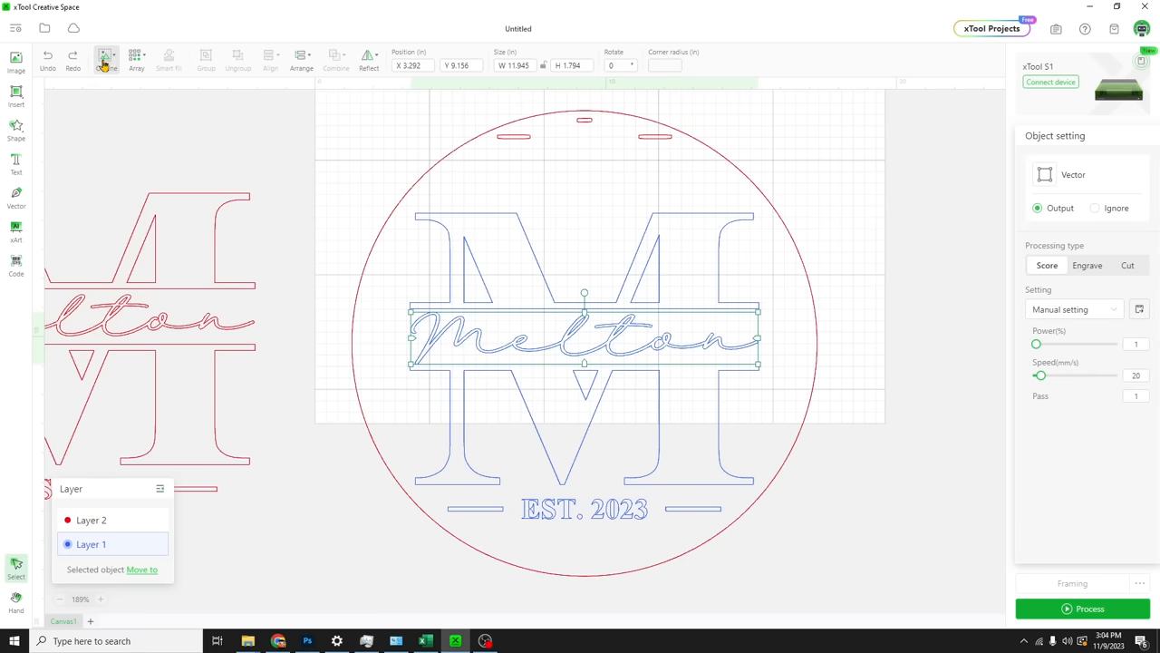
Create a -0.01 in inset outline of the Melton script on a green layer
click(107, 59)
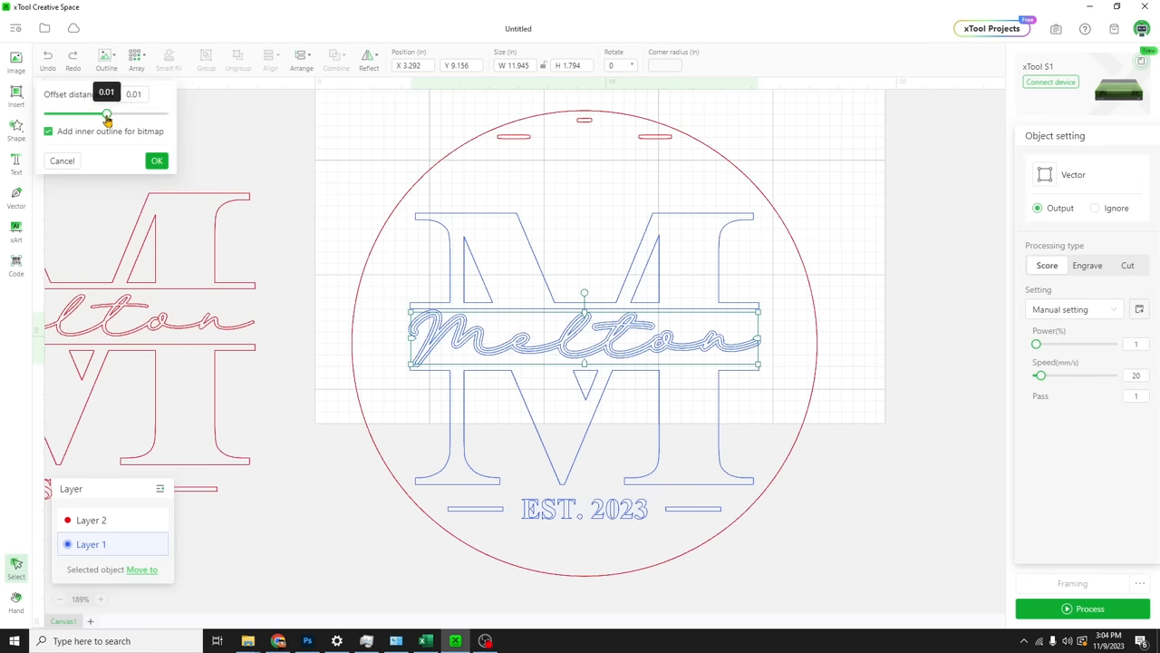
drag(106, 114, 106, 114)
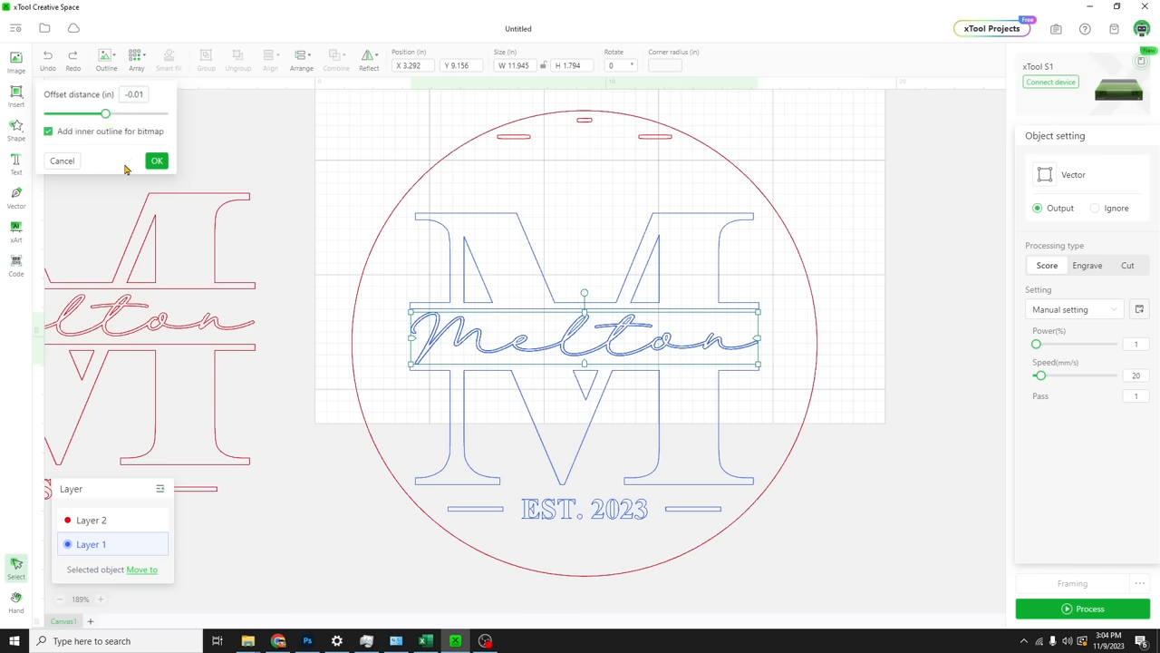
click(156, 161)
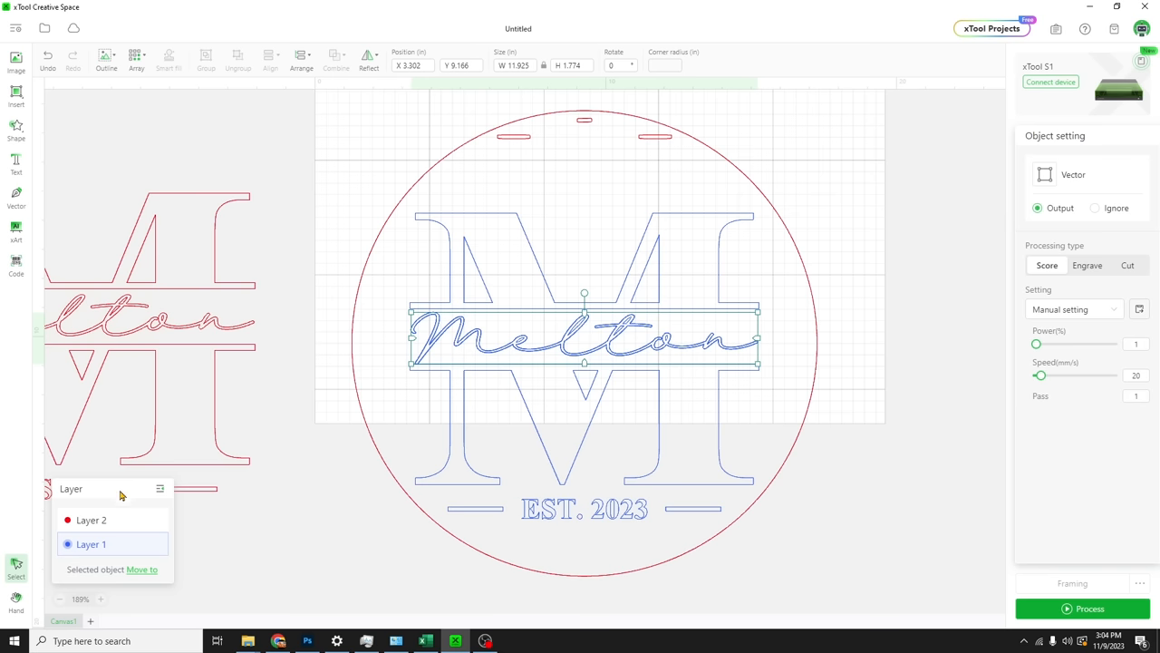
click(67, 544)
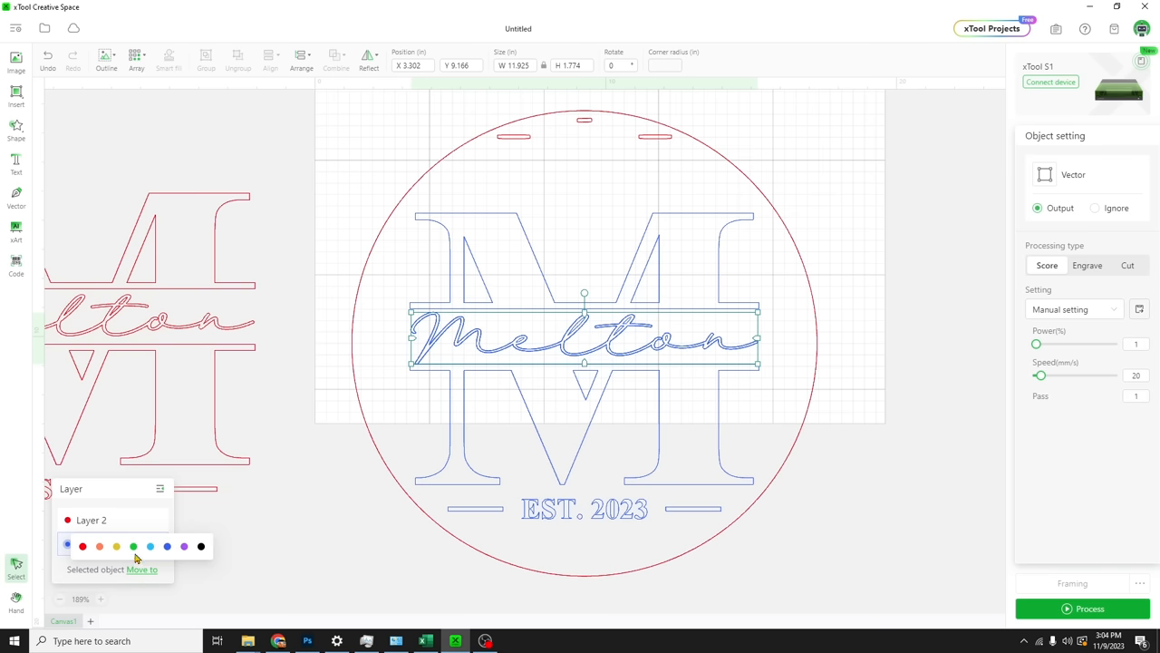
click(132, 546)
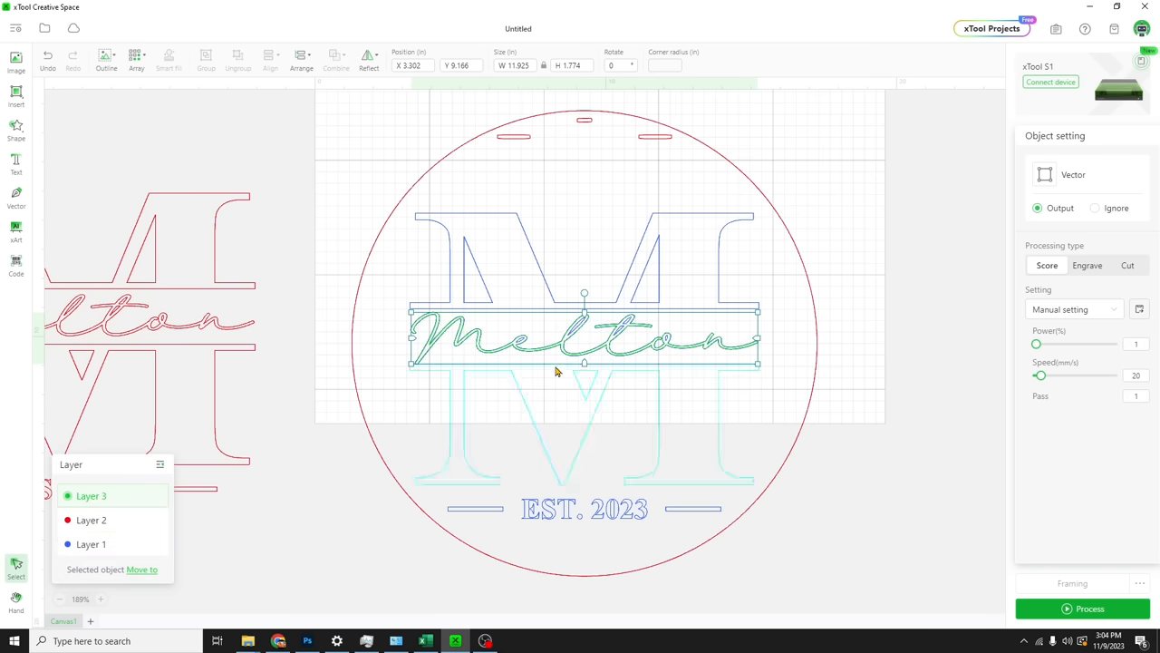
Select all pieces of the circular design and open Arrange
scroll(up, 3)
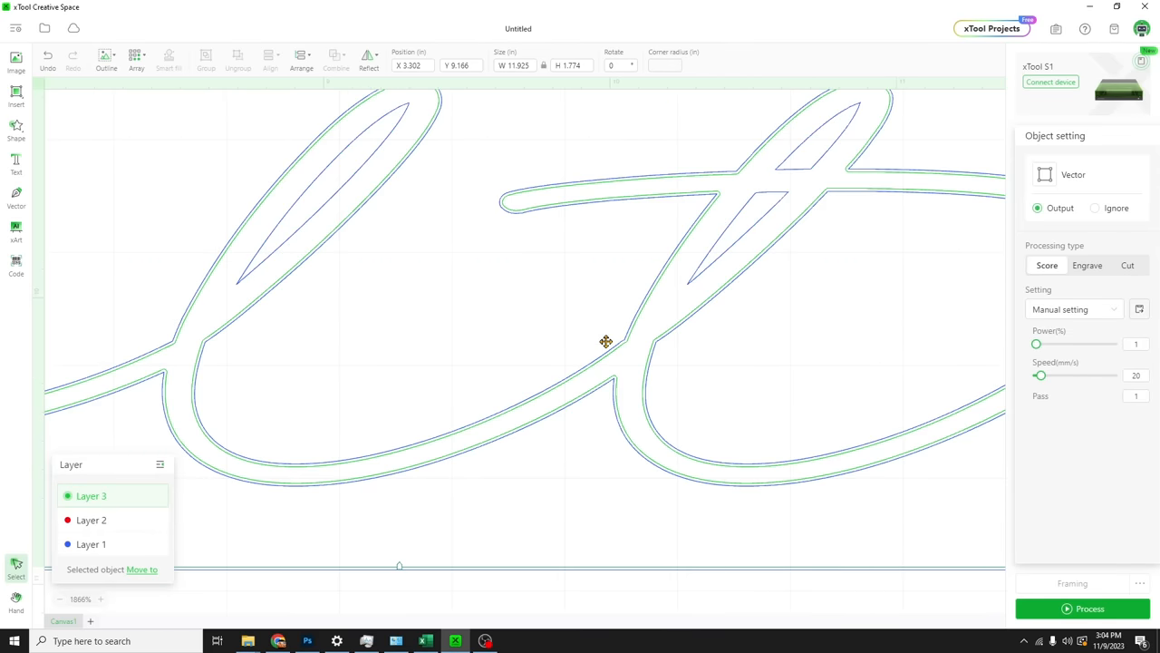
scroll(down, 3)
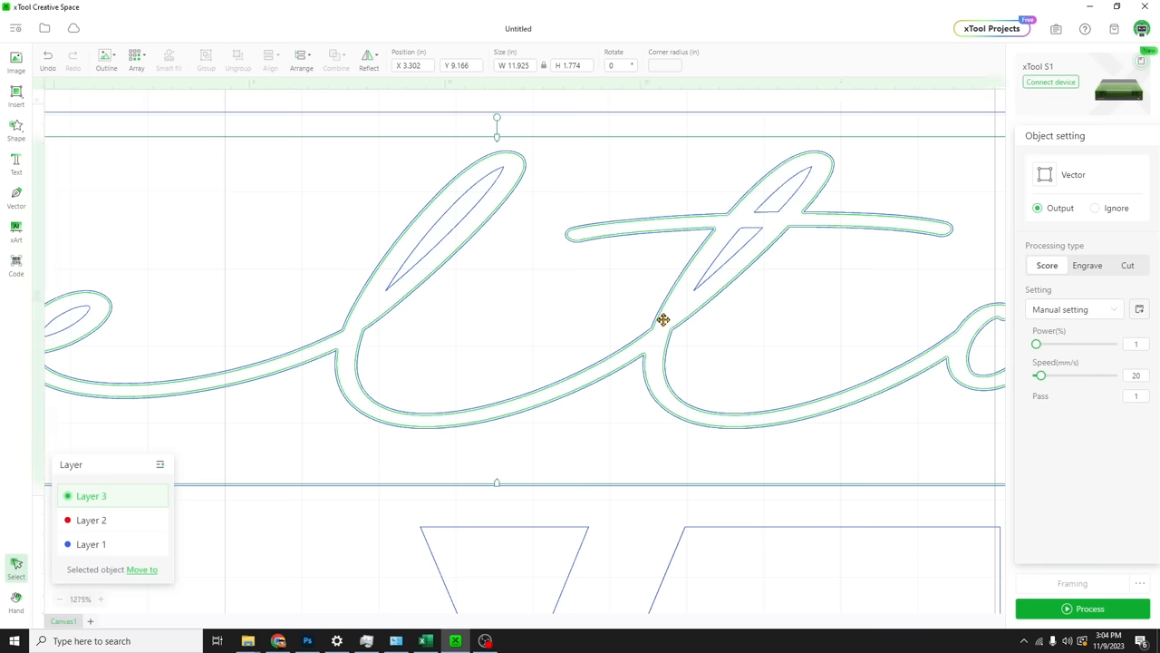
scroll(down, 3)
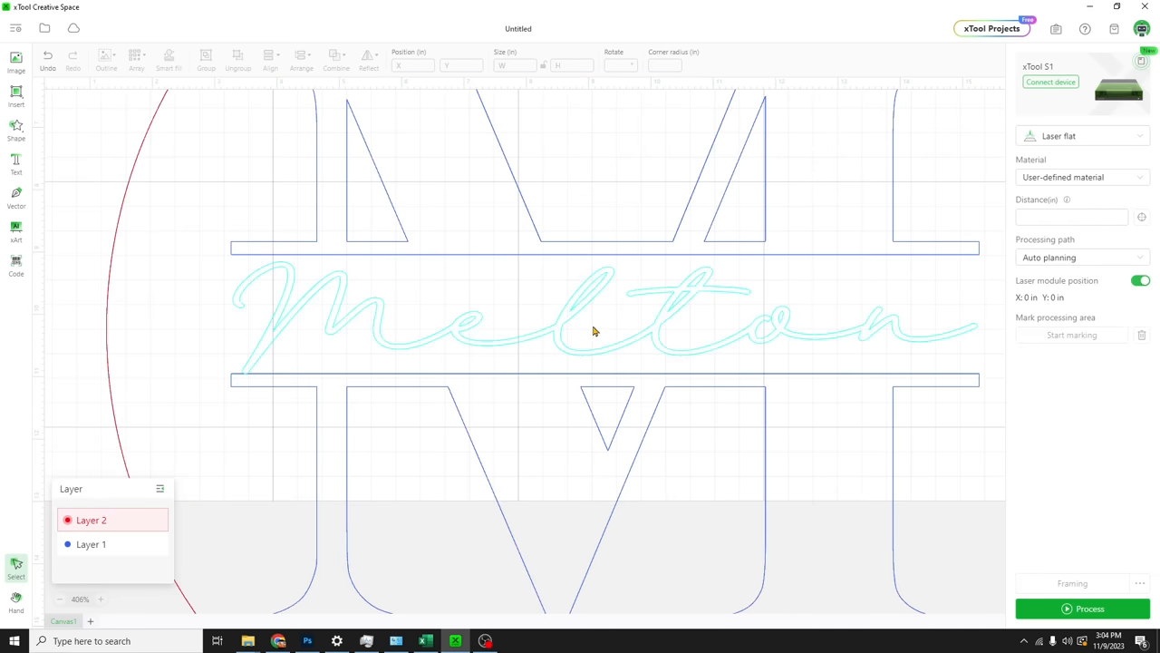
click(594, 331)
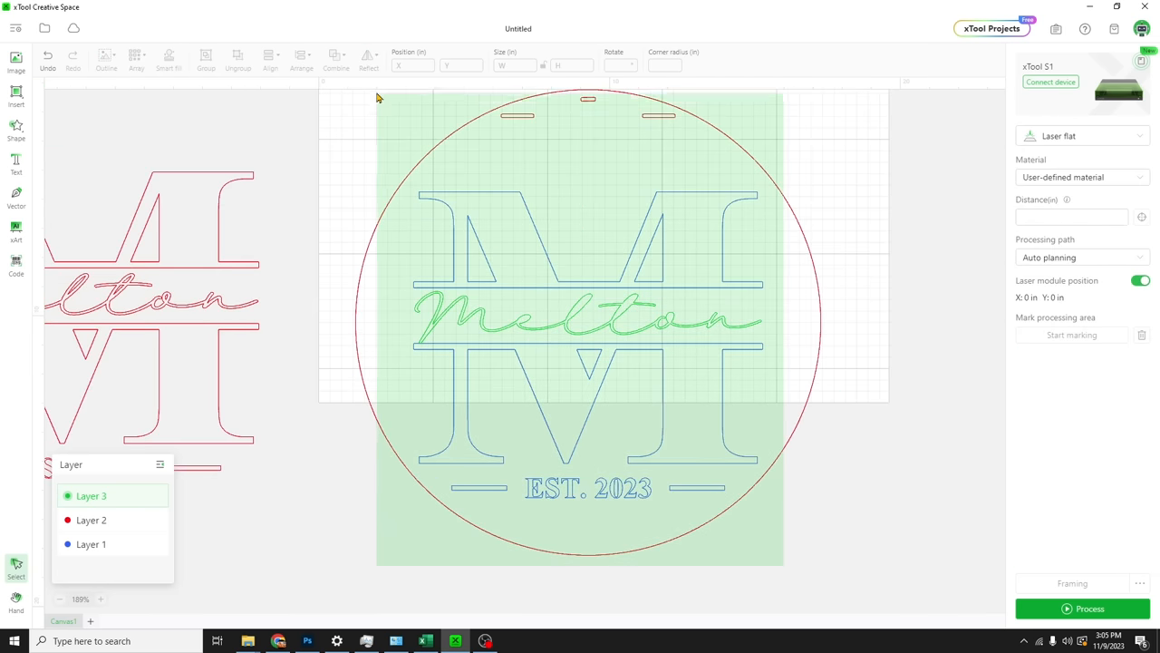
click(301, 59)
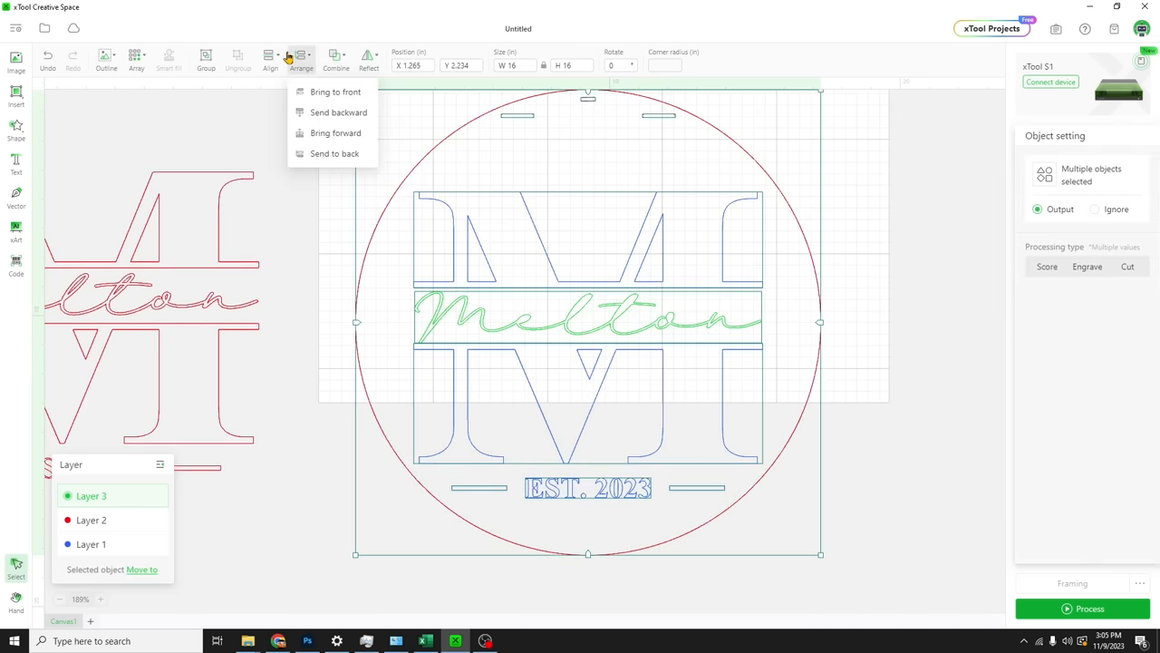
click(269, 59)
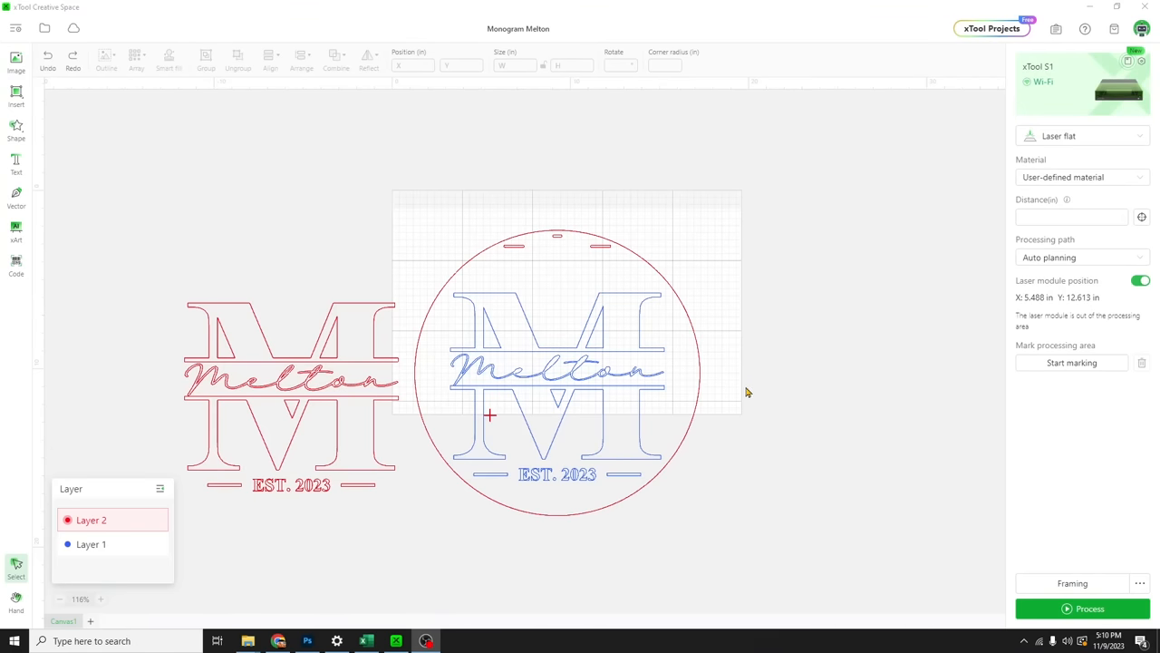
mouse_move(708, 488)
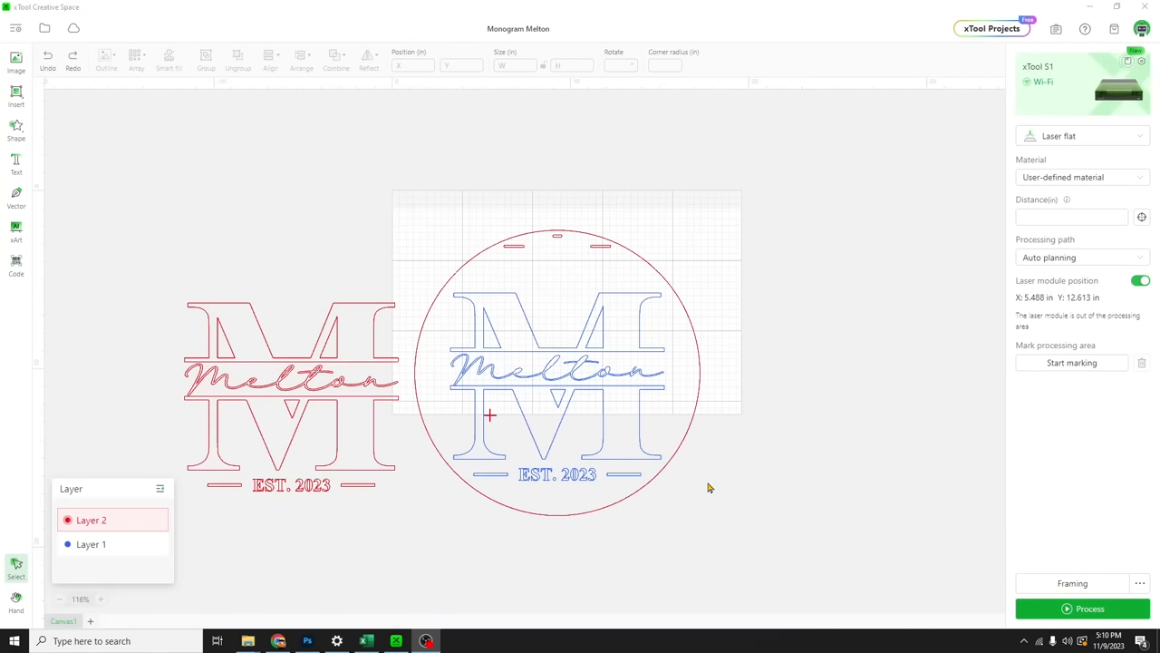
mouse_move(778, 310)
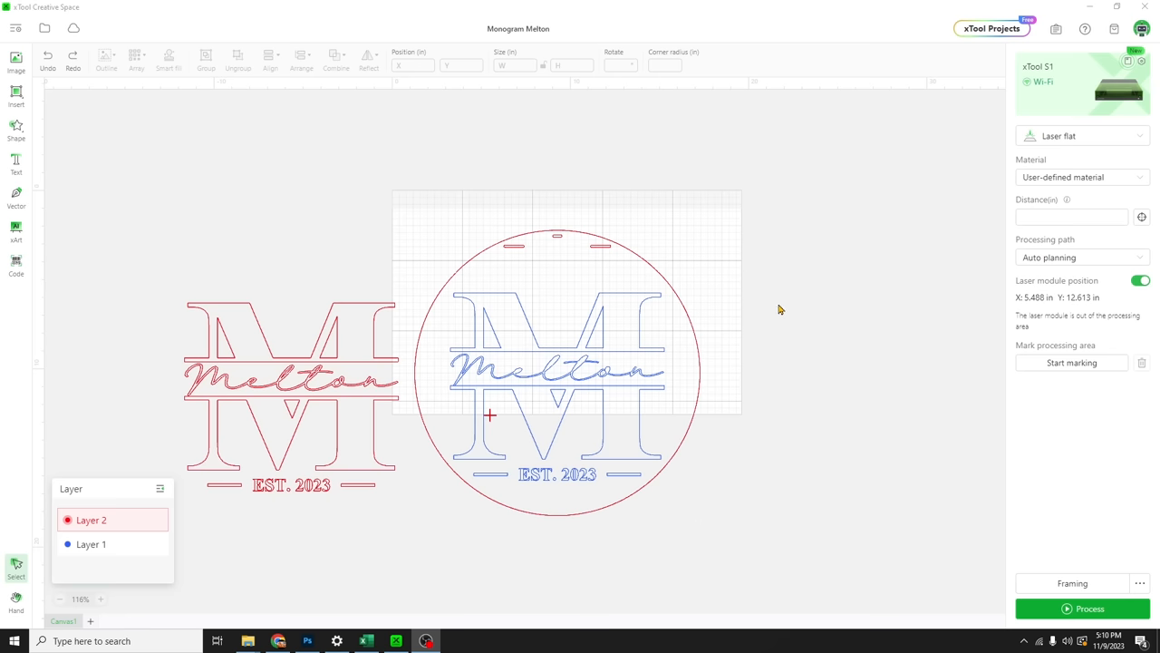
Change the processing mode to Conveyor feeder for a tall, narrow work area
click(1083, 136)
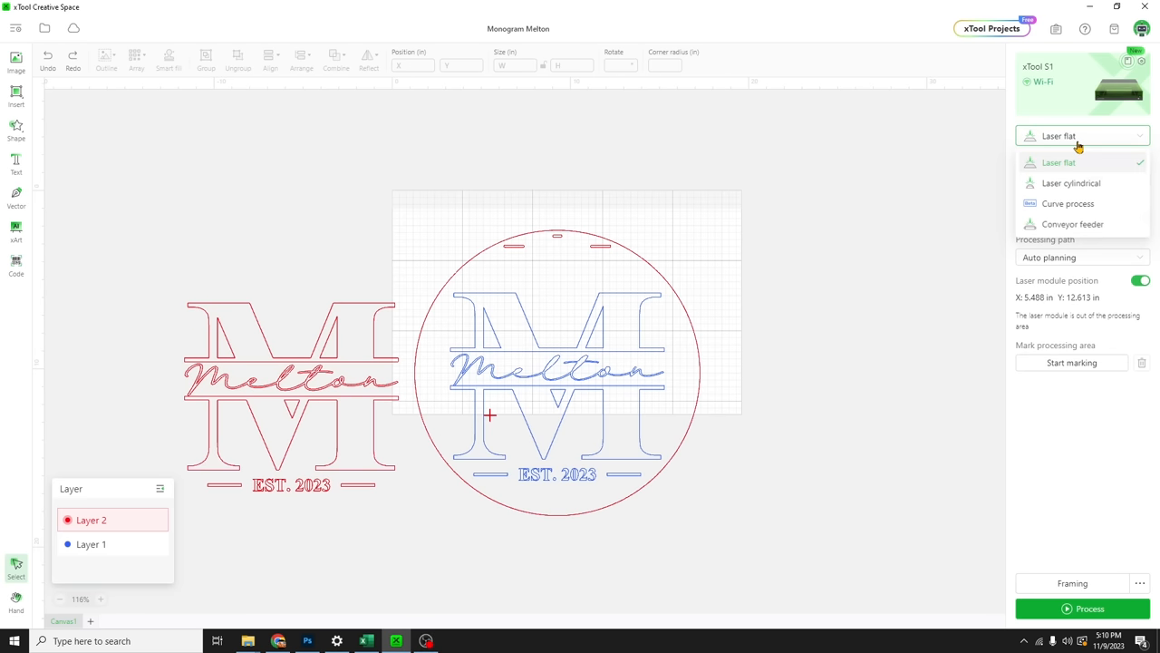
mouse_move(1058, 223)
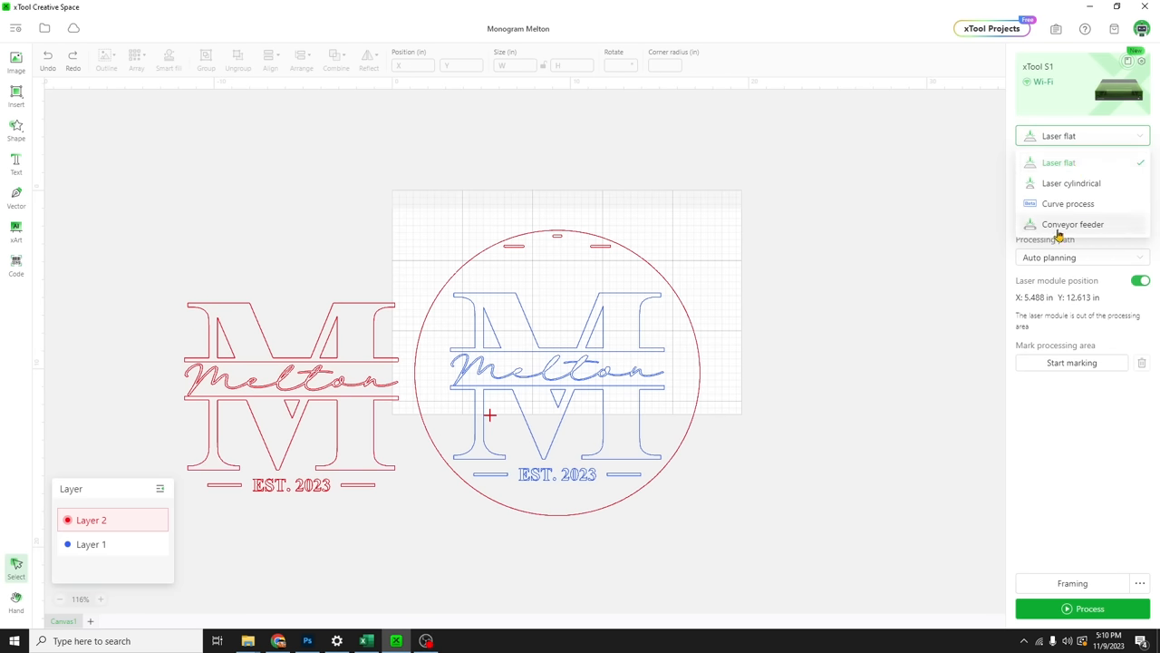
click(1073, 224)
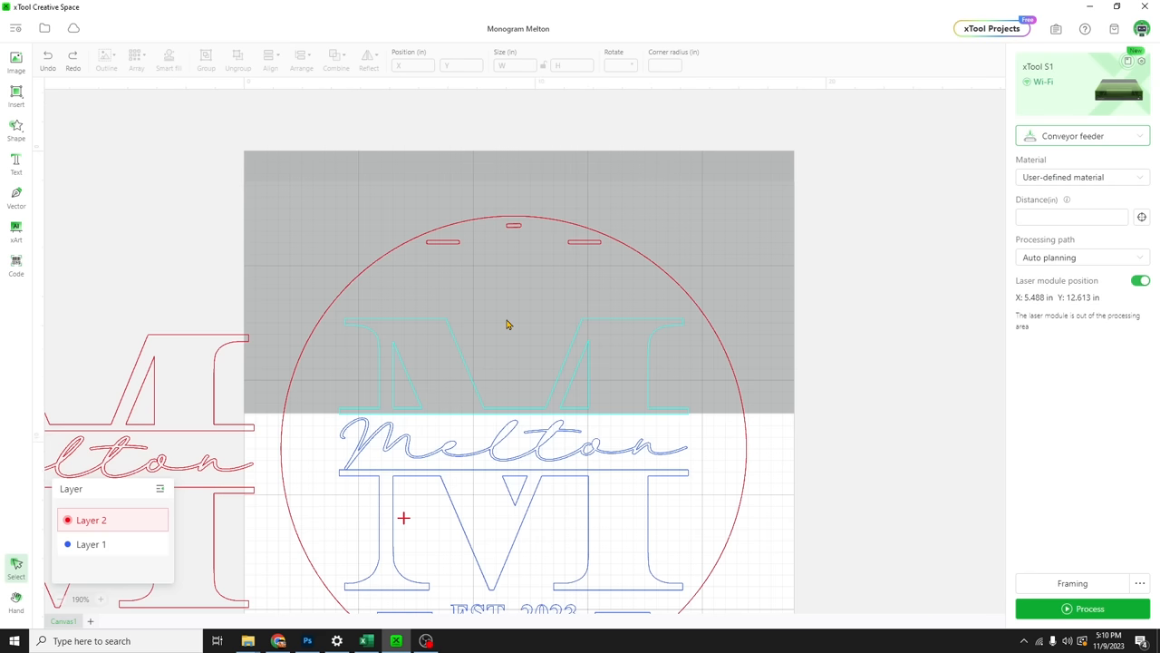
scroll(down, 3)
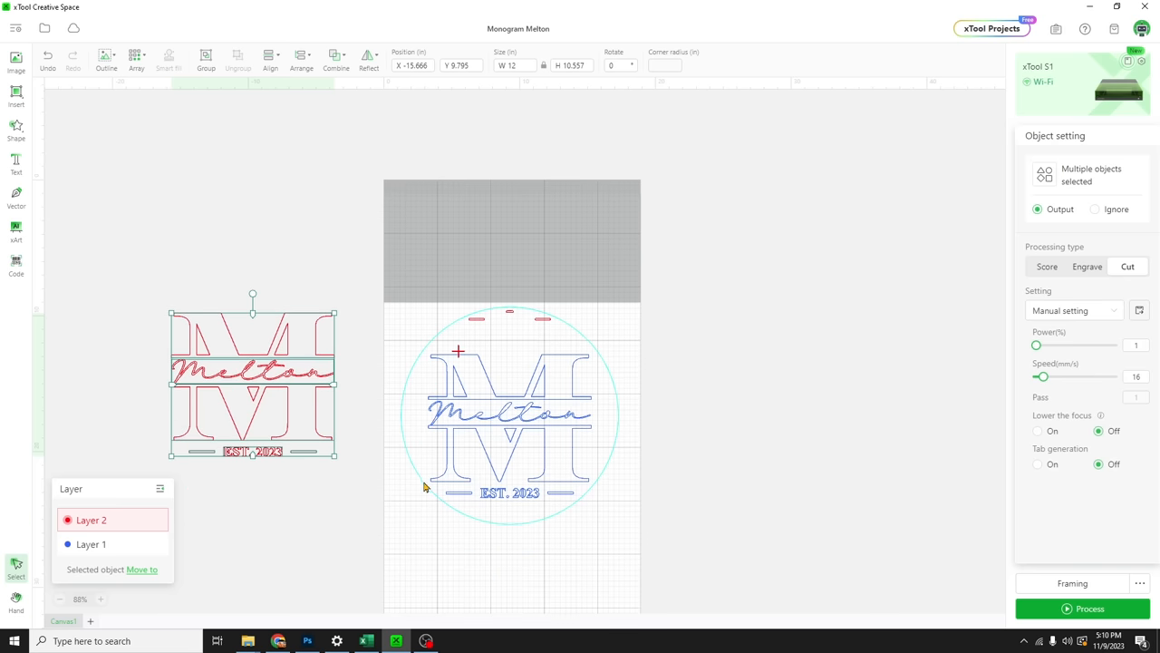
mouse_move(523, 362)
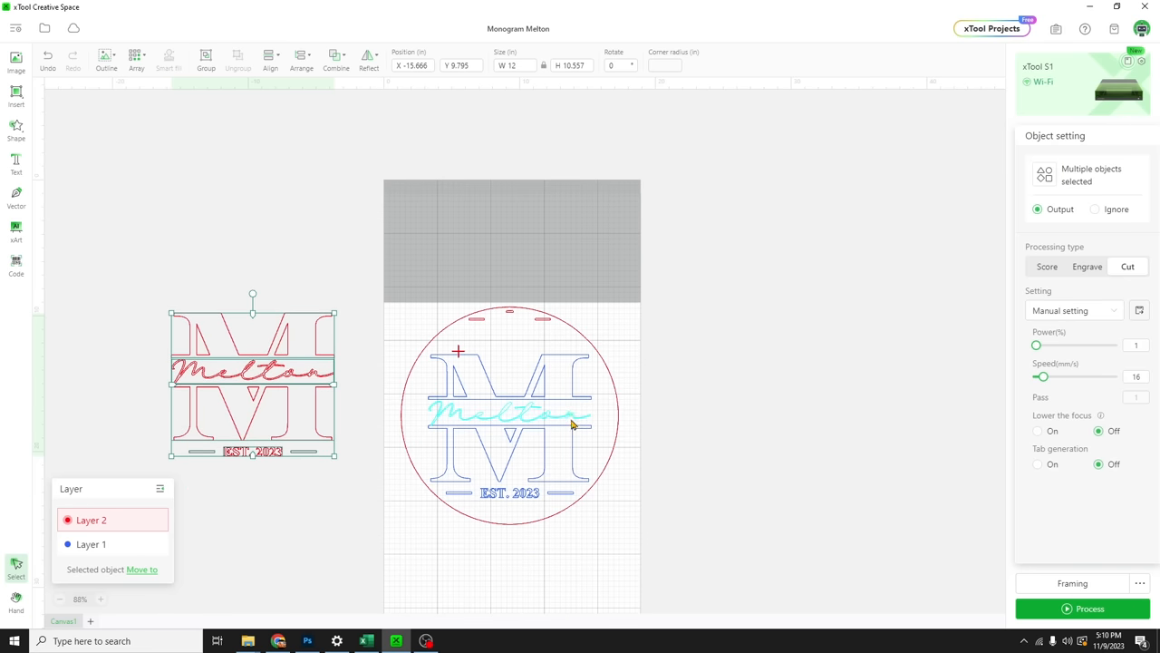
scroll(up, 3)
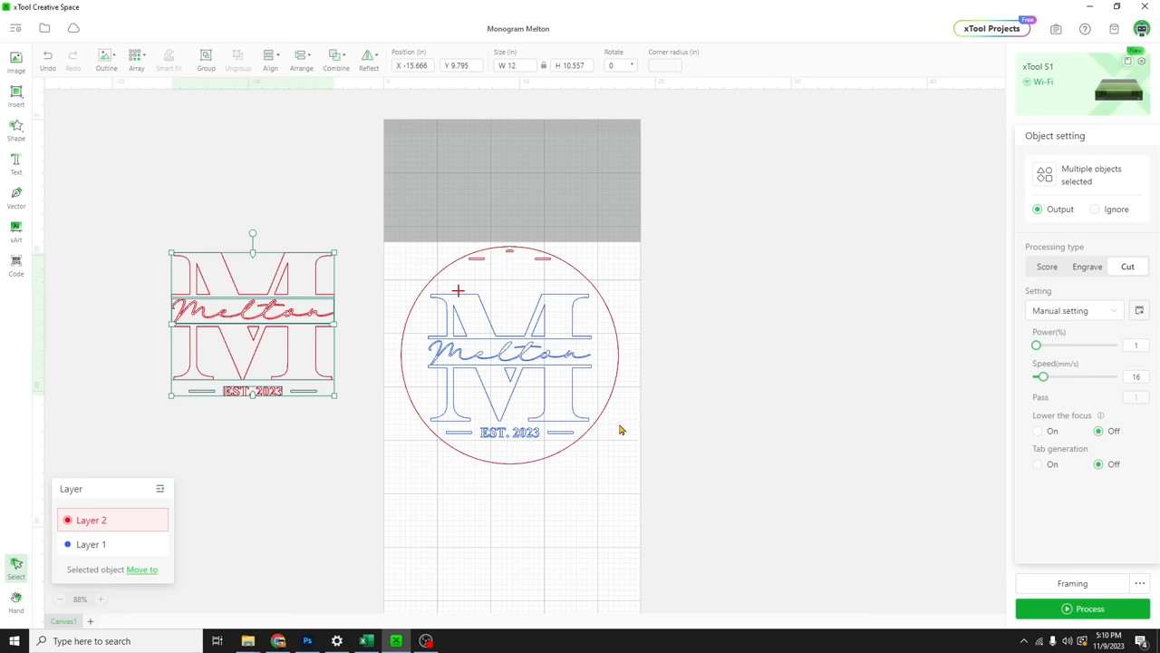
mouse_move(318, 491)
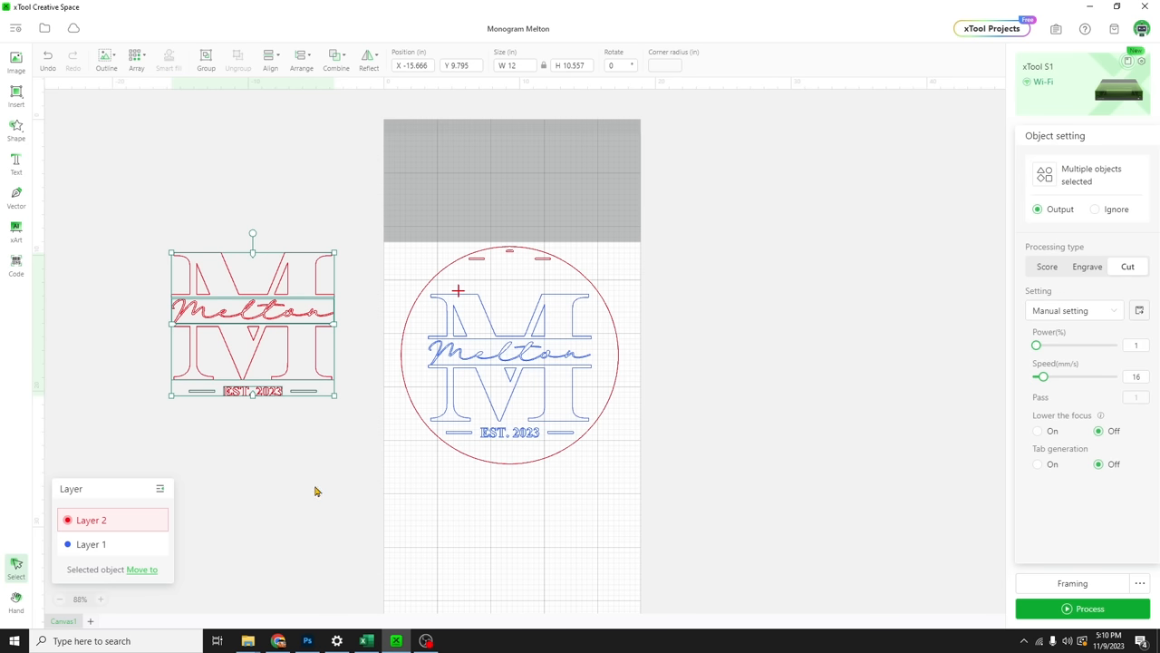
mouse_move(686, 366)
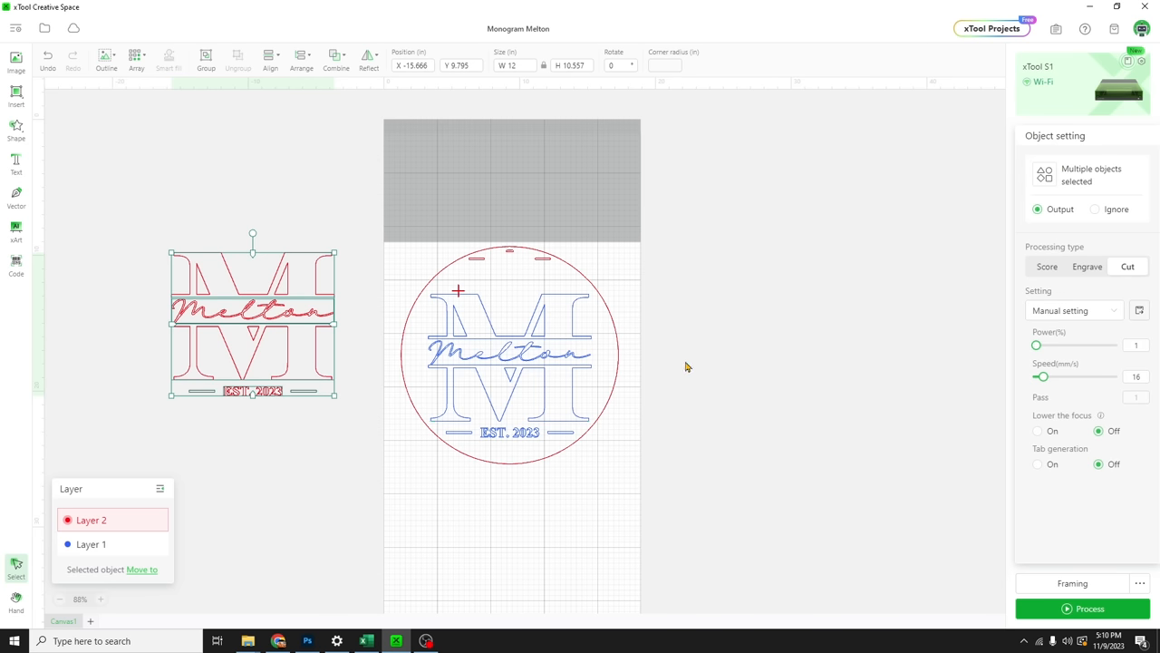
mouse_move(405, 435)
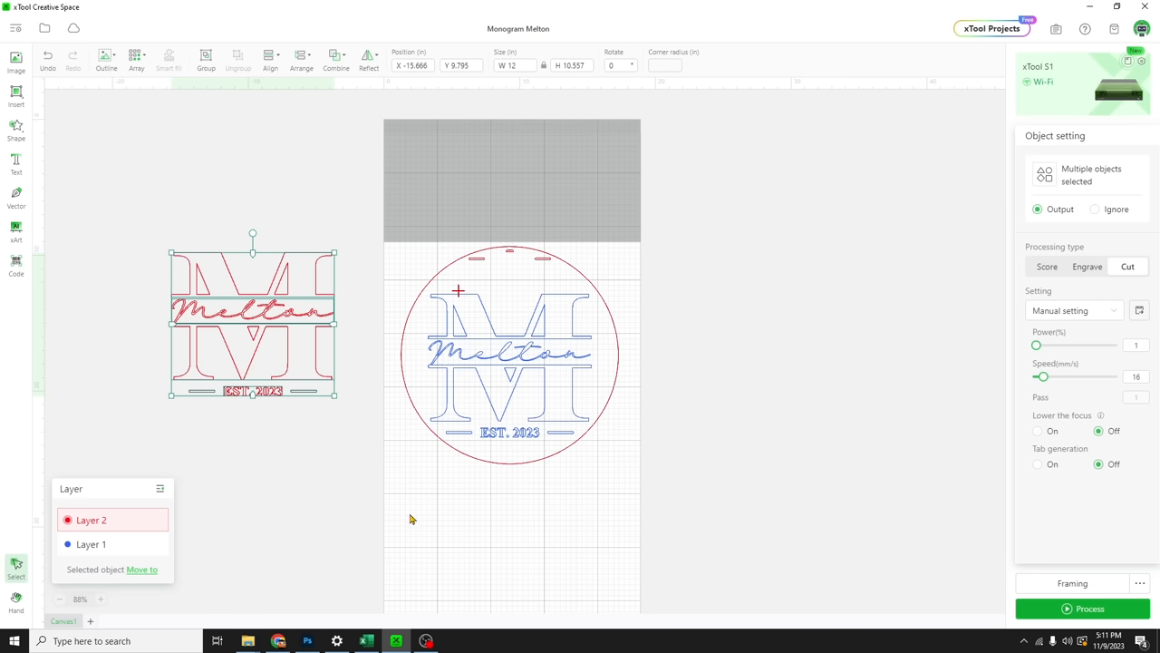
mouse_move(426, 469)
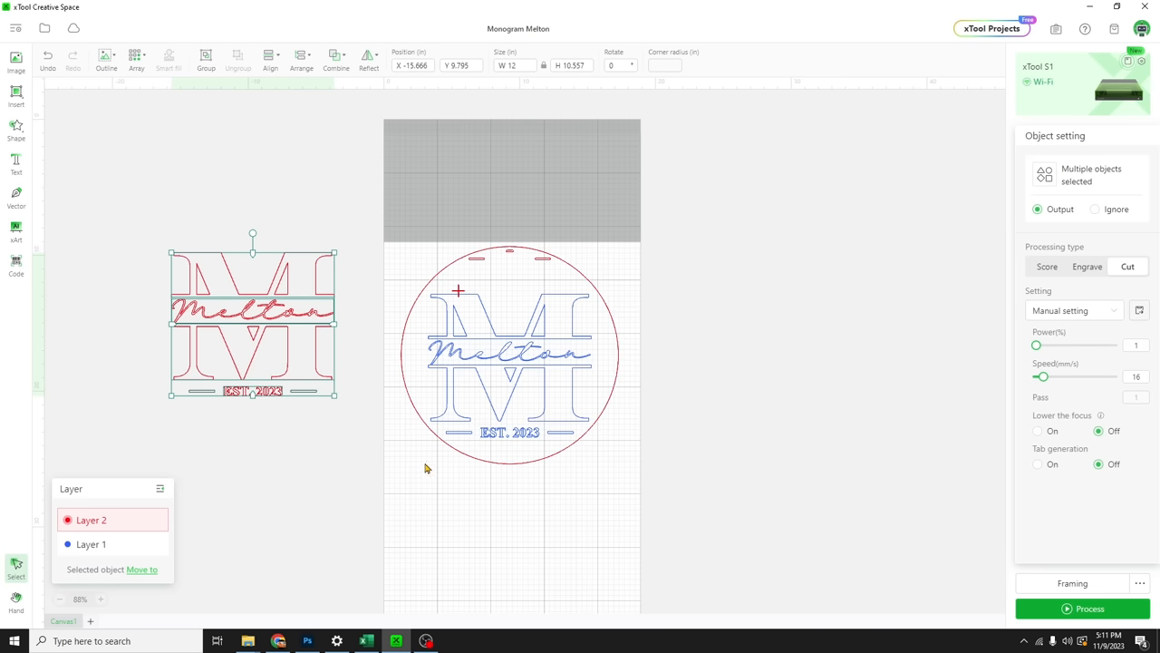
click(91, 544)
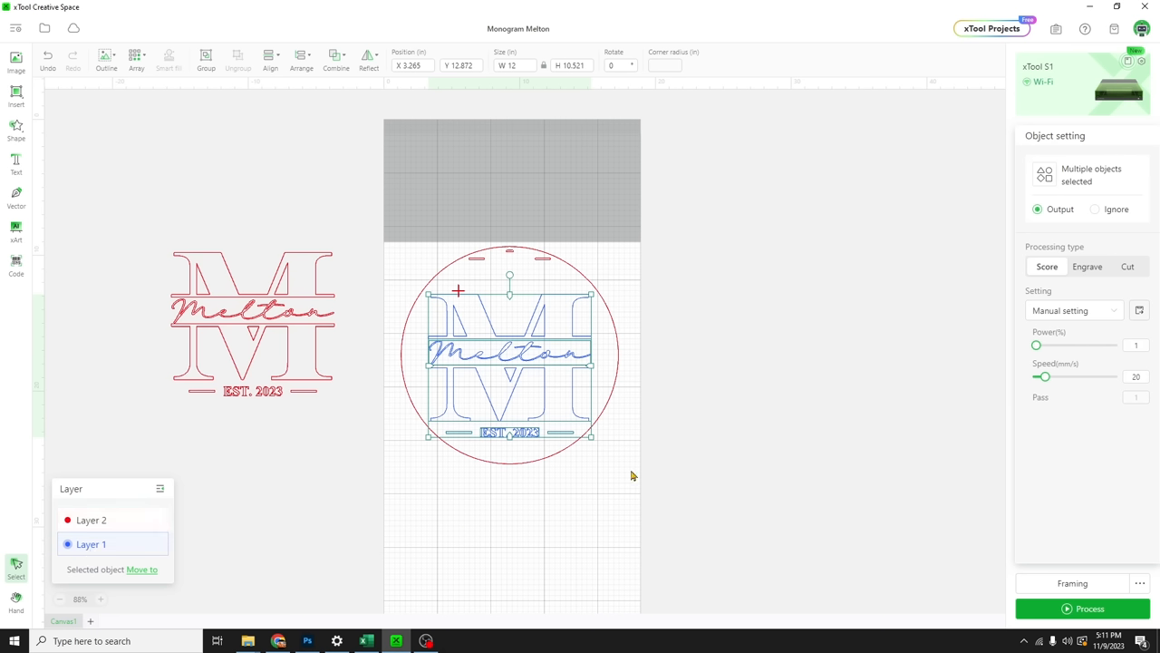
mouse_move(1024, 350)
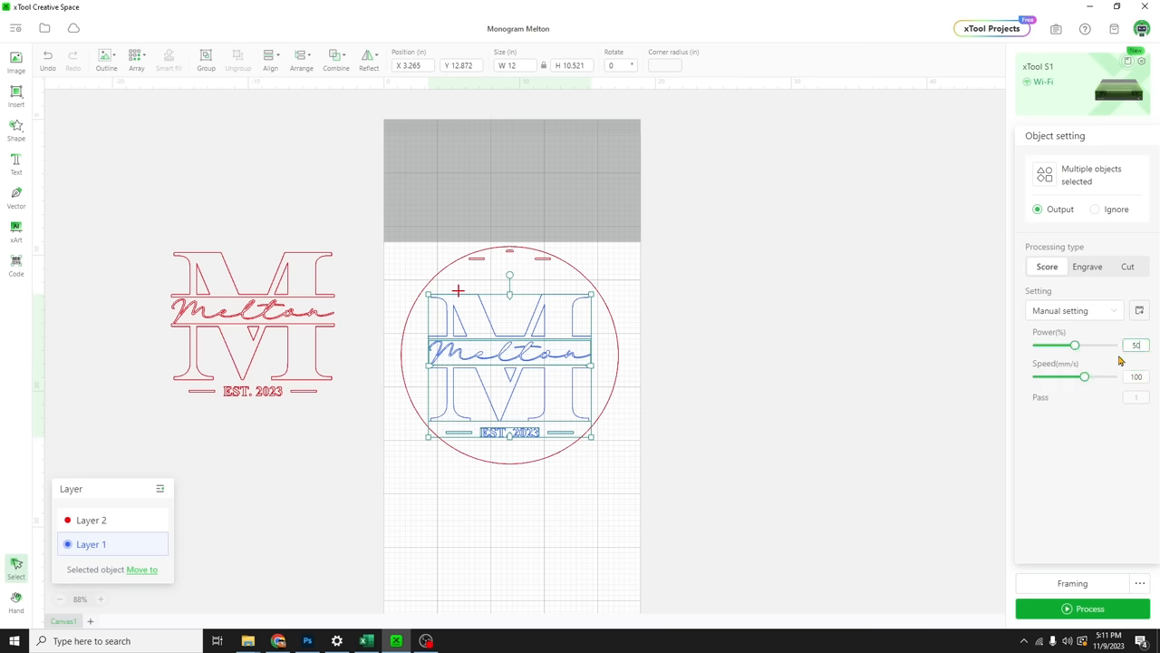
Give the blue monogram score 50% power and 150 mm/s speed
click(648, 460)
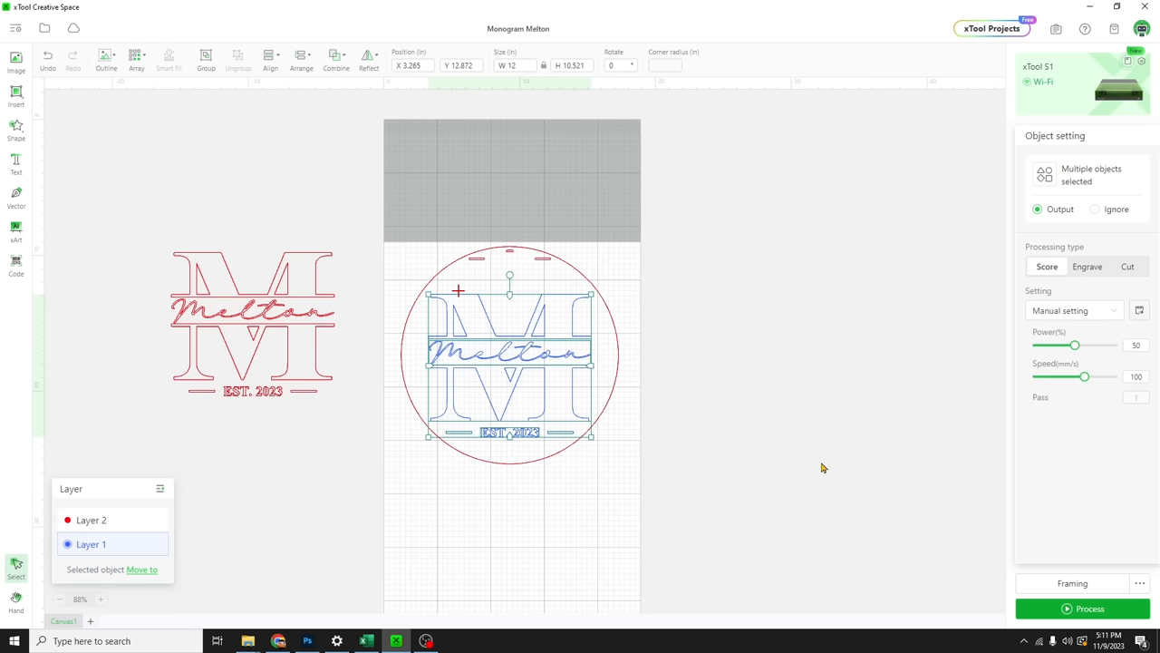
click(1135, 376)
text(150)
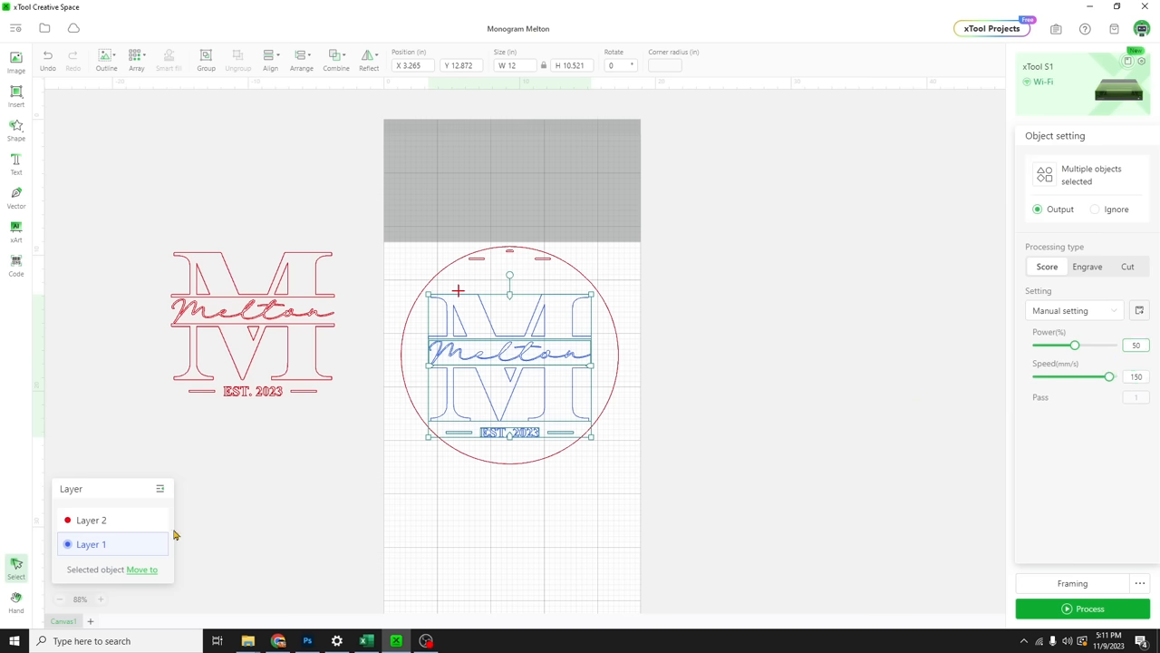
mouse_move(91, 520)
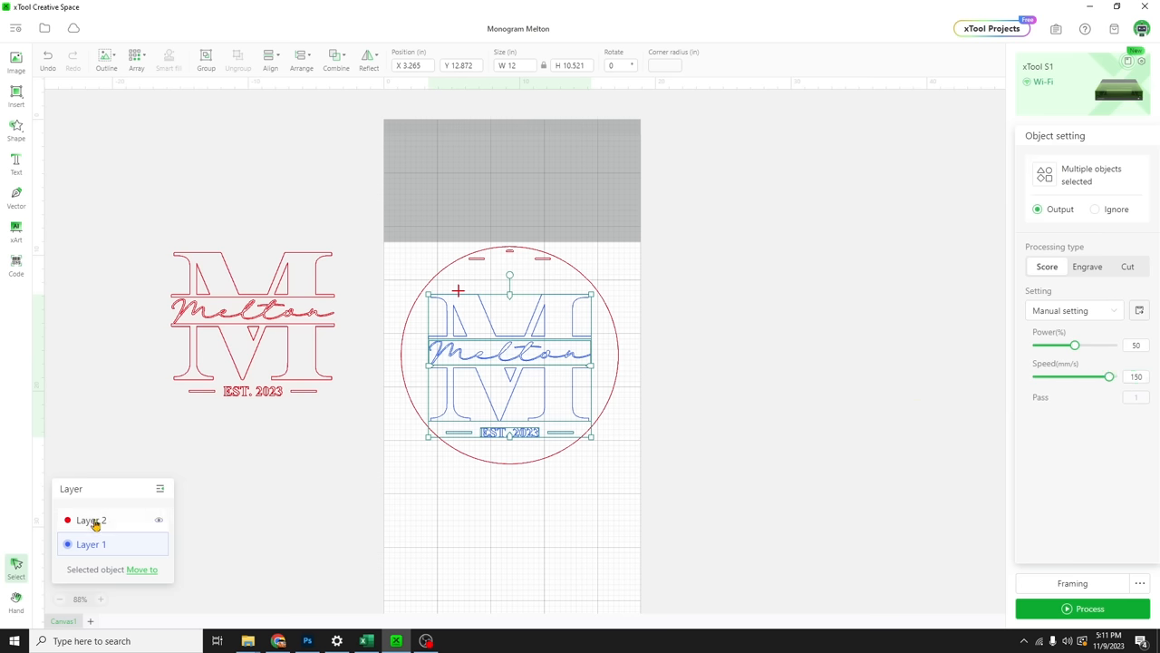
Cut Layer 2 at 100% power, 6 mm/s, focus lowered 4 mm, tabs every 100 mm
click(91, 519)
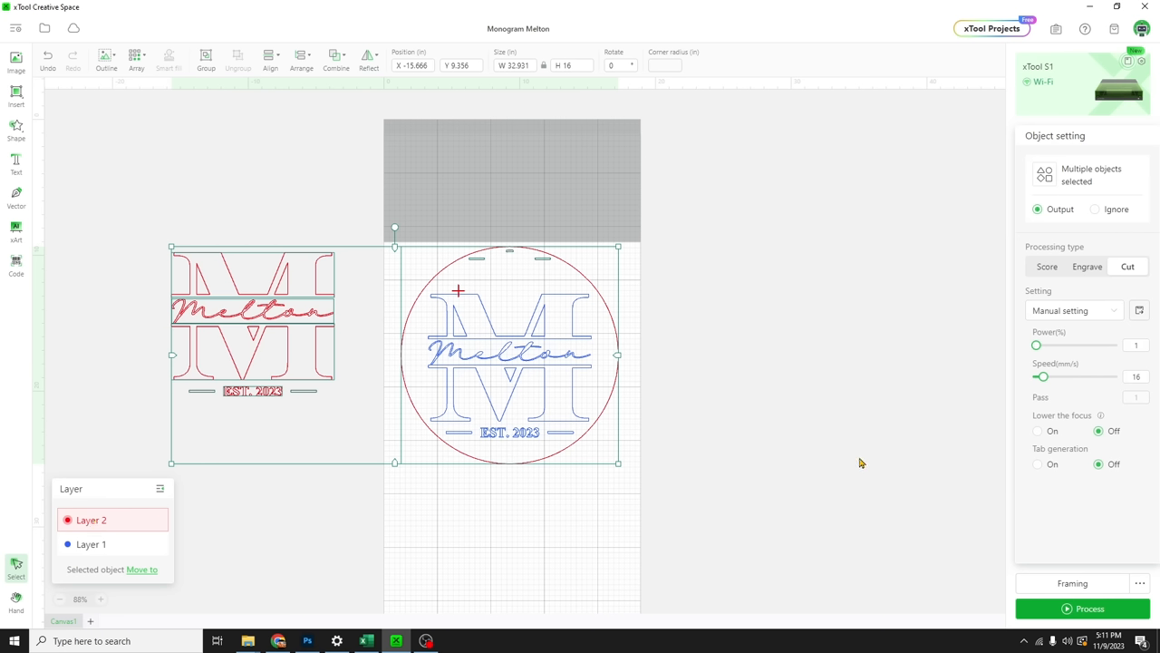
click(1136, 345)
text(00)
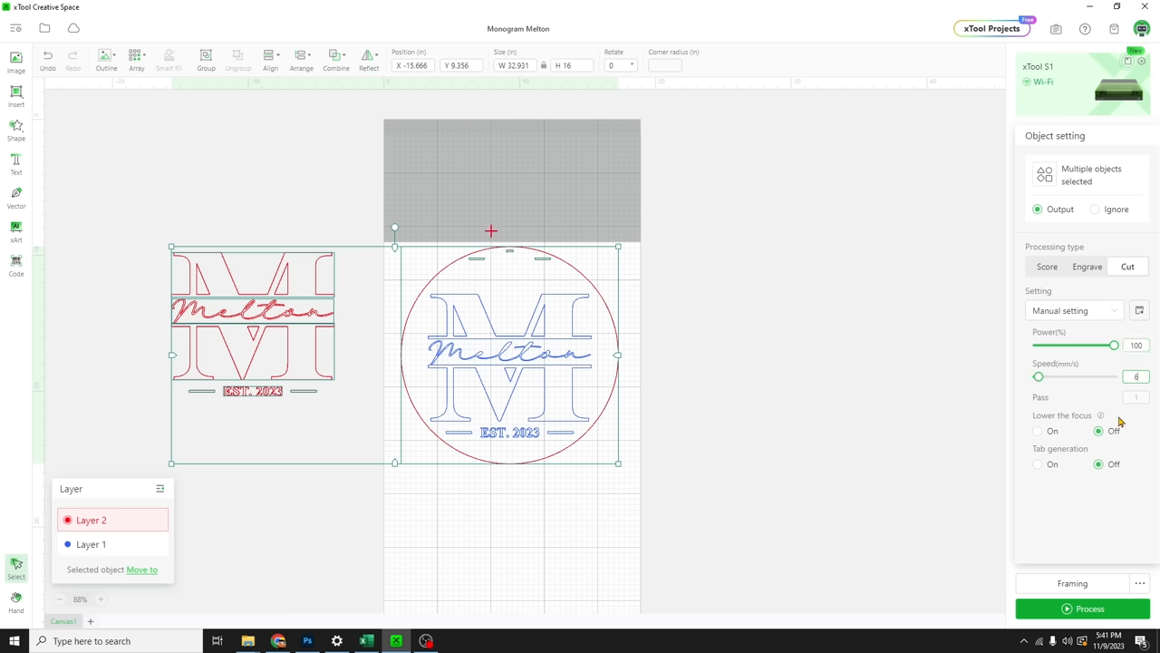
click(1038, 431)
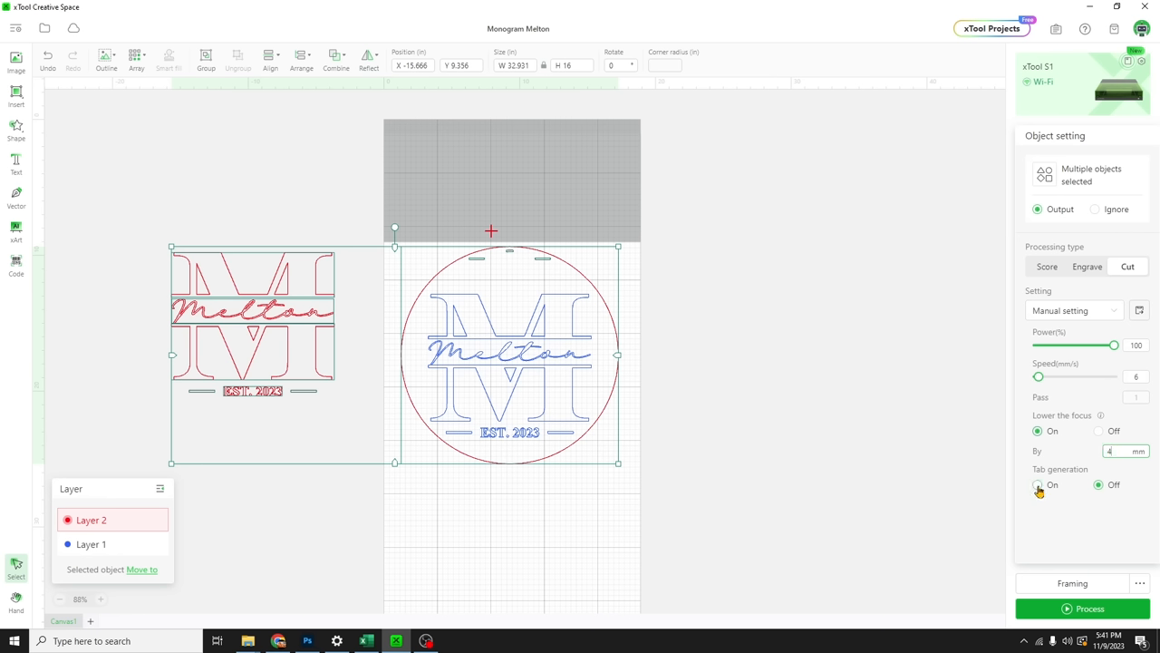
click(1039, 485)
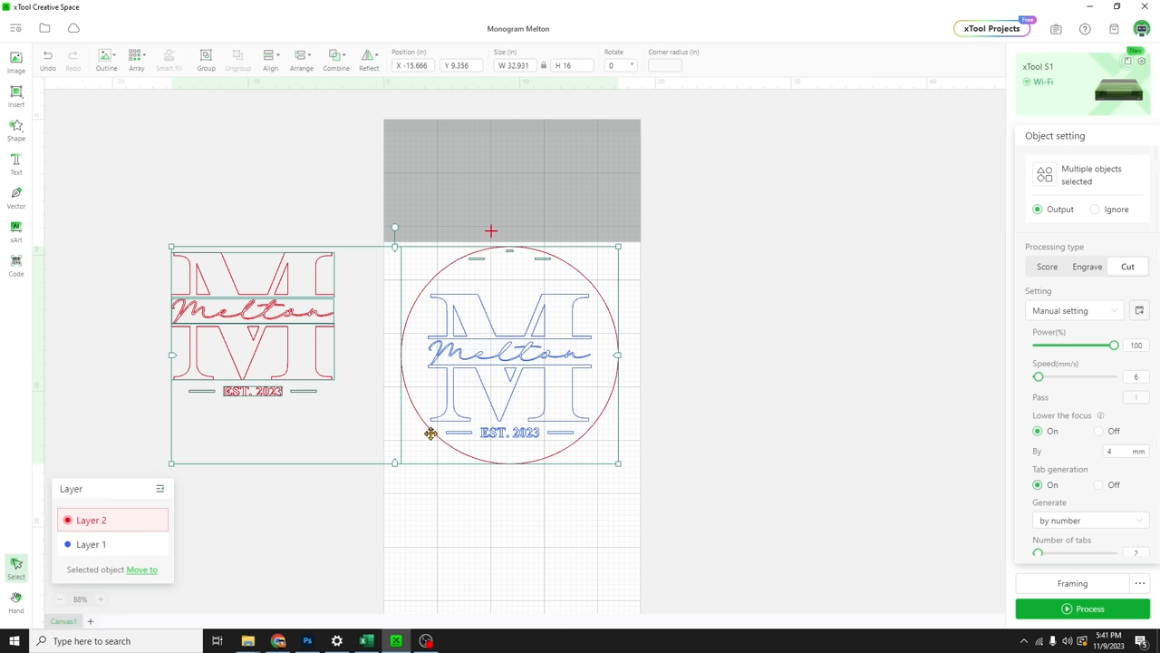
mouse_move(599, 210)
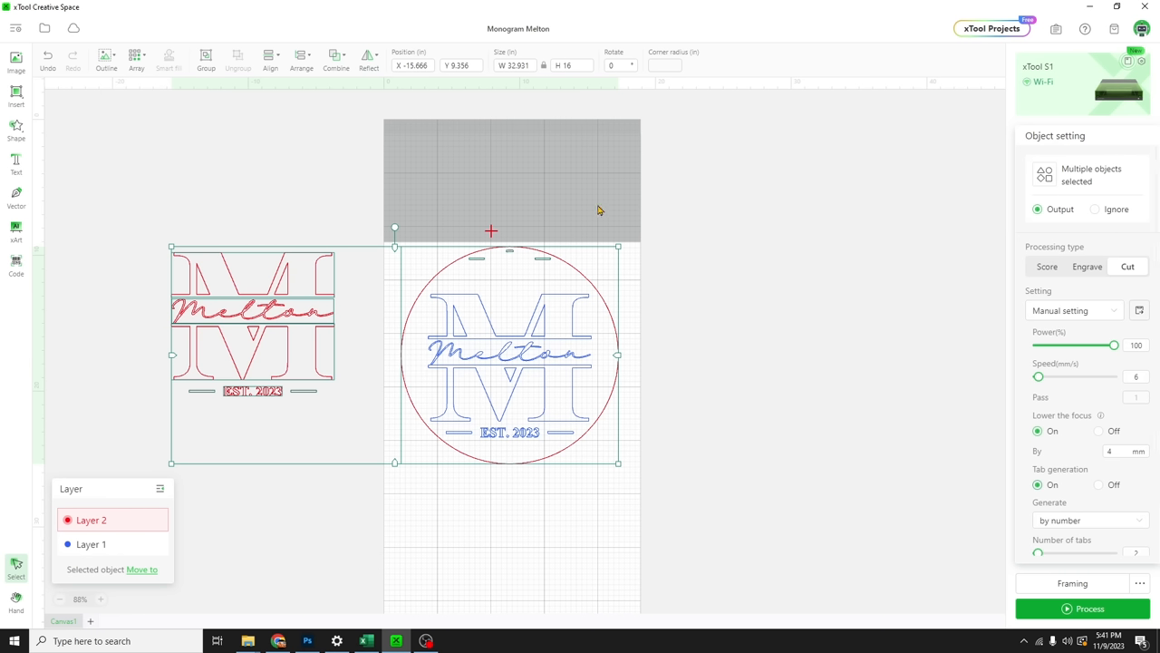
mouse_move(644, 266)
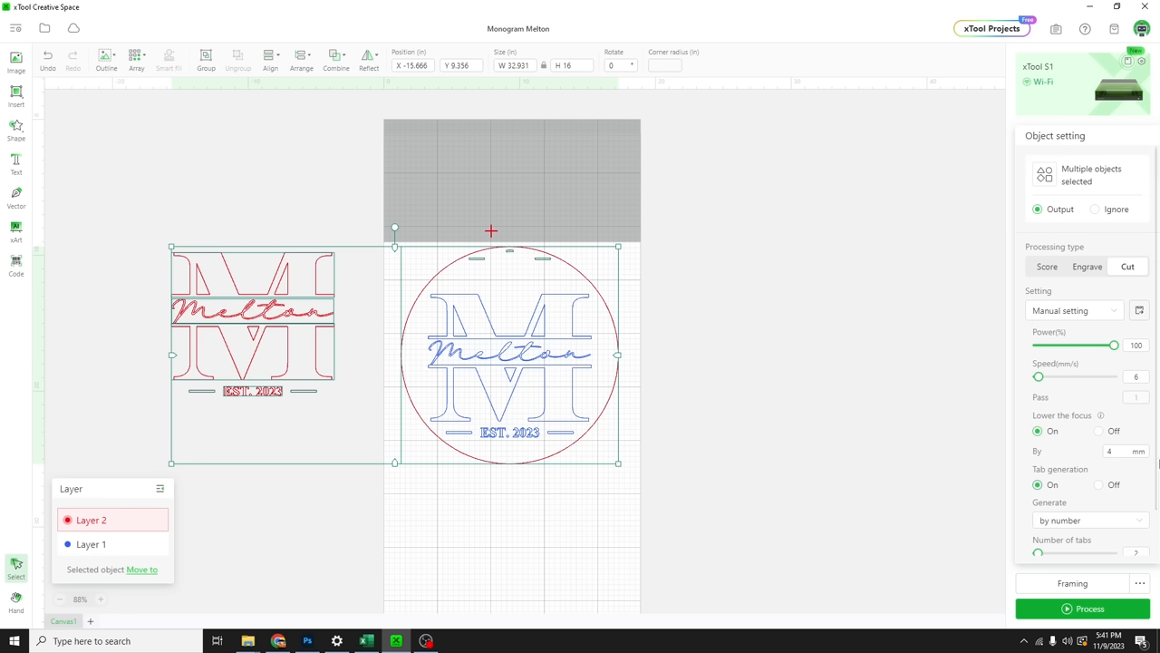
scroll(down, 3)
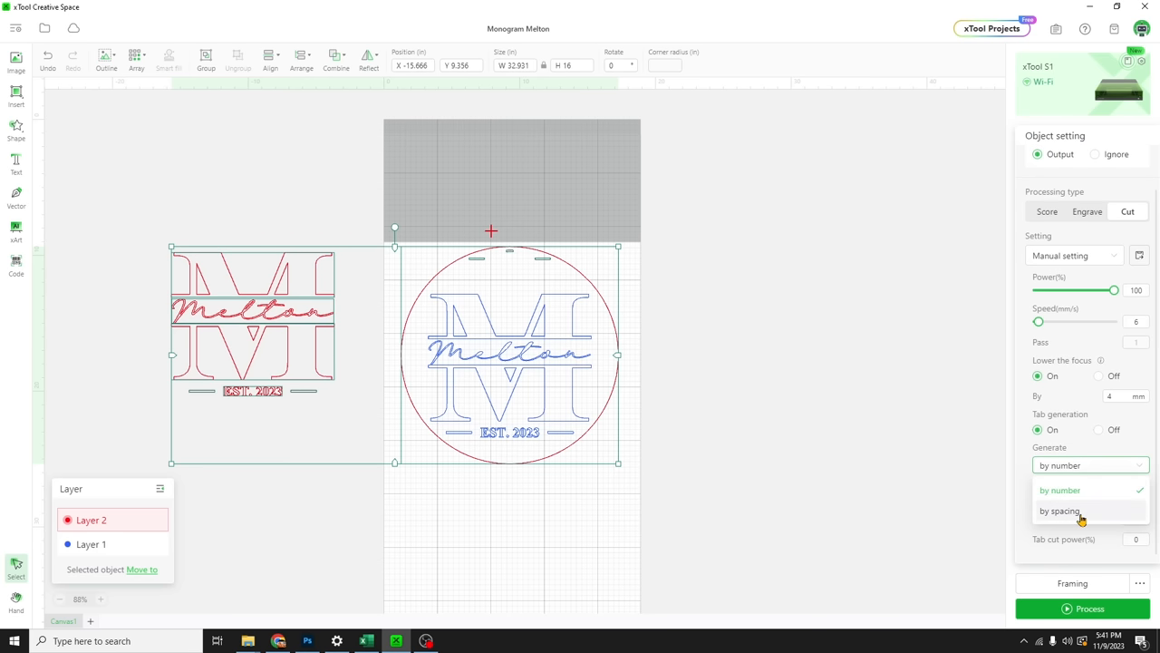
click(1060, 511)
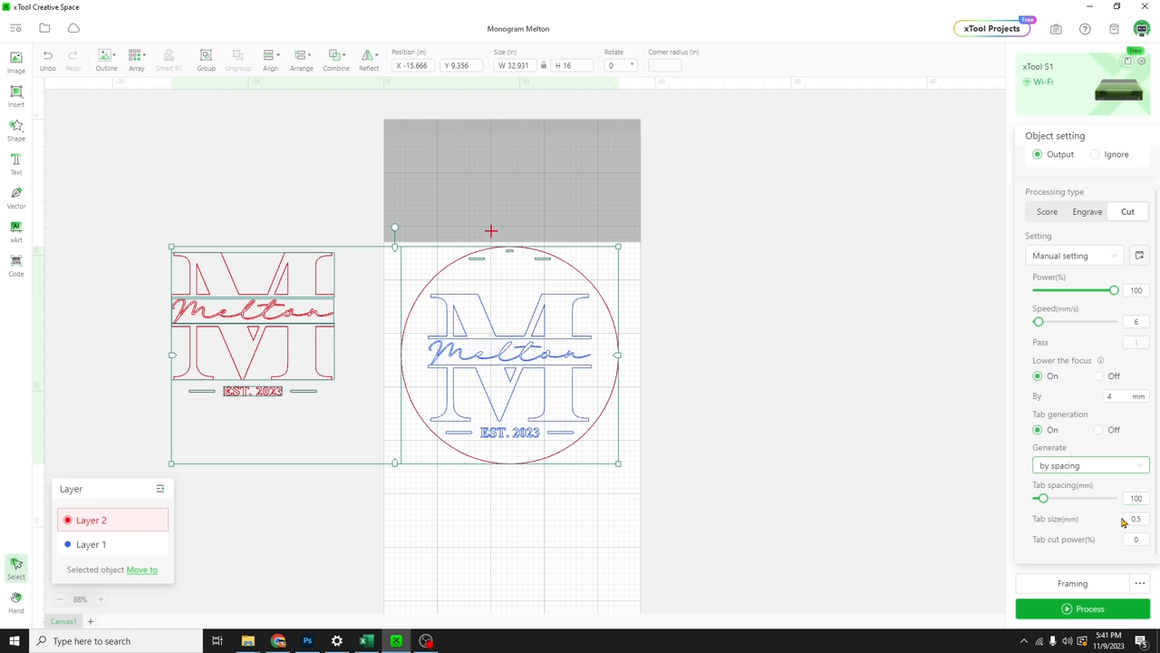
click(1136, 540)
text(20)
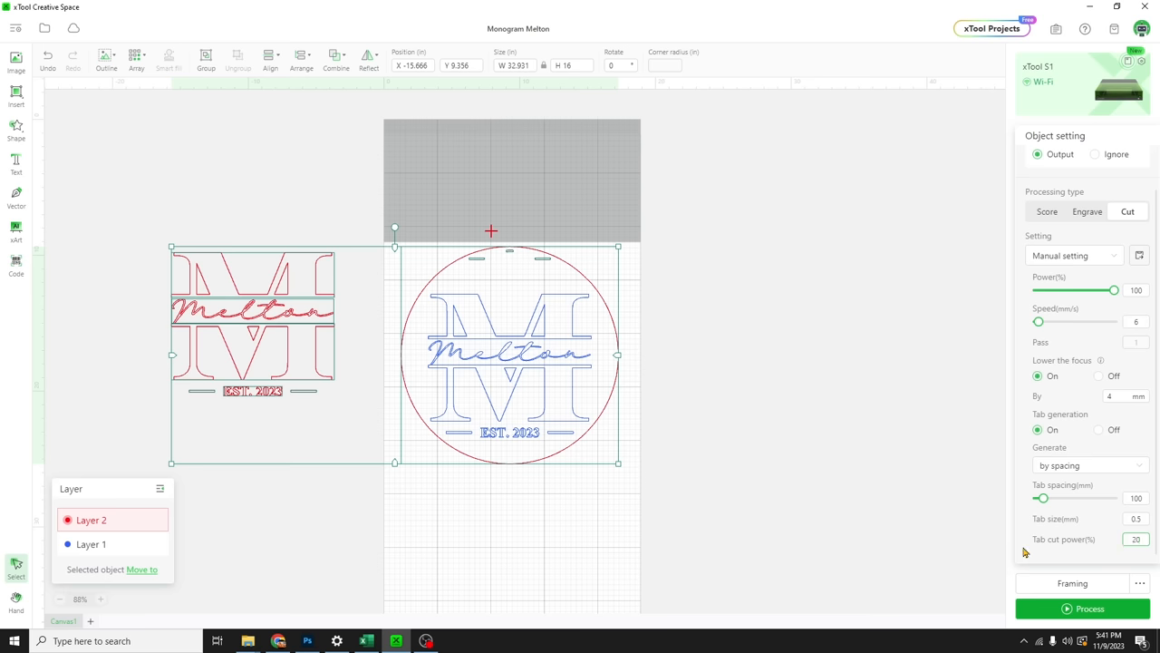
click(669, 488)
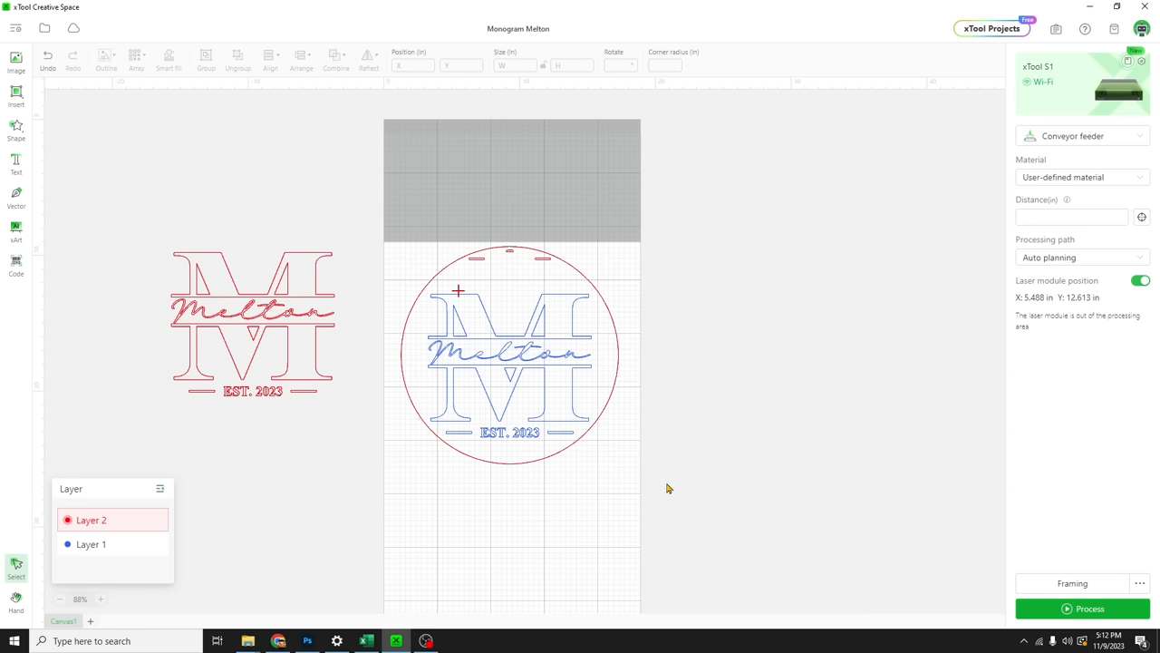
mouse_move(861, 492)
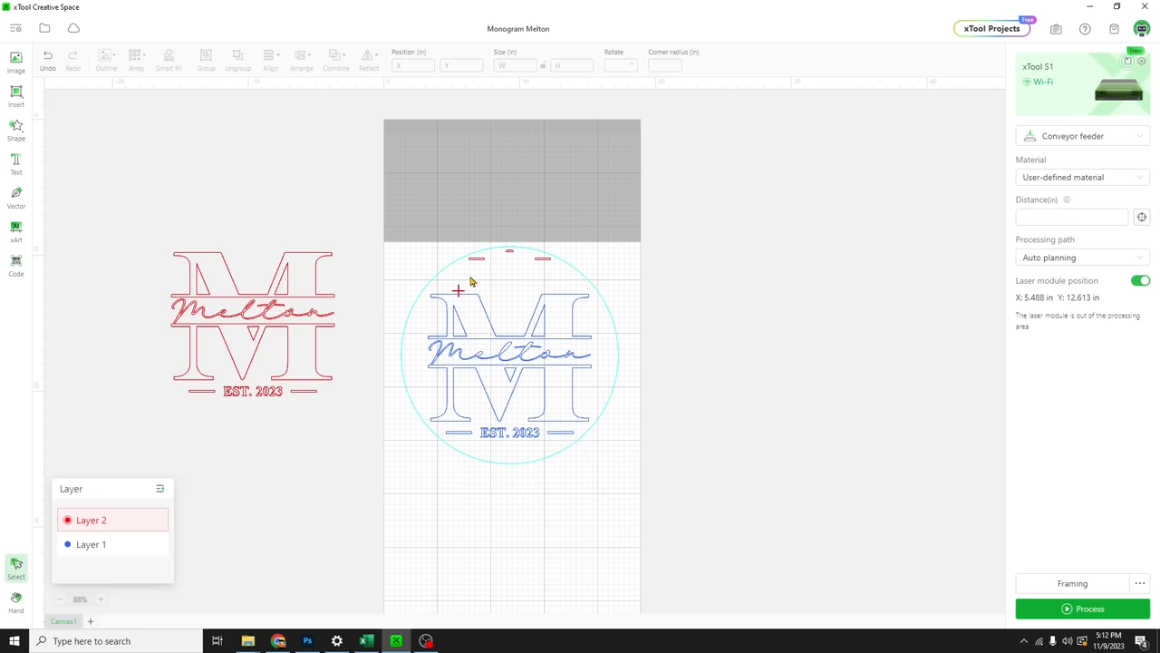
mouse_move(459, 296)
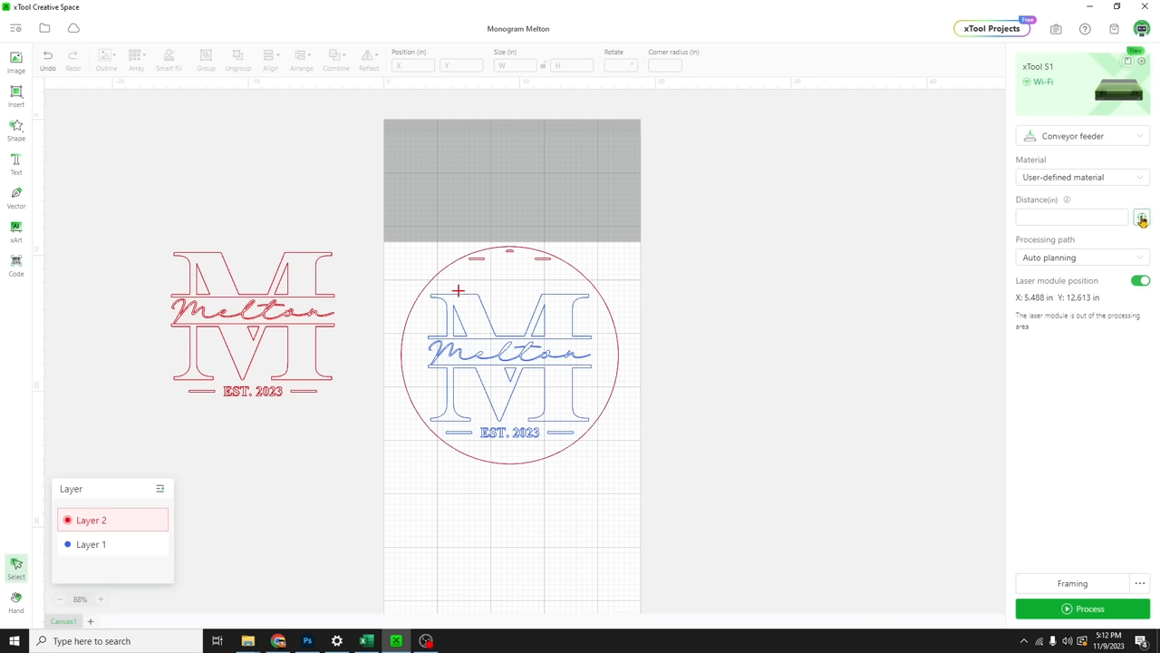
mouse_move(1143, 219)
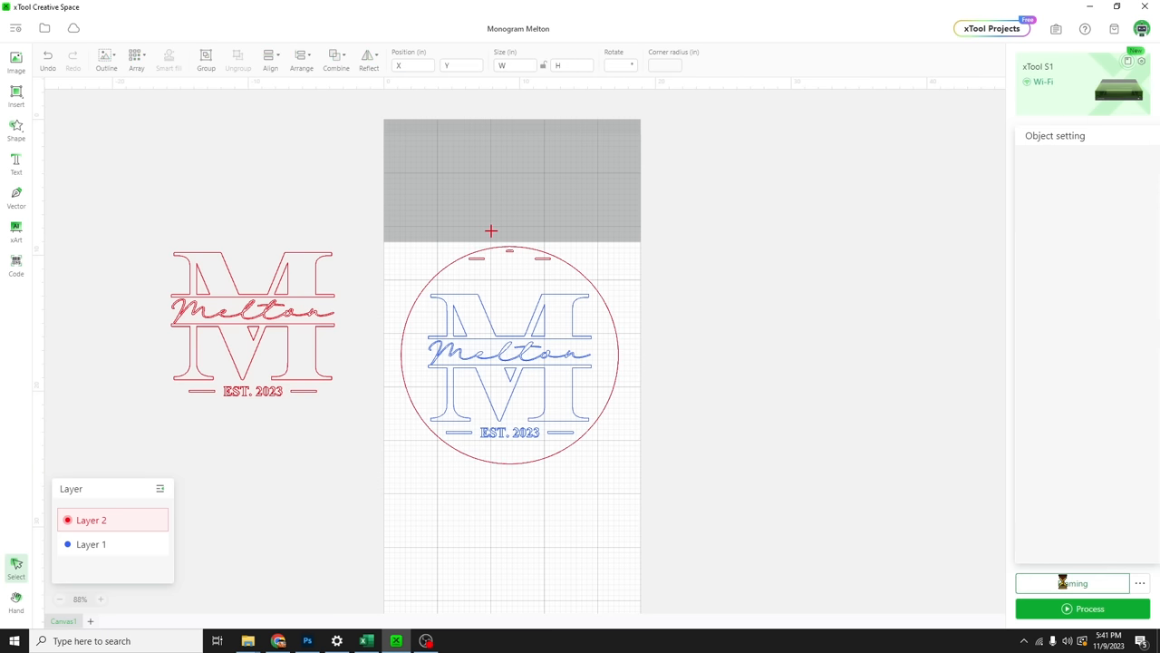
Frame the full design on the laser and mark framing completed
click(1073, 583)
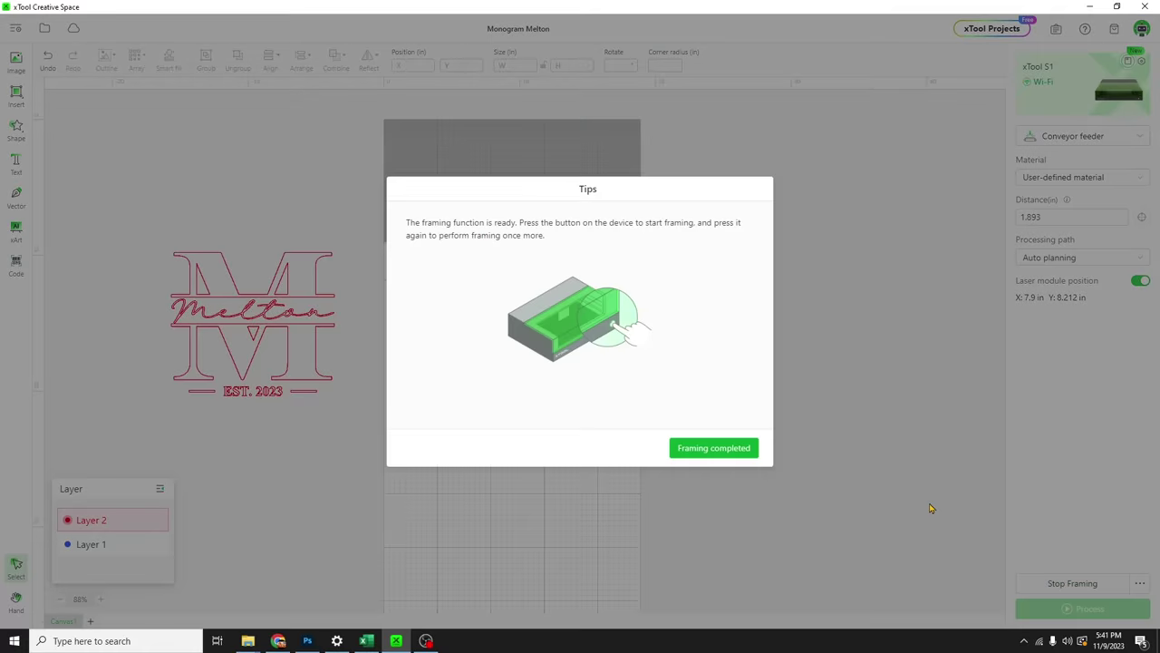
click(714, 447)
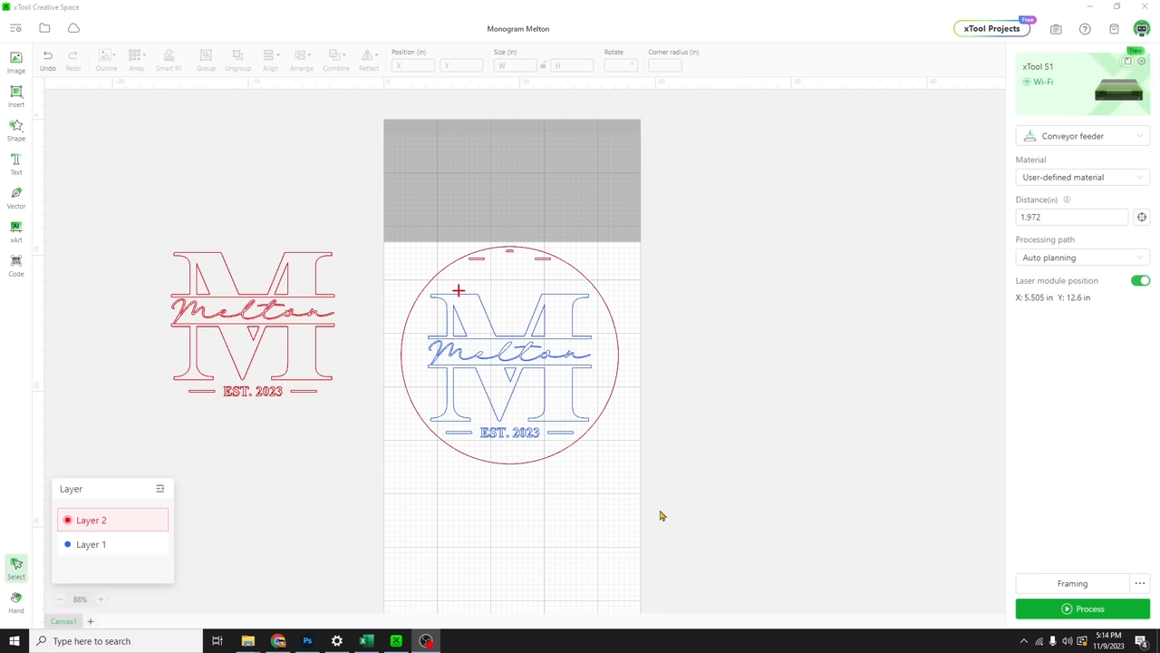
mouse_move(675, 502)
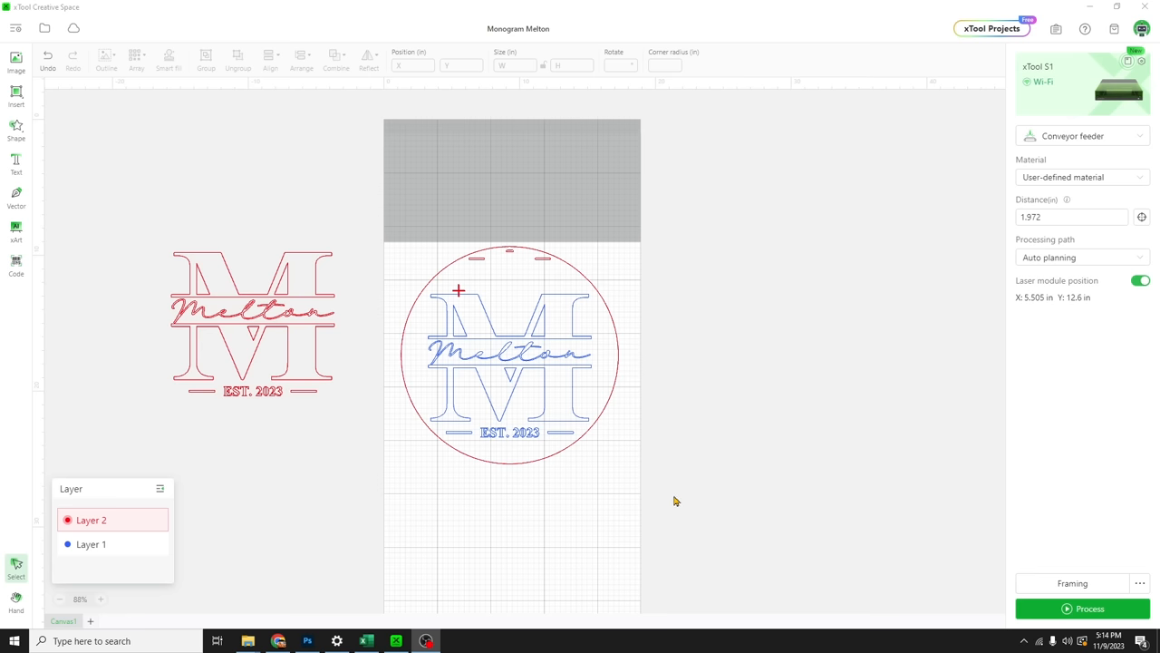
mouse_move(651, 321)
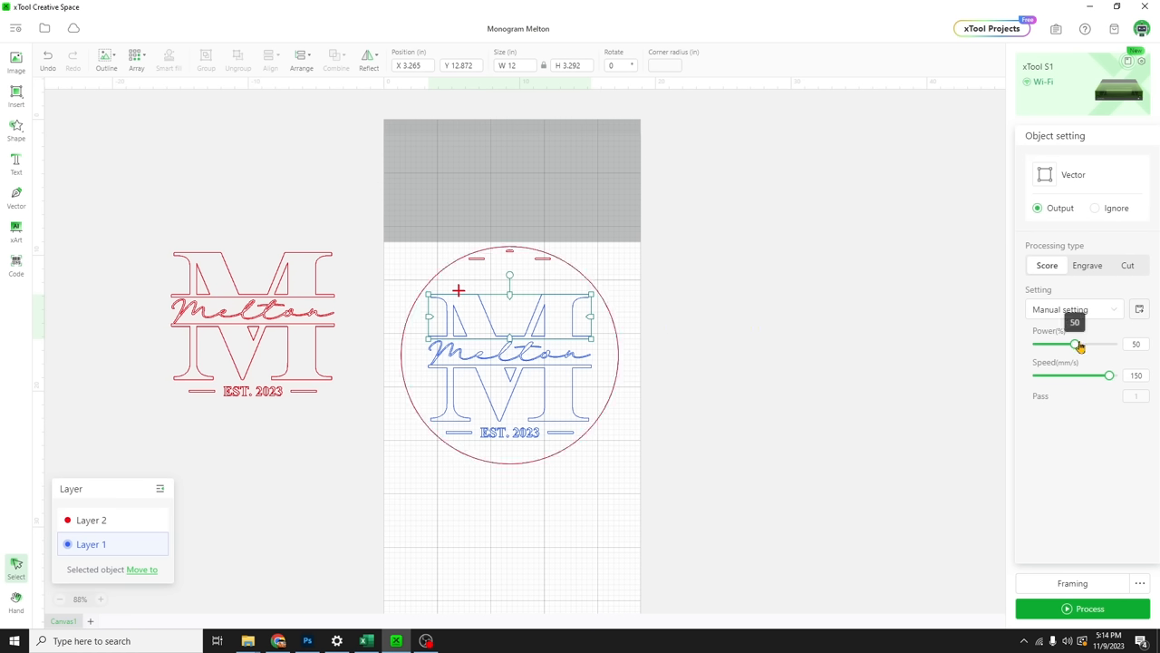
mouse_move(1140, 373)
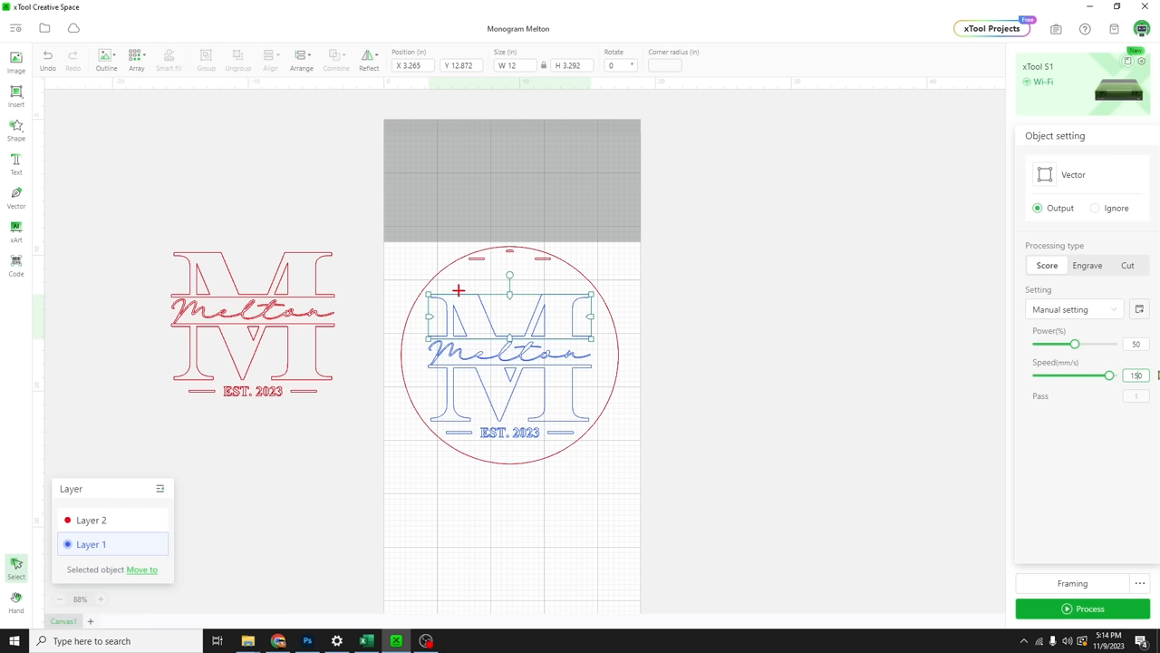
drag(1108, 374, 1086, 375)
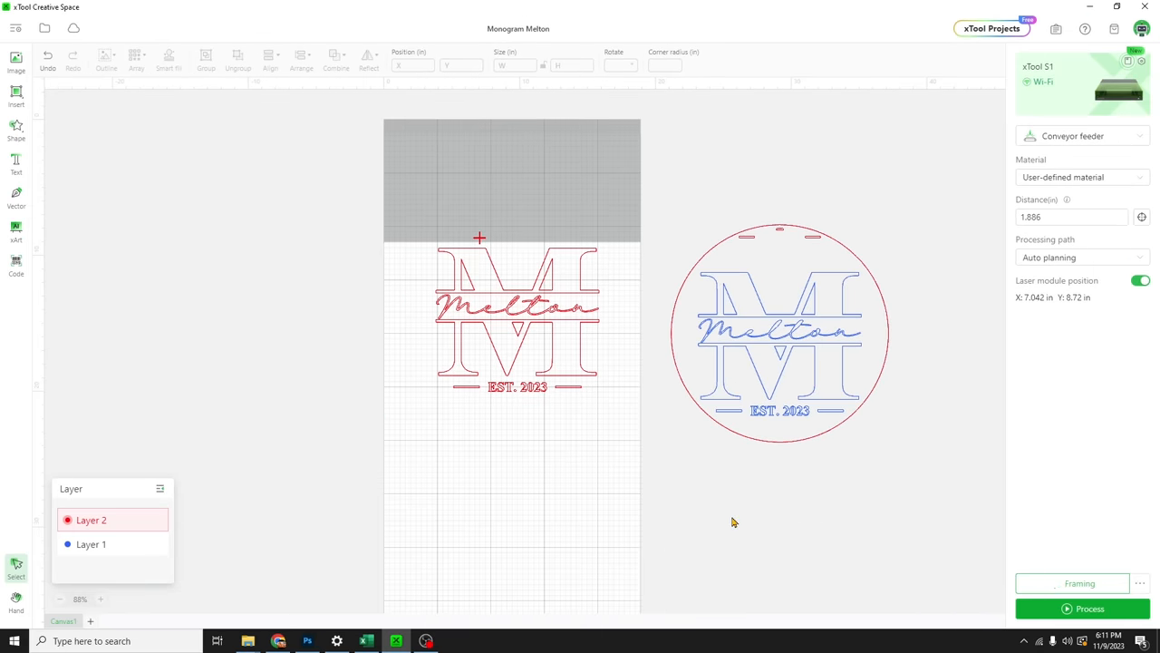
Frame the red Melton top pieces on the laser and mark framing completed
click(1080, 583)
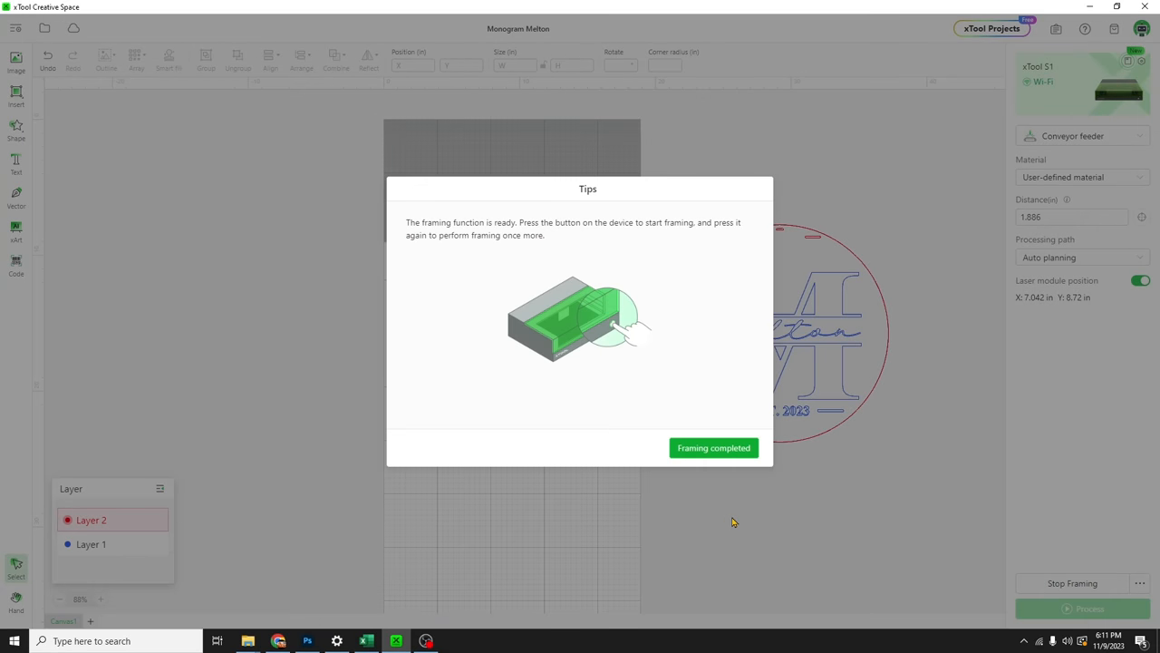
click(713, 447)
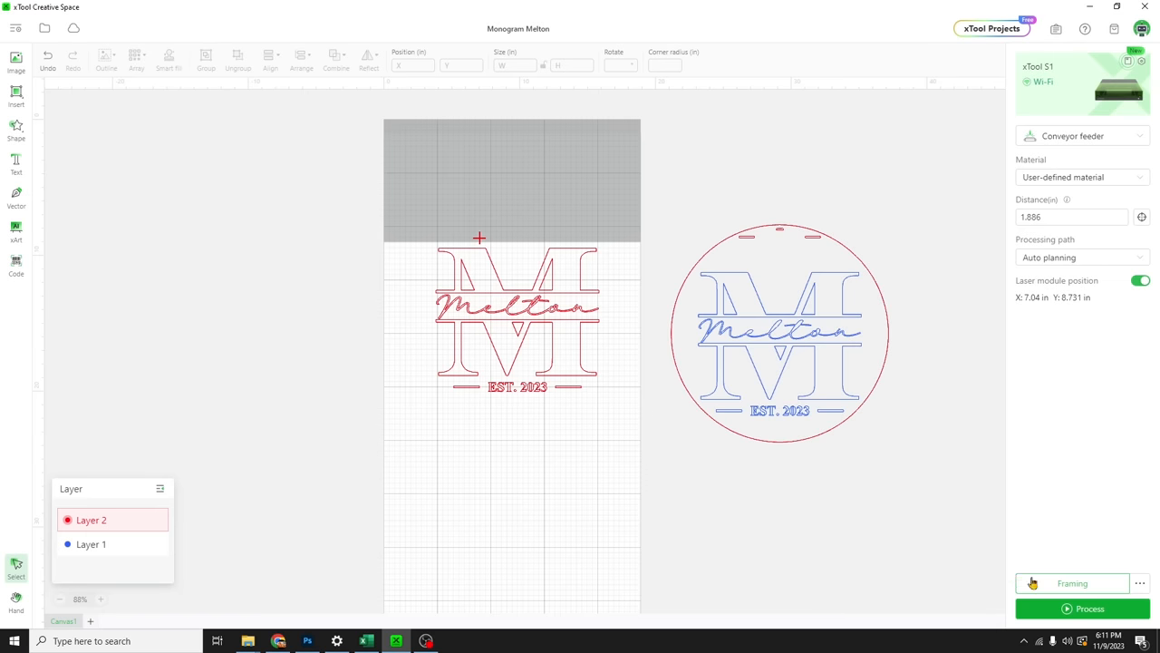